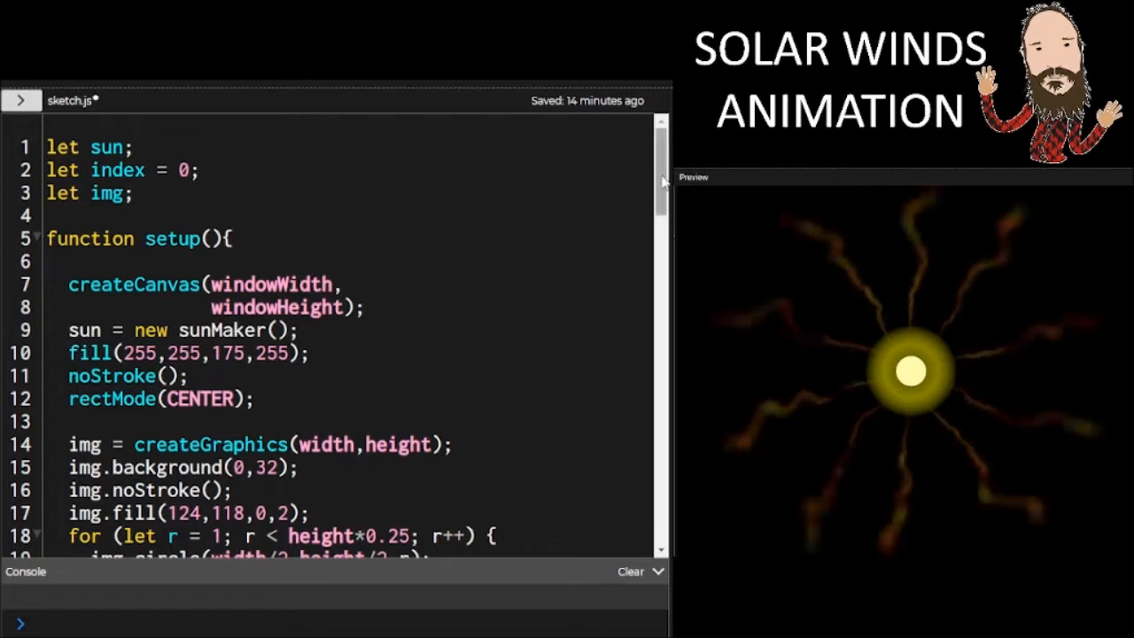
# Comment out background(0,16) at the start of draw so earlier frames persist
pyautogui.scroll(-3)
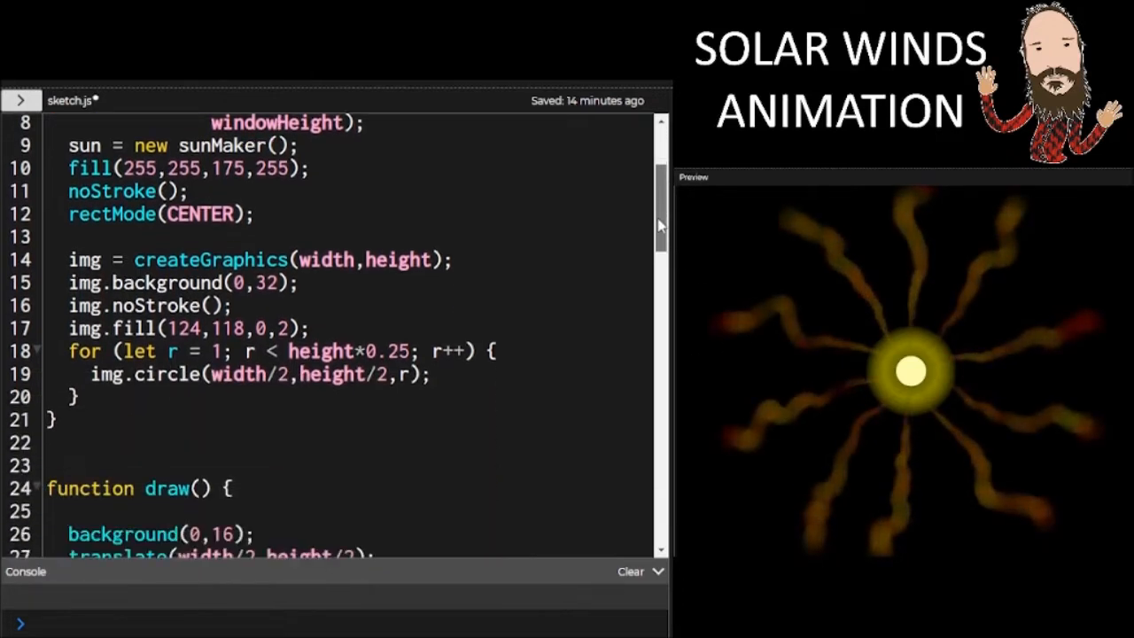
pyautogui.scroll(-3)
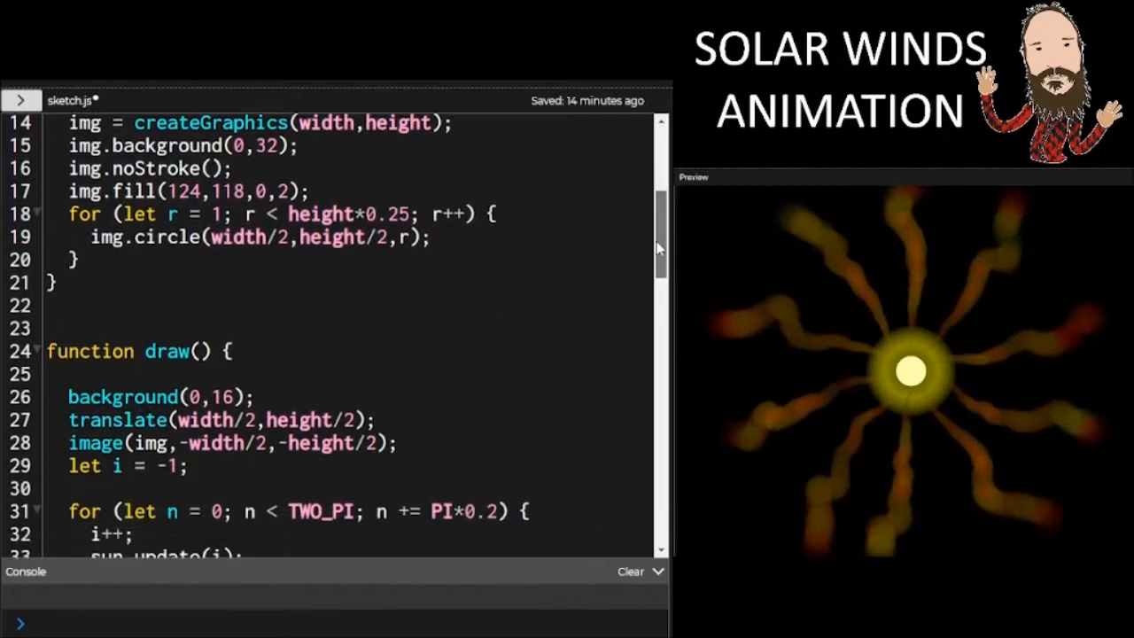
pyautogui.scroll(-3)
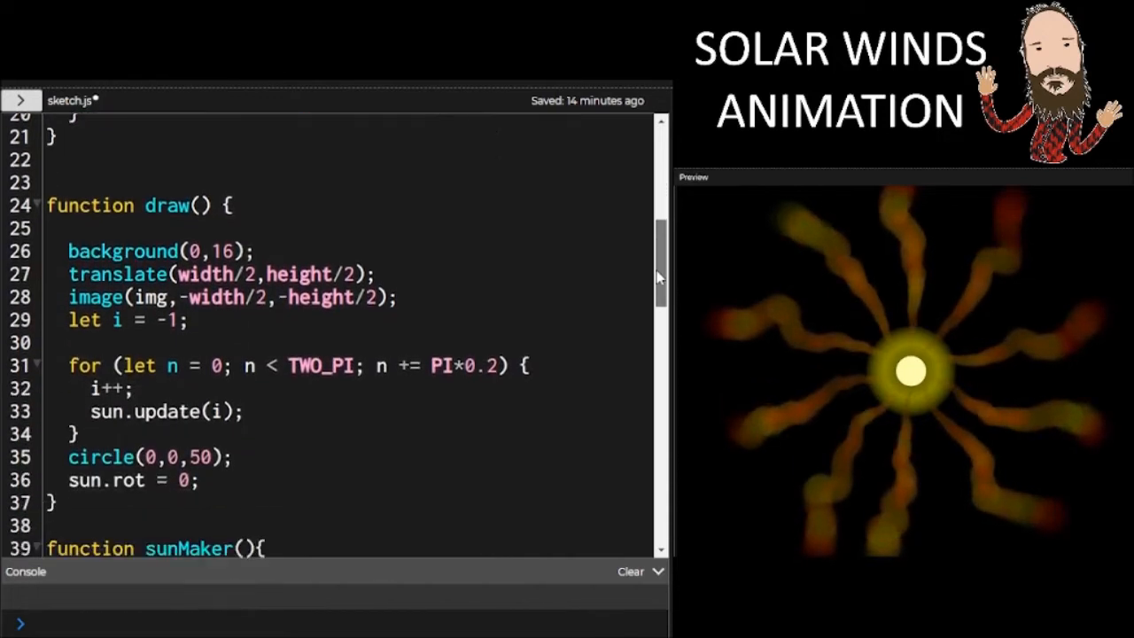
pyautogui.scroll(-3)
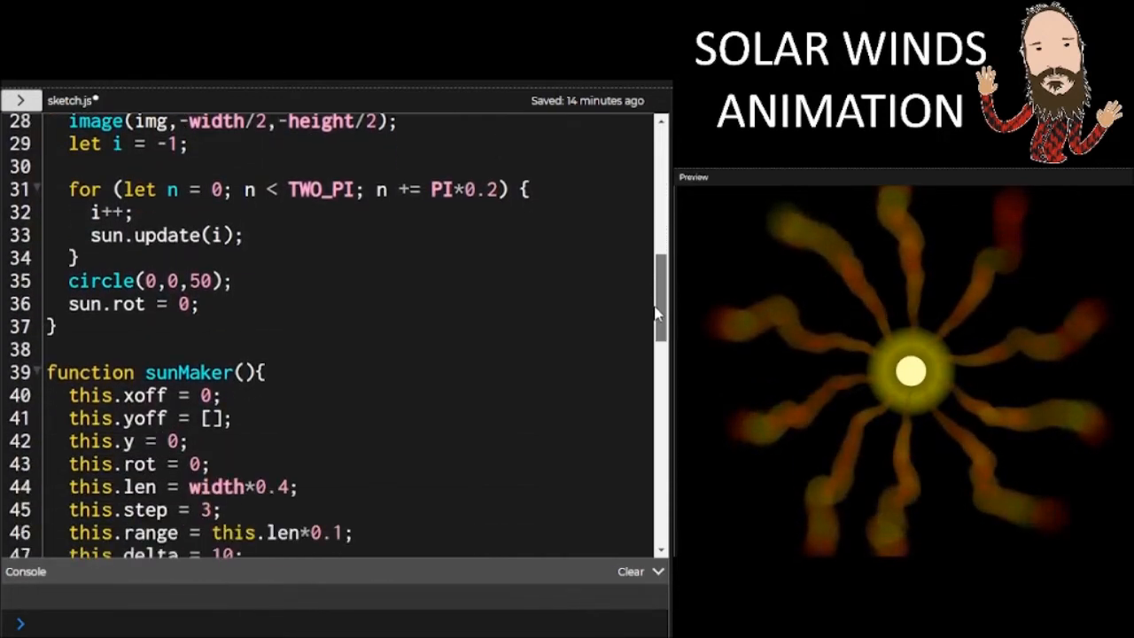
pyautogui.scroll(-3)
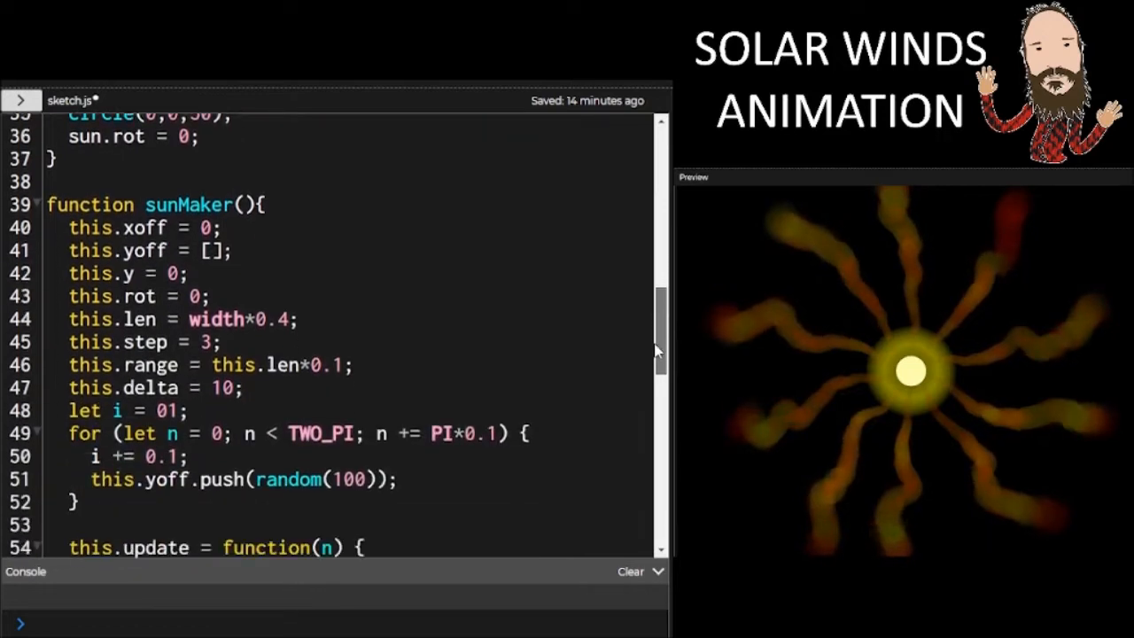
pyautogui.scroll(-3)
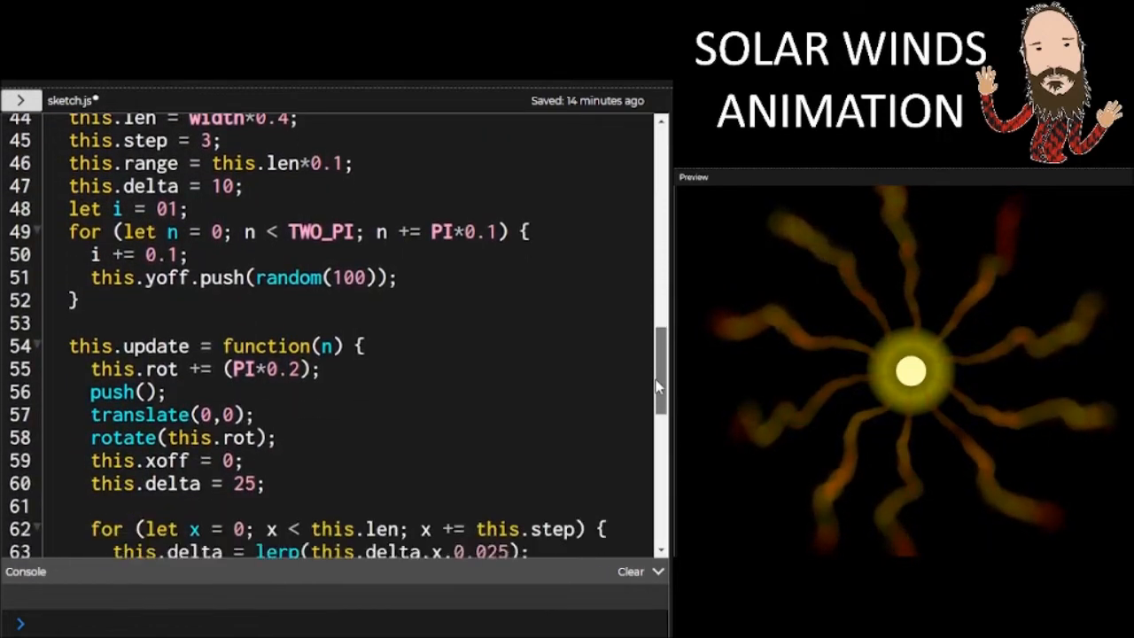
pyautogui.scroll(-3)
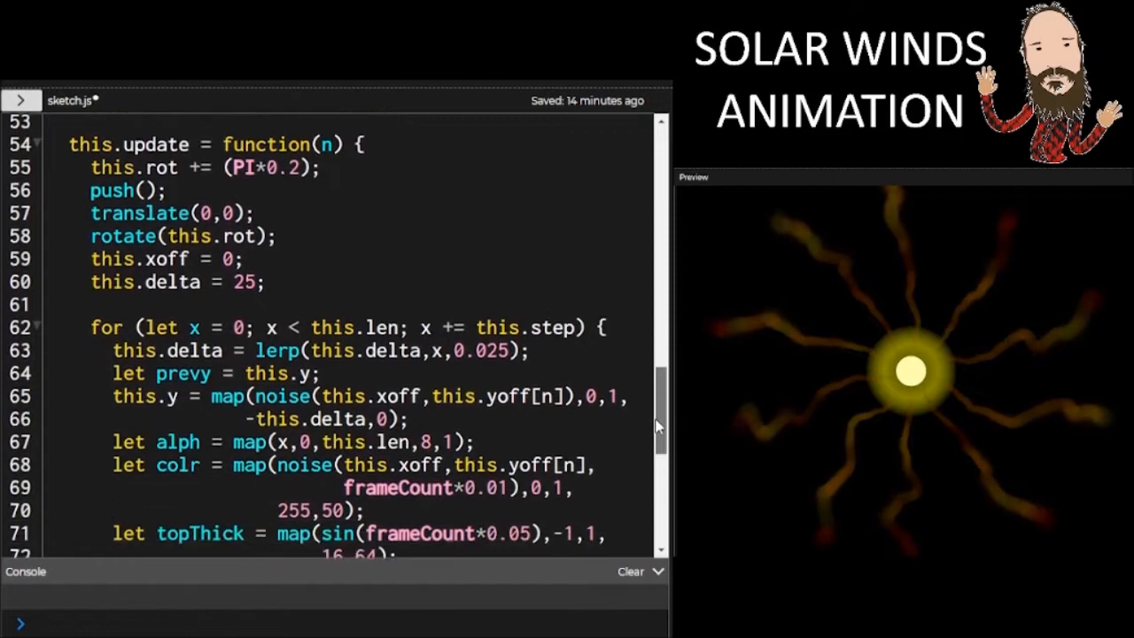
pyautogui.scroll(-3)
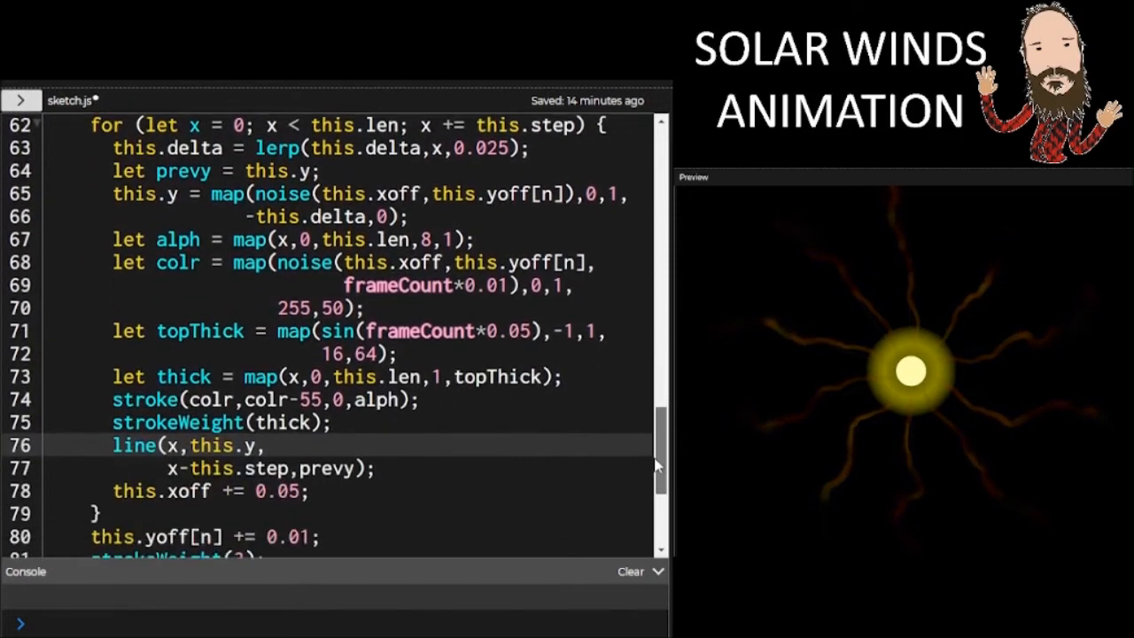
pyautogui.scroll(-3)
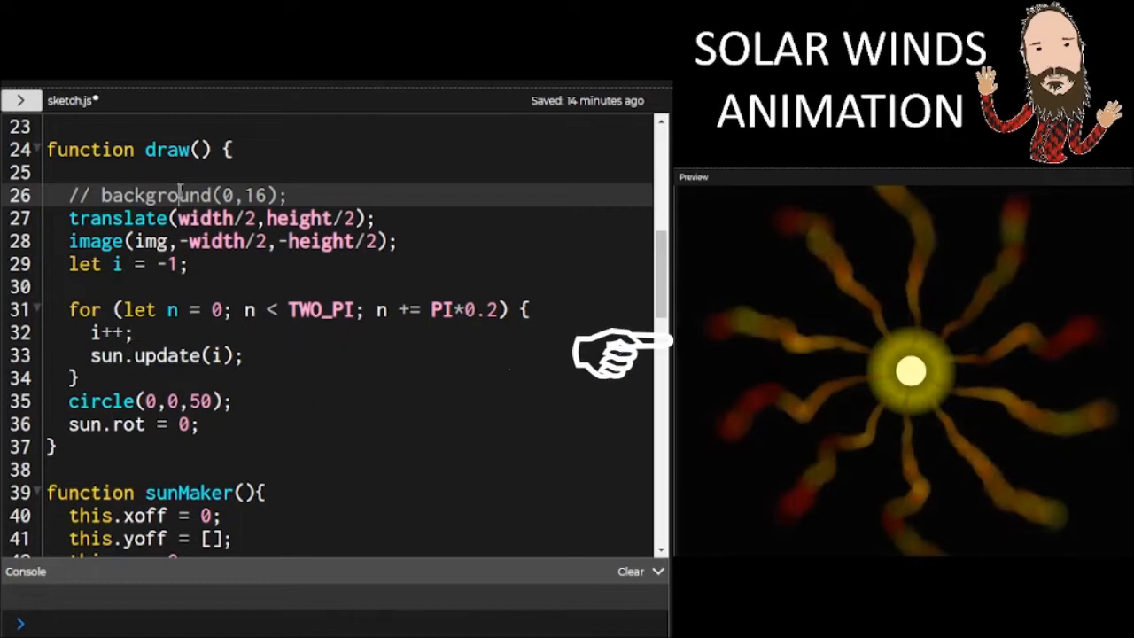
pyautogui.click(177, 194)
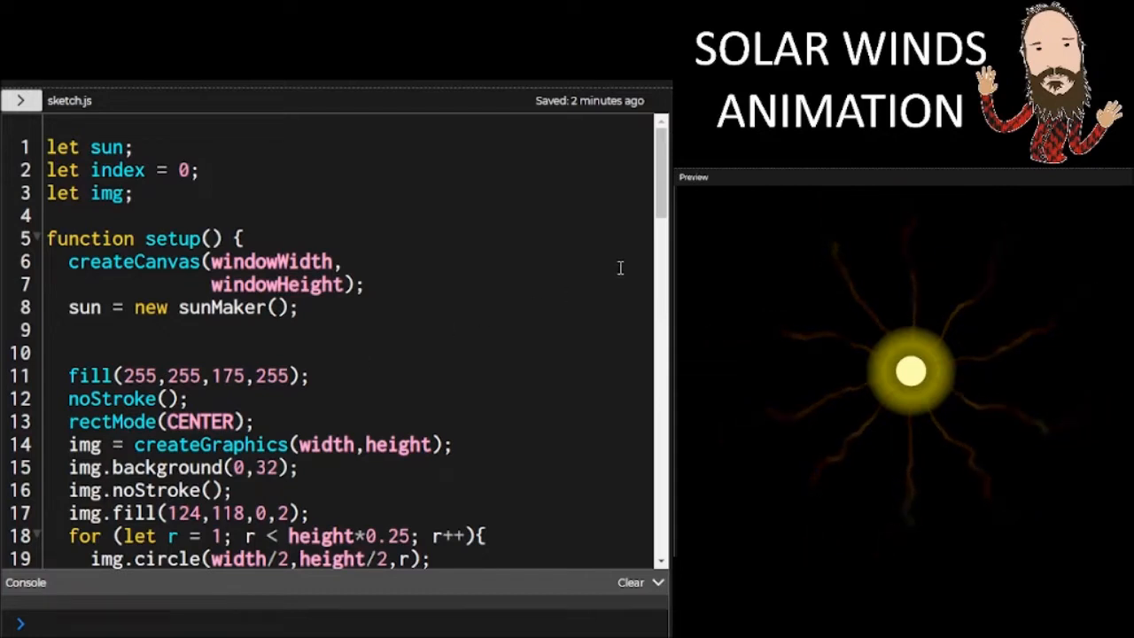
# Review the full solar-winds sketch.js, then select all the code and clear the file
pyautogui.scroll(-3)
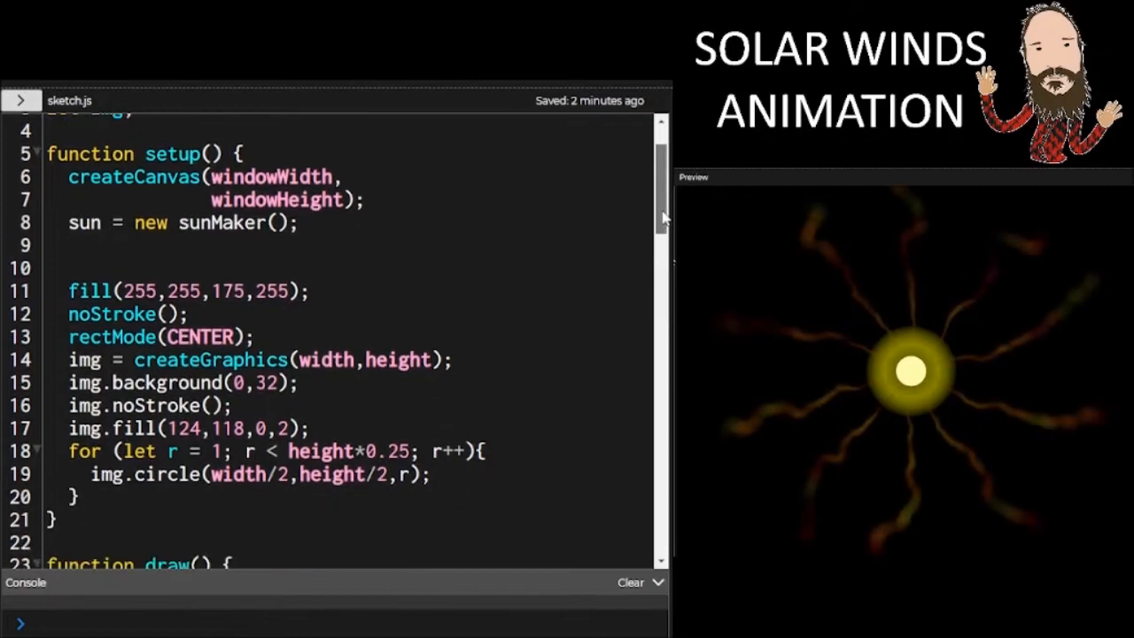
pyautogui.scroll(-3)
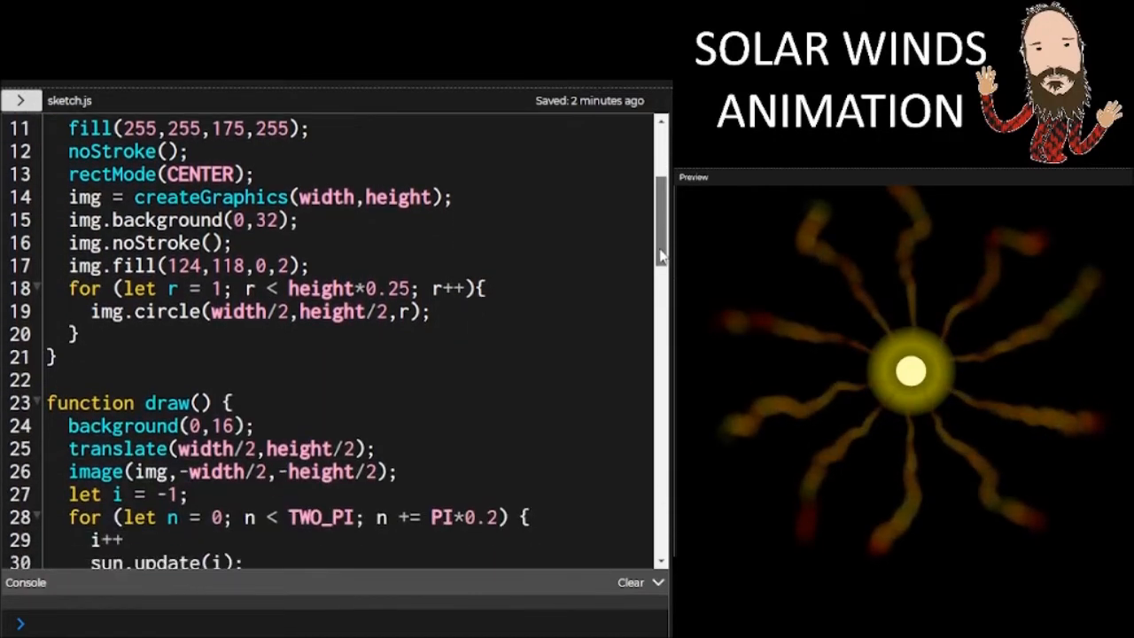
pyautogui.scroll(-3)
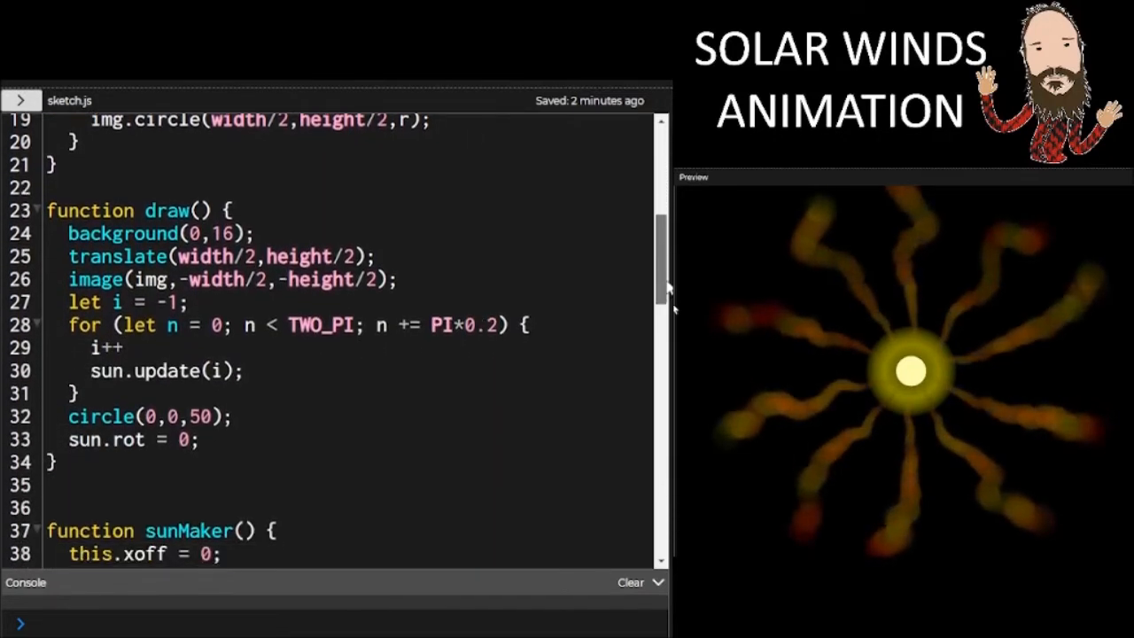
pyautogui.scroll(-3)
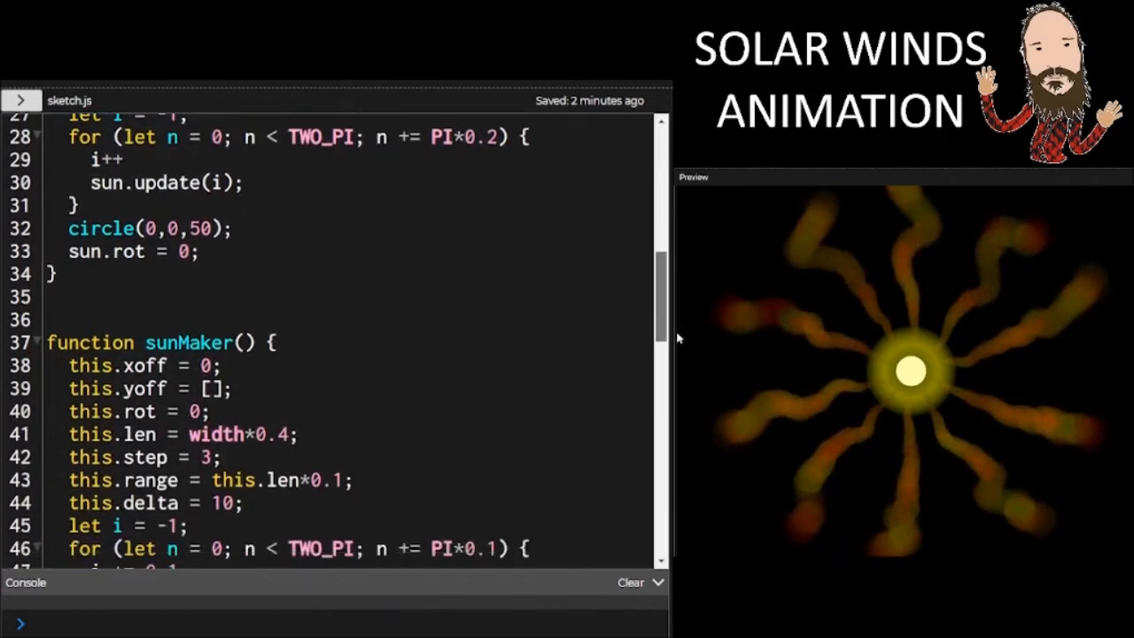
pyautogui.scroll(-3)
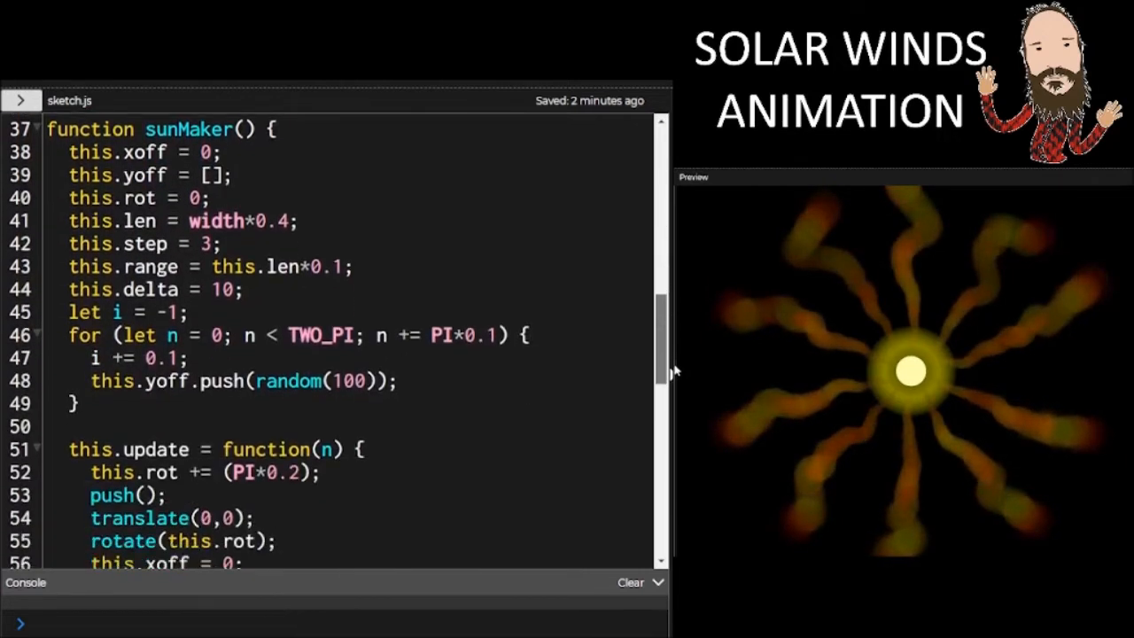
pyautogui.scroll(-3)
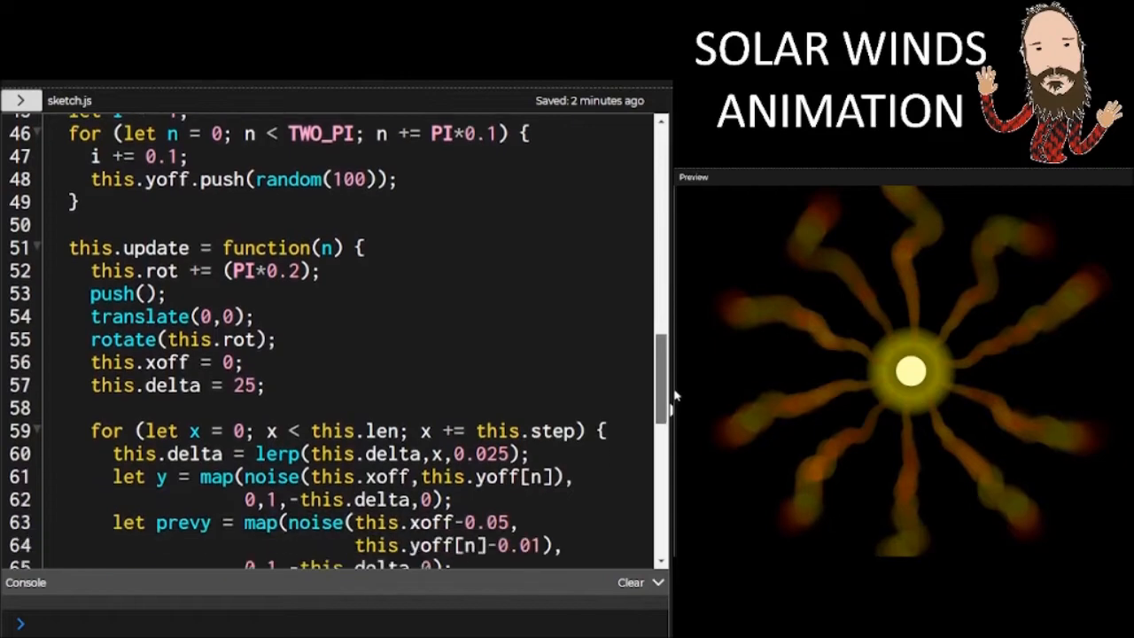
pyautogui.scroll(-3)
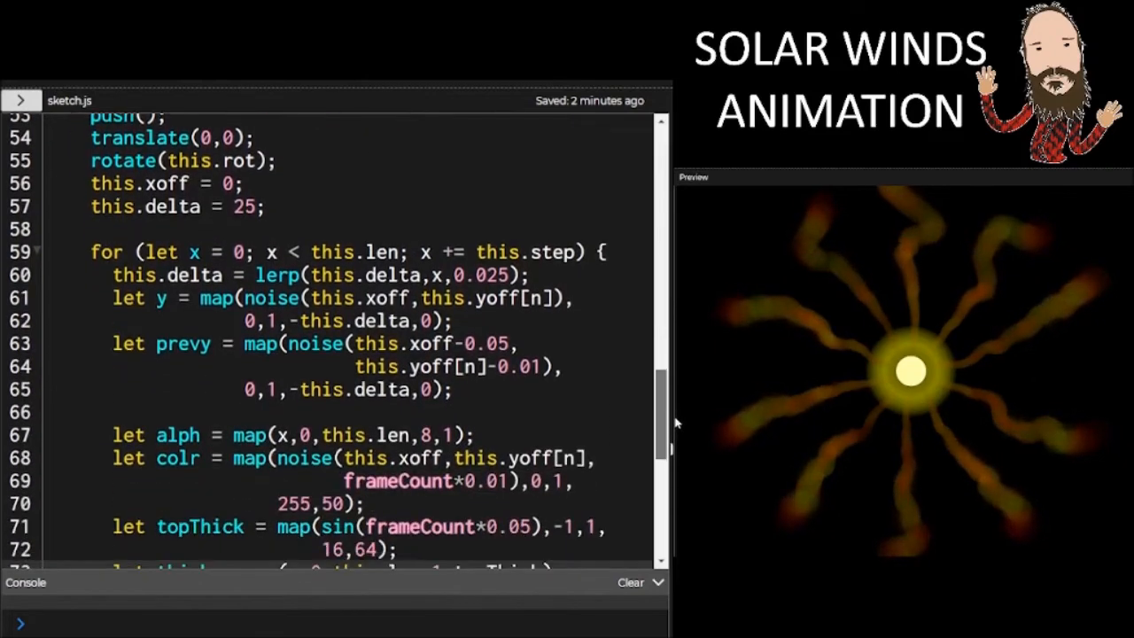
pyautogui.scroll(-3)
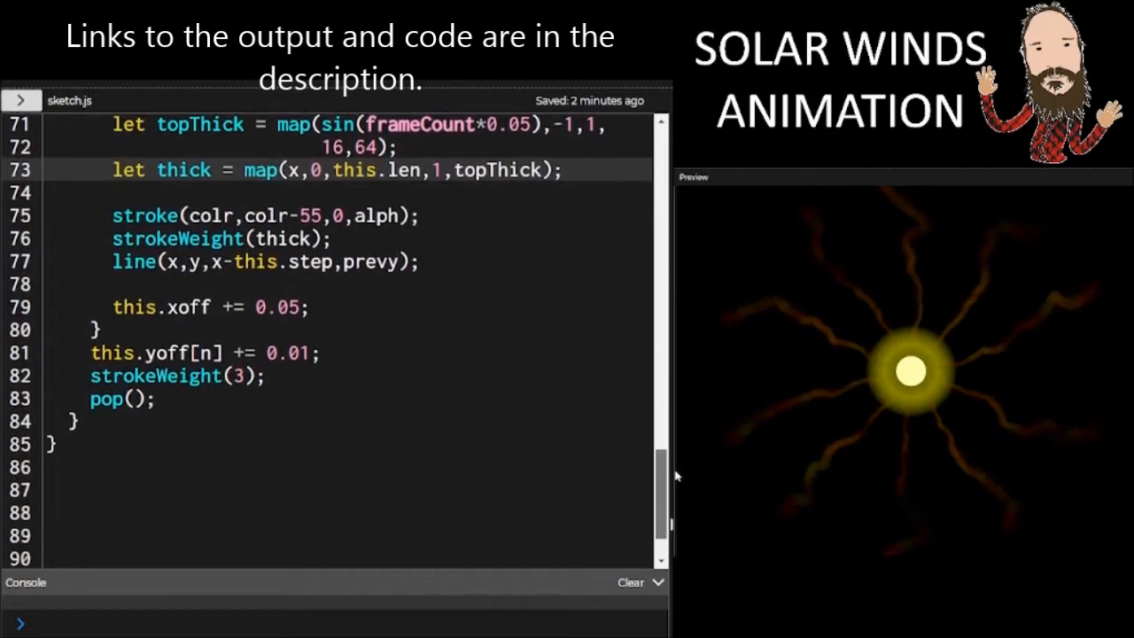
pyautogui.scroll(-3)
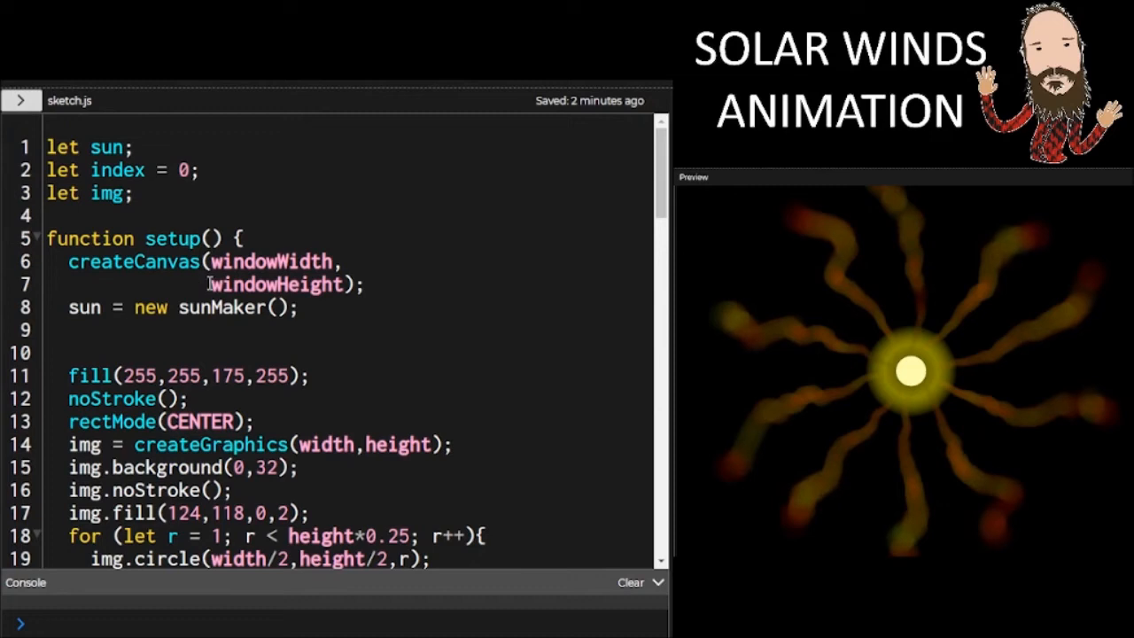
pyautogui.press('ctrl+a')
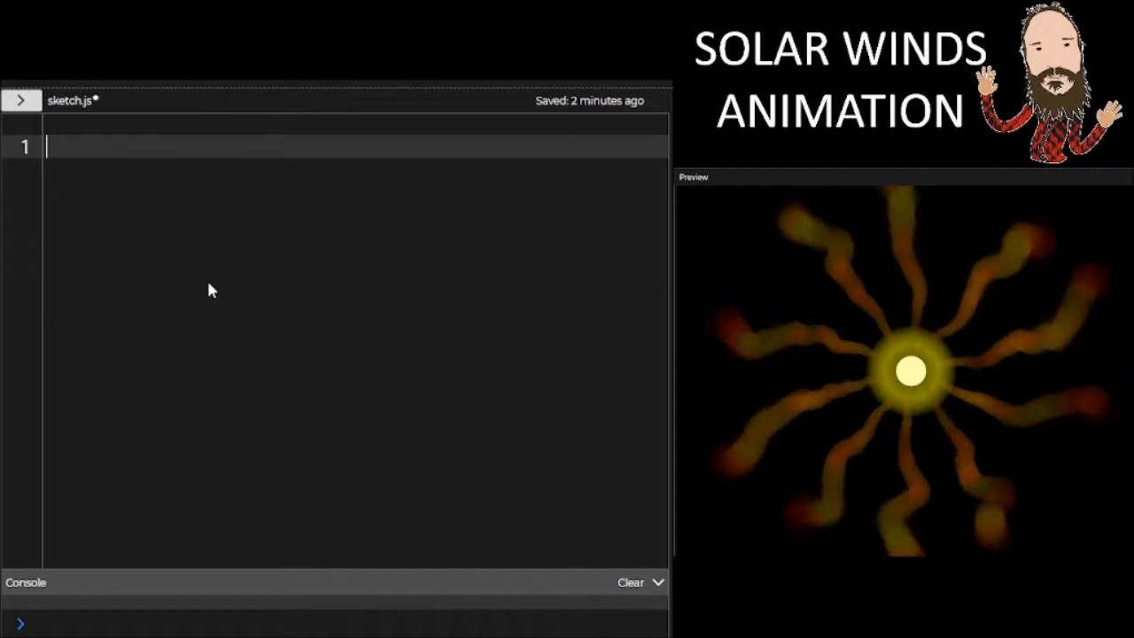
# Declare let sun, let index = 0 and let img, then start function setup(){
pyautogui.write('let sun;')
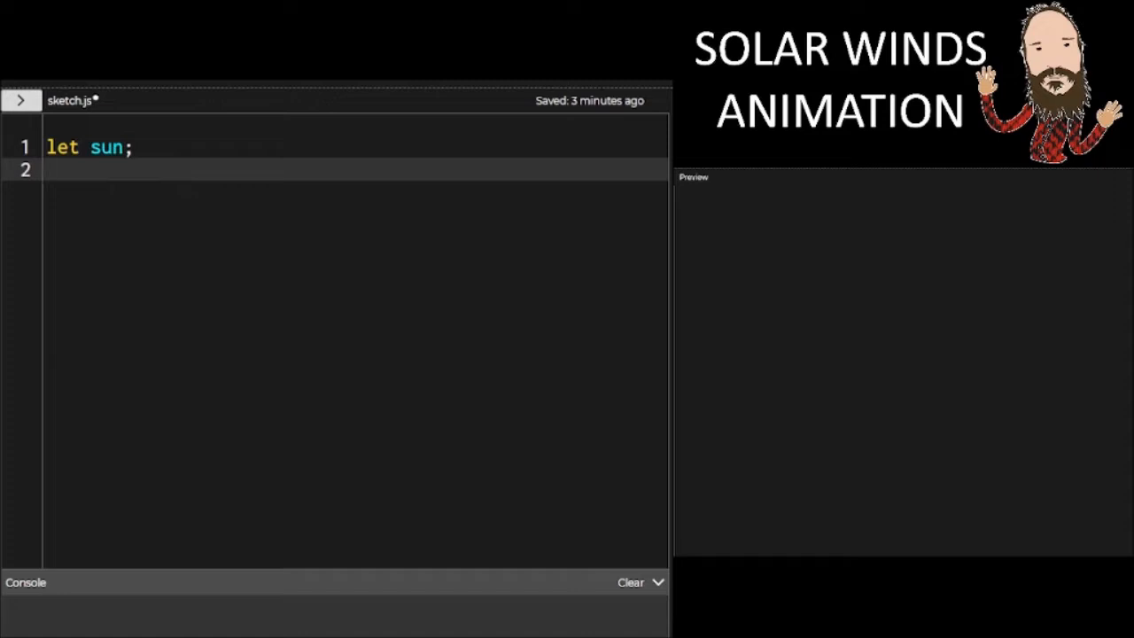
pyautogui.write('let index = 0;')
pyautogui.write('let img;')
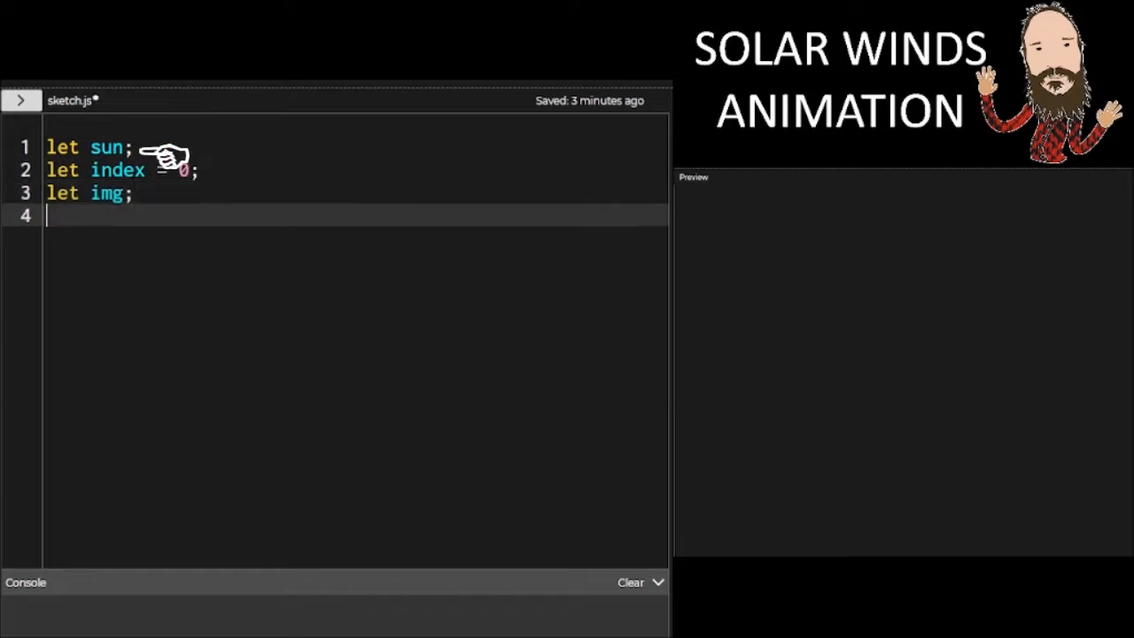
pyautogui.write('function')
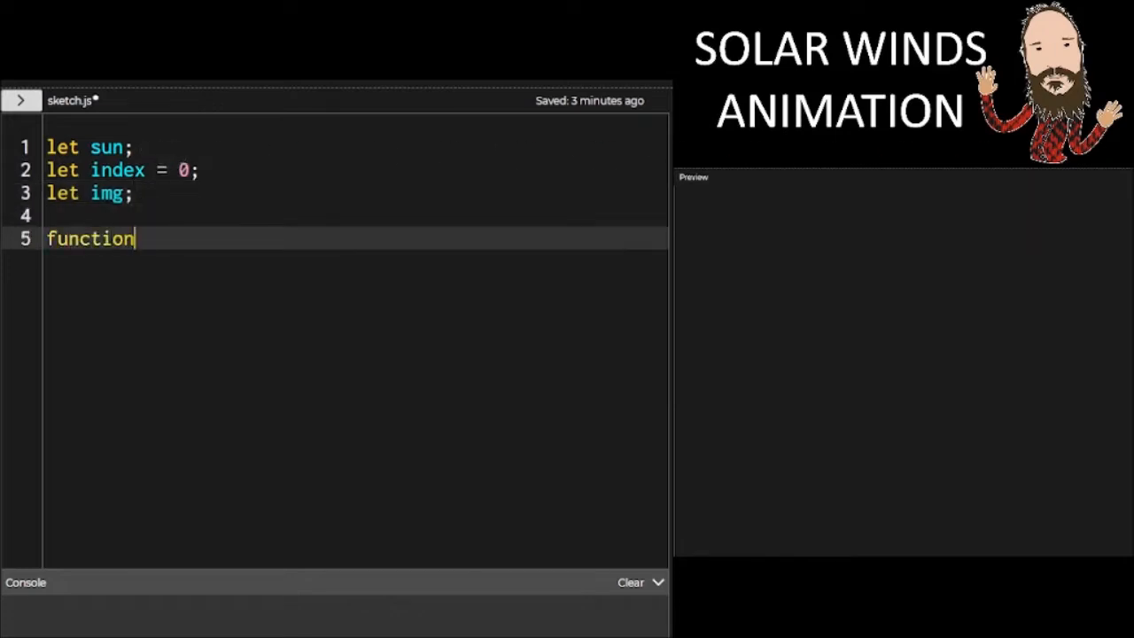
pyautogui.write('setup()')
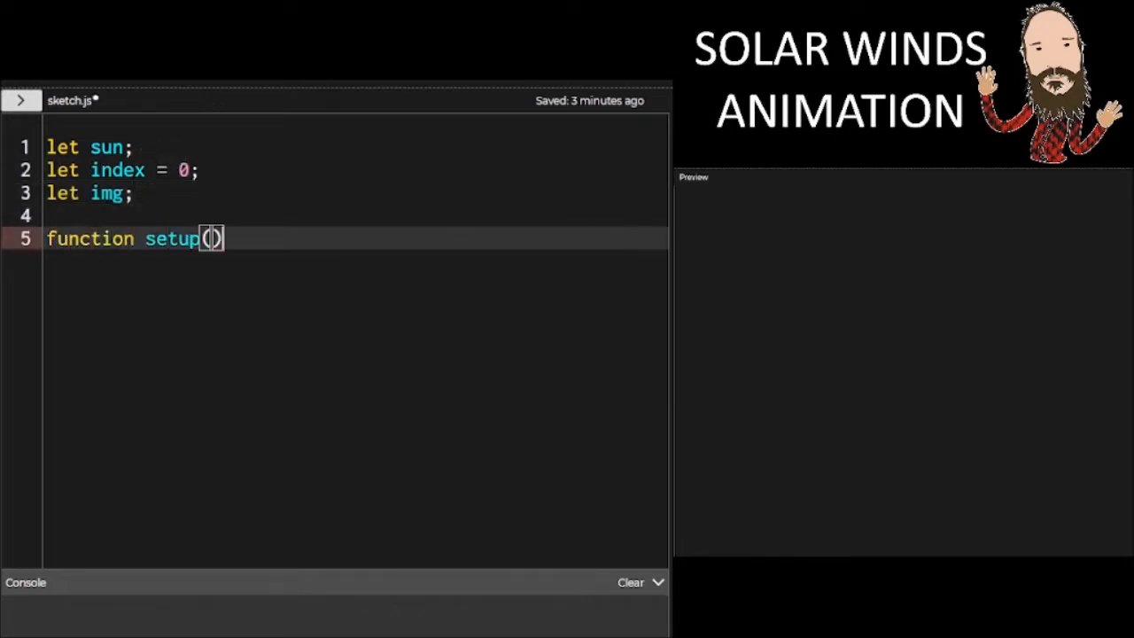
pyautogui.write('{')
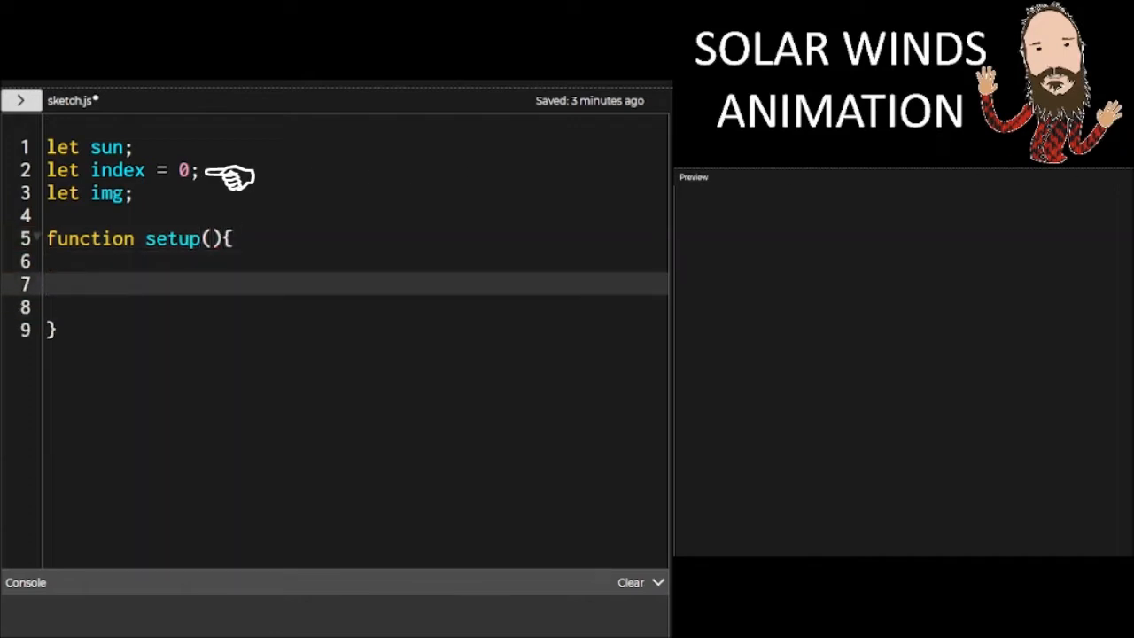
# In setup, create a windowWidth by windowHeight canvas and set sun = new sunMaker()
pyautogui.write('create')
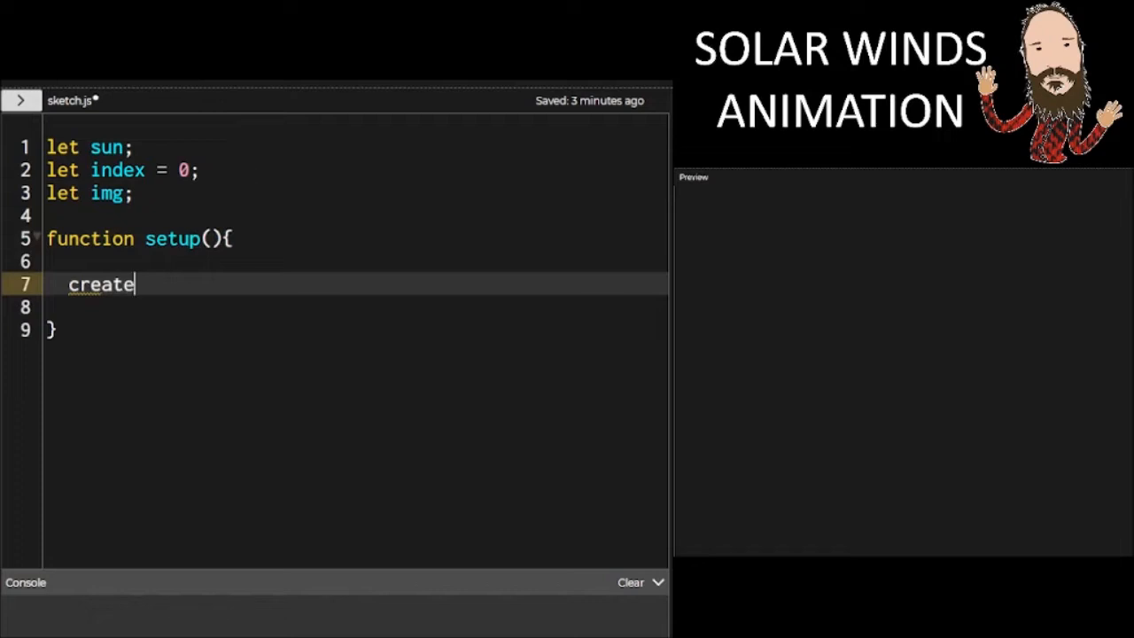
pyautogui.write('Canvas(w')
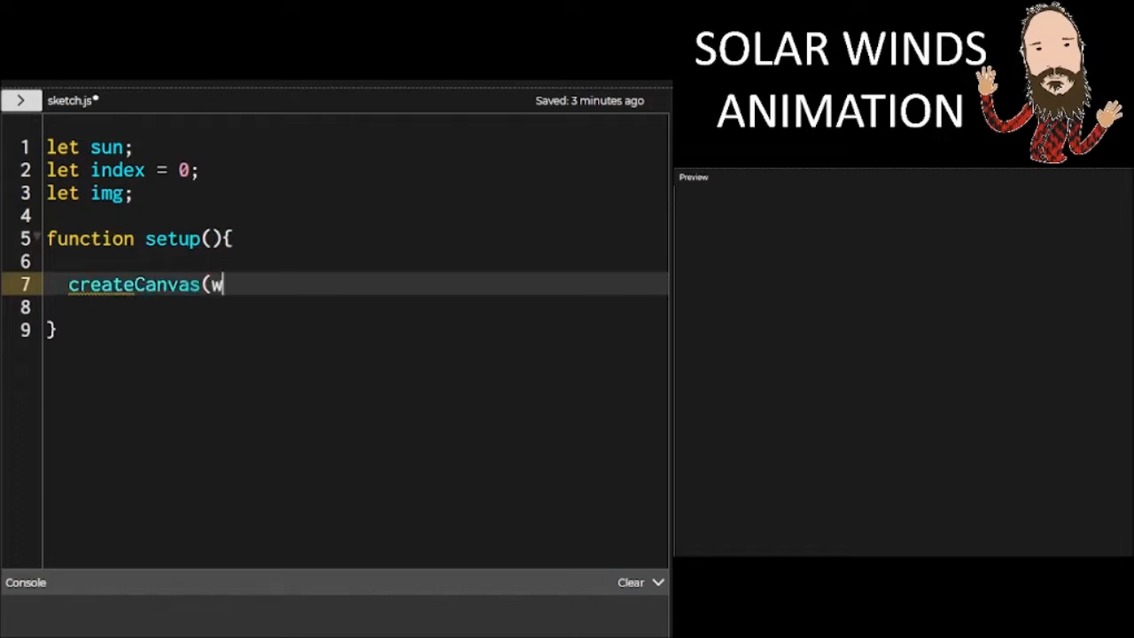
pyautogui.write('indowWidth,')
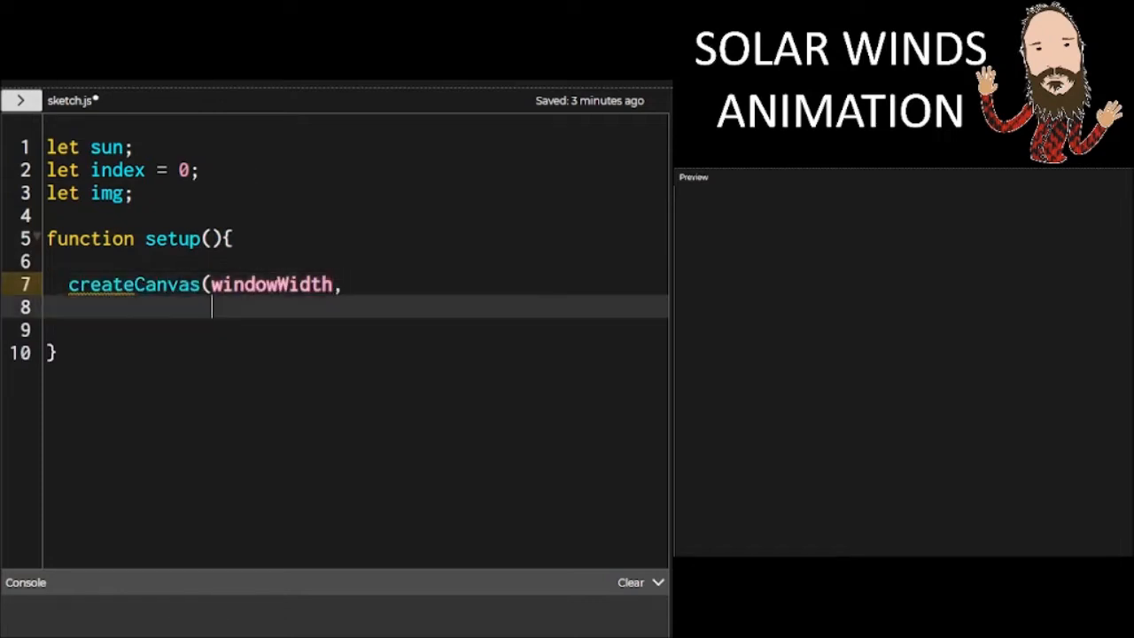
pyautogui.write('windowHeight);')
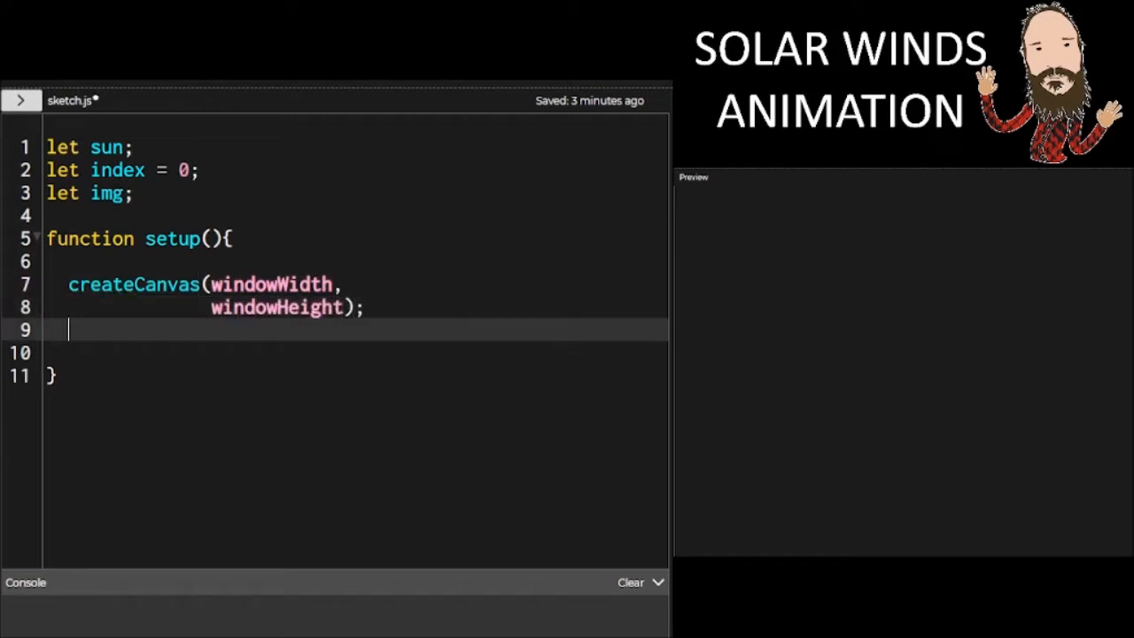
pyautogui.write('sun =')
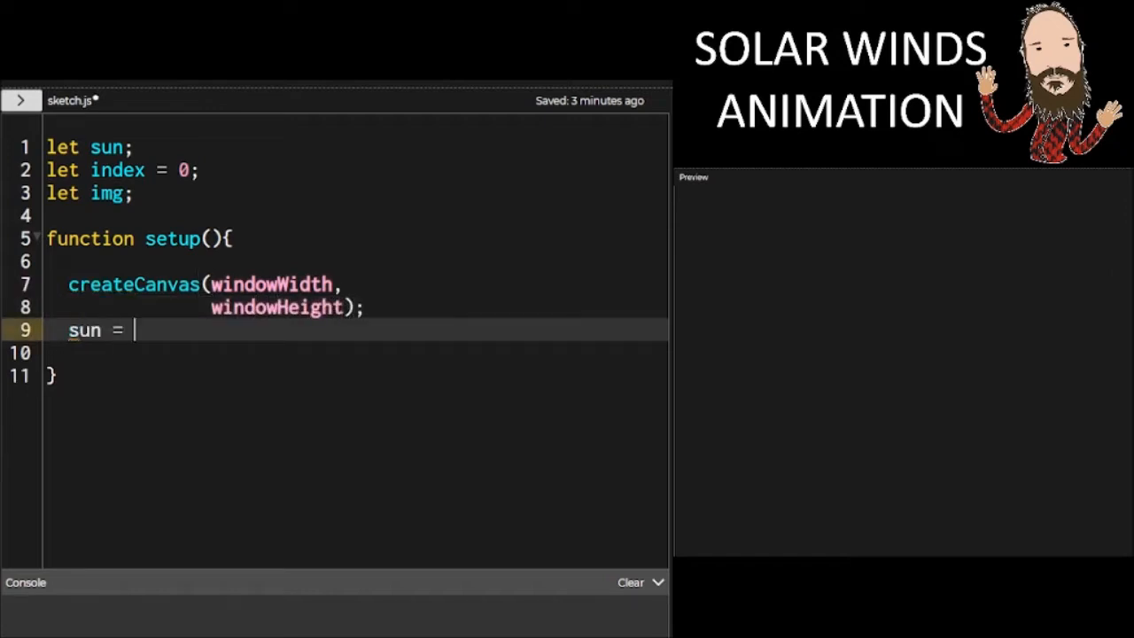
pyautogui.write('new sun')
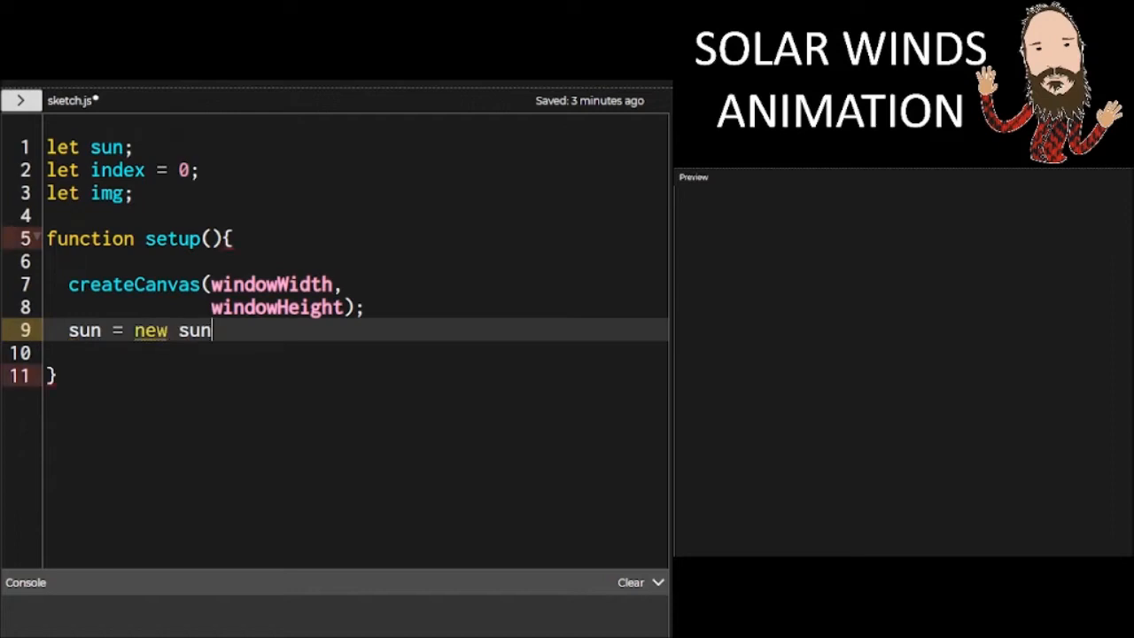
pyautogui.write('Maker();')
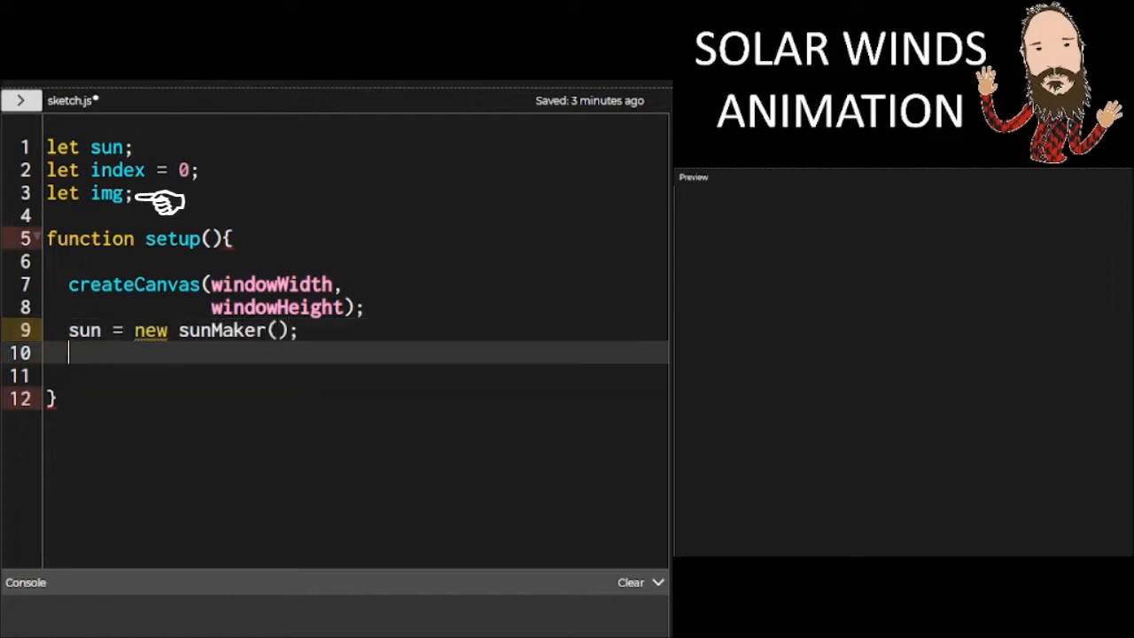
# Add fill(255,255,175,255), noStroke() and rectMode(CENTER) to setup
pyautogui.write('fill(2')
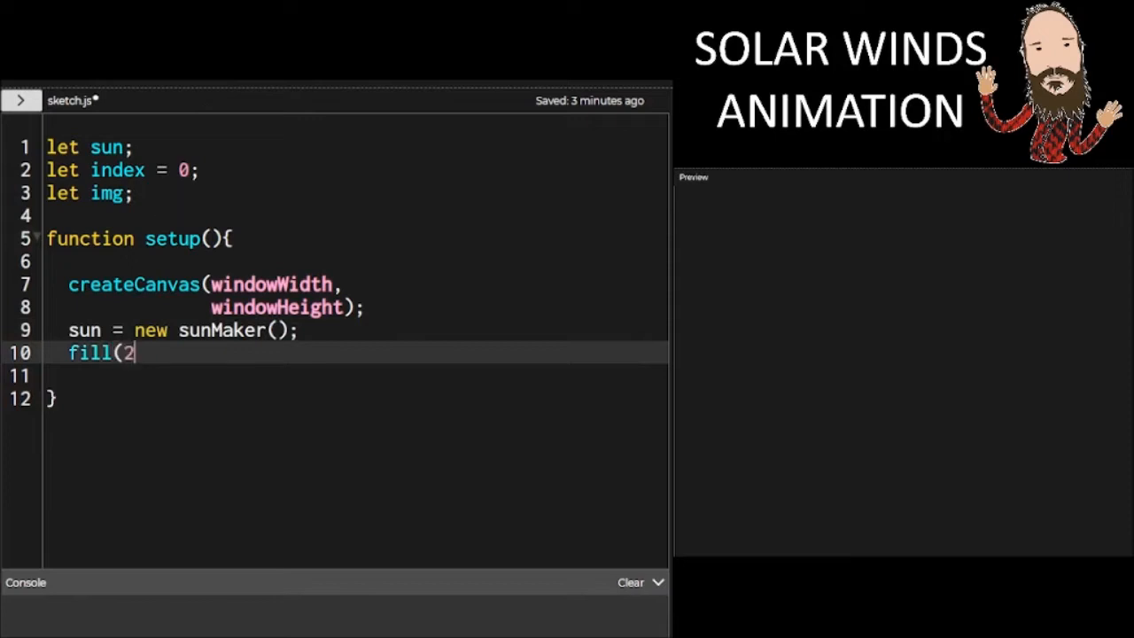
pyautogui.write('55,255,175,')
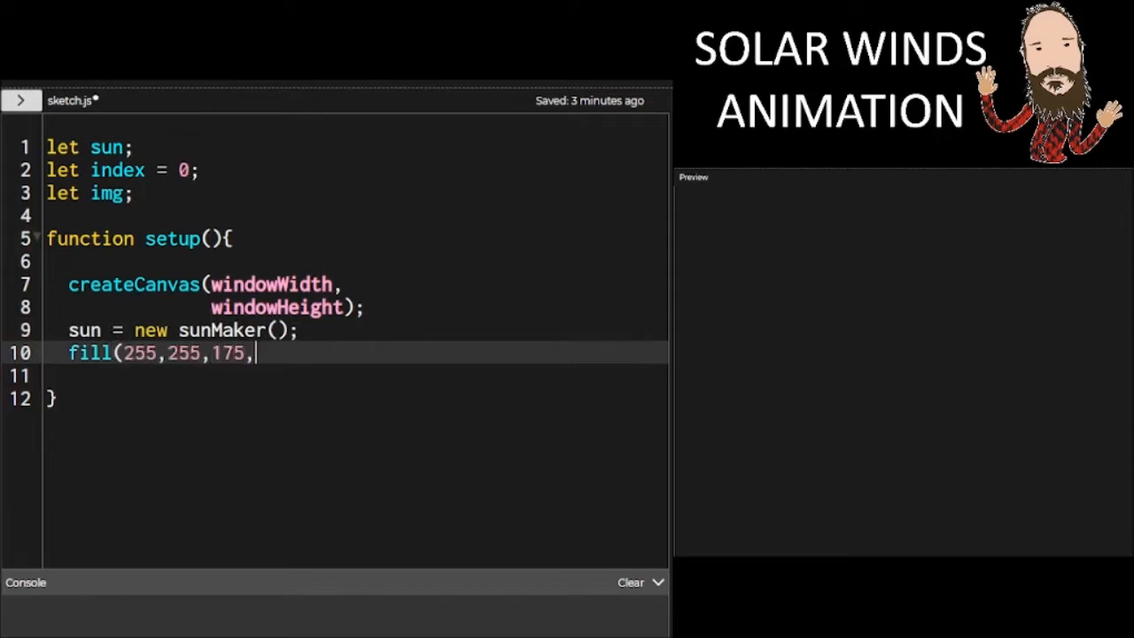
pyautogui.write('255);')
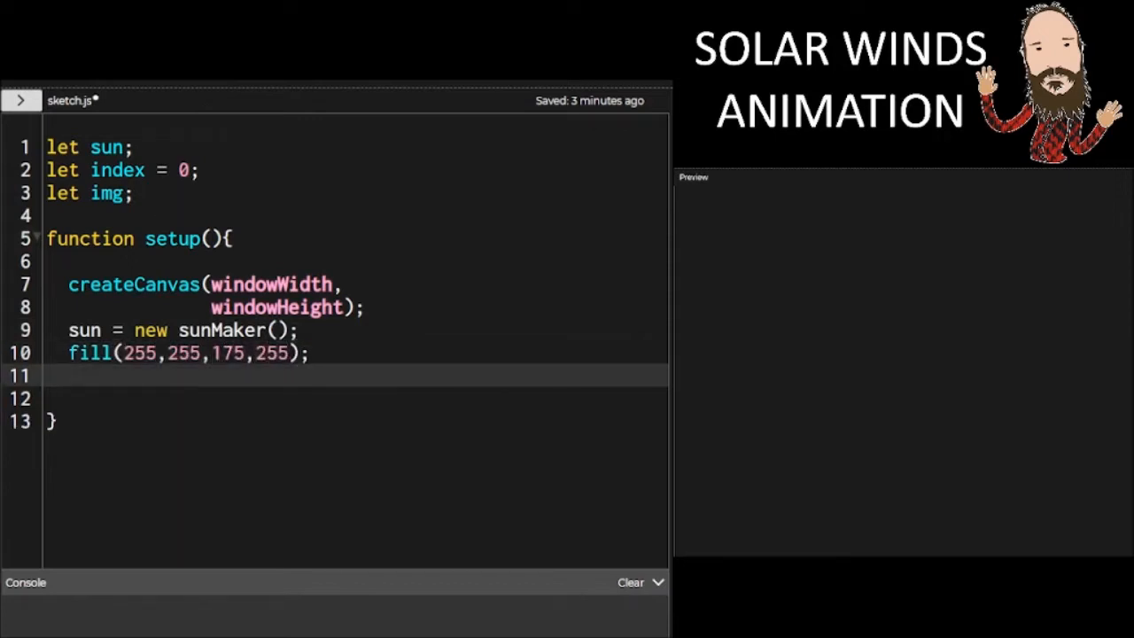
pyautogui.write('noStroke();')
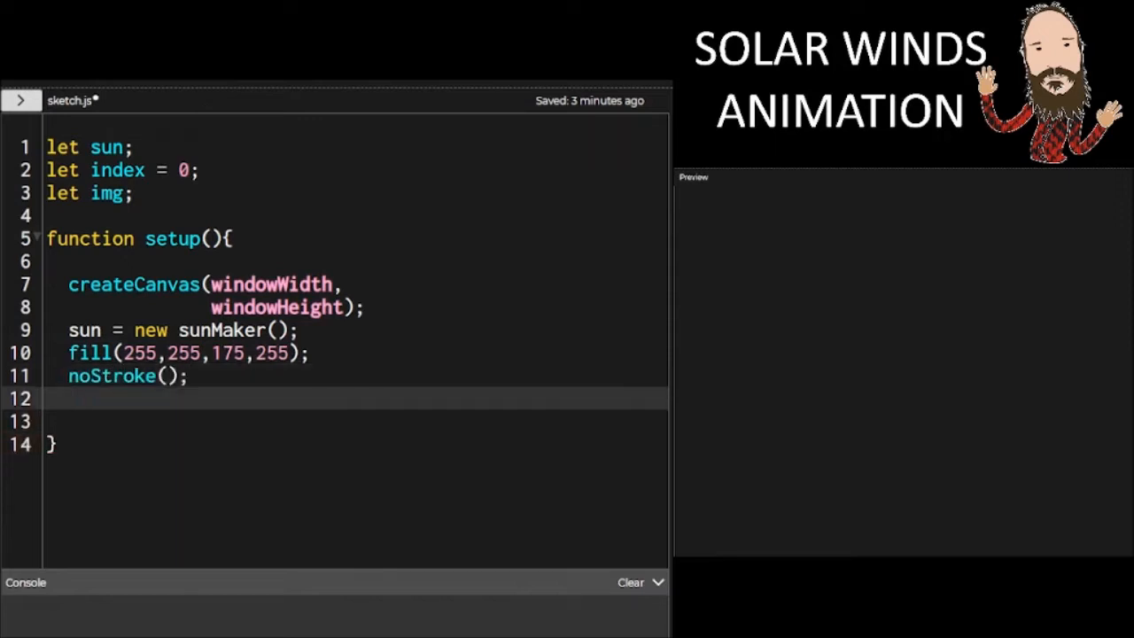
pyautogui.write('rectMode(')
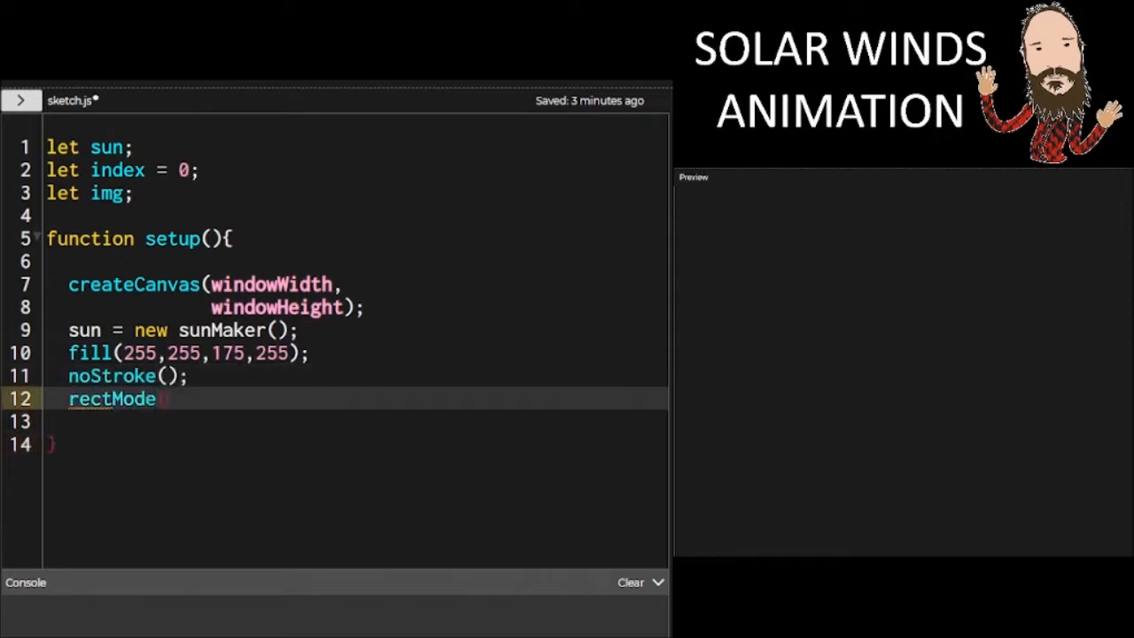
pyautogui.write('(CENTER);')
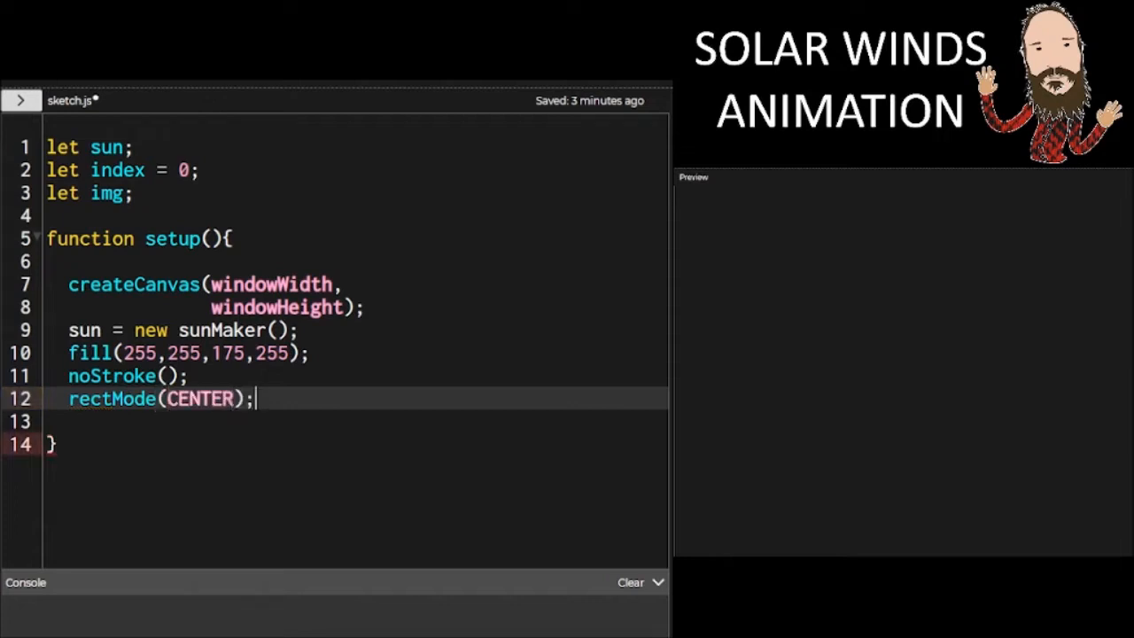
pyautogui.press('Enter')
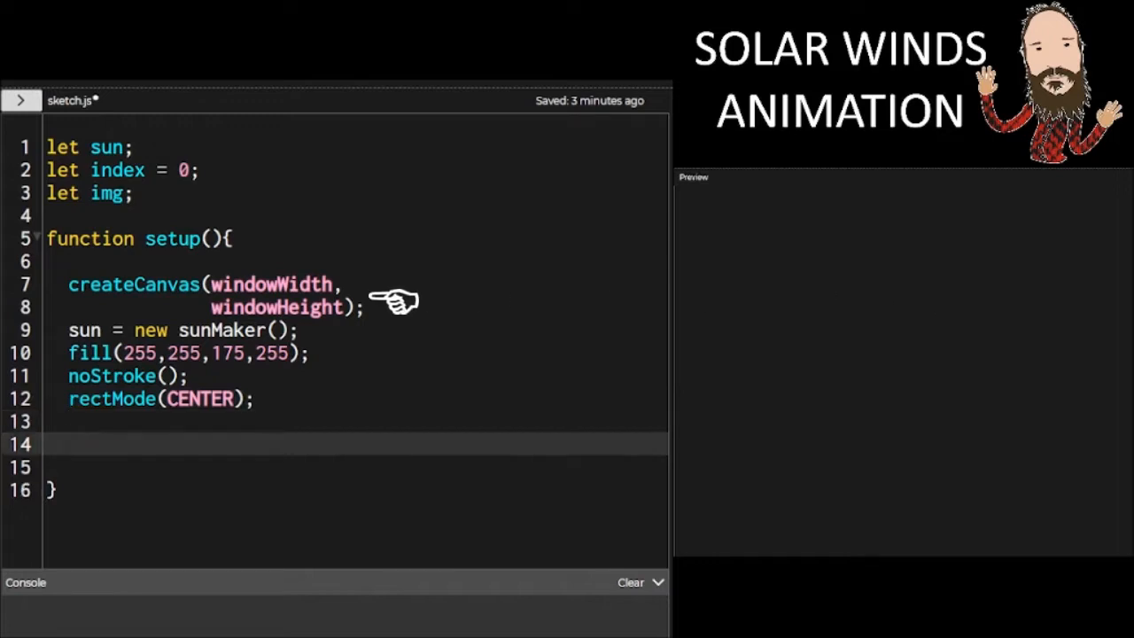
# Create an img graphics buffer of width by height with background(0,32), noStroke and fill(124,118,0,2)
pyautogui.write('img =')
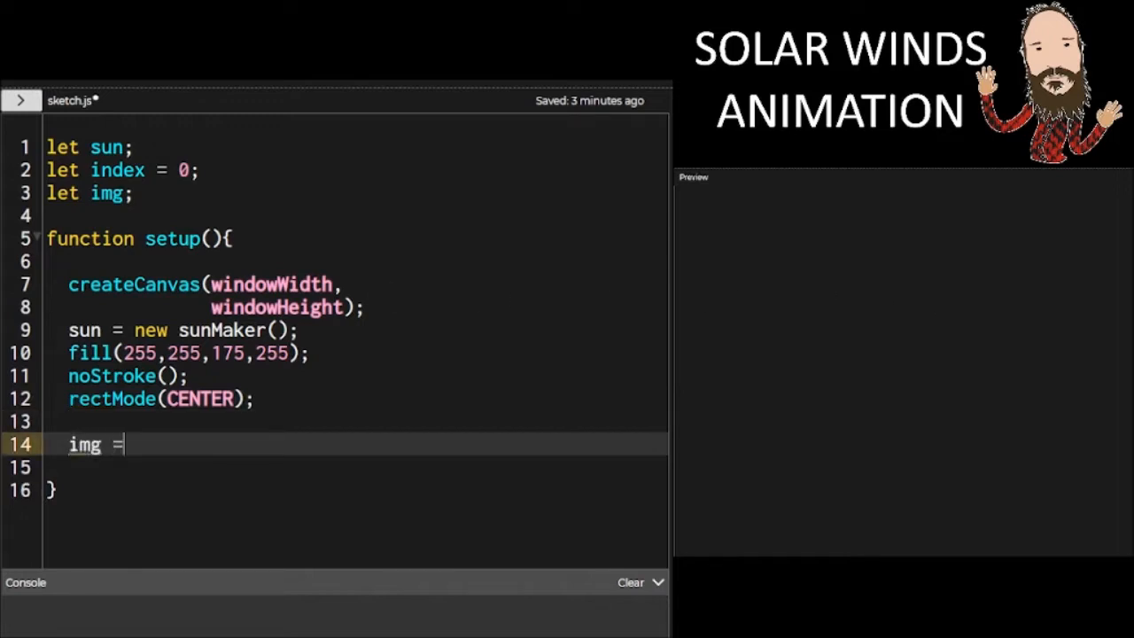
pyautogui.write('create')
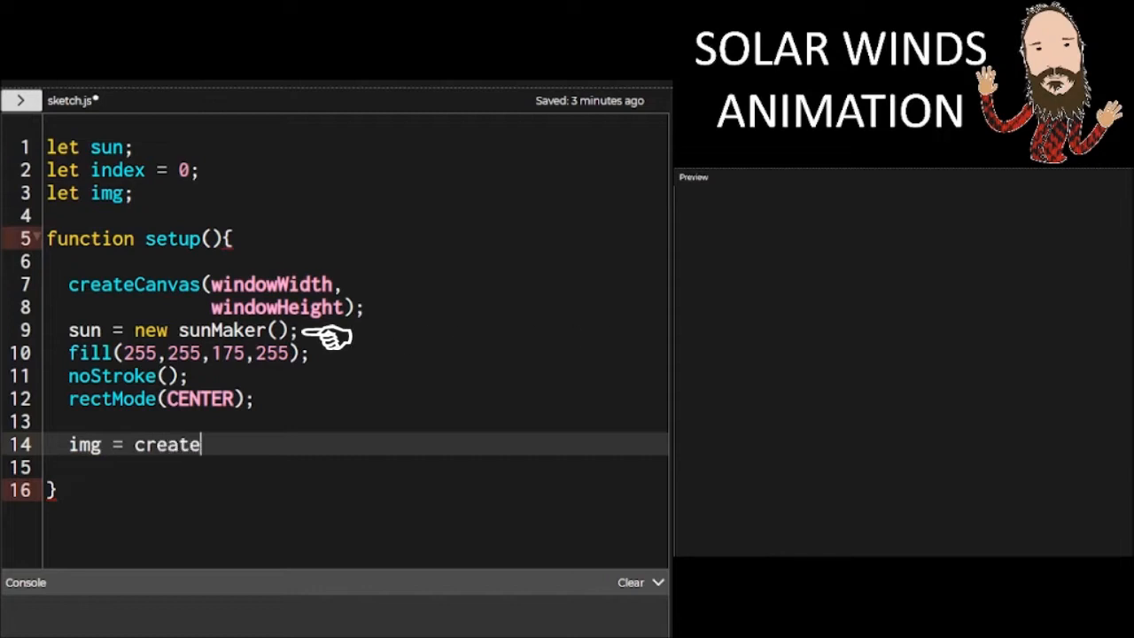
pyautogui.write('Graphics')
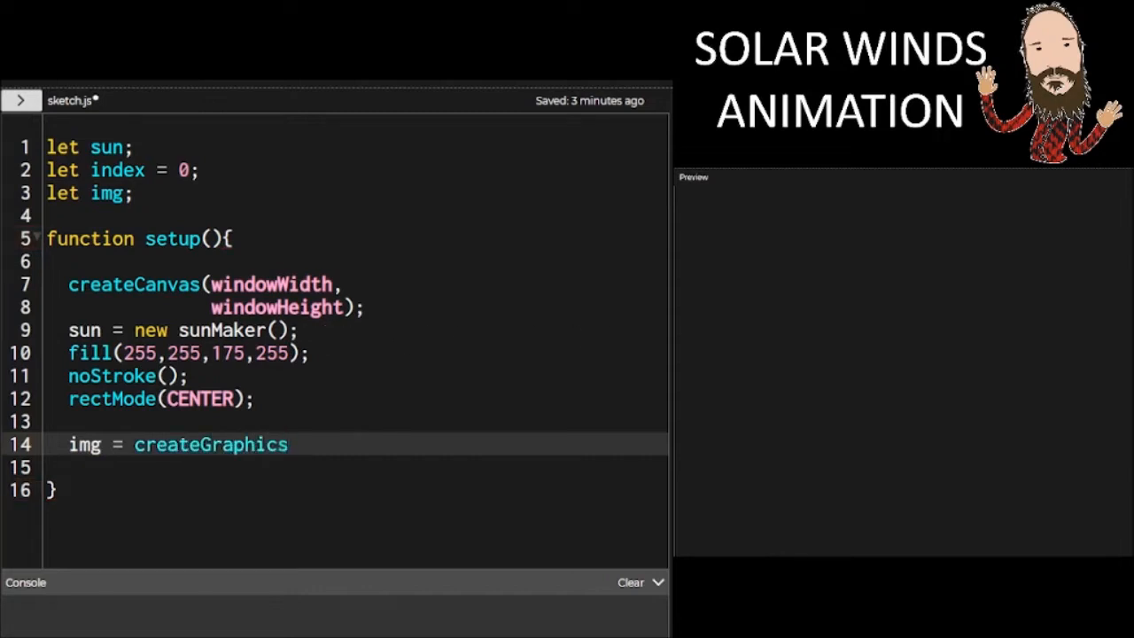
pyautogui.write('(width,height);')
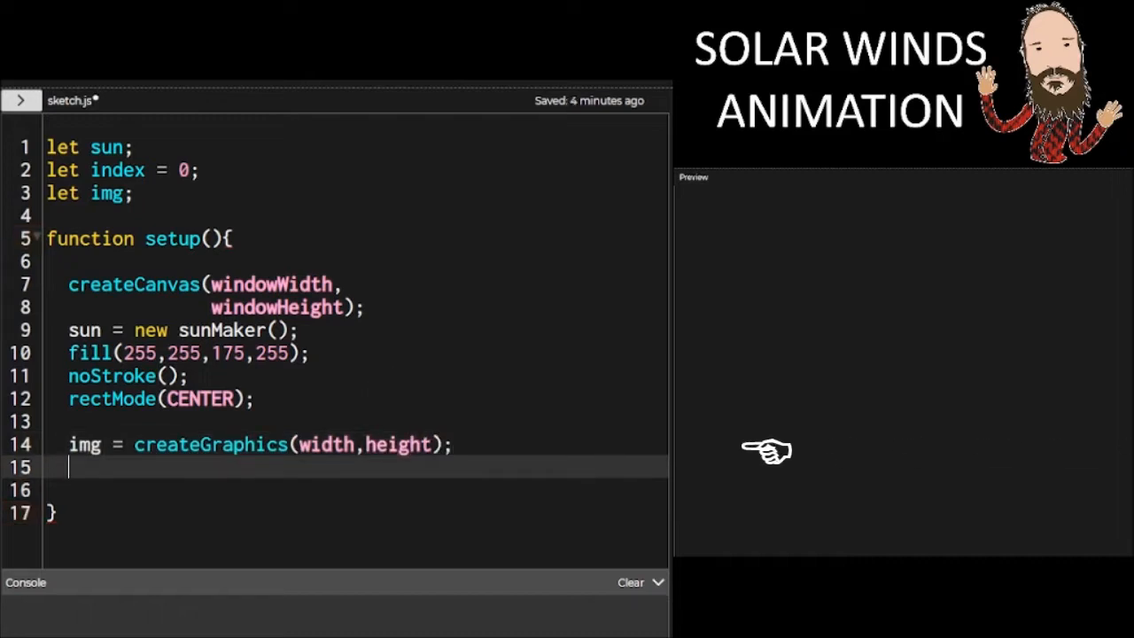
pyautogui.write('img.')
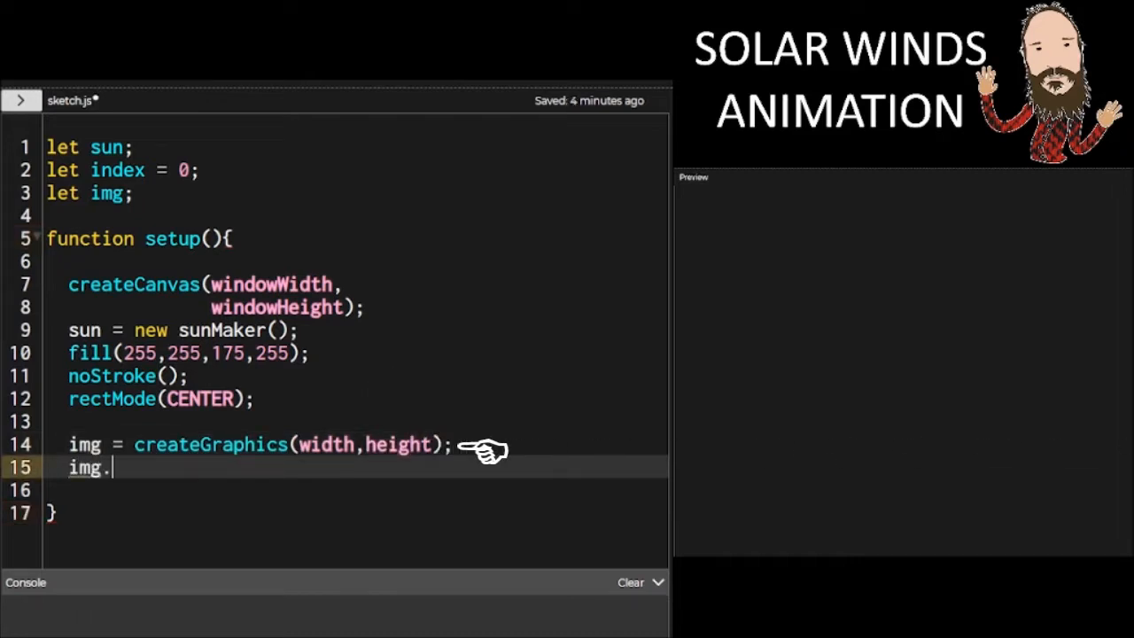
pyautogui.write('background')
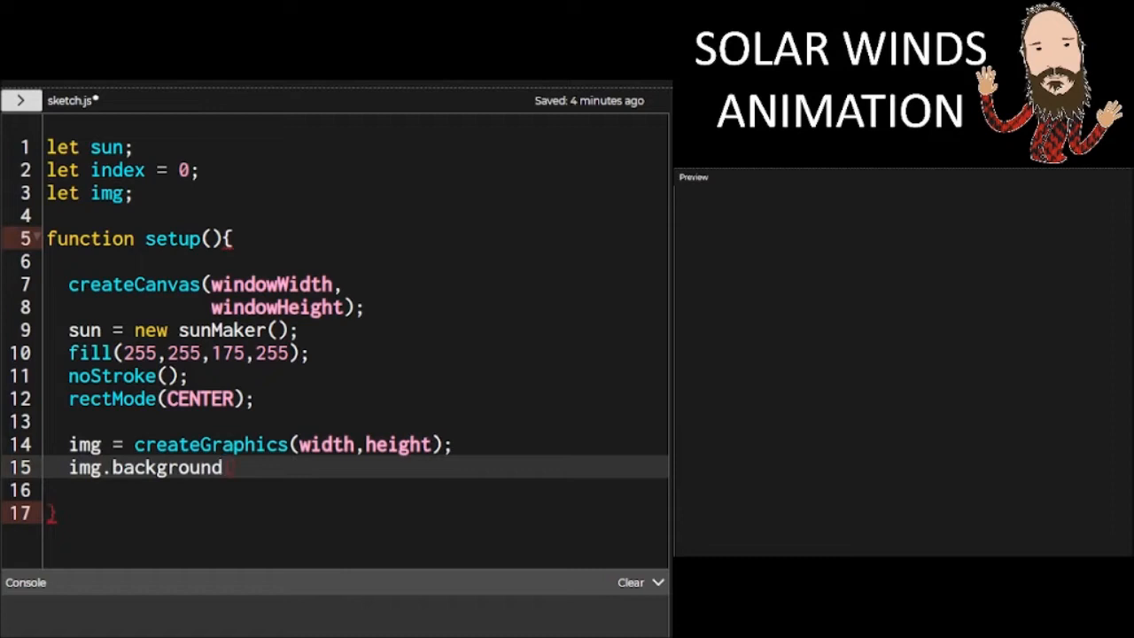
pyautogui.write('(0,32);')
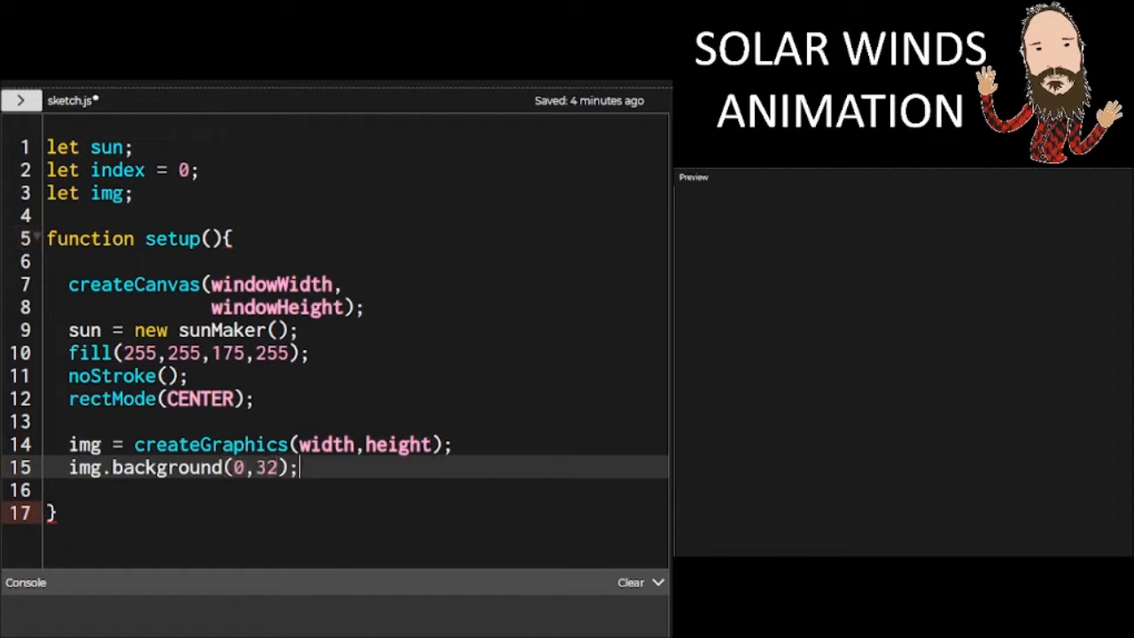
pyautogui.write('img')
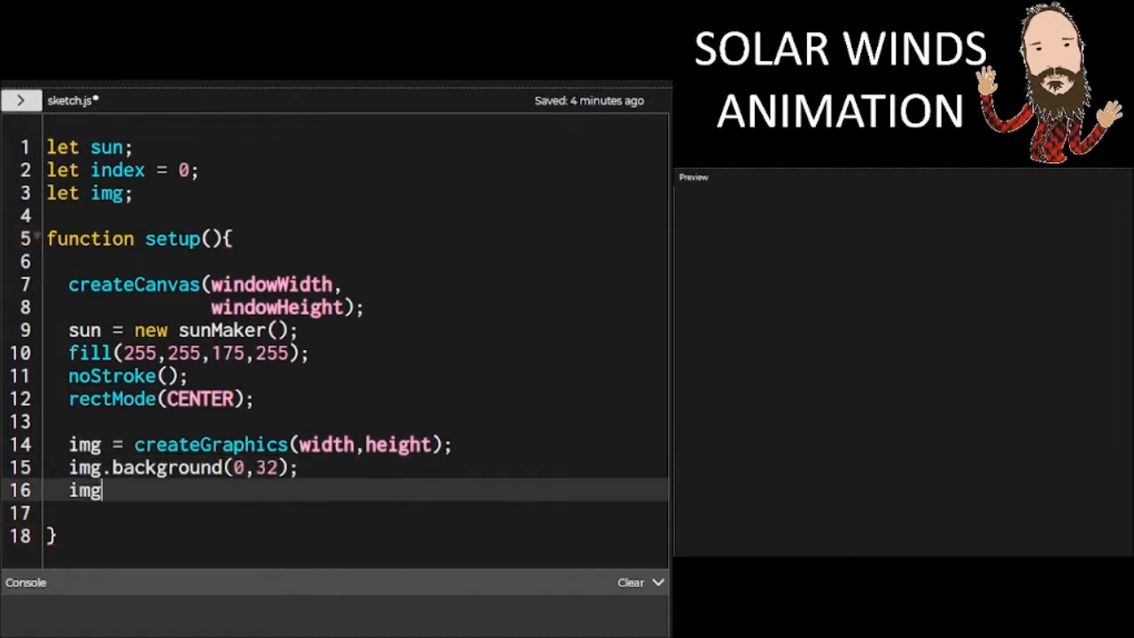
pyautogui.write('.noStrok')
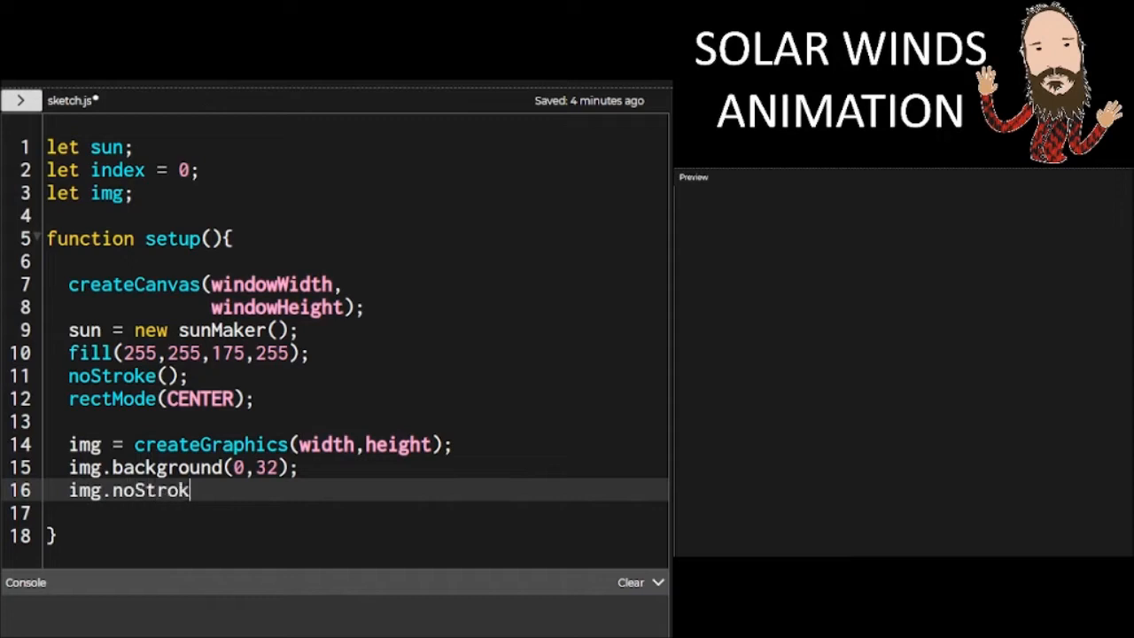
pyautogui.write('e();')
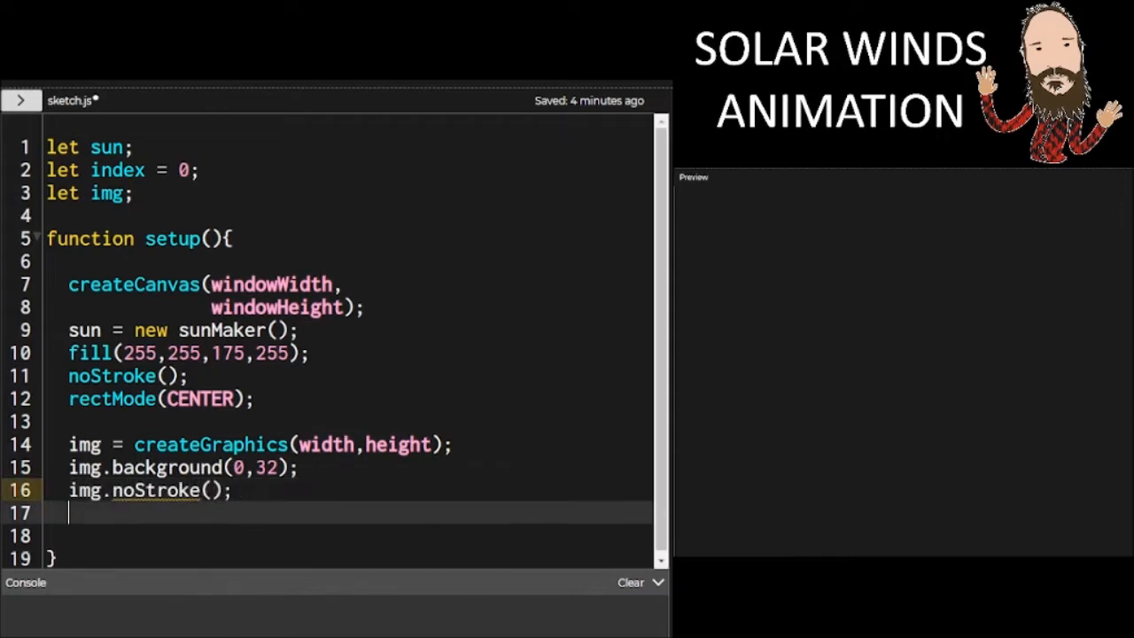
pyautogui.write('img.fil')
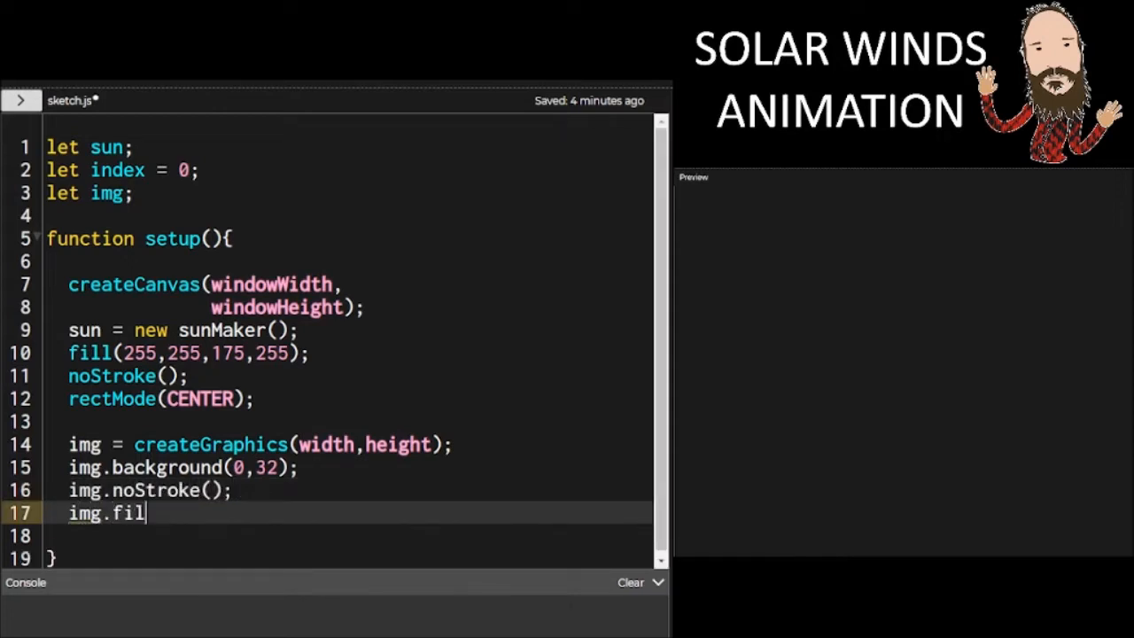
pyautogui.write('l(124')
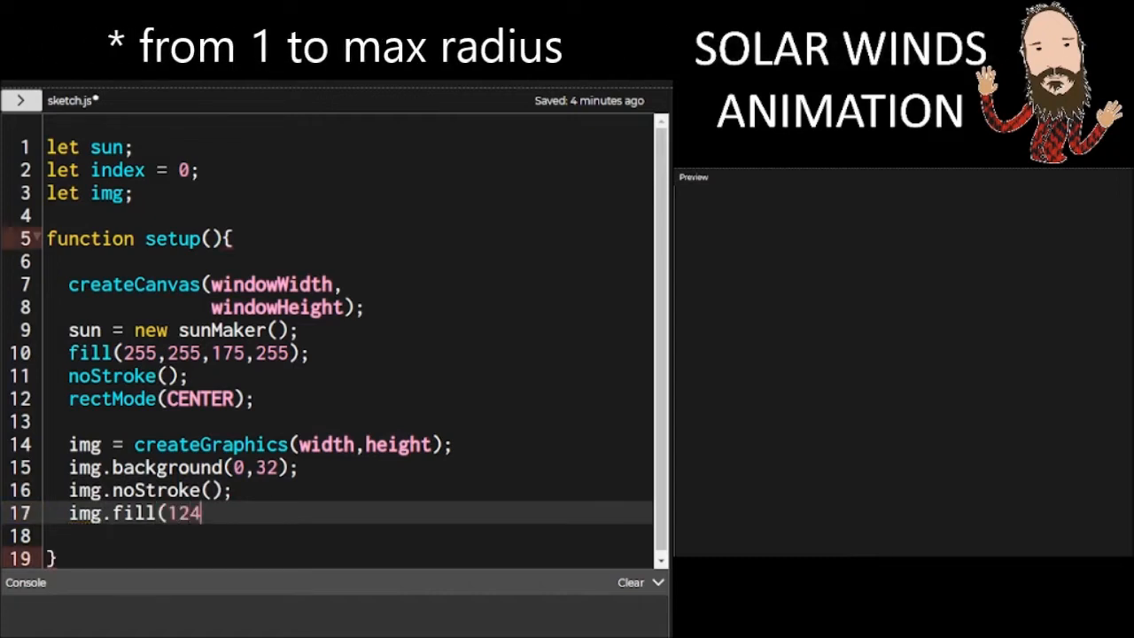
pyautogui.write(',118')
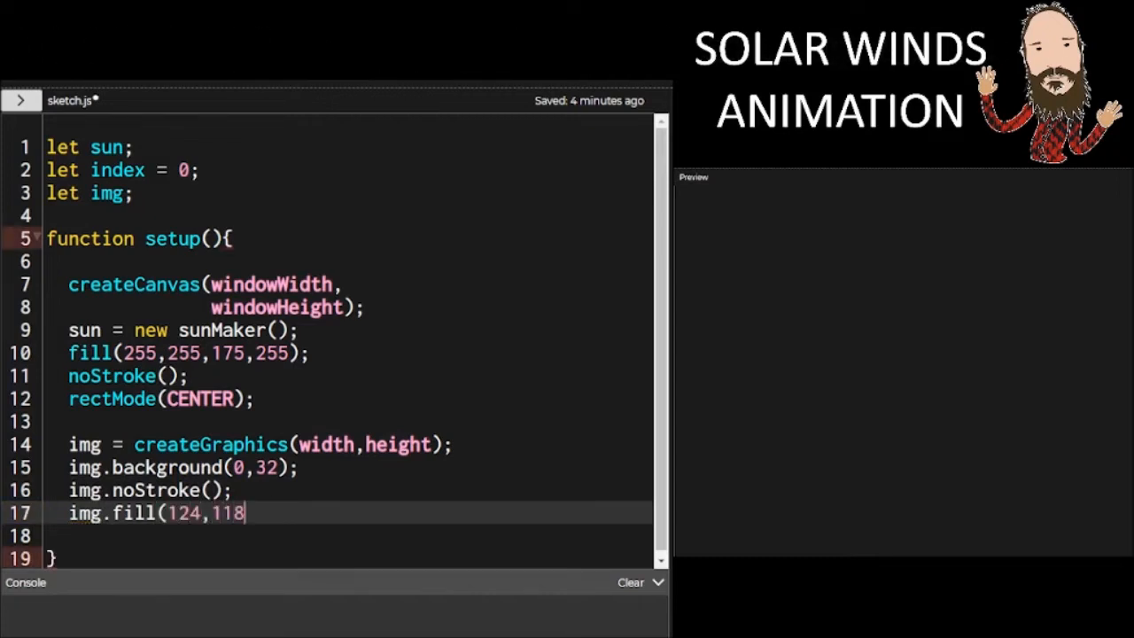
pyautogui.write(',0,2);')
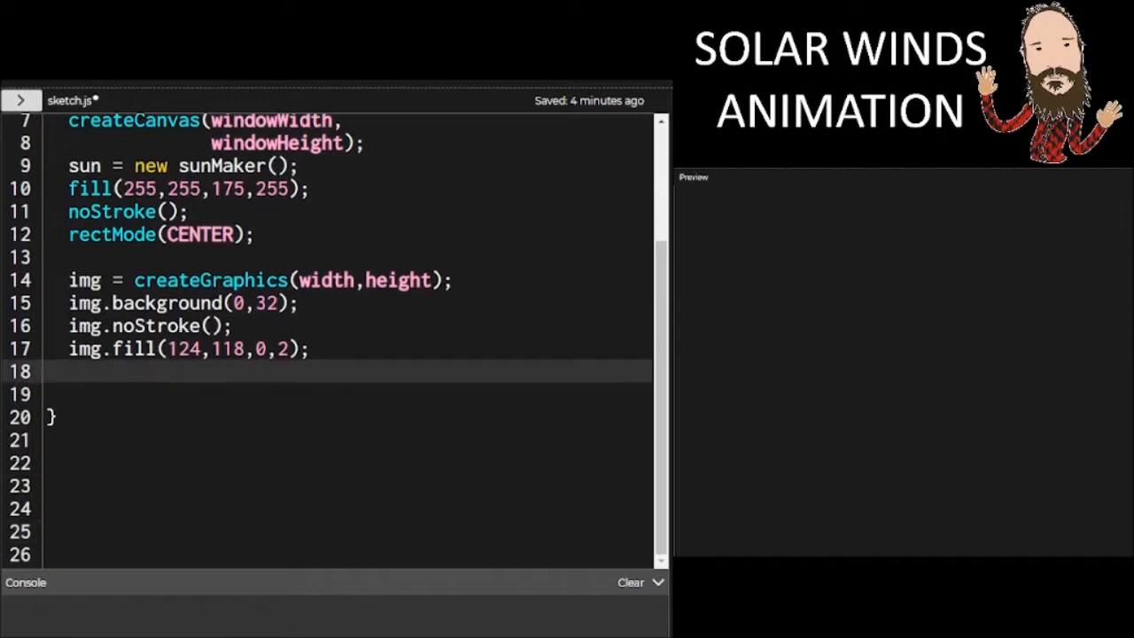
# Loop r from 1 to height*0.25 drawing img.circle(width/2,height/2,r) for the halo
pyautogui.write('for (let')
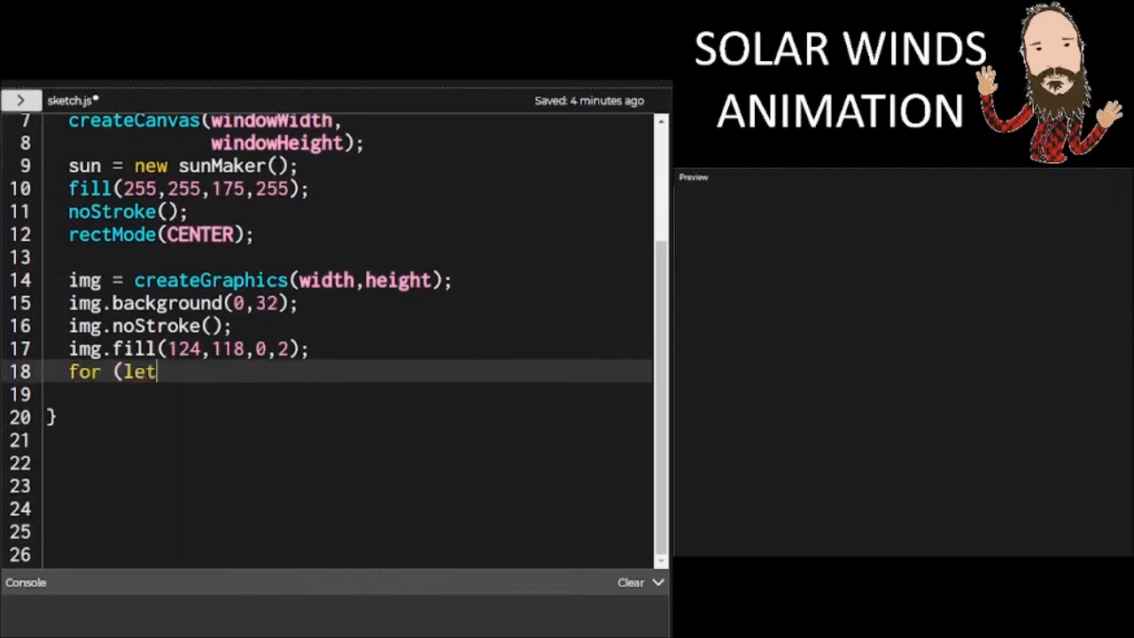
pyautogui.write('r = 1; r')
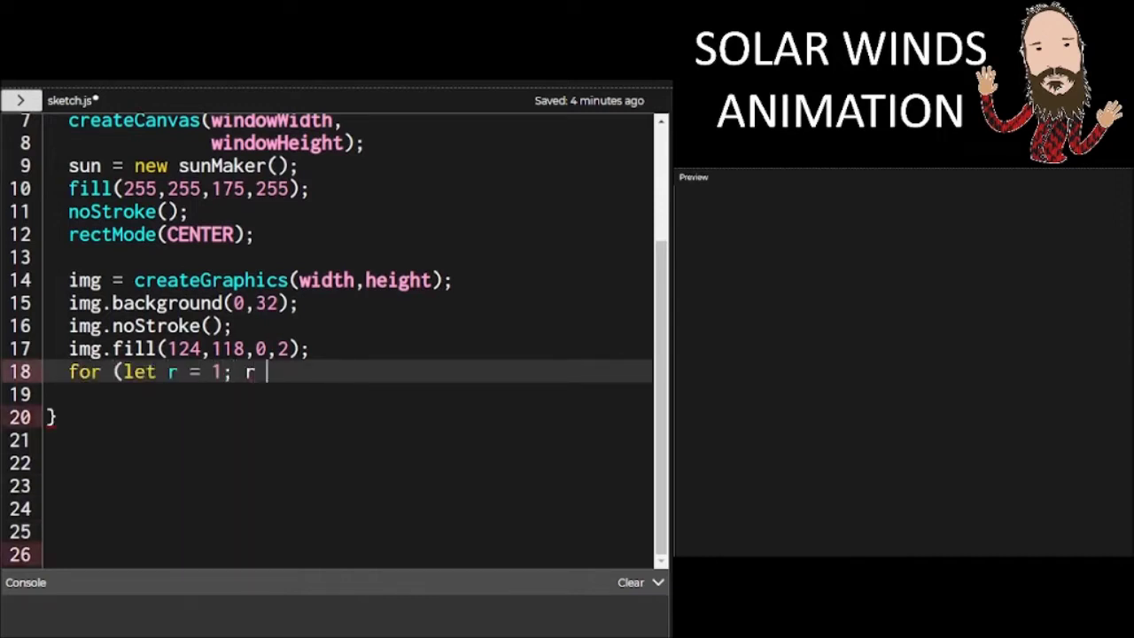
pyautogui.write('< height')
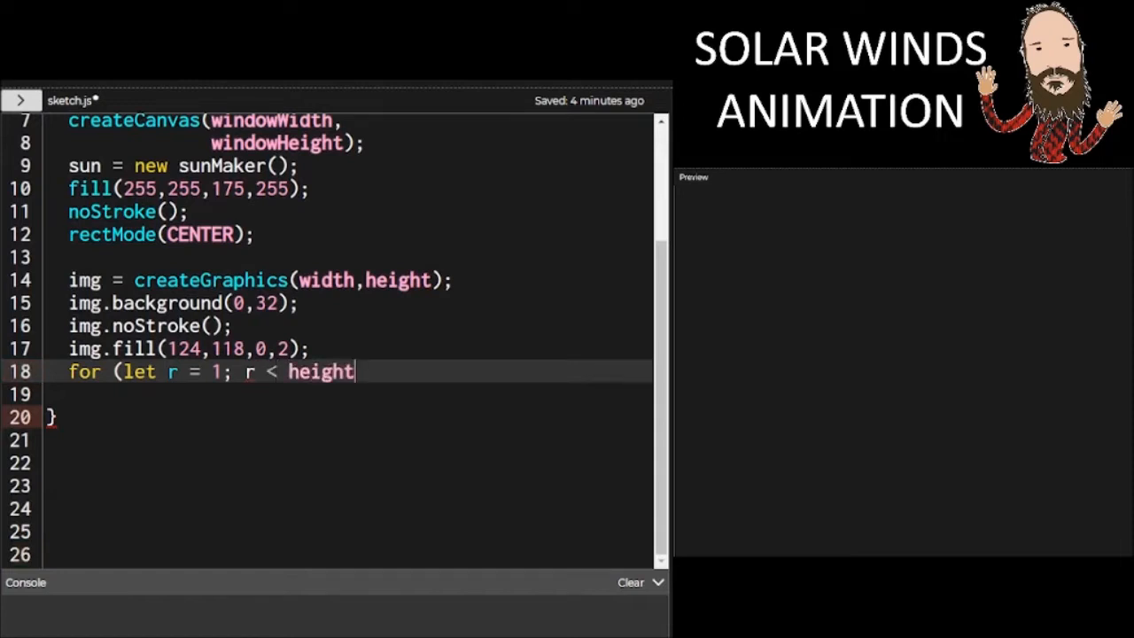
pyautogui.write('*0.25; r++')
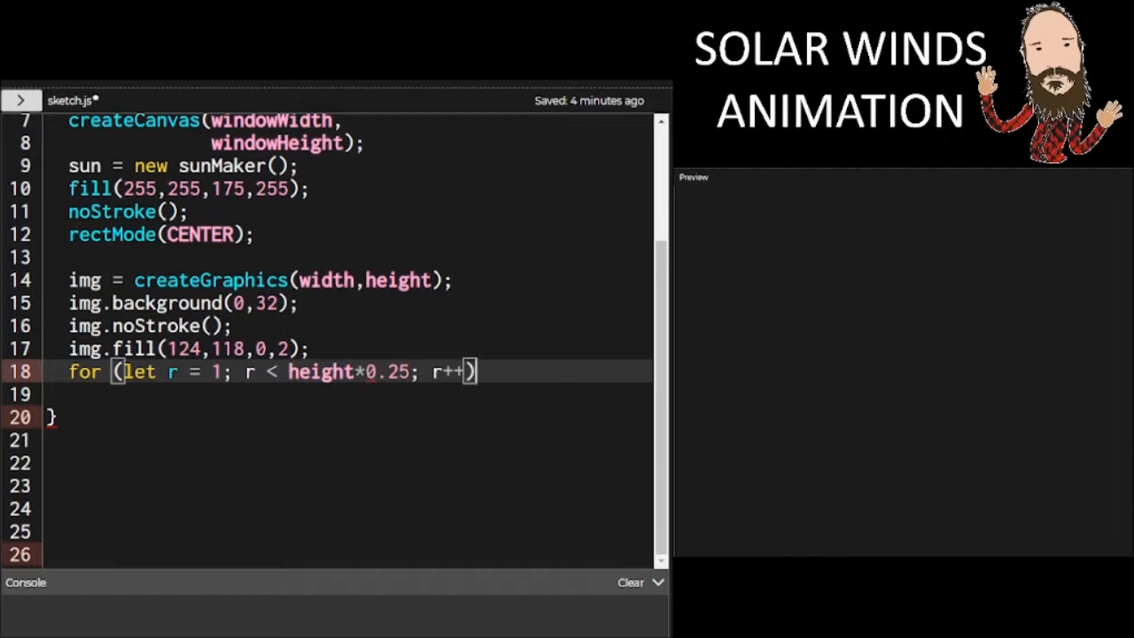
pyautogui.write('{')
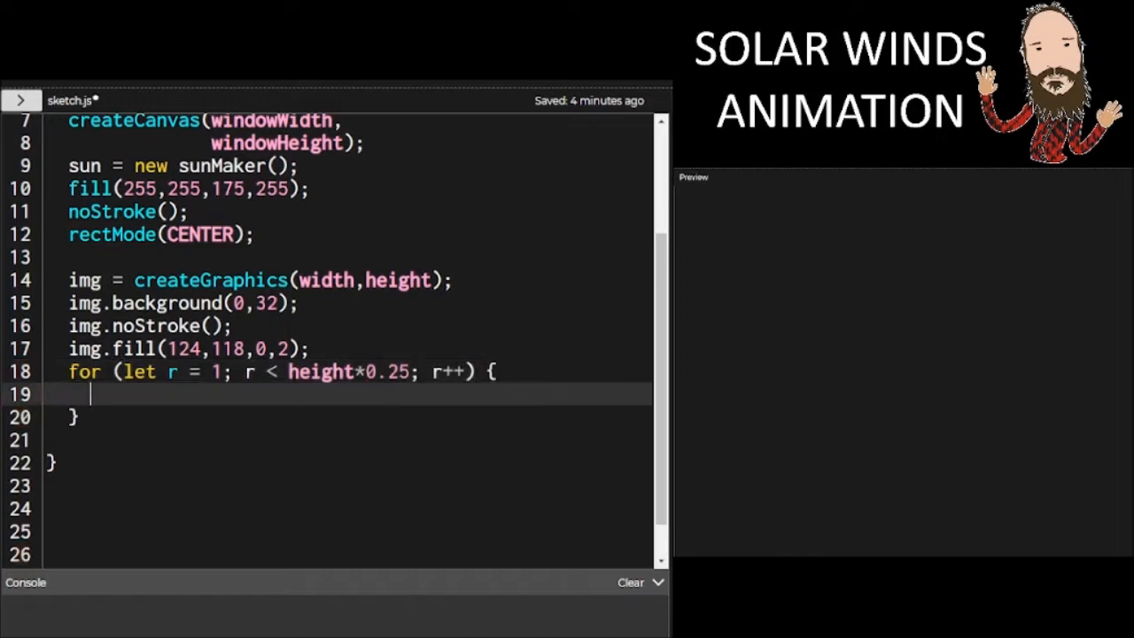
pyautogui.write('img')
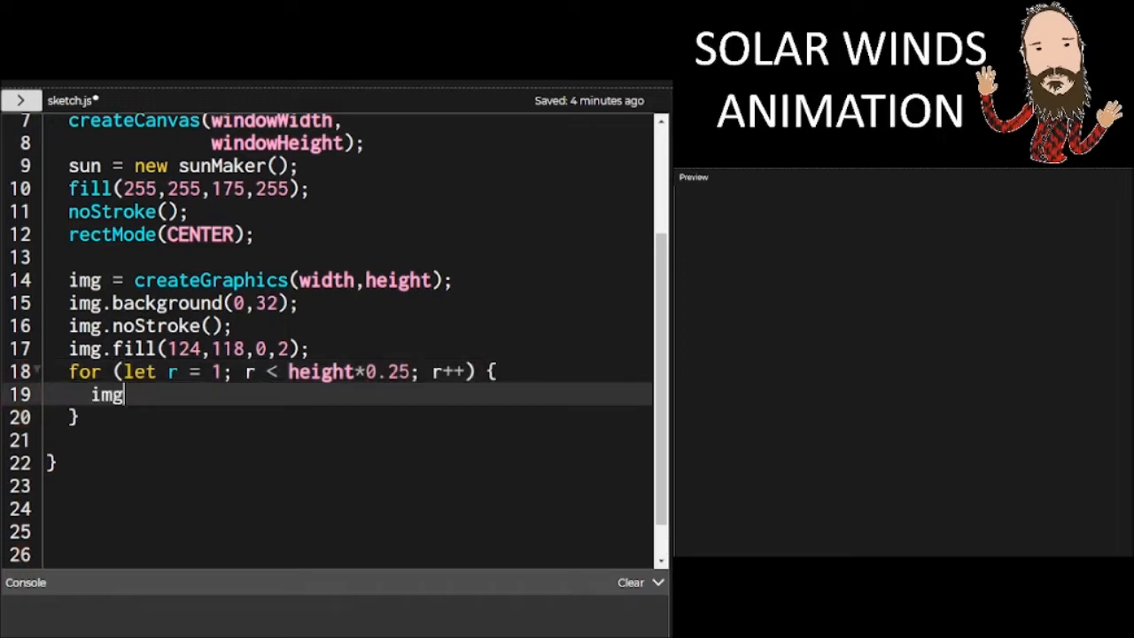
pyautogui.write('.circle(')
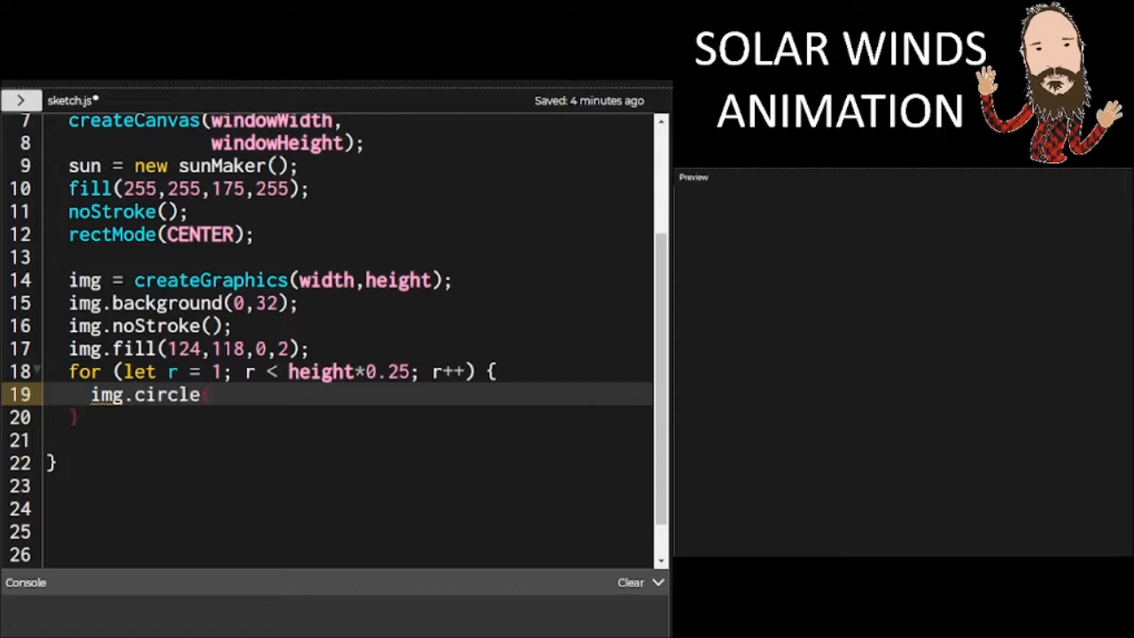
pyautogui.write('(width/2,height/2,r')
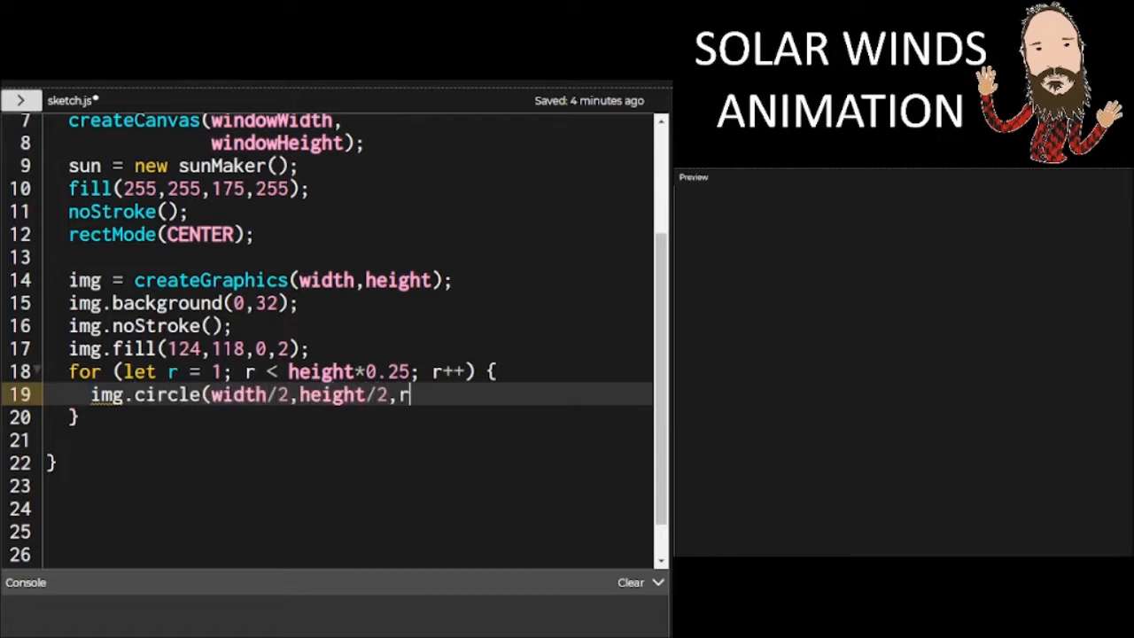
pyautogui.write(');')
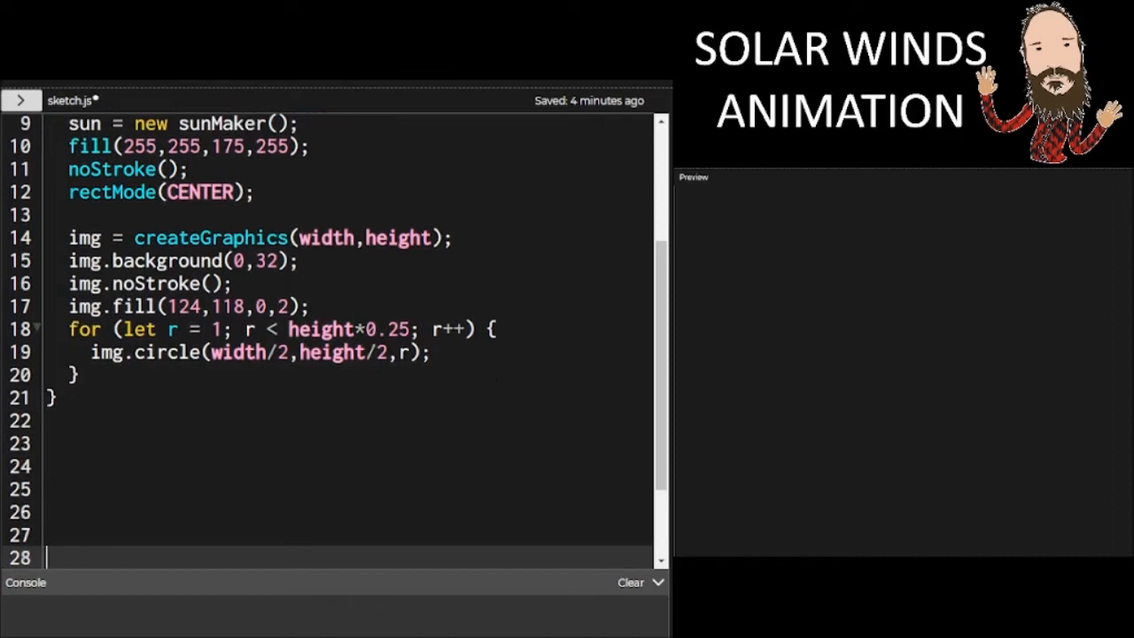
pyautogui.scroll(-3)
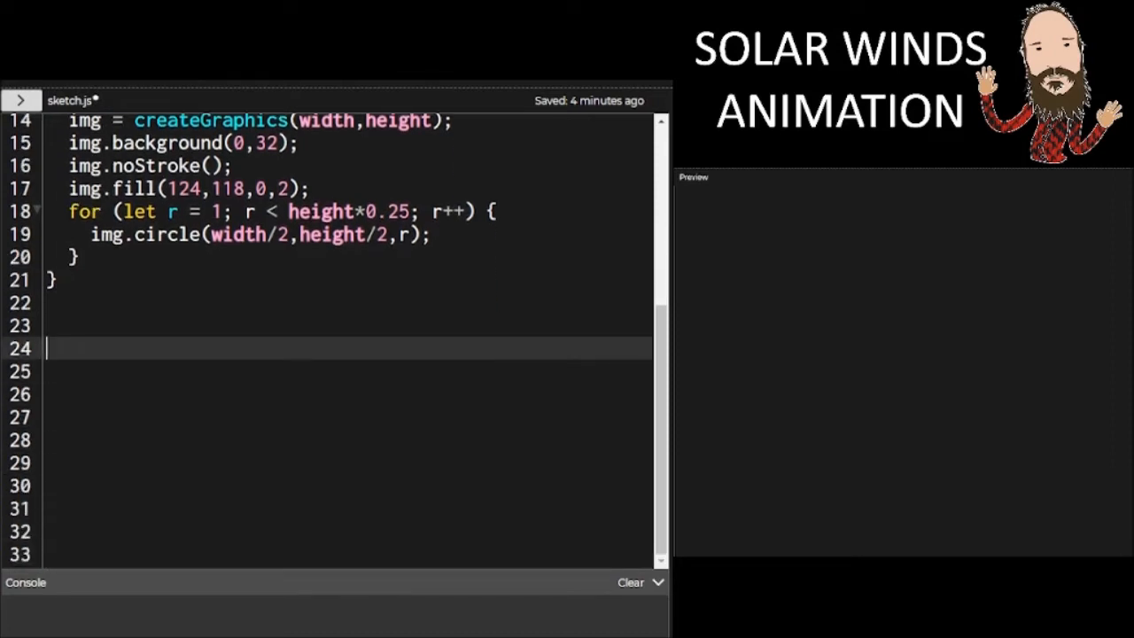
# Define draw() with background(0,16) and translate(width/2,height/2)
pyautogui.write('function dr')
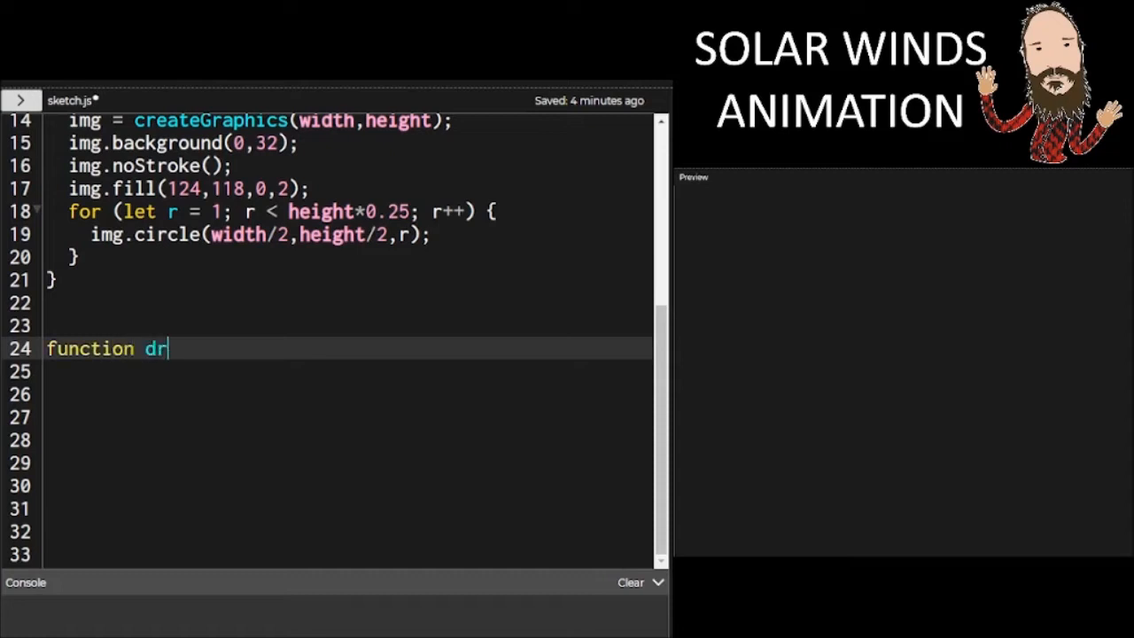
pyautogui.write('aw() {')
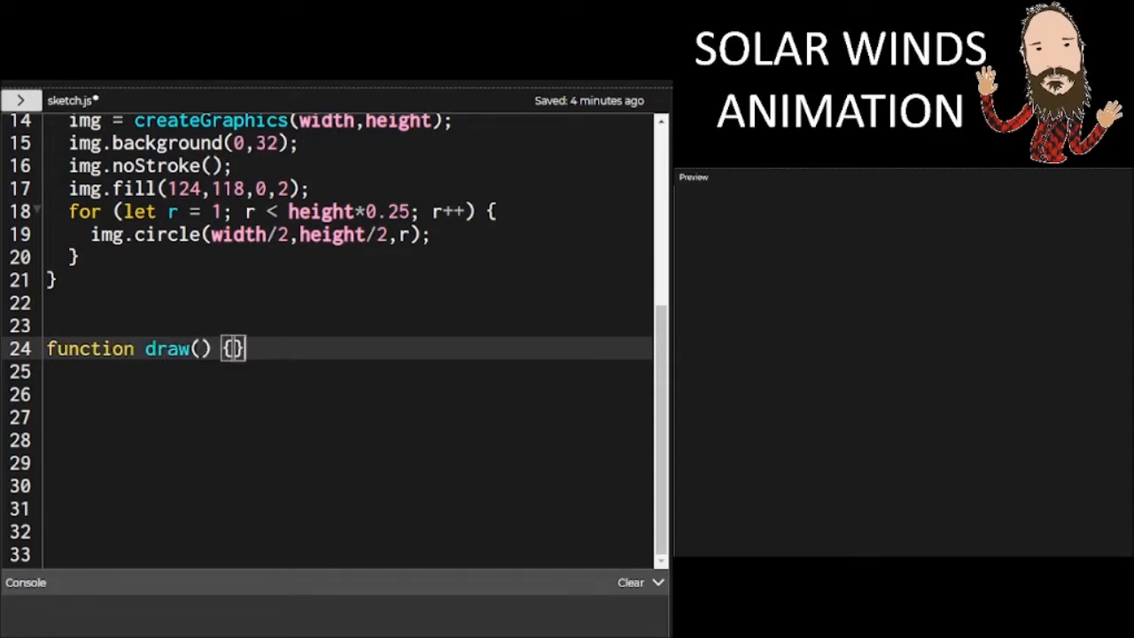
pyautogui.press('Enter')
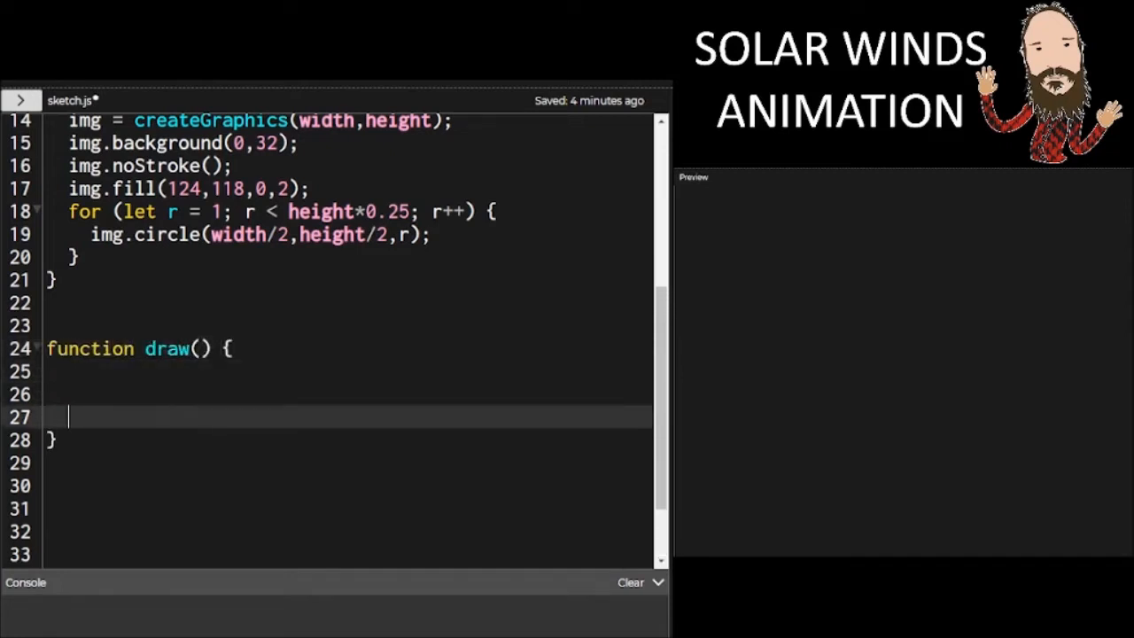
pyautogui.write('back')
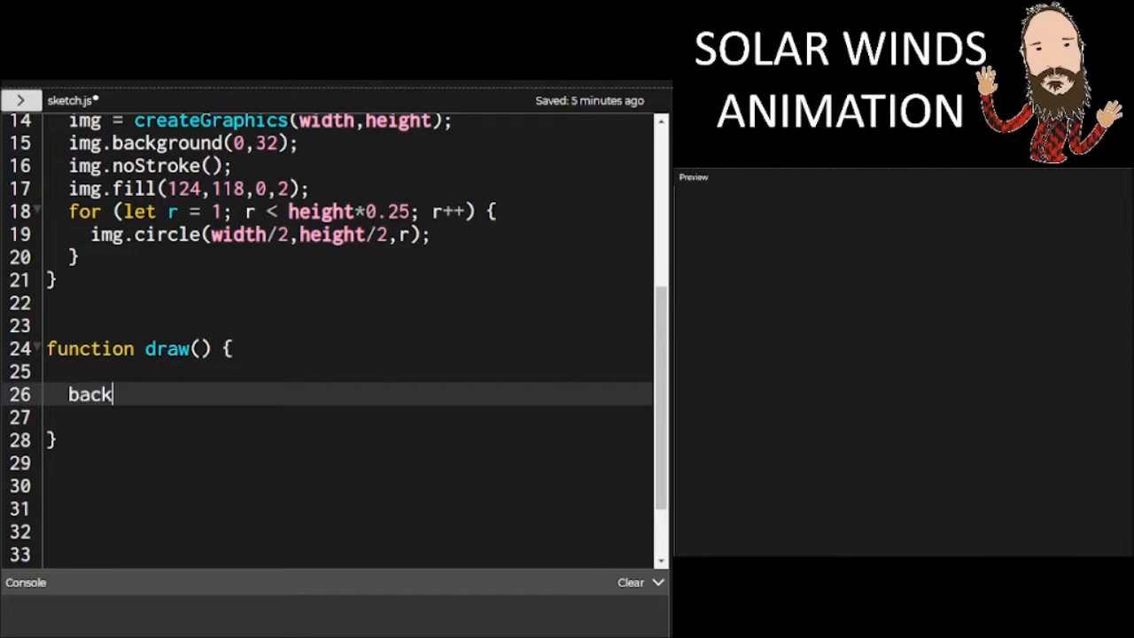
pyautogui.write('ground(0,16')
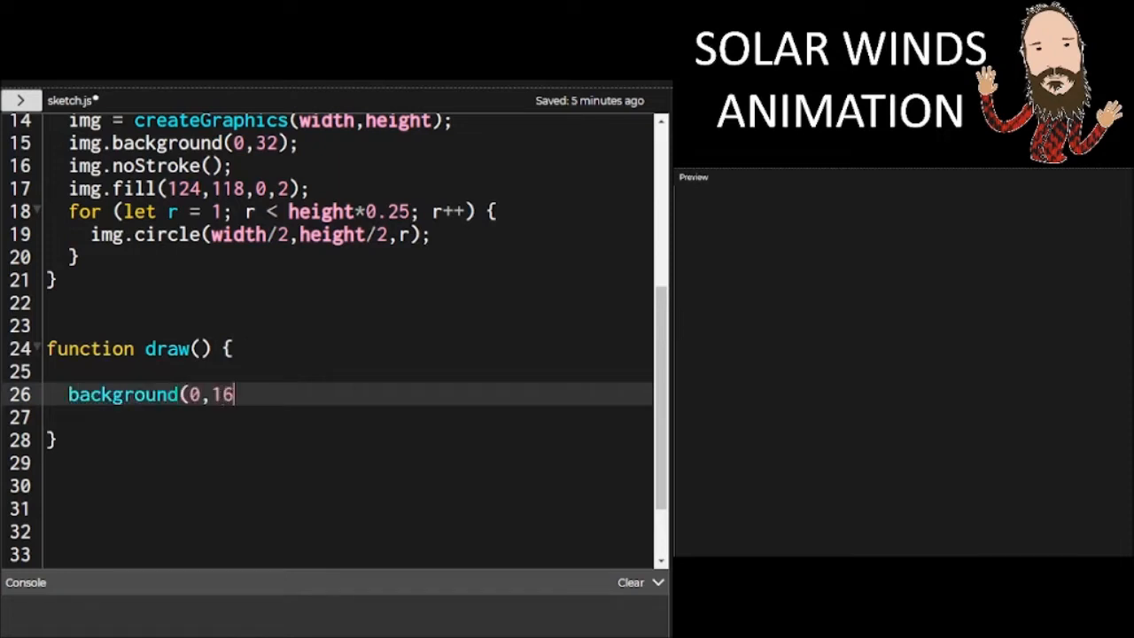
pyautogui.write(');')
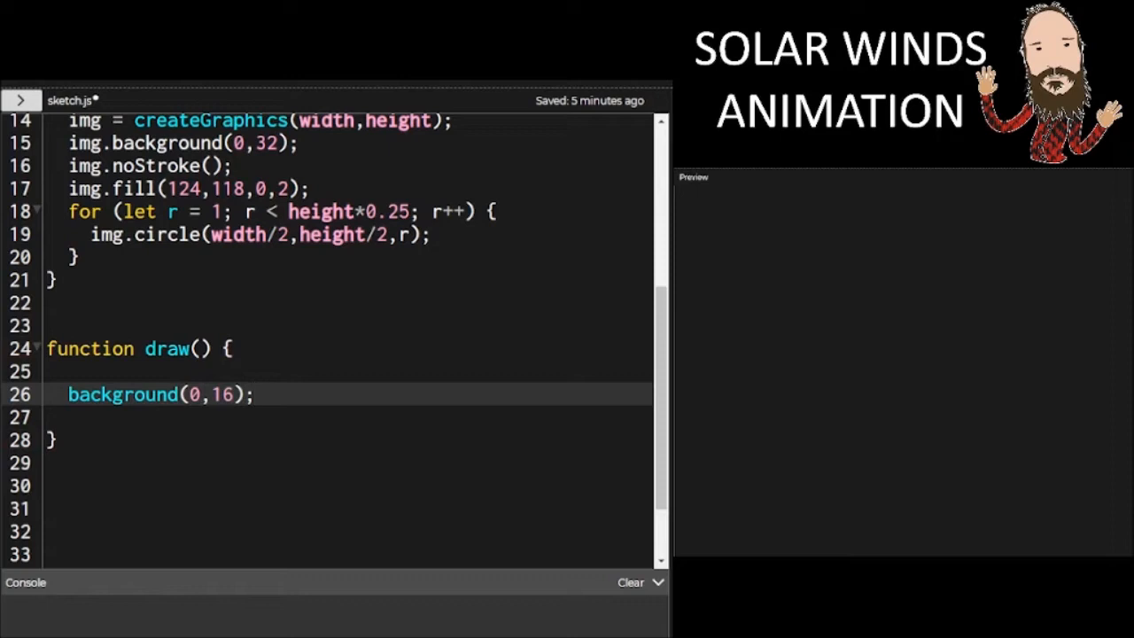
pyautogui.write('translate')
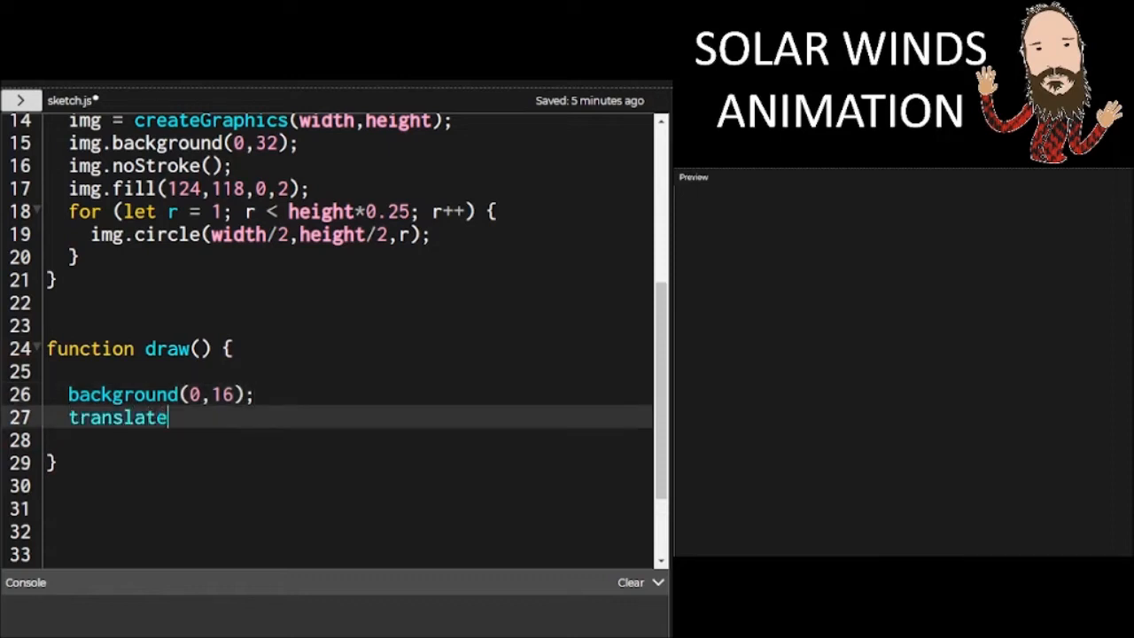
pyautogui.write('(width/2,')
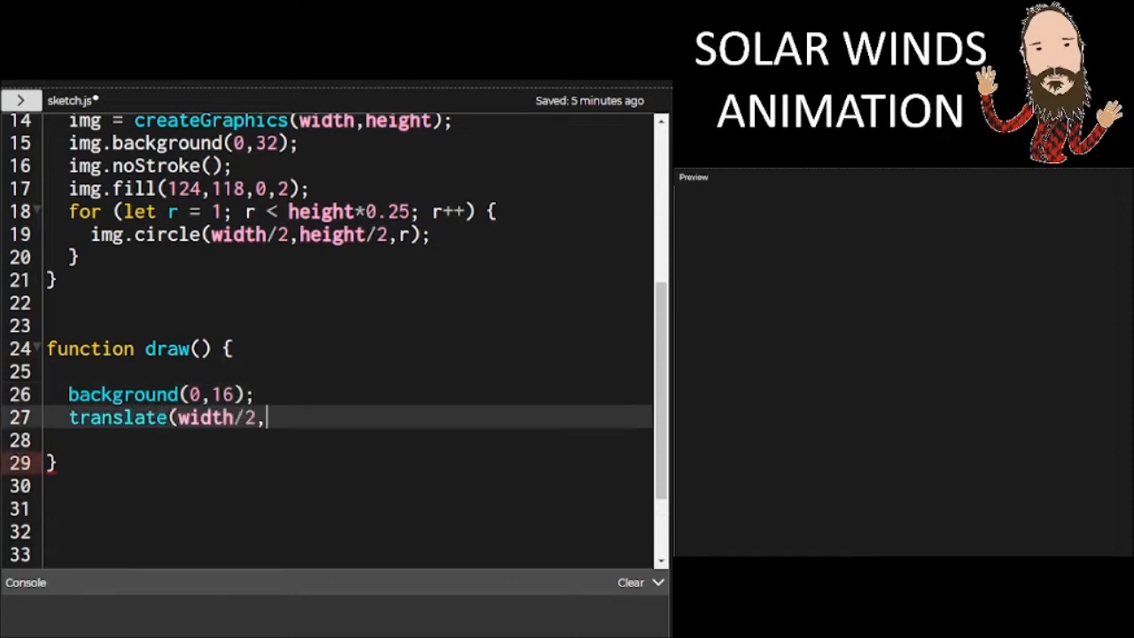
pyautogui.write('height/2);')
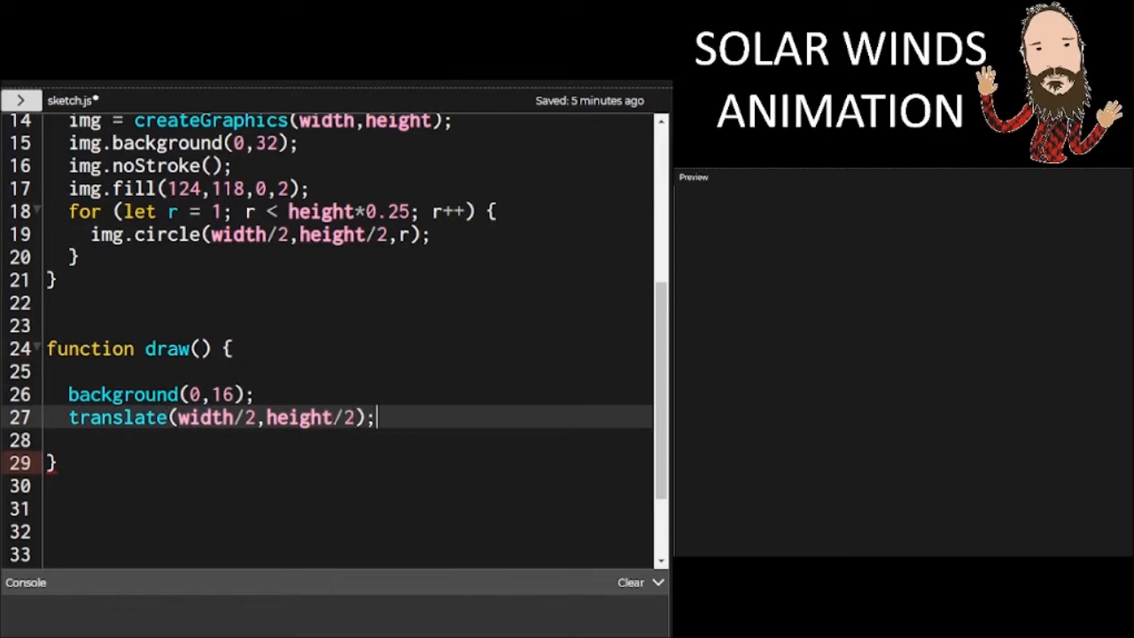
# Draw image(img,-width/2,-height/2) and declare let i = -1 in draw
pyautogui.write('image')
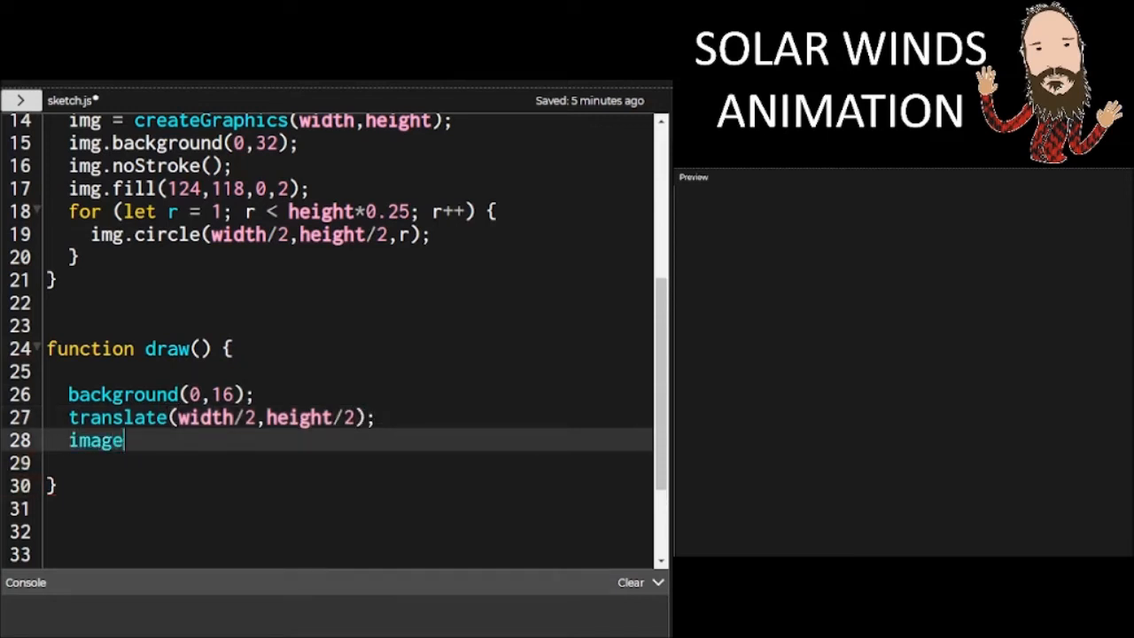
pyautogui.write('(img,')
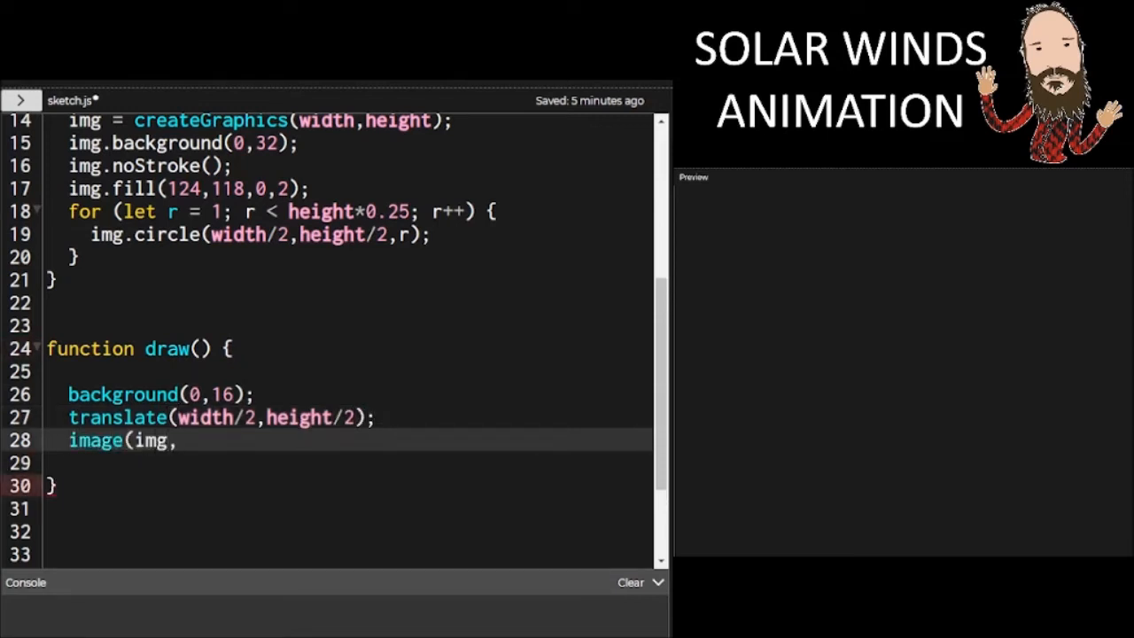
pyautogui.write('-width/2,')
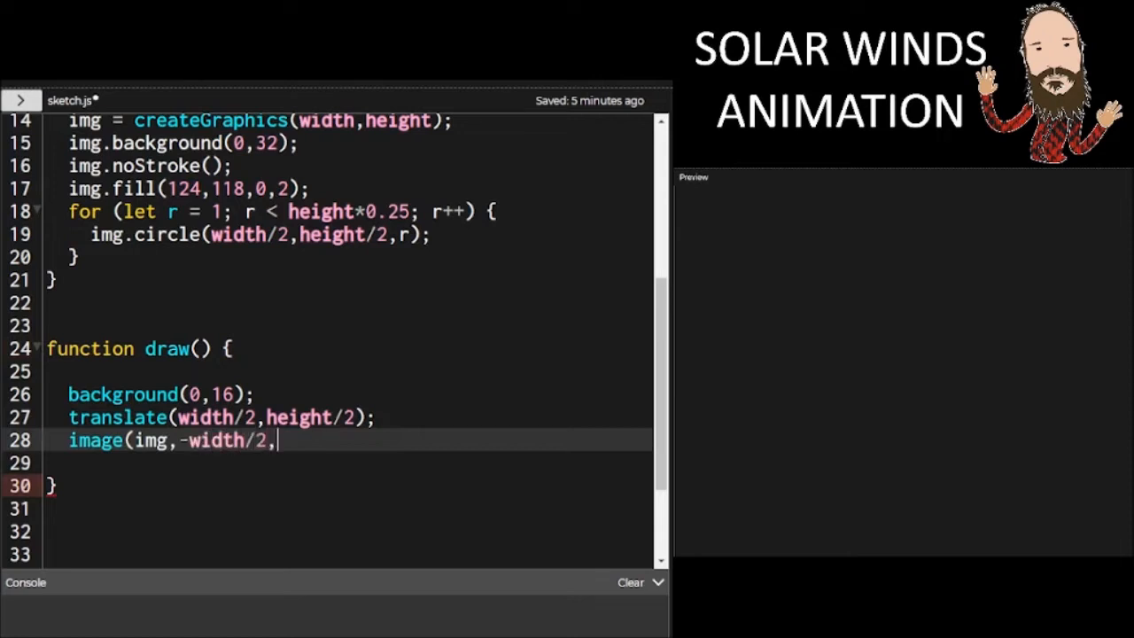
pyautogui.write('-height/2')
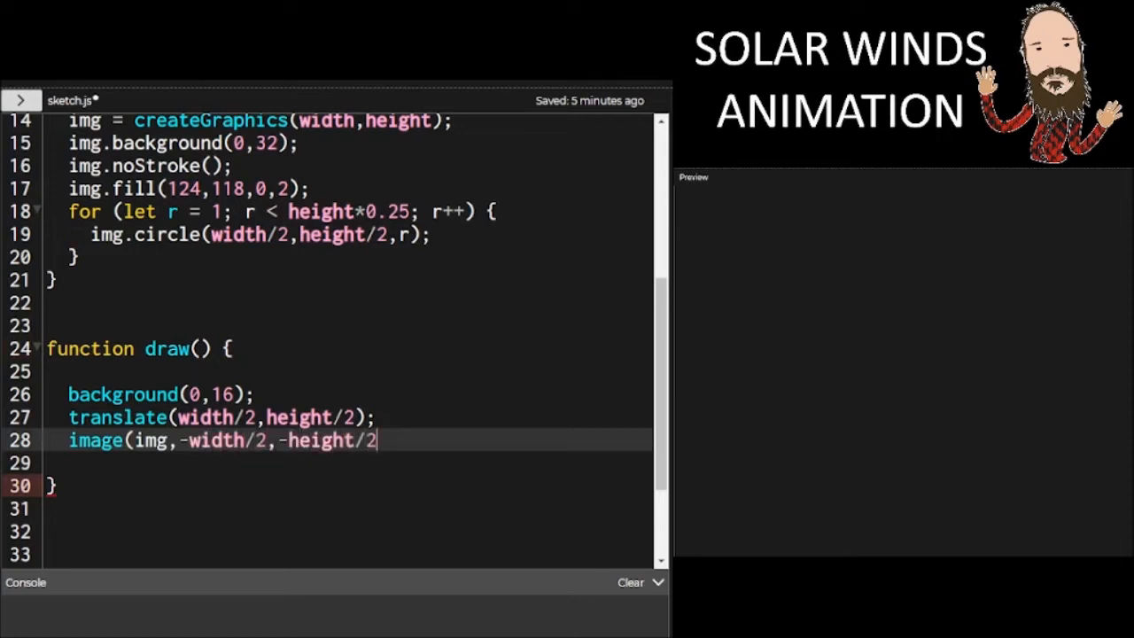
pyautogui.write(');')
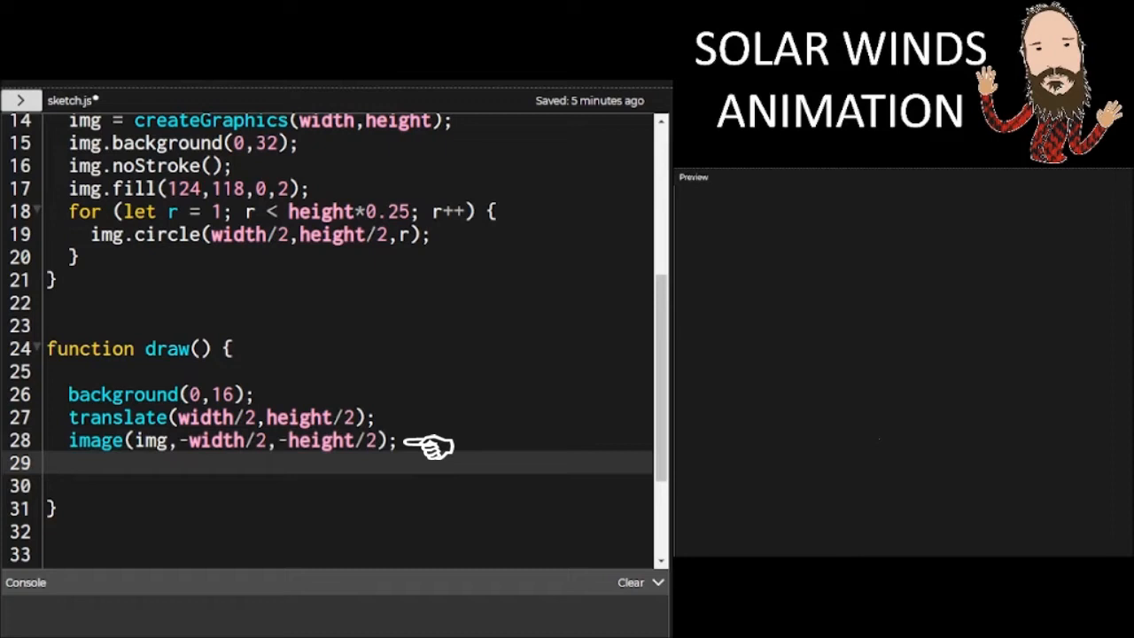
pyautogui.write('let i')
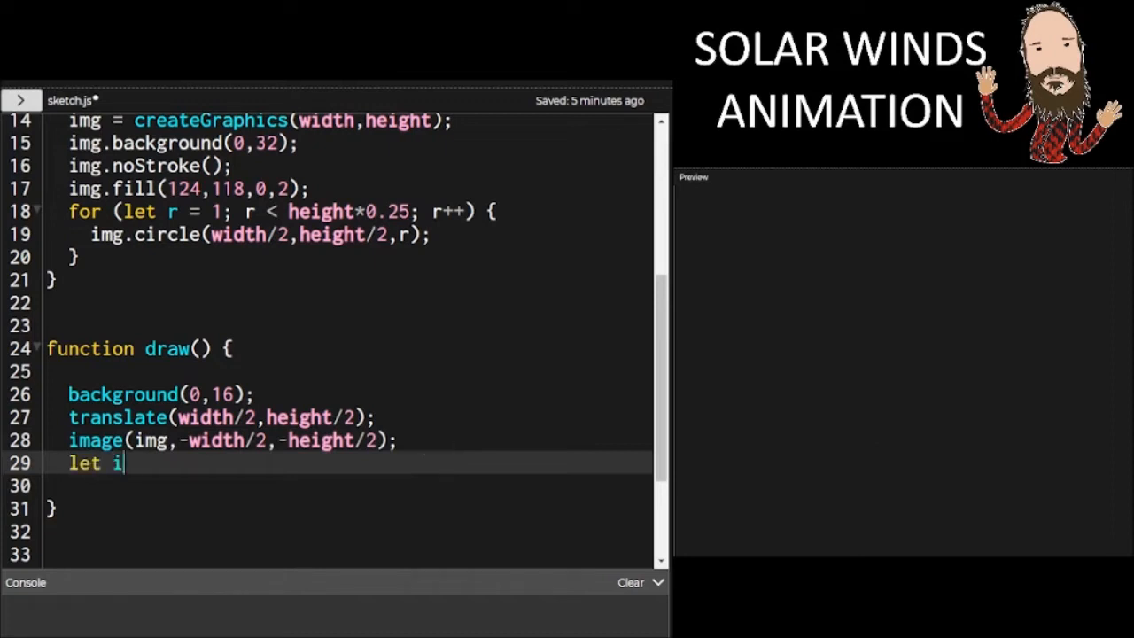
pyautogui.write('= -1;')
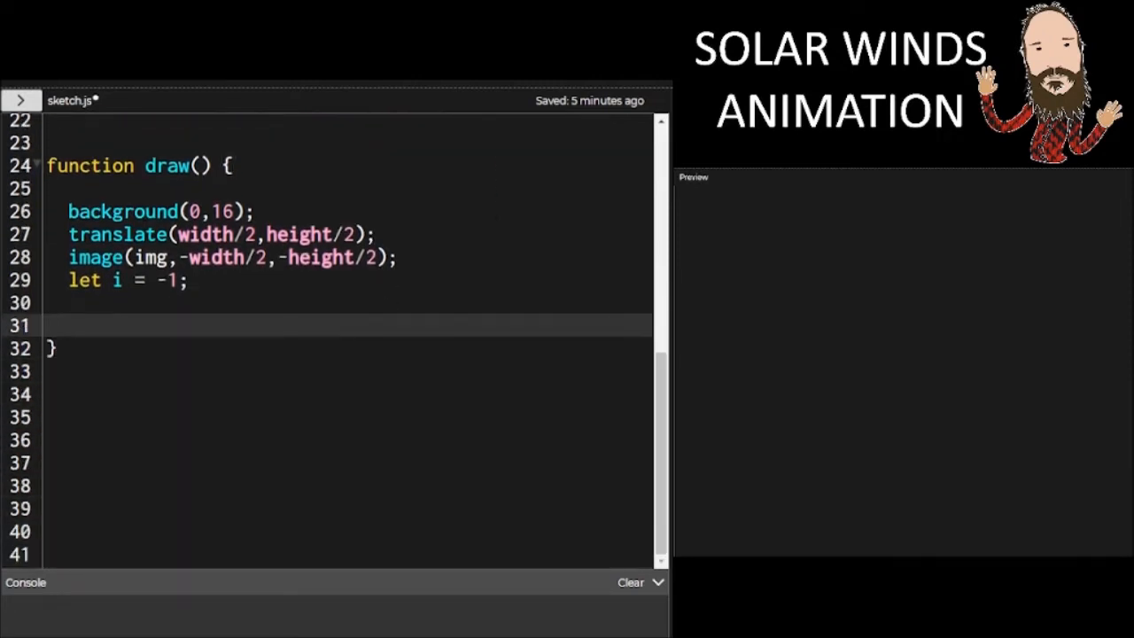
# Loop n from 0 to TWO_PI by PI*0.2, calling sun.update(i) and i++ each pass
pyautogui.write('for (let n =')
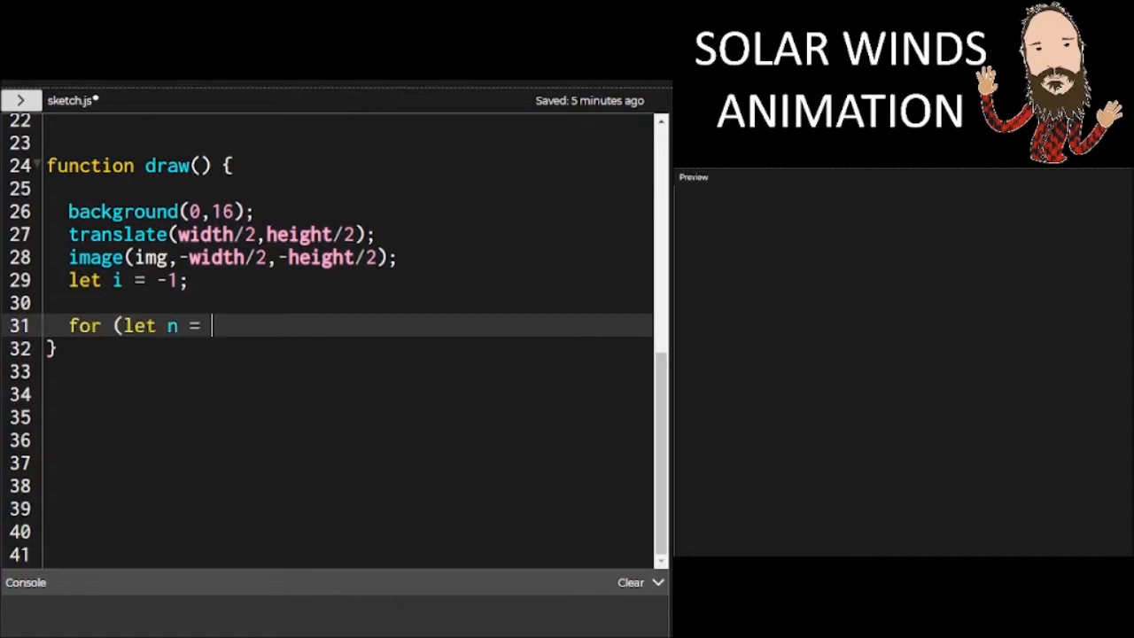
pyautogui.write('0;')
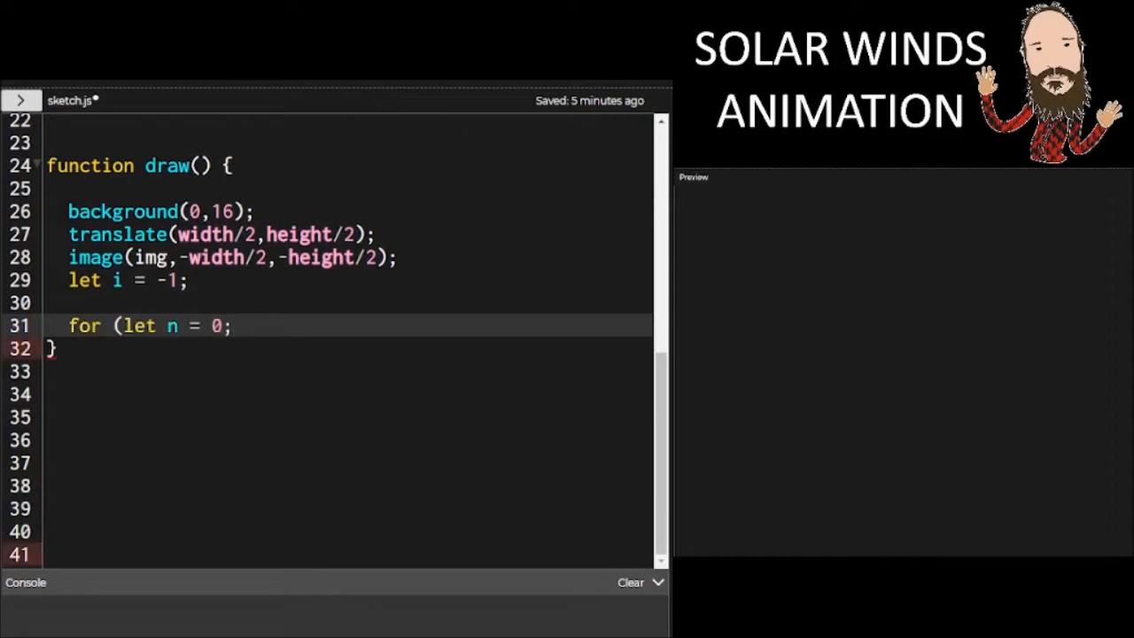
pyautogui.write('n < TW')
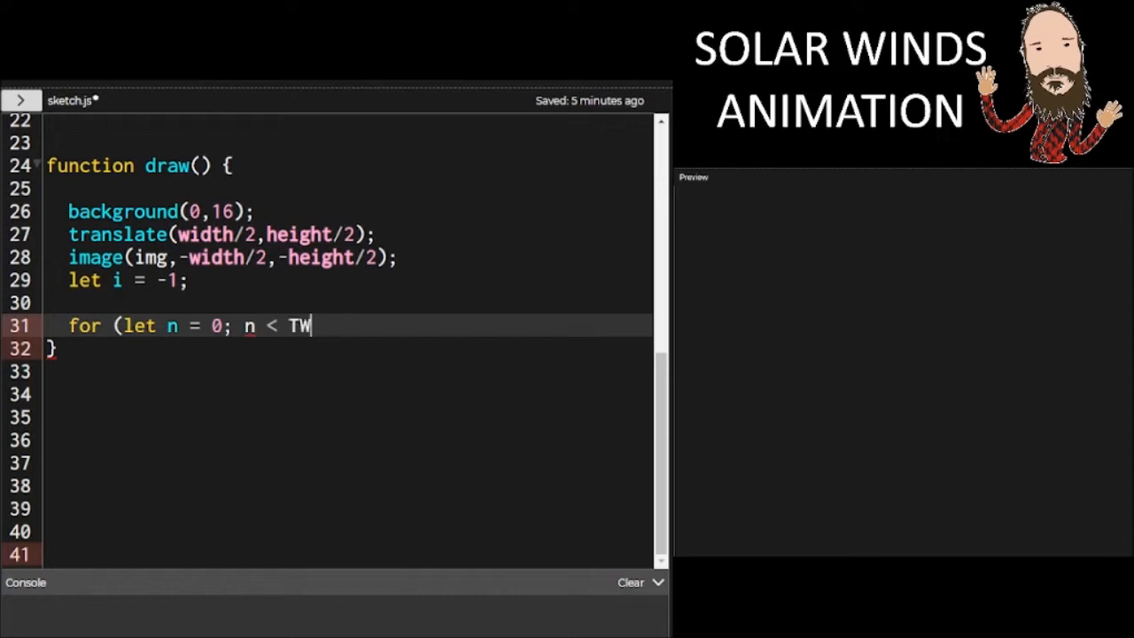
pyautogui.write('O_PI;')
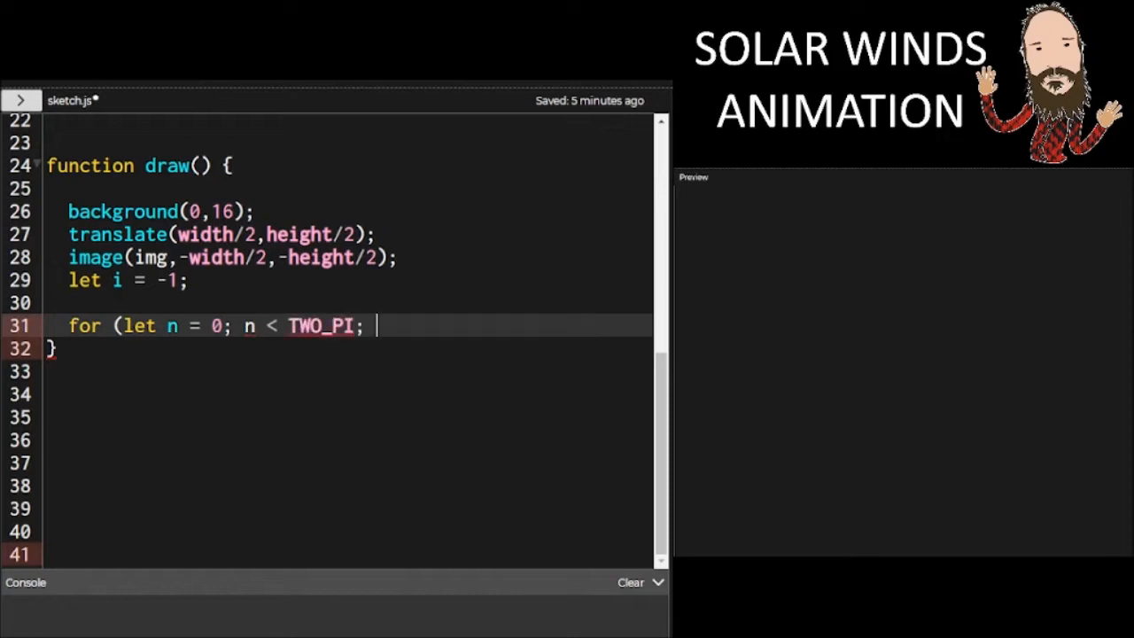
pyautogui.write('n +')
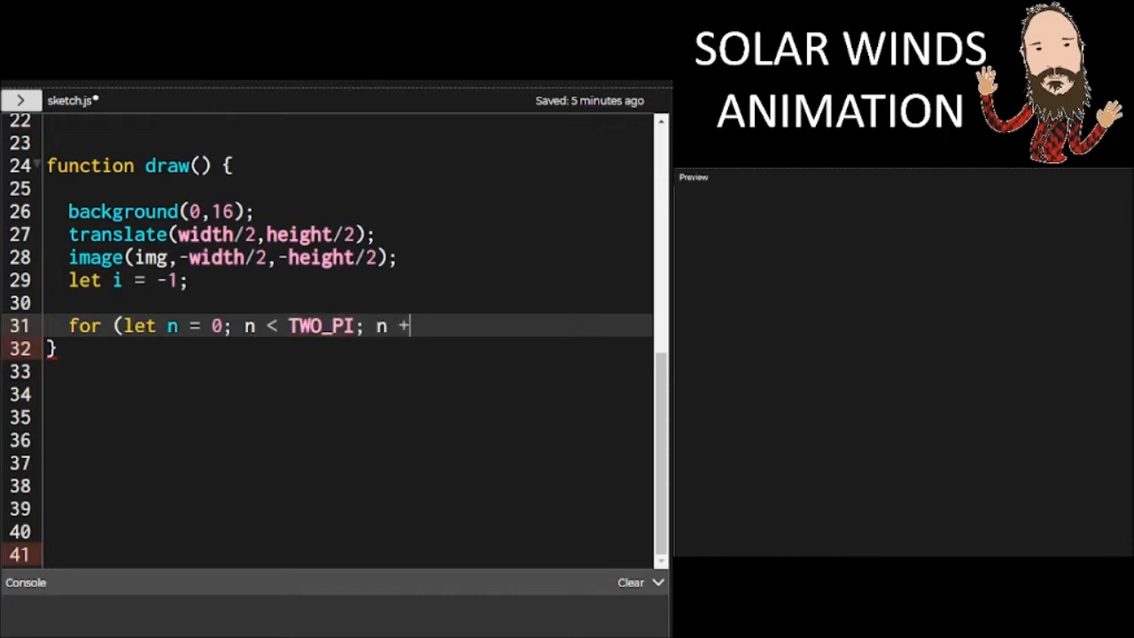
pyautogui.write('= PI')
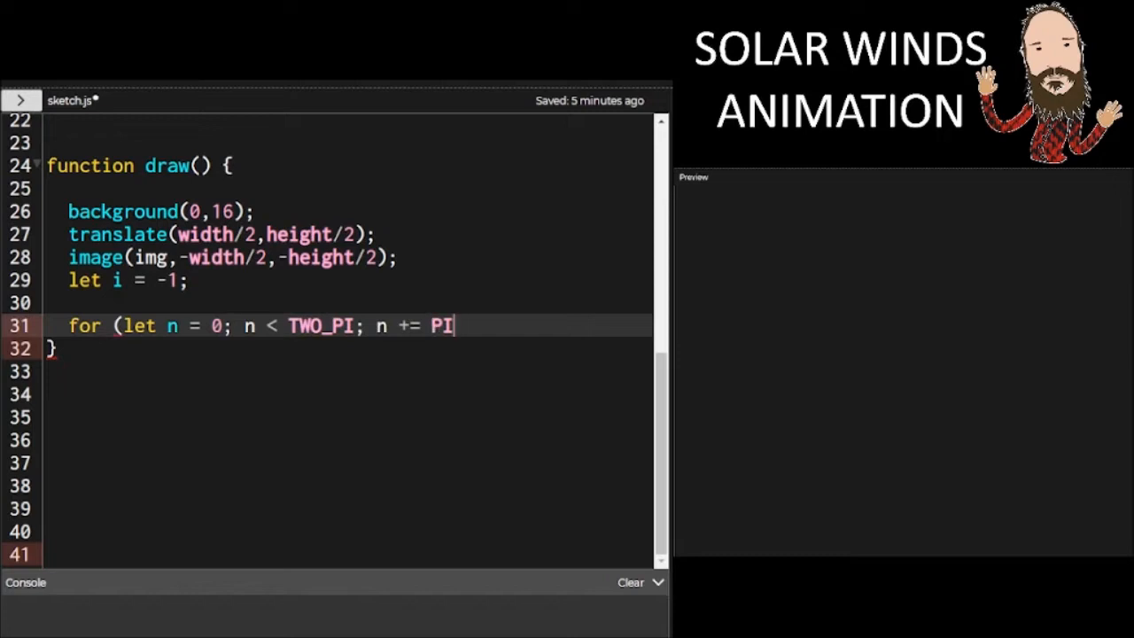
pyautogui.write('*0.2)')
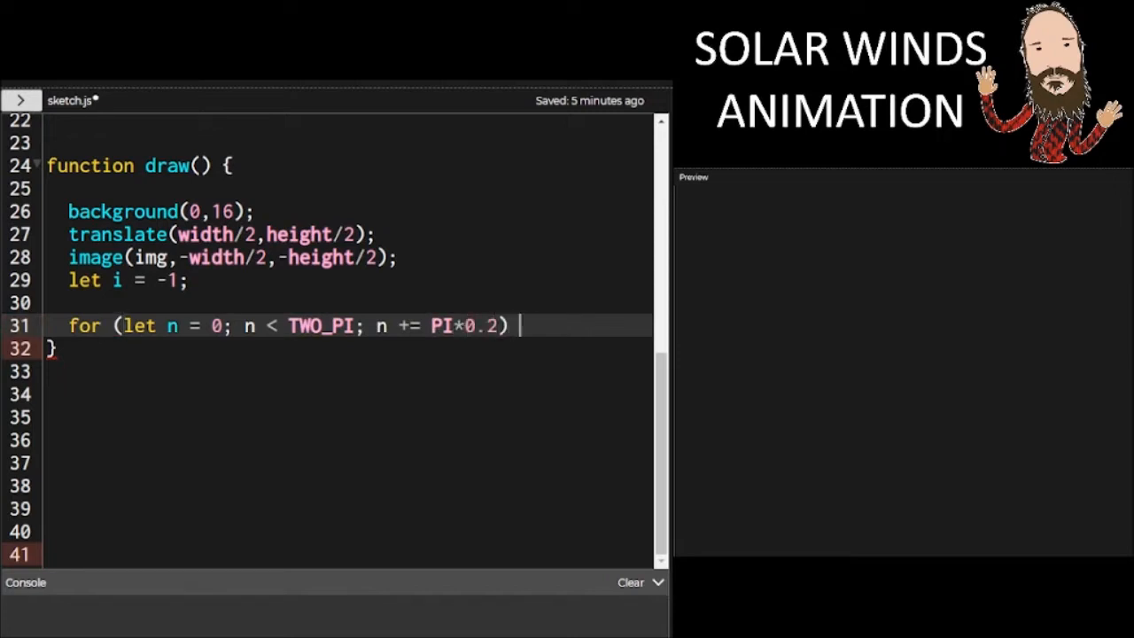
pyautogui.write('{')
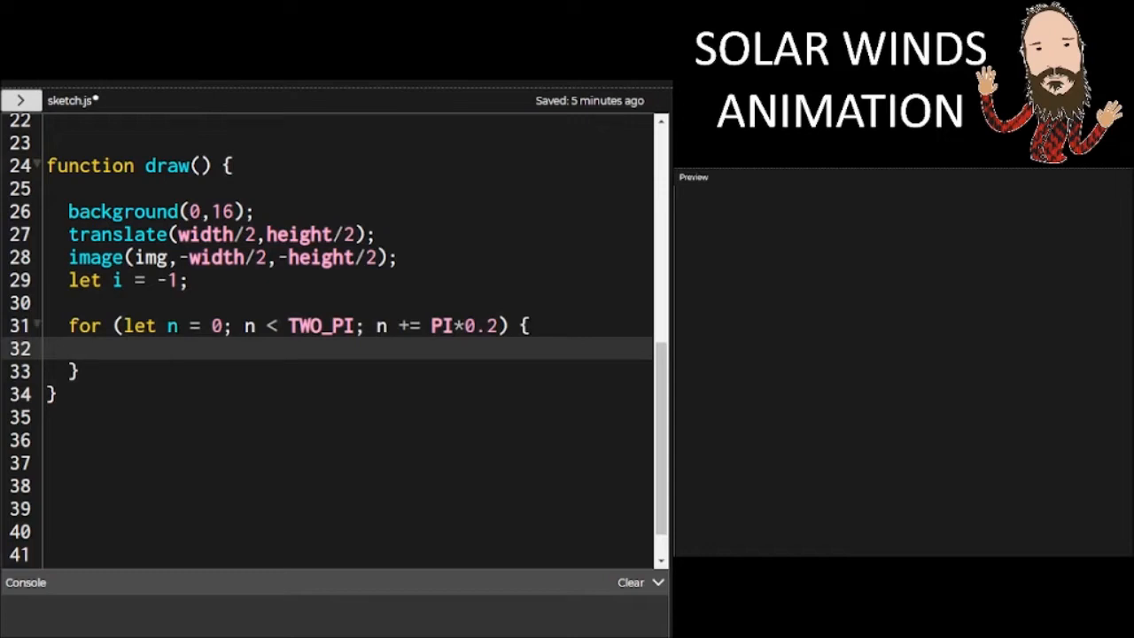
pyautogui.write('sun.update')
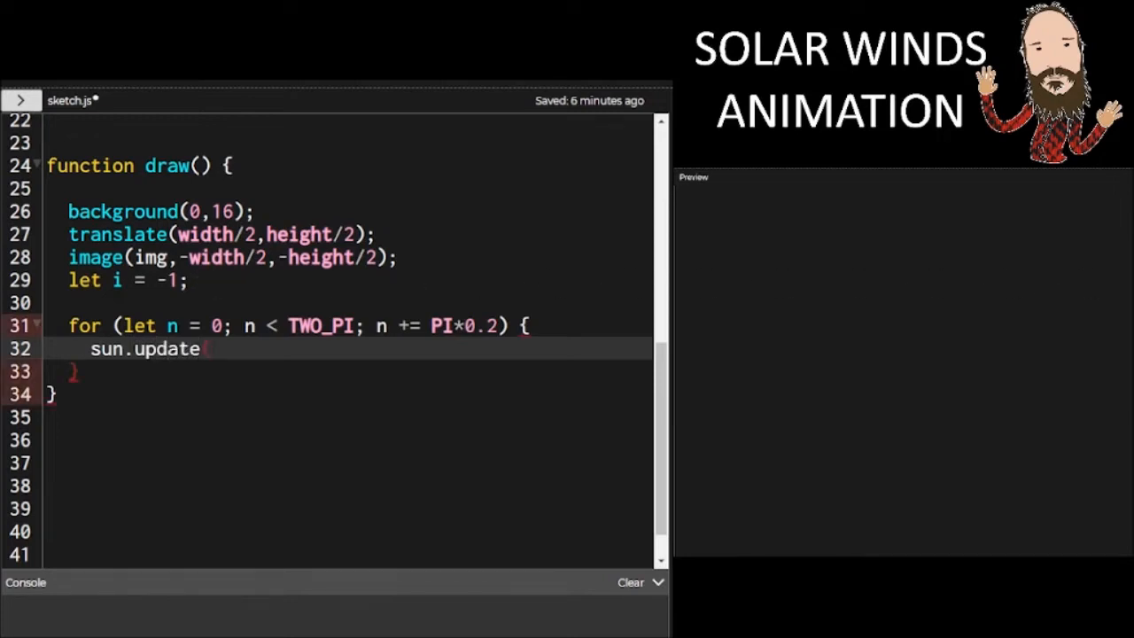
pyautogui.write('(i);')
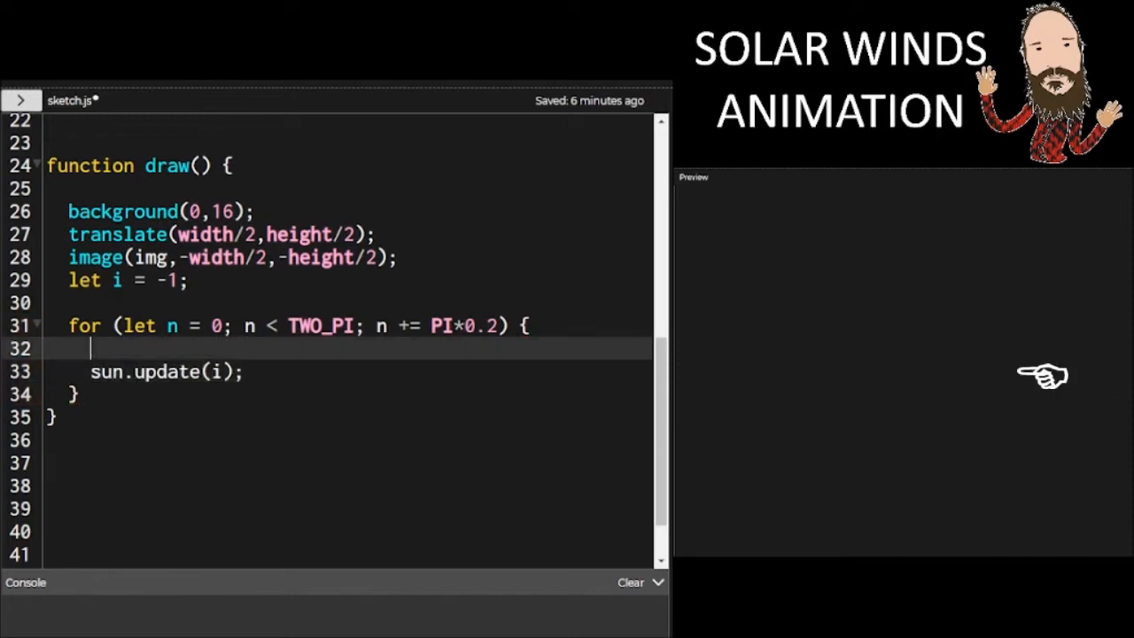
pyautogui.write('i++;')
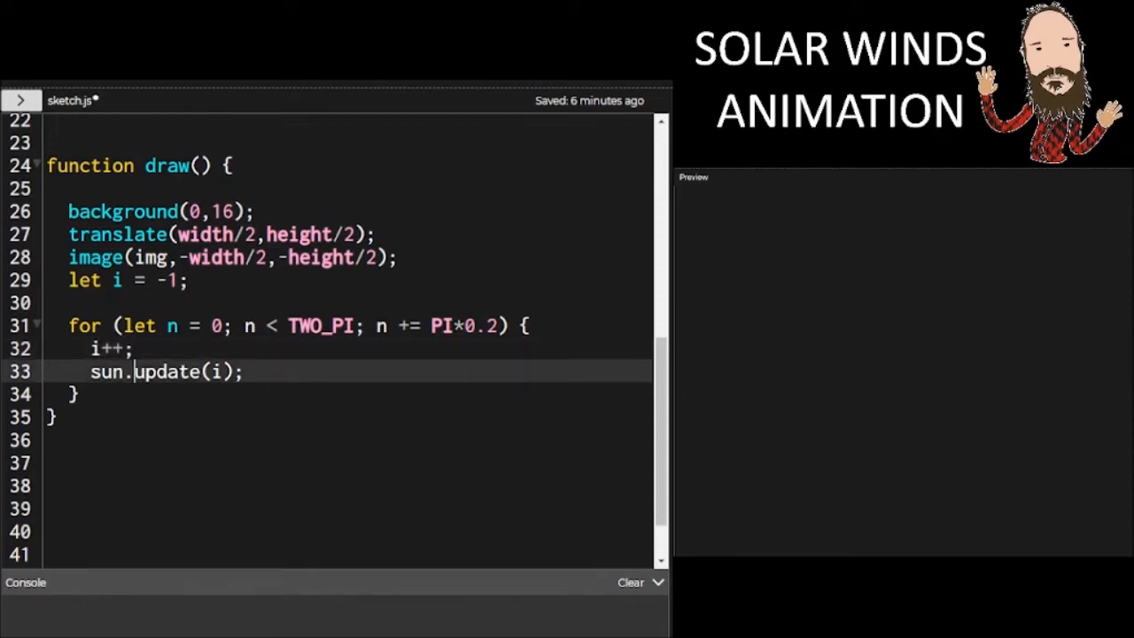
# After the loop, draw circle(0,0,50) and reset sun.rot to 0
pyautogui.write('cir')
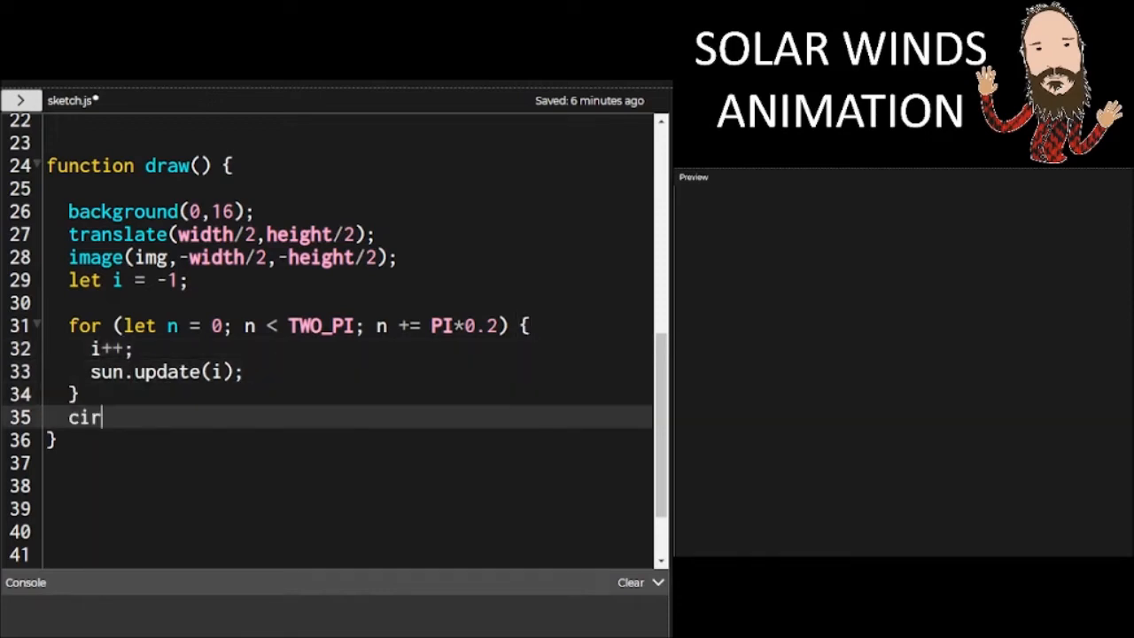
pyautogui.write('cle(')
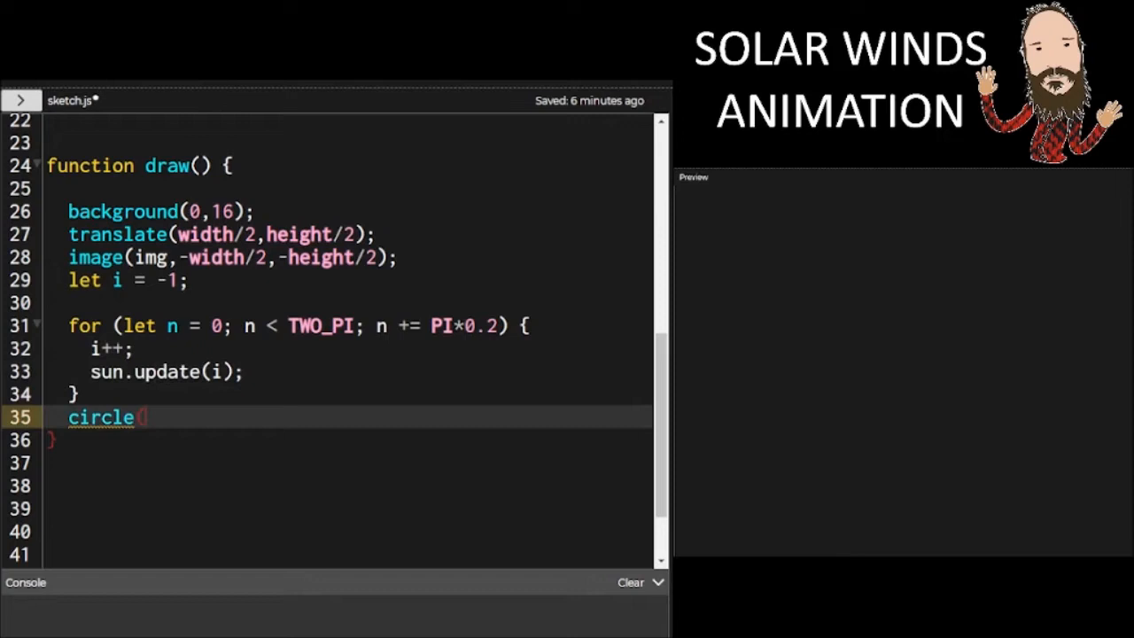
pyautogui.write('0,0,50);')
pyautogui.write('sun.rot')
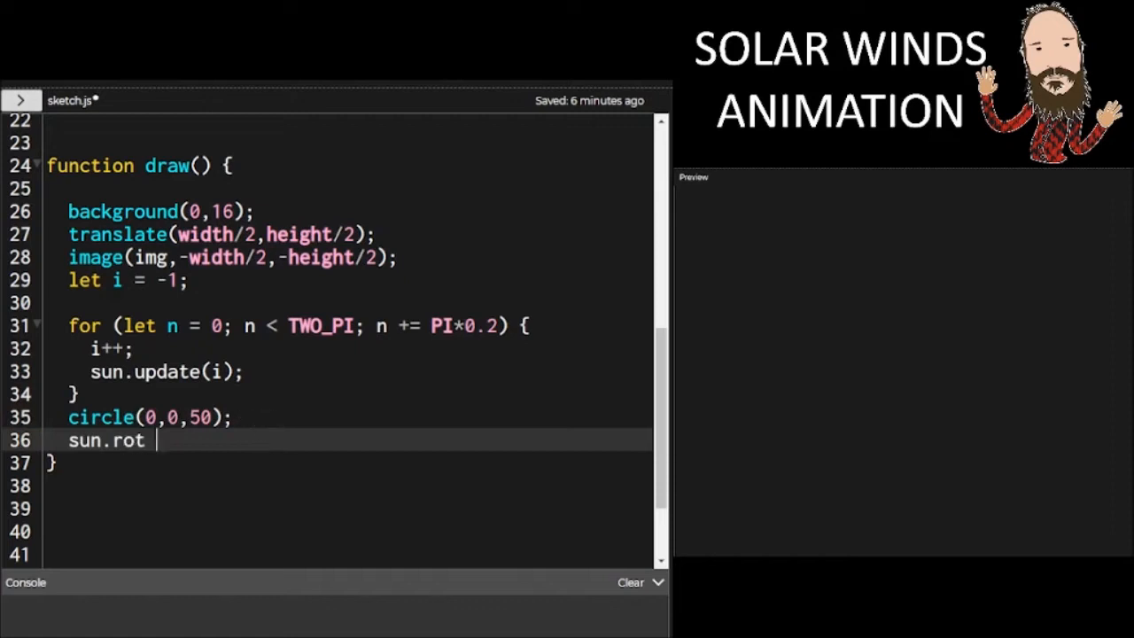
pyautogui.write('= 0;')
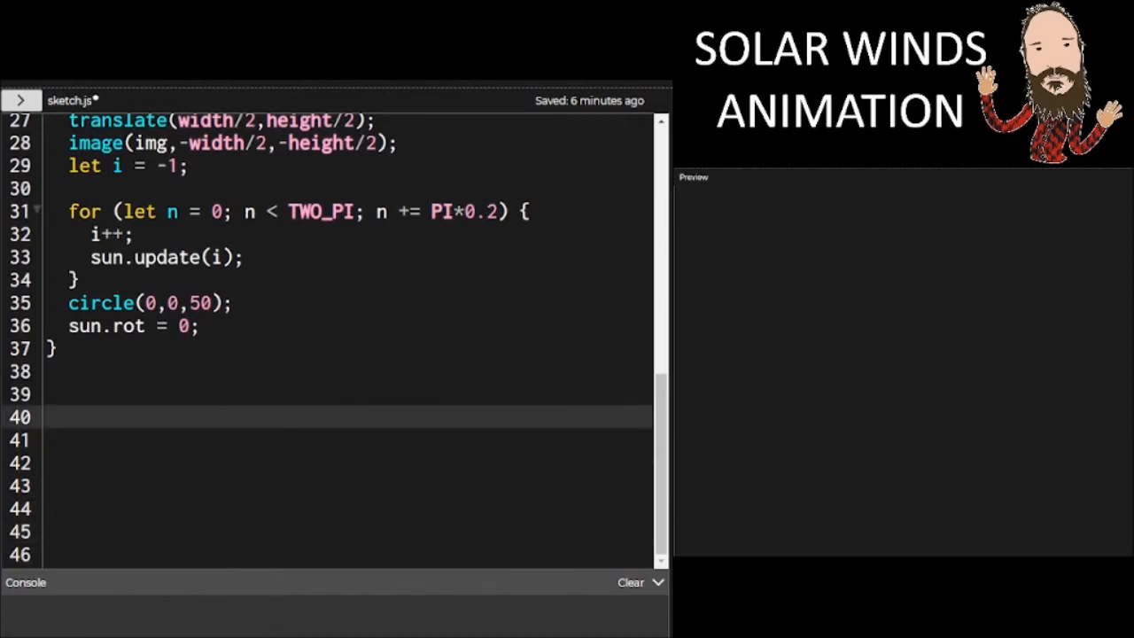
pyautogui.click(49, 415)
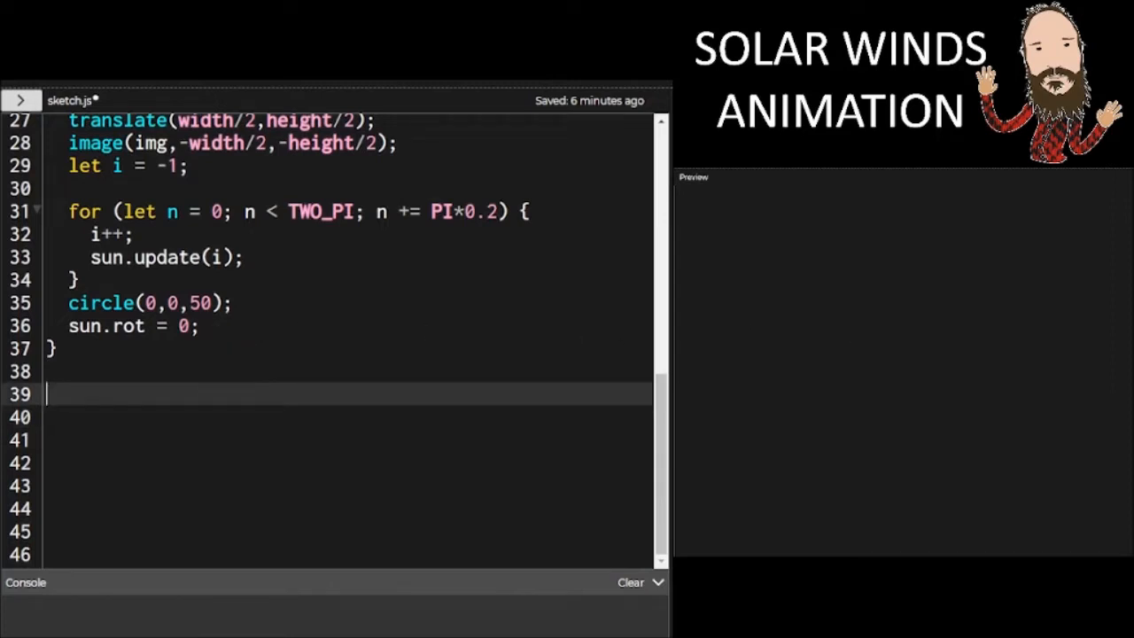
# Start a sunMaker() constructor function below draw
pyautogui.write('function sun')
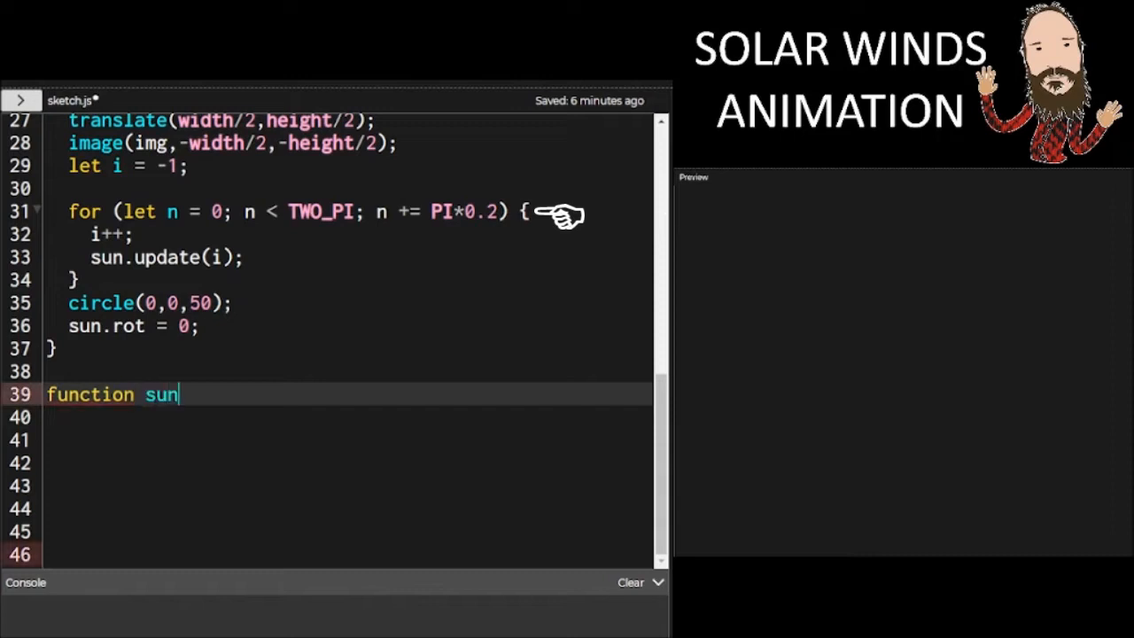
pyautogui.write('Maker(')
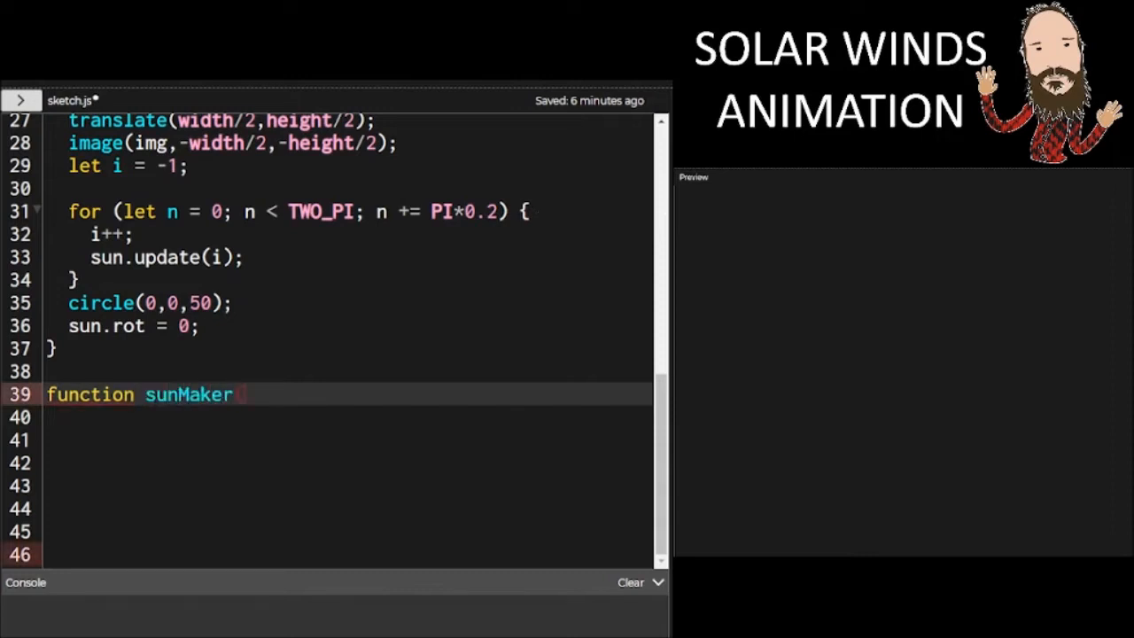
pyautogui.write('(){')
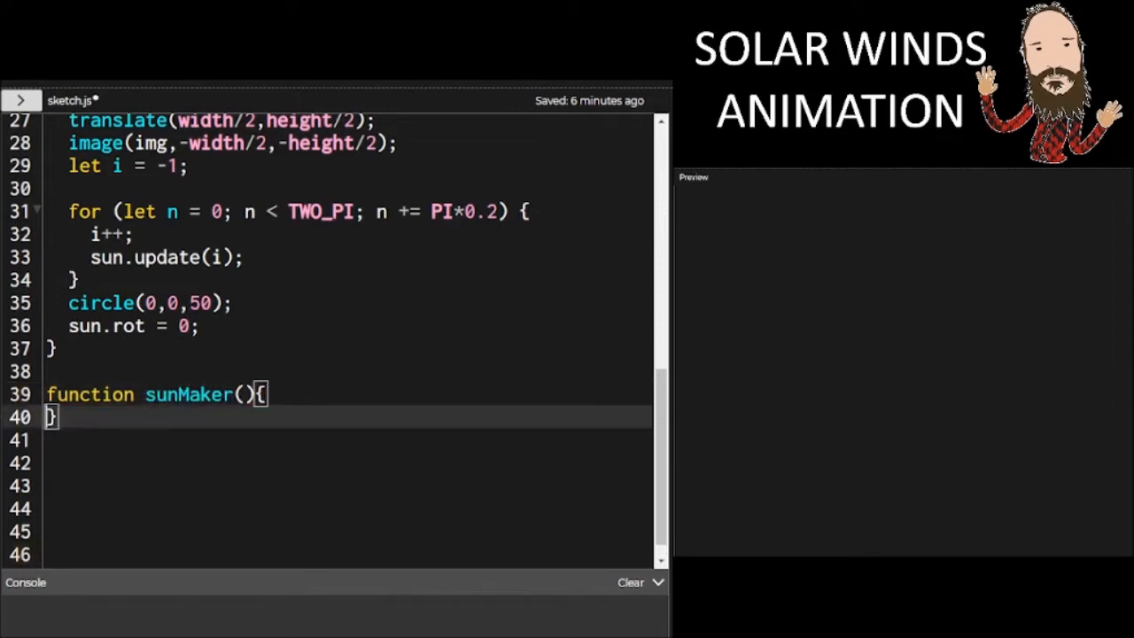
pyautogui.press('Enter')
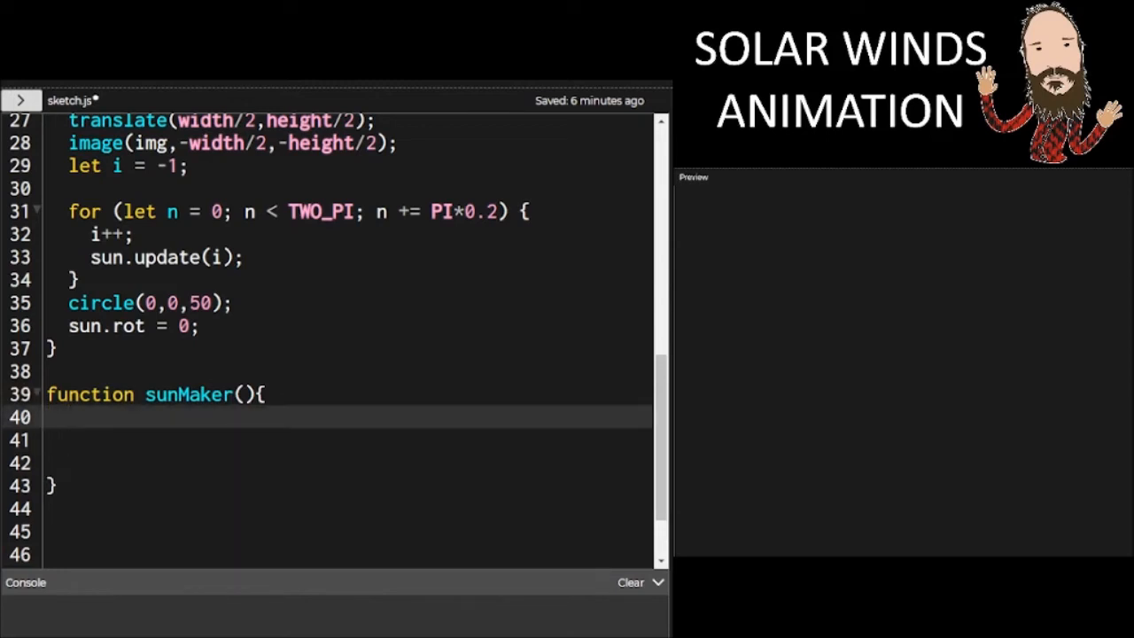
# Set this.xoff = 0, this.rot = 0, this.len = width*0.4, this.range = this.len*0.1 and this.delta = 10
pyautogui.write('this.xoff =')
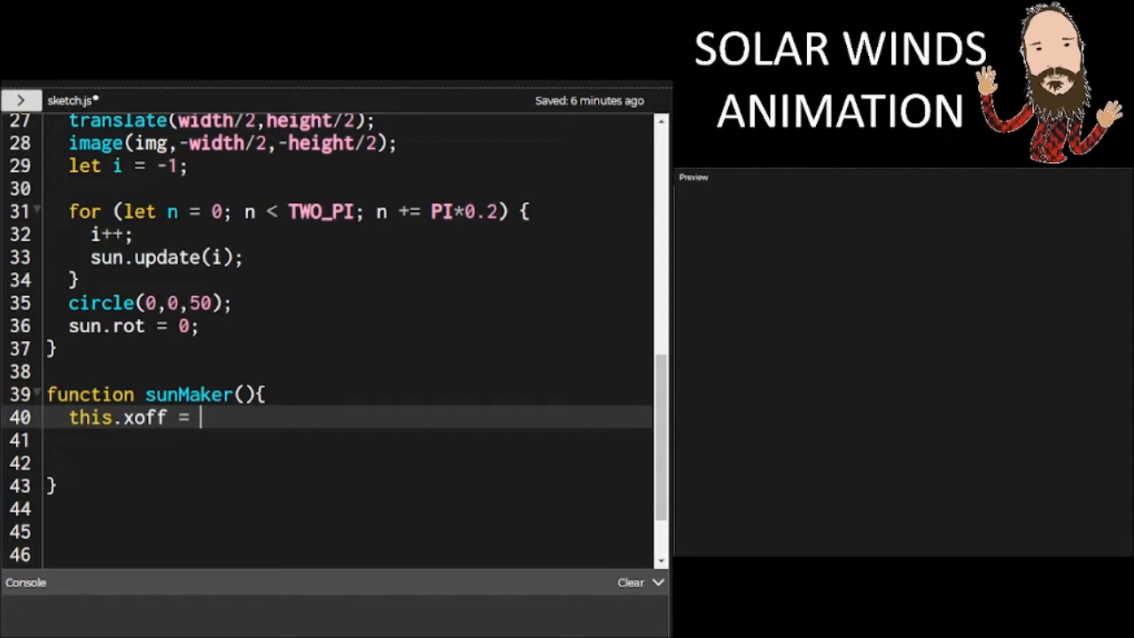
pyautogui.write('0;')
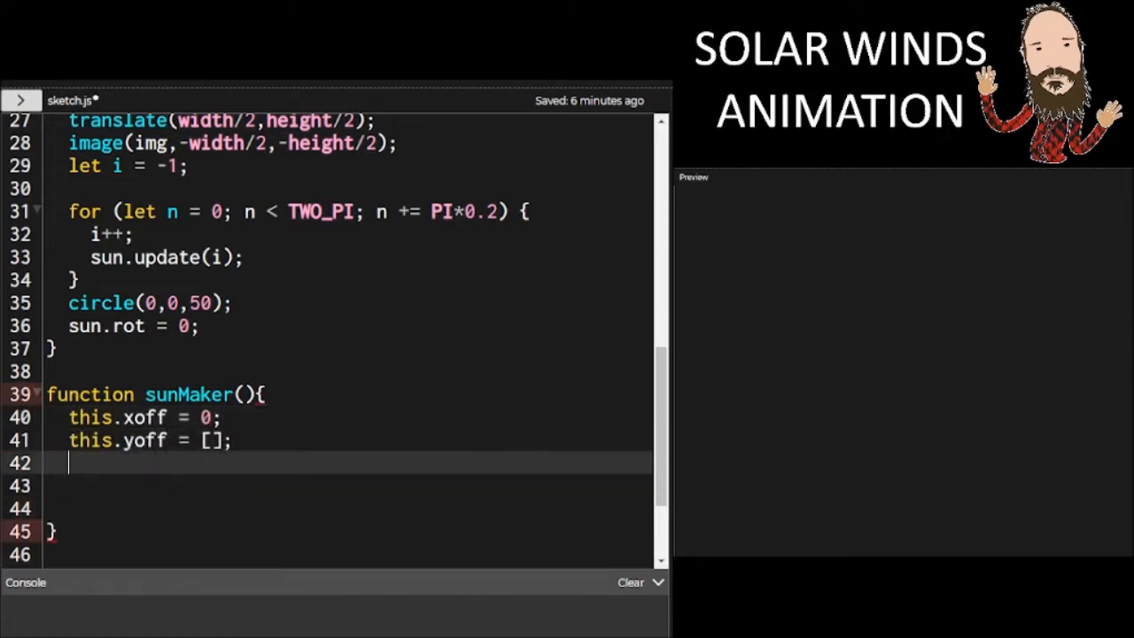
pyautogui.write('this.rot')
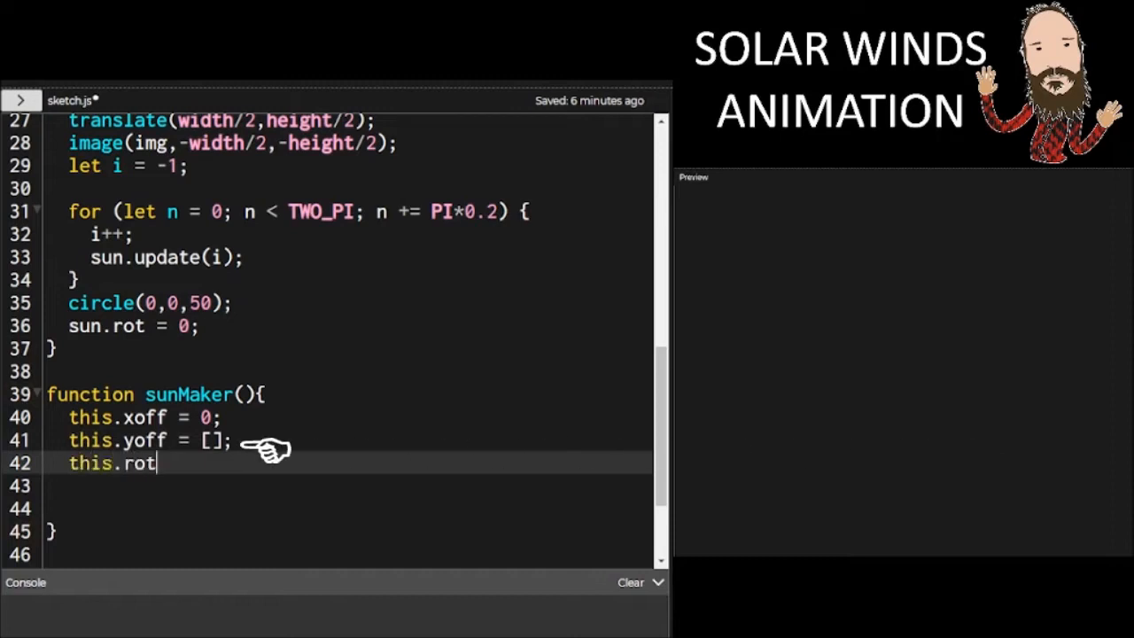
pyautogui.write('= 0;')
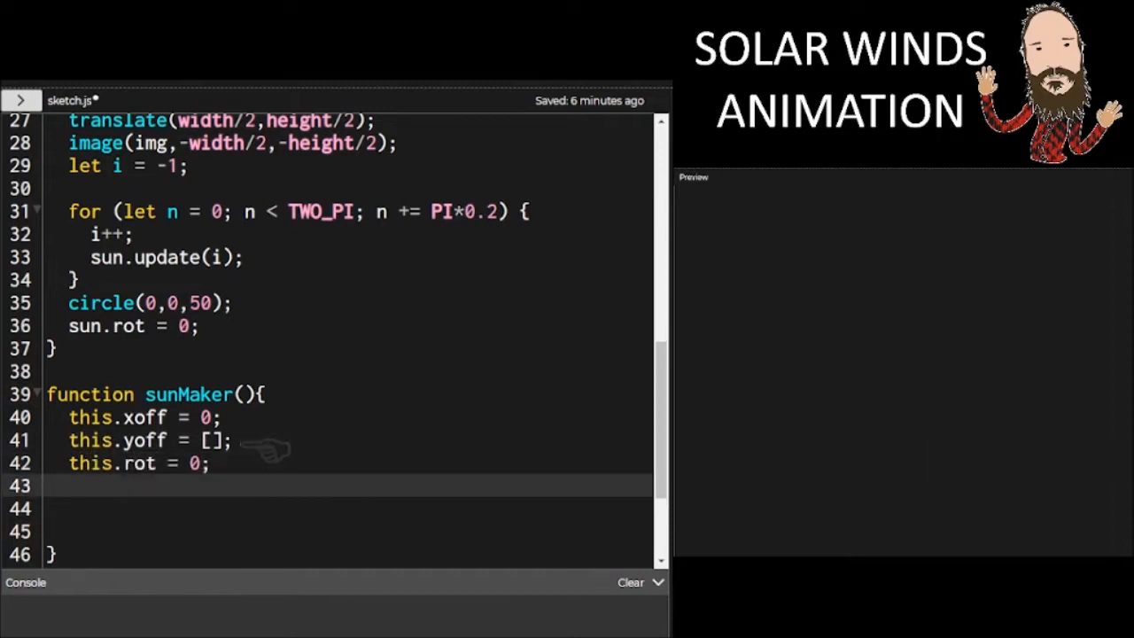
pyautogui.write('this.len =')
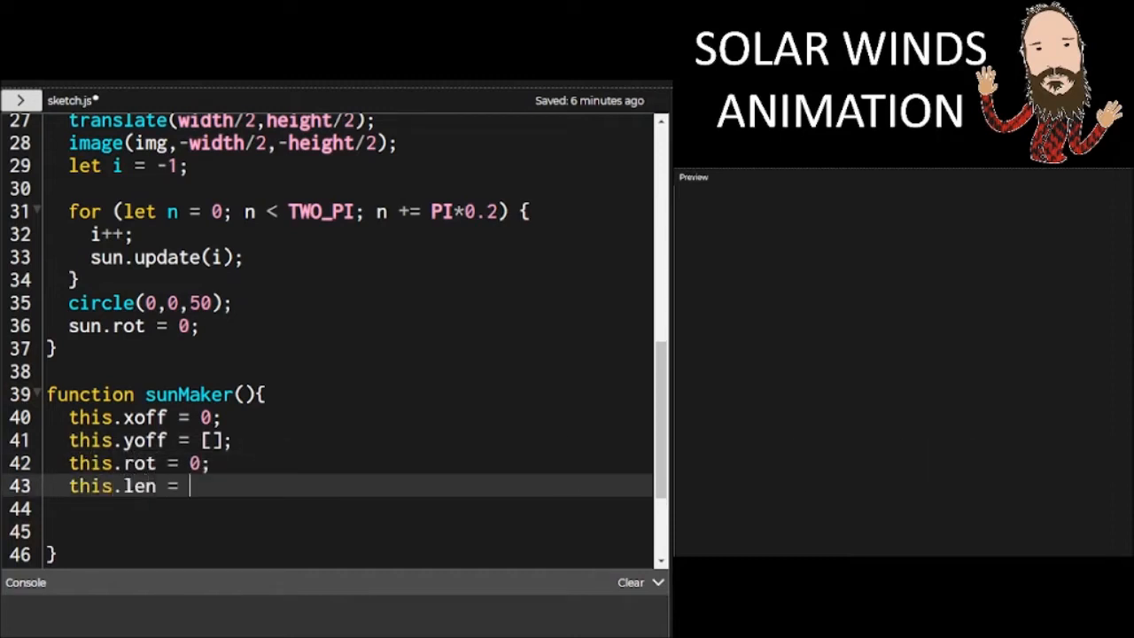
pyautogui.write('width*0.4;')
pyautogui.click(345, 532)
pyautogui.write('this.')
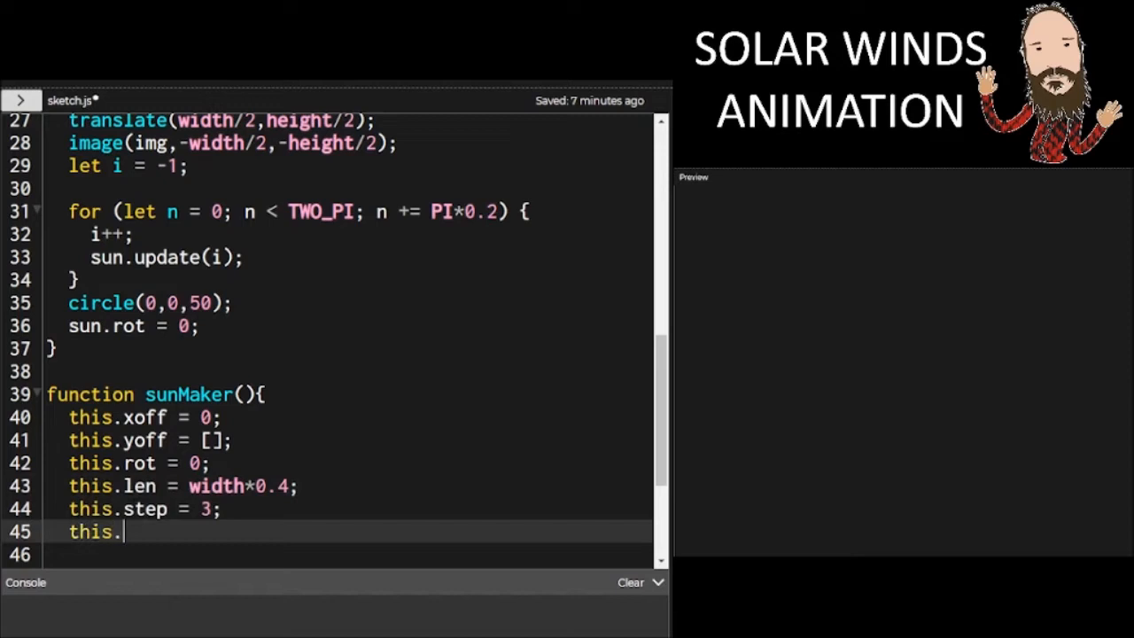
pyautogui.write('range = this.l')
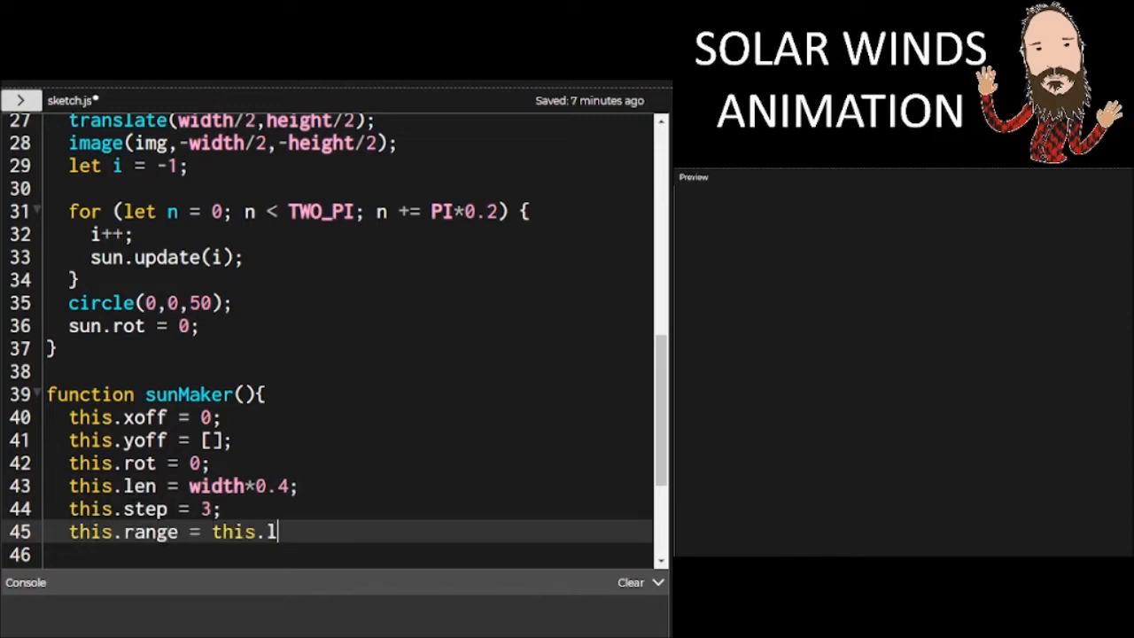
pyautogui.write('en*0.')
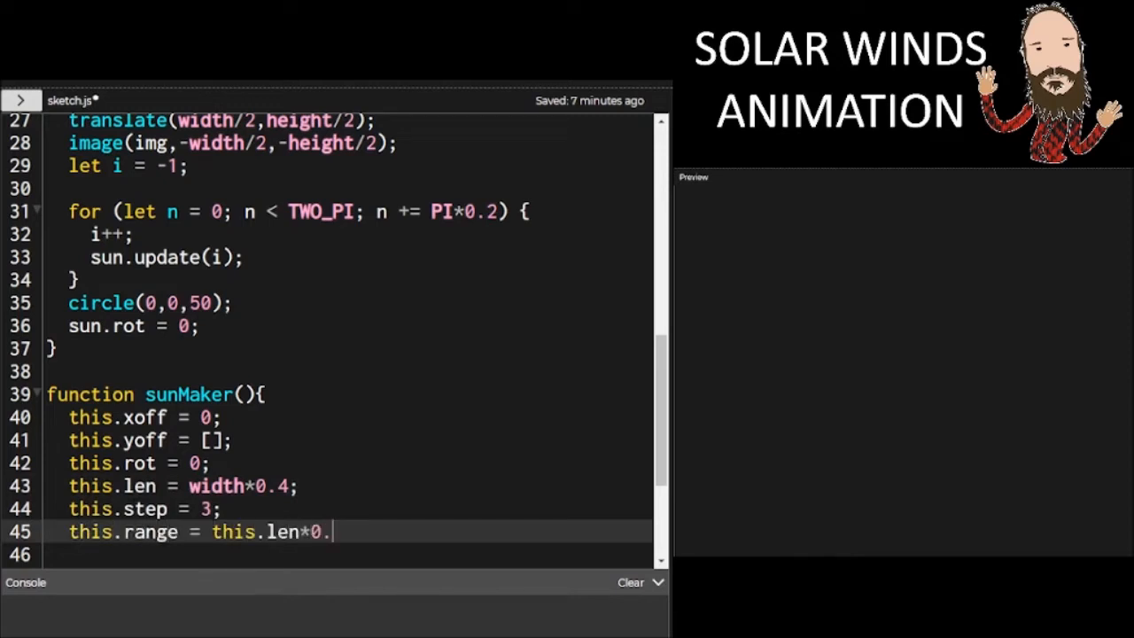
pyautogui.write('1;')
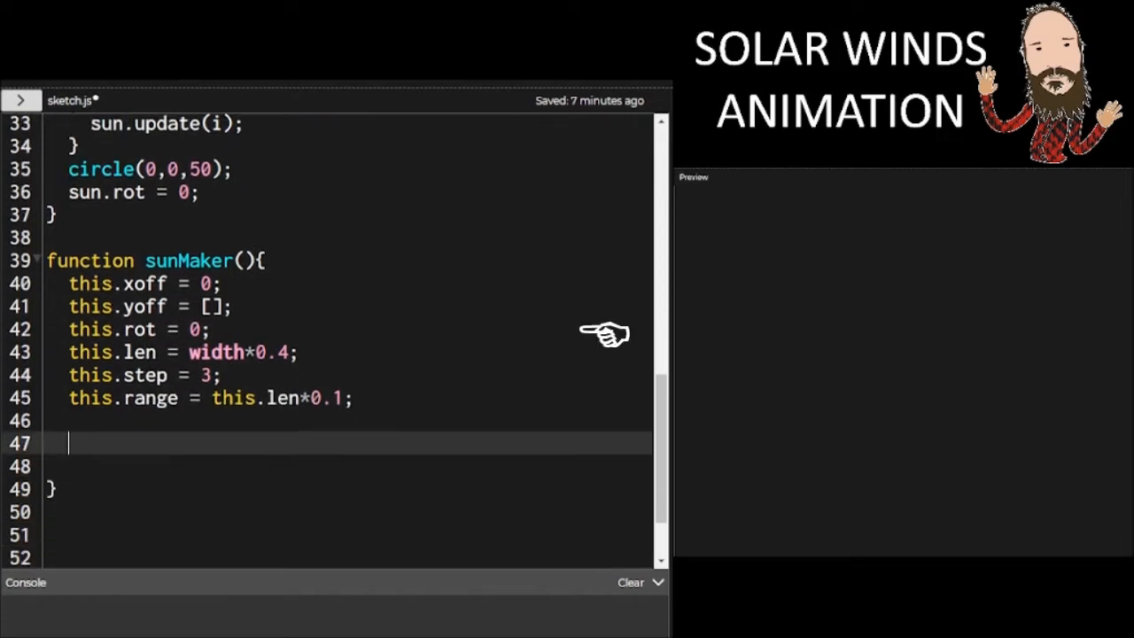
pyautogui.write('thi')
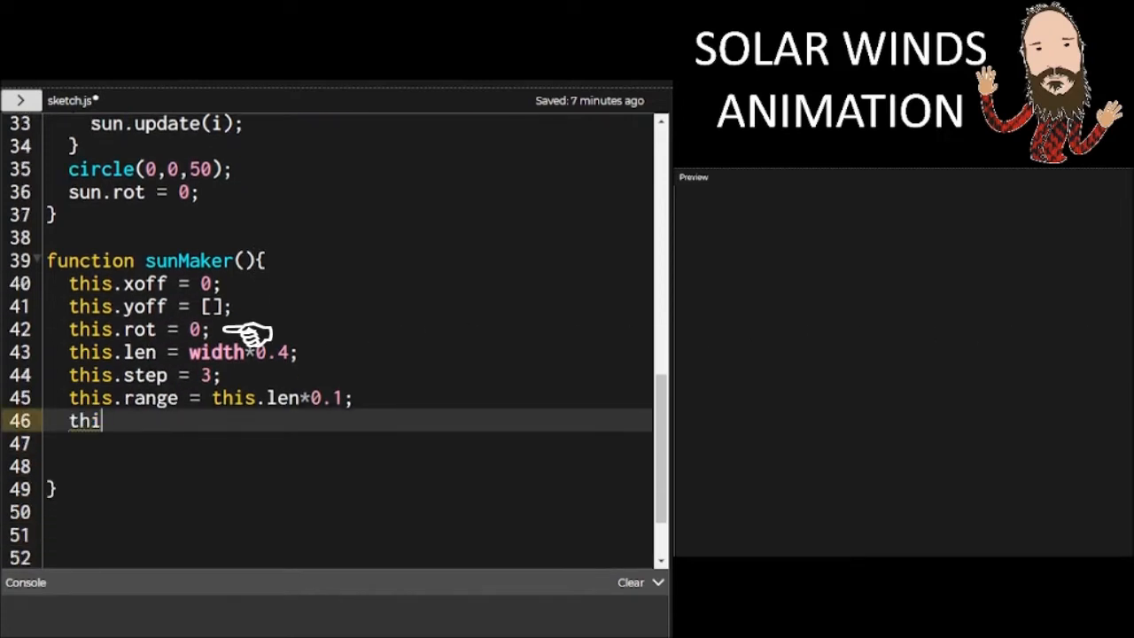
pyautogui.write('s.delta')
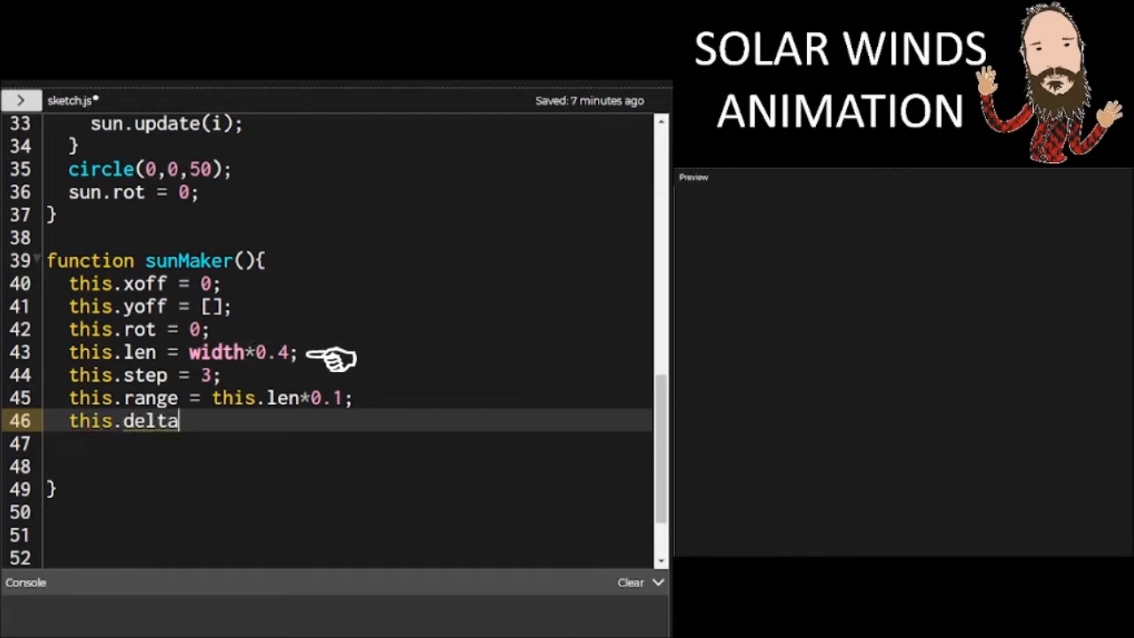
pyautogui.write('= 10;')
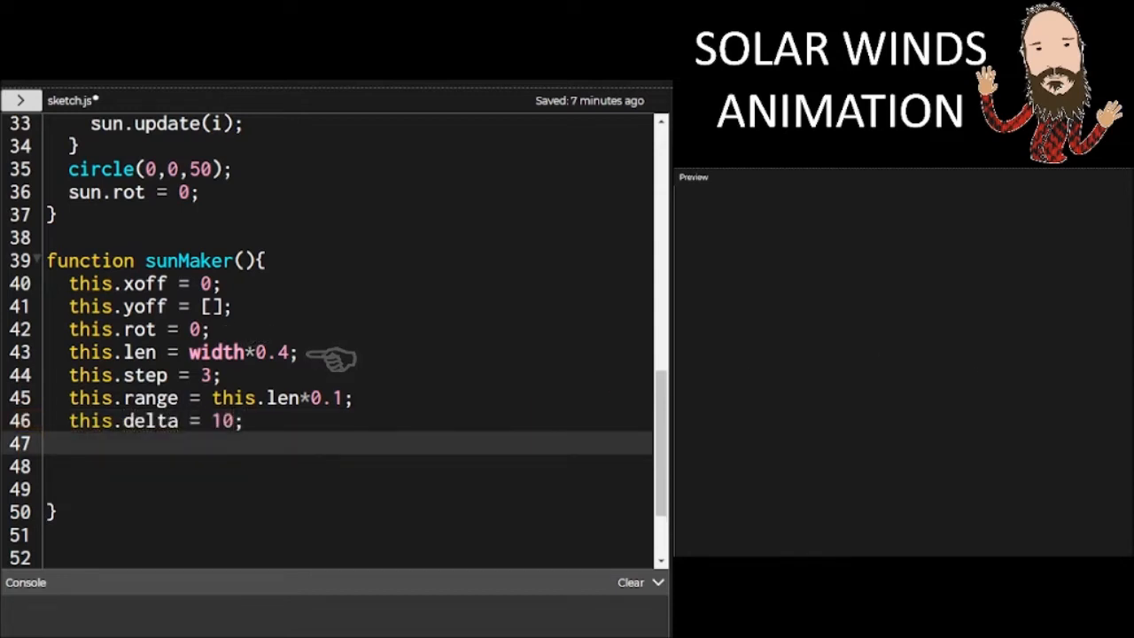
# Declare counter i and loop n over TWO_PI by PI*0.1, adding 0.1 to i and pushing random(100) onto this.yoff
pyautogui.write('let i = 0')
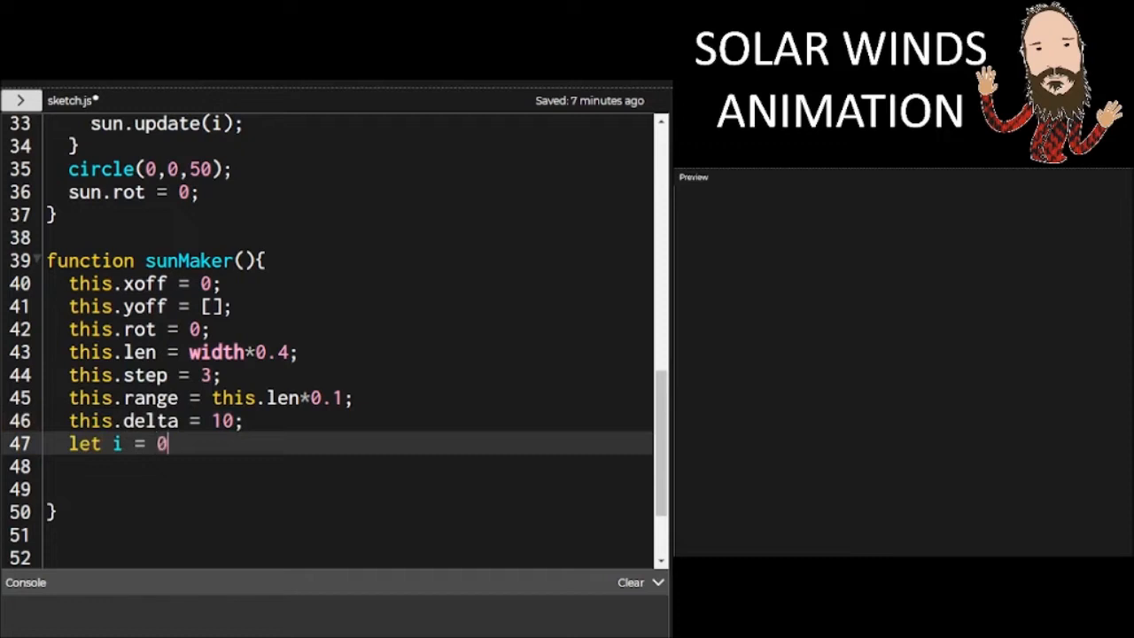
pyautogui.write('1;')
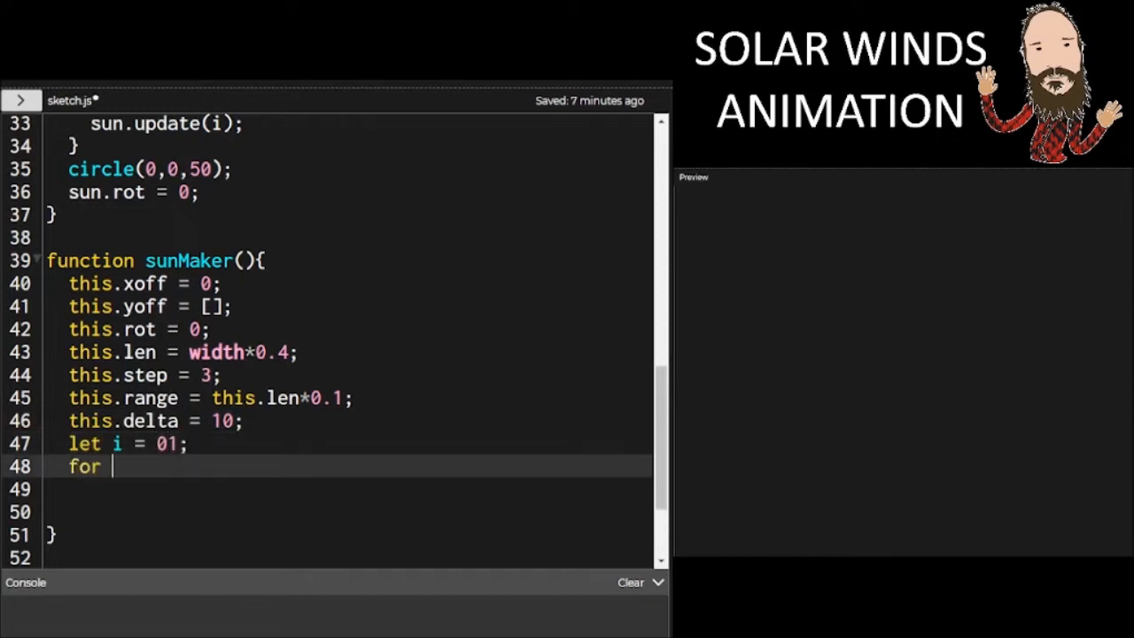
pyautogui.write('(let n')
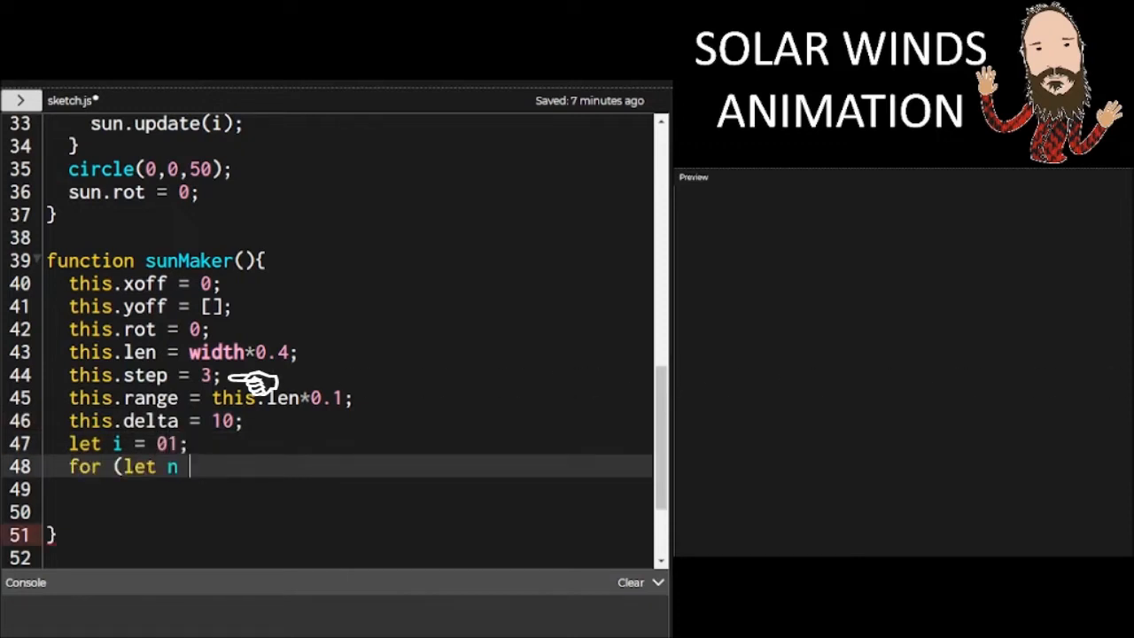
pyautogui.write('= 0; n <')
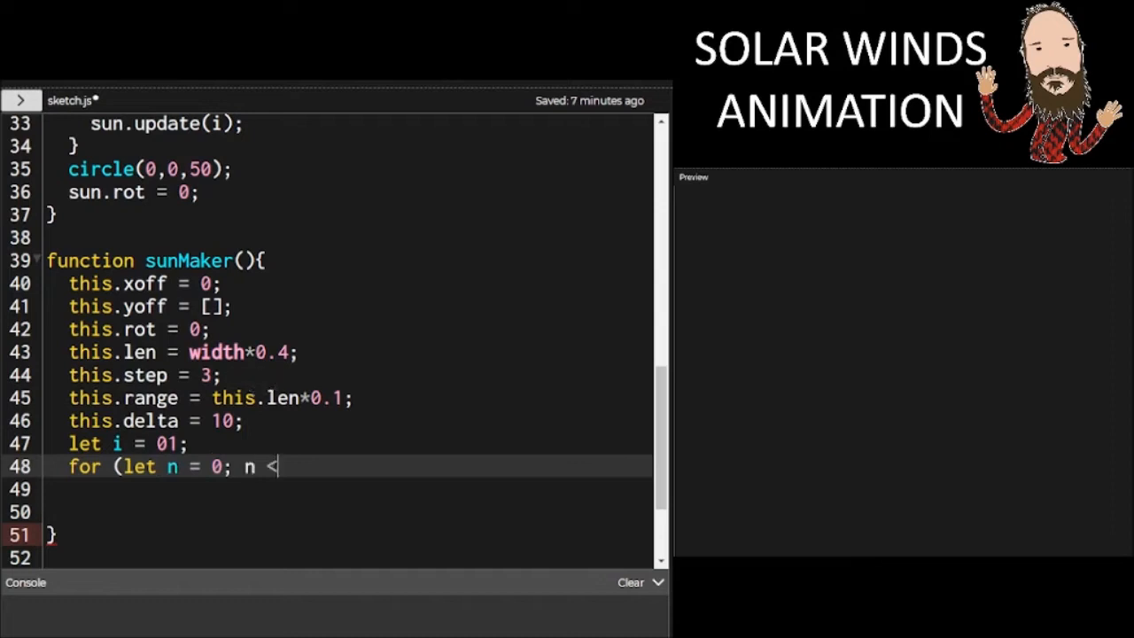
pyautogui.write('TWO_PI; n +=')
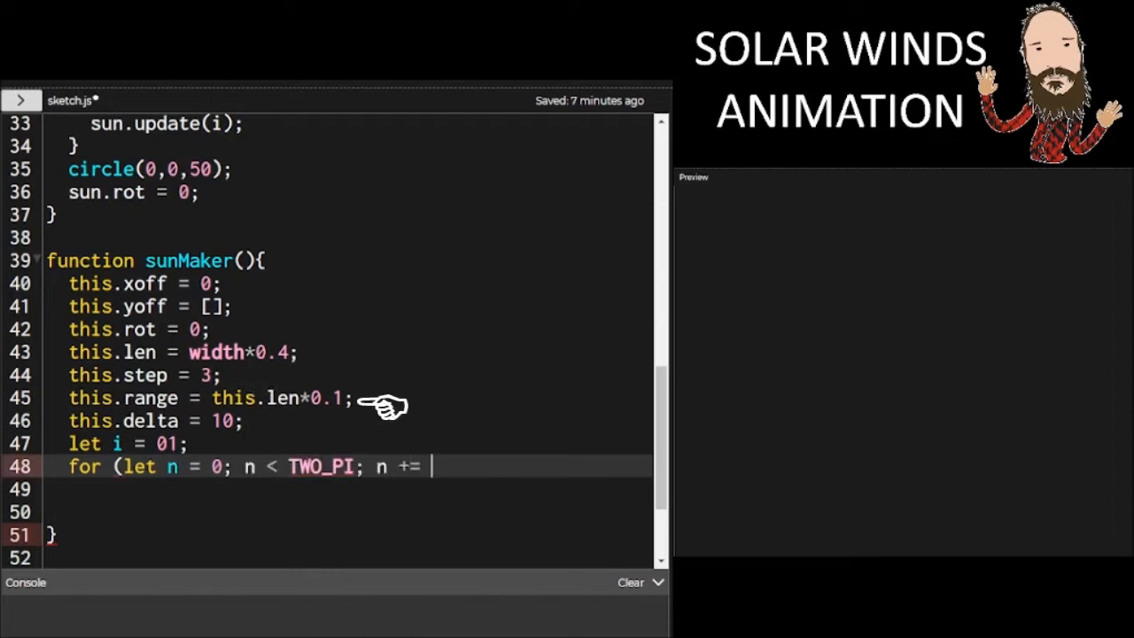
pyautogui.write('PI')
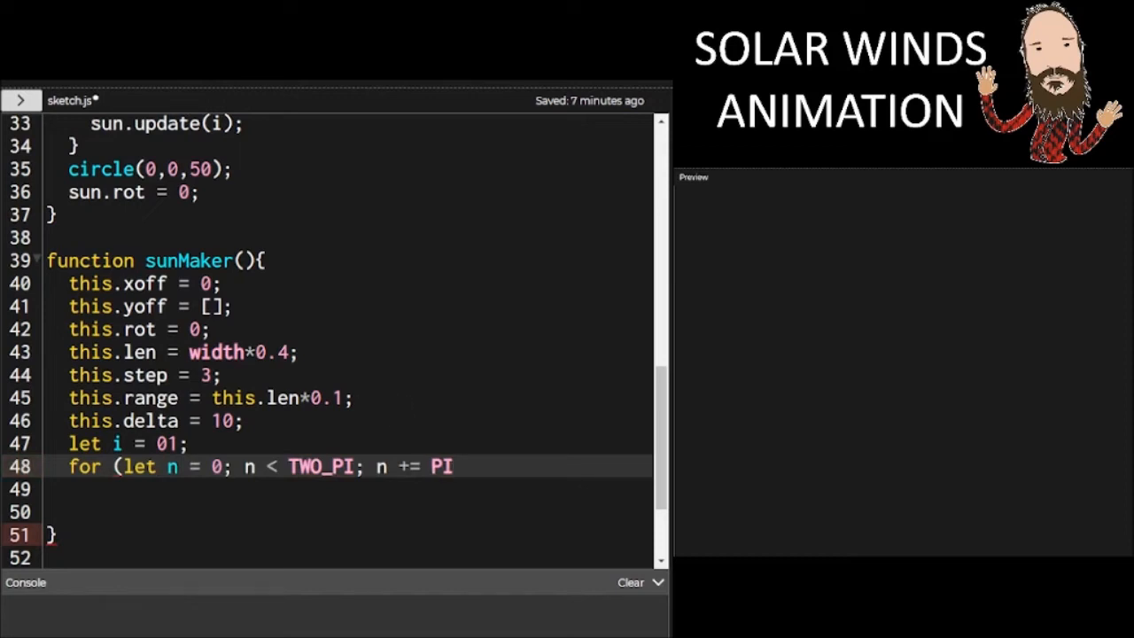
pyautogui.write('*0.')
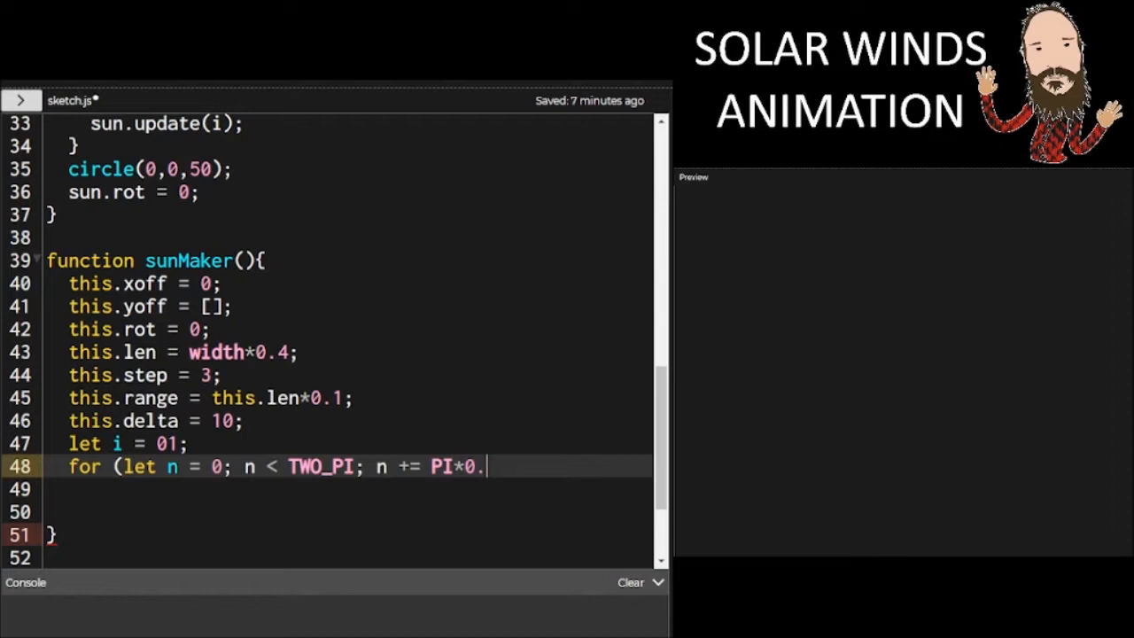
pyautogui.write('1')
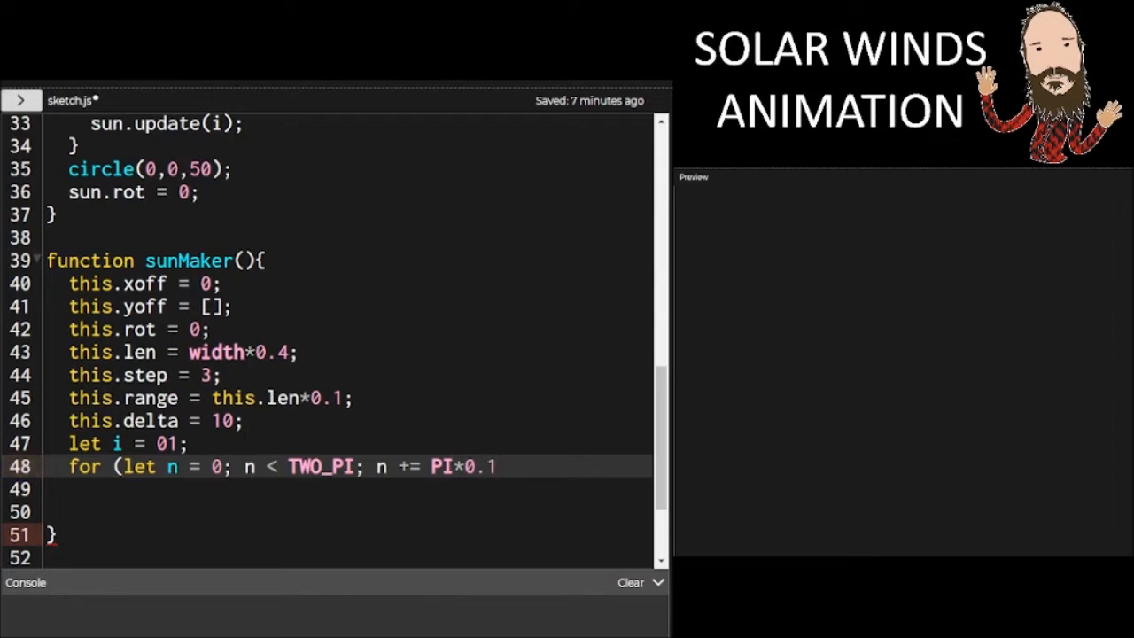
pyautogui.write(') {}')
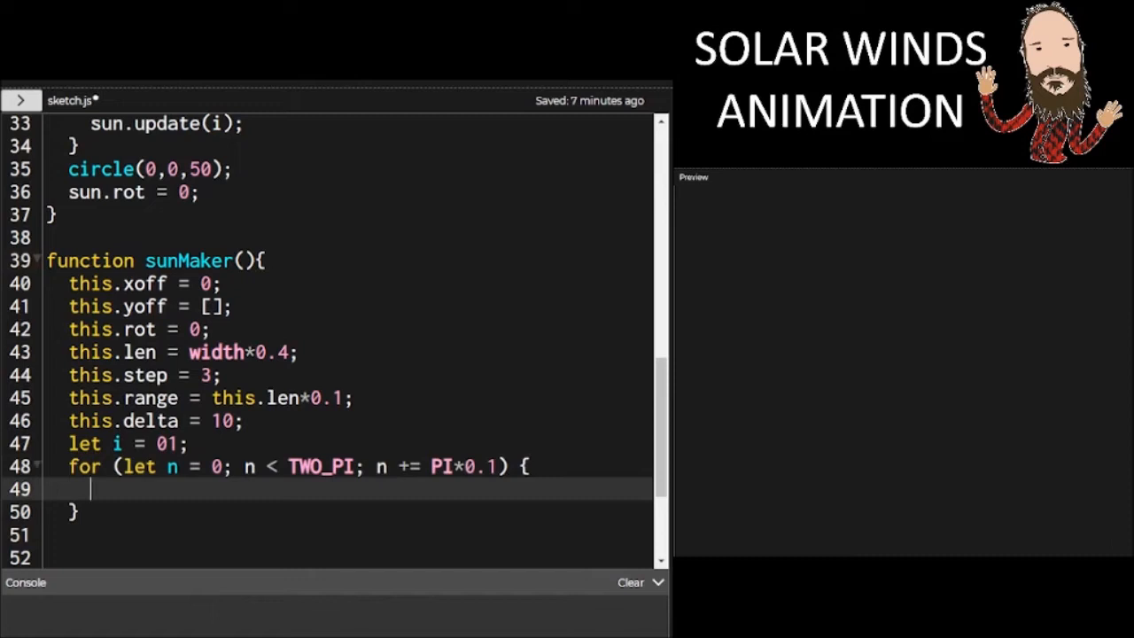
pyautogui.write('i +')
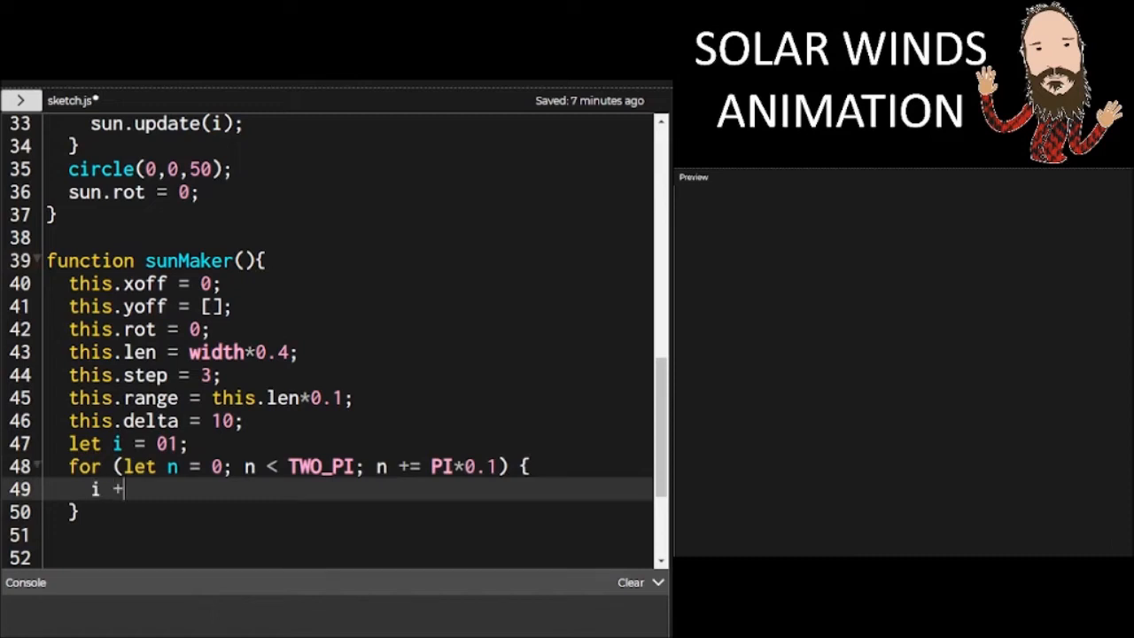
pyautogui.write('= 0.1;')
pyautogui.write('this.yoff')
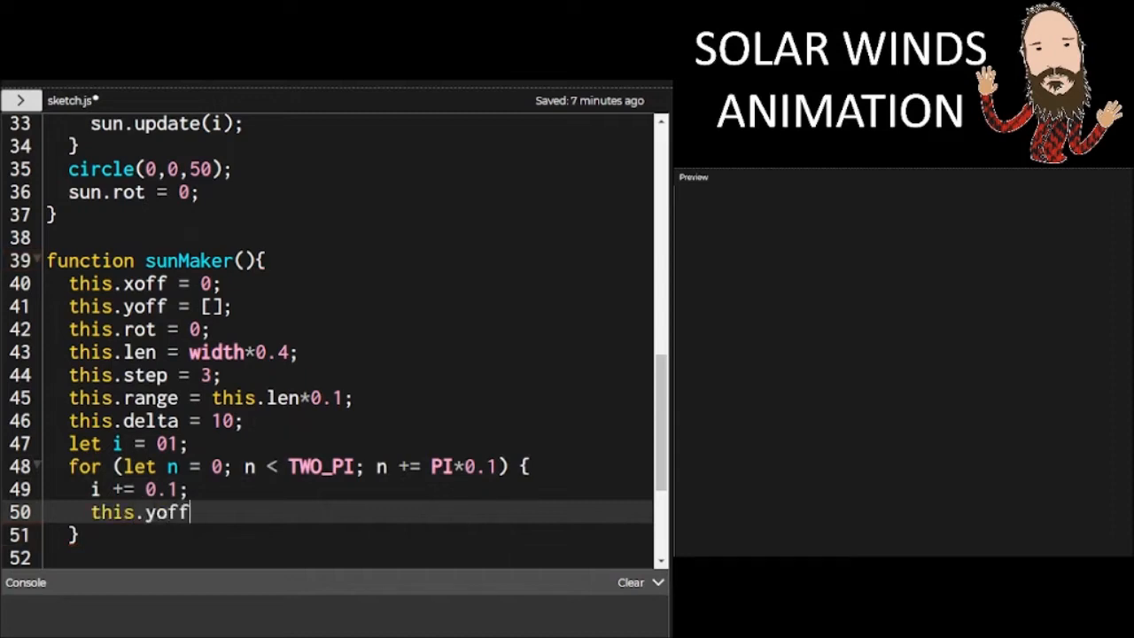
pyautogui.write('.push')
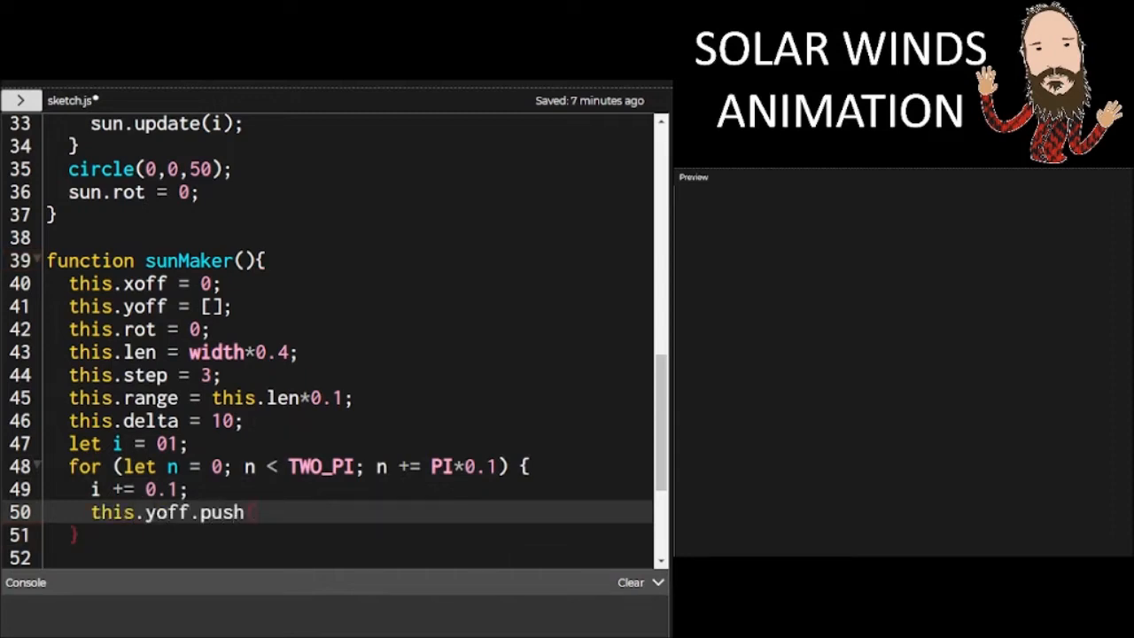
pyautogui.write('(random(100));')
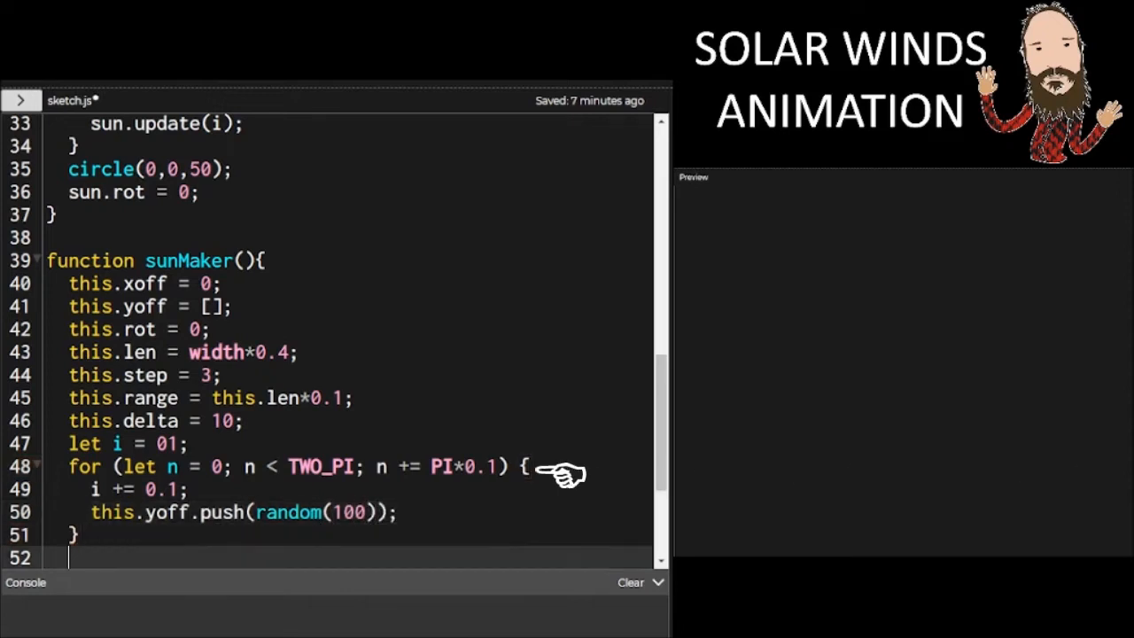
pyautogui.scroll(-3)
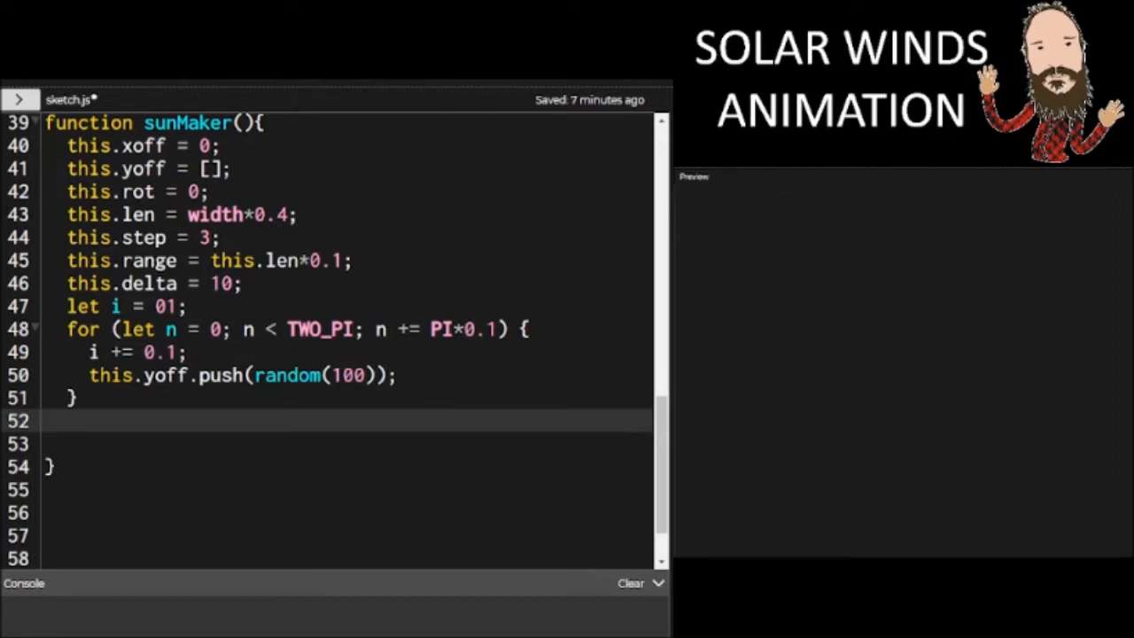
pyautogui.moveTo(482, 452)
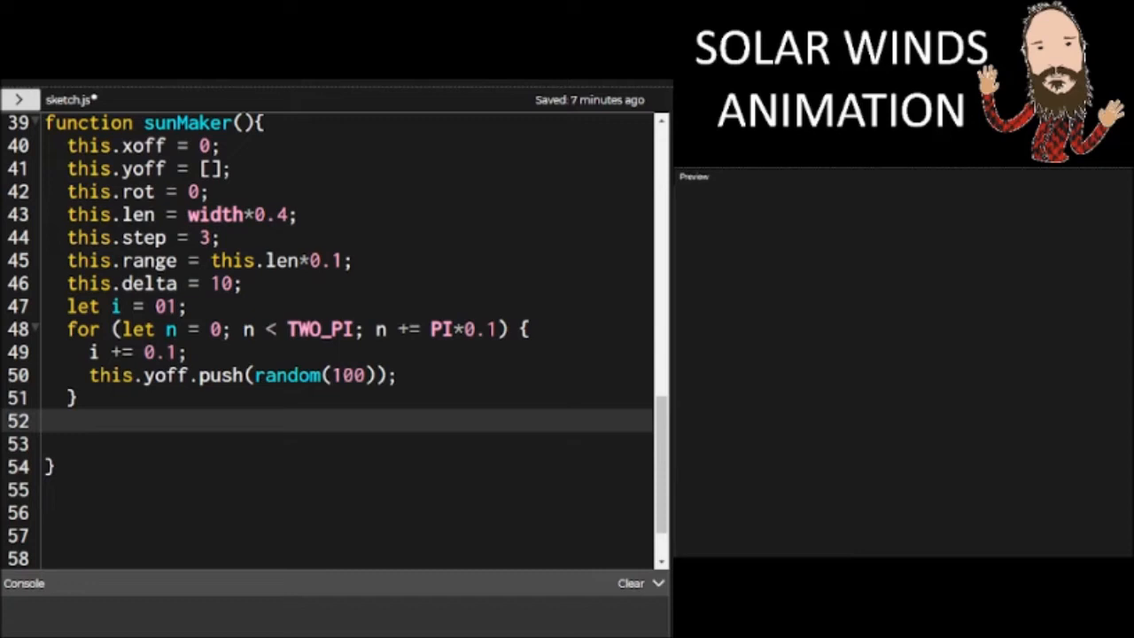
pyautogui.moveTo(389, 354)
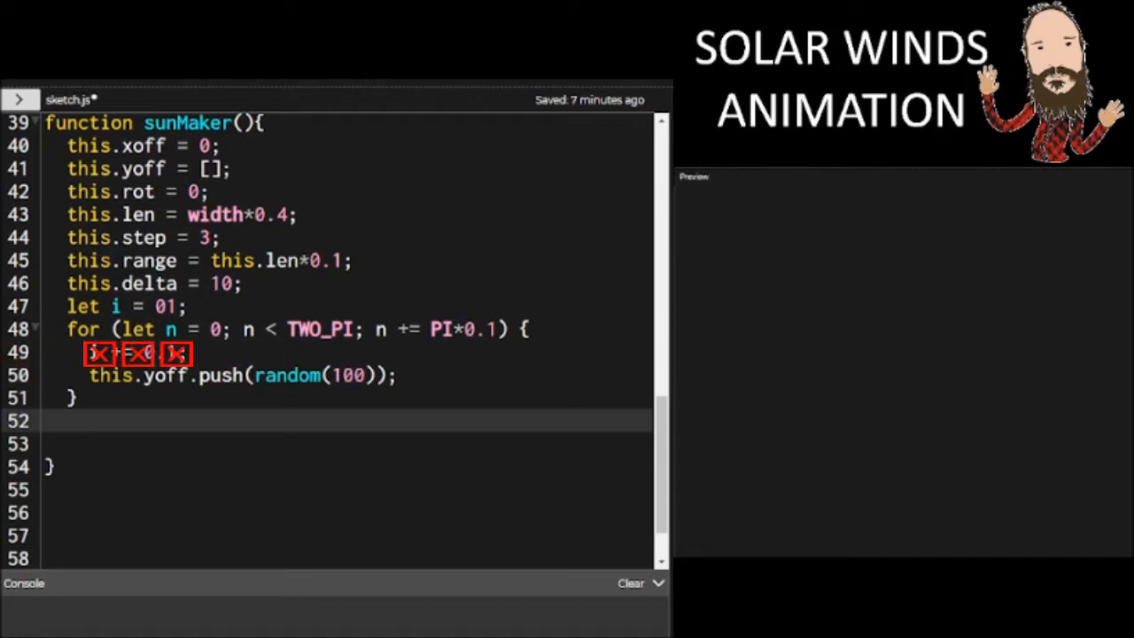
pyautogui.write('i += 0.1;')
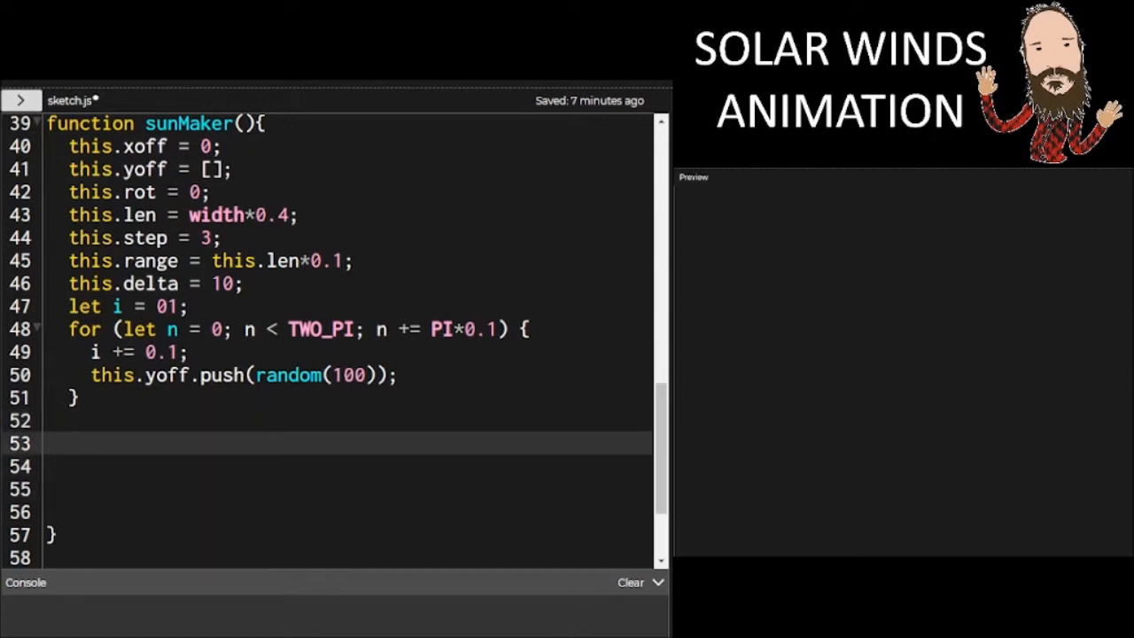
# Give sunMaker a this.update = function(n) that adds PI*0.2 to this.rot
pyautogui.write('this.update = func')
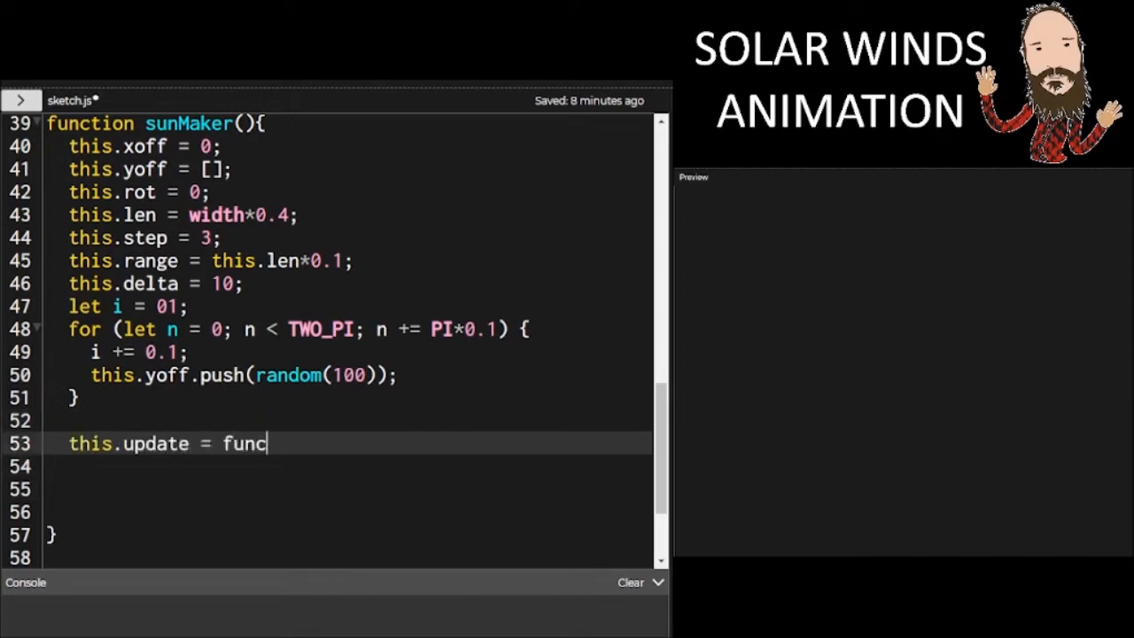
pyautogui.write('tion(')
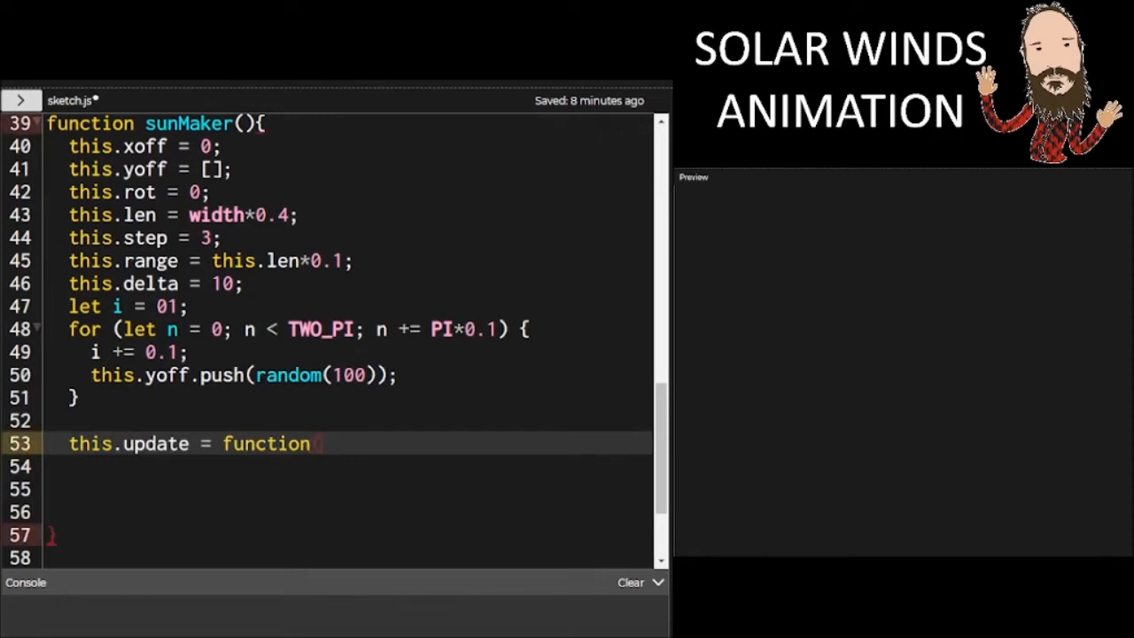
pyautogui.write('(n)')
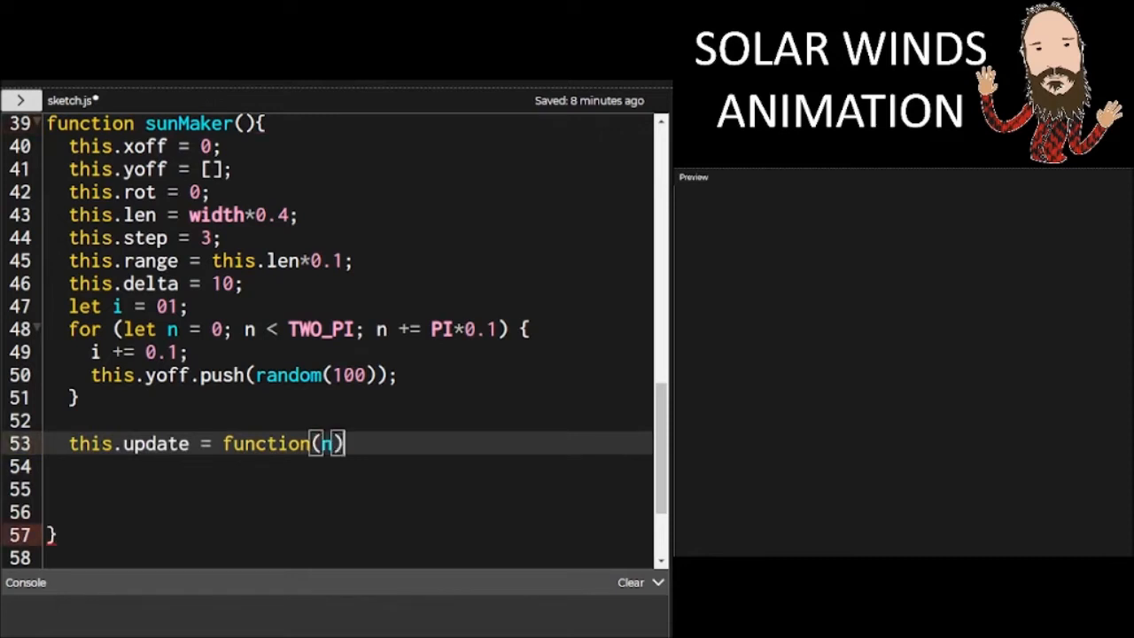
pyautogui.write('{')
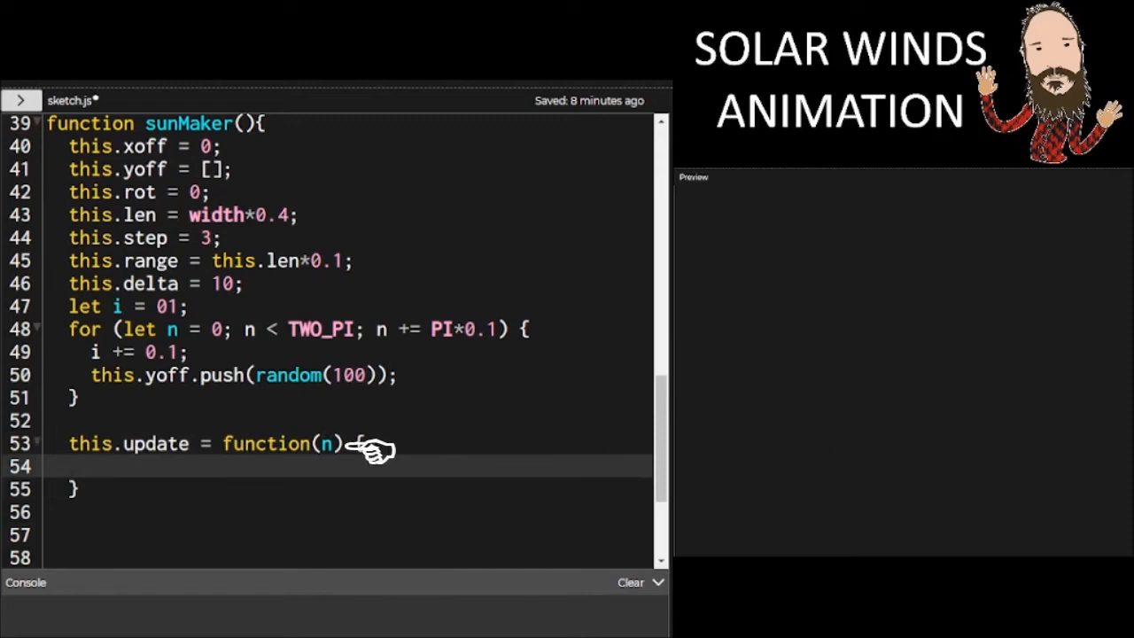
pyautogui.write('this.ro')
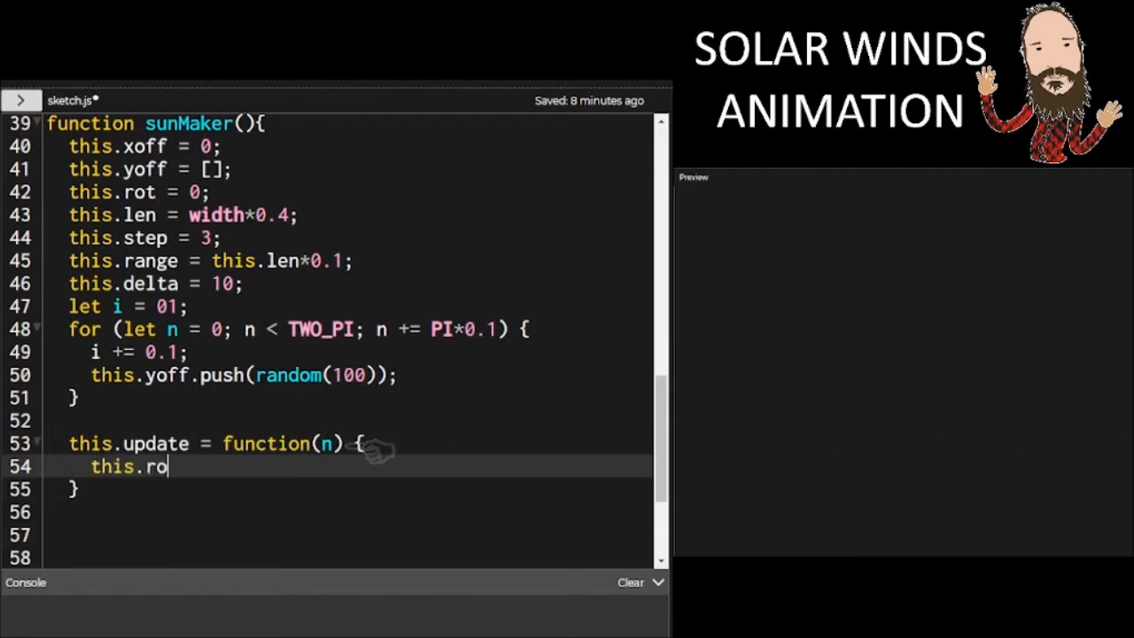
pyautogui.write('t +=')
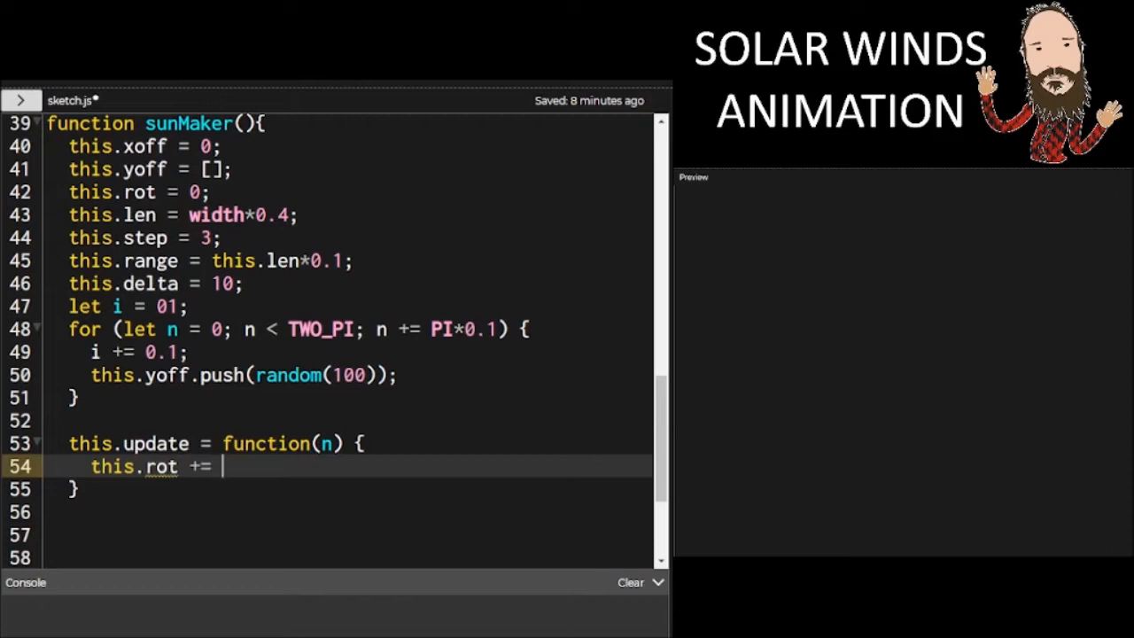
pyautogui.write('(PI')
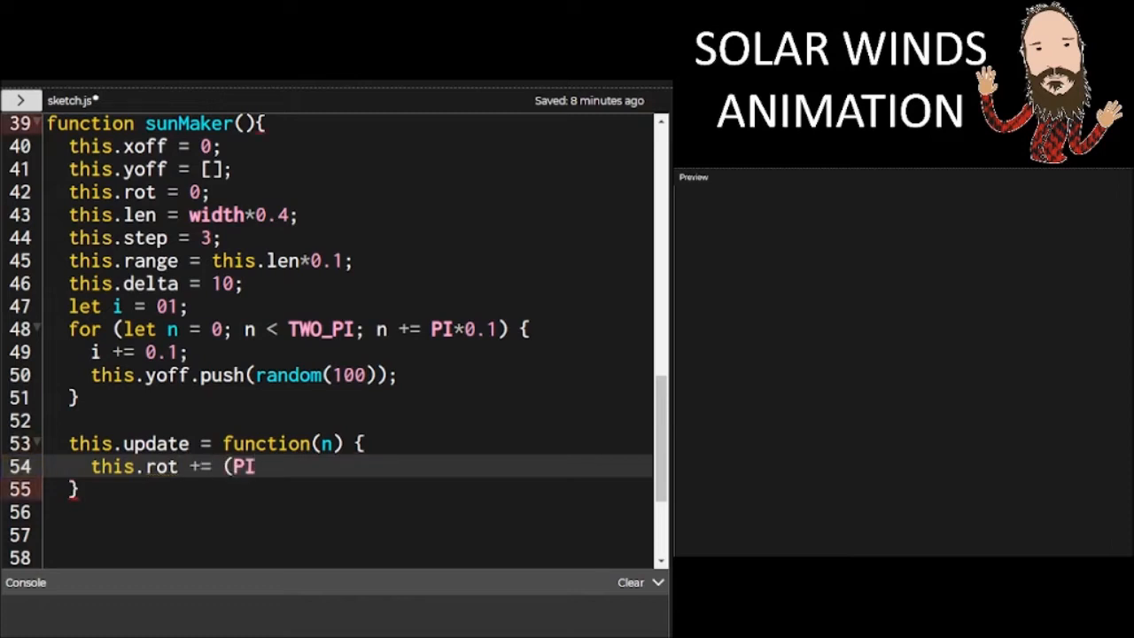
pyautogui.write('*0.2);')
pyautogui.write('push')
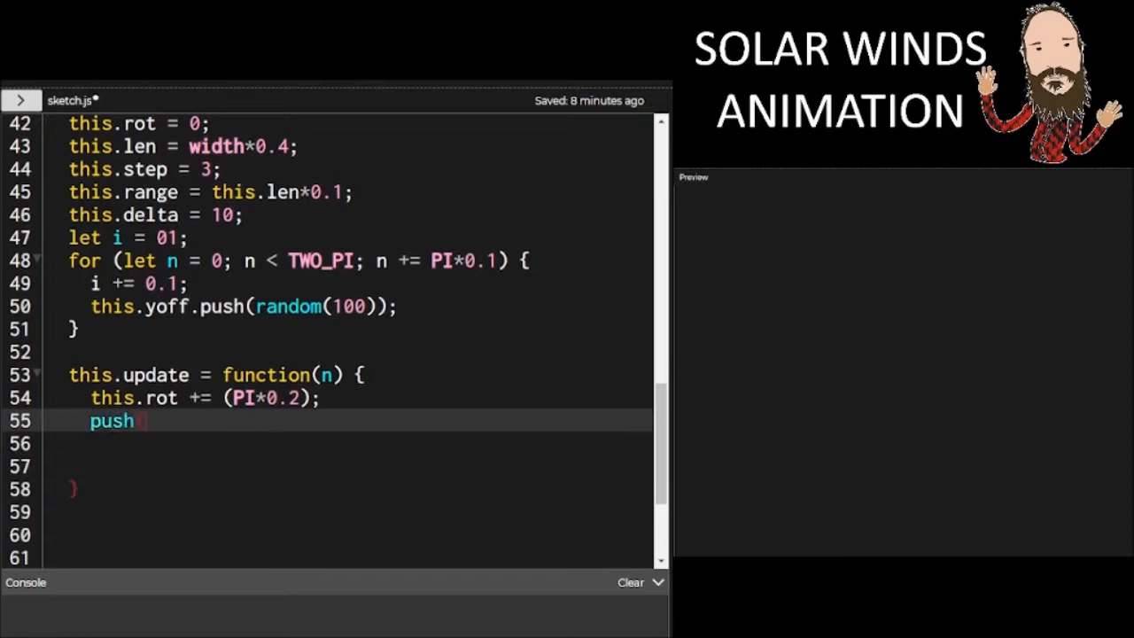
# Wrap translate(0,0) and rotate(this.rot) between push() and pop() in update
pyautogui.write('();')
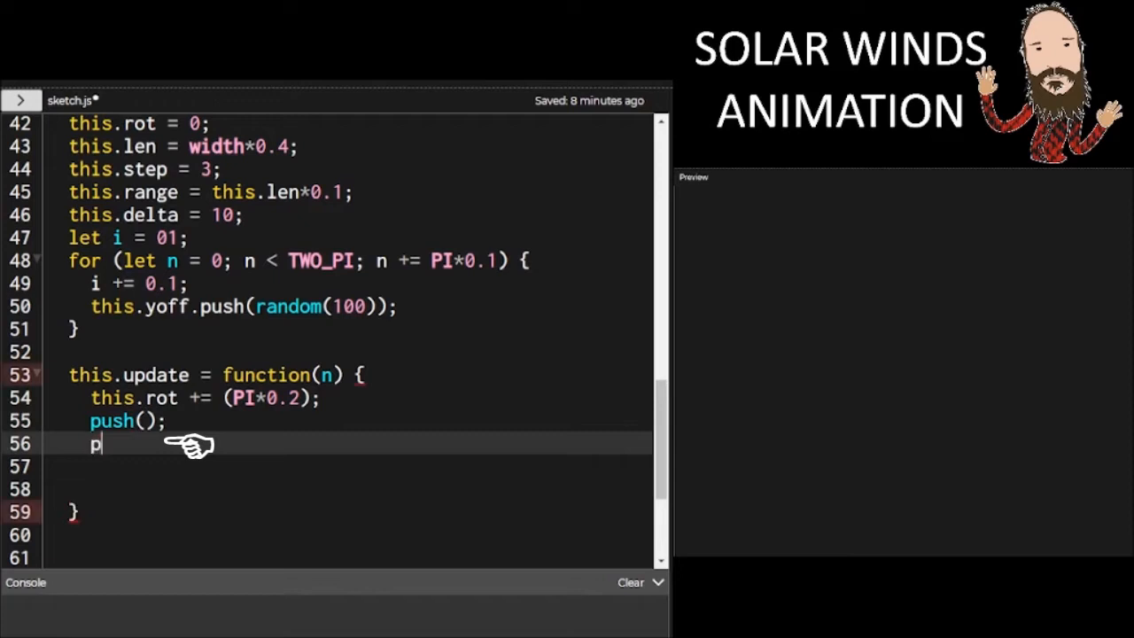
pyautogui.write('op();')
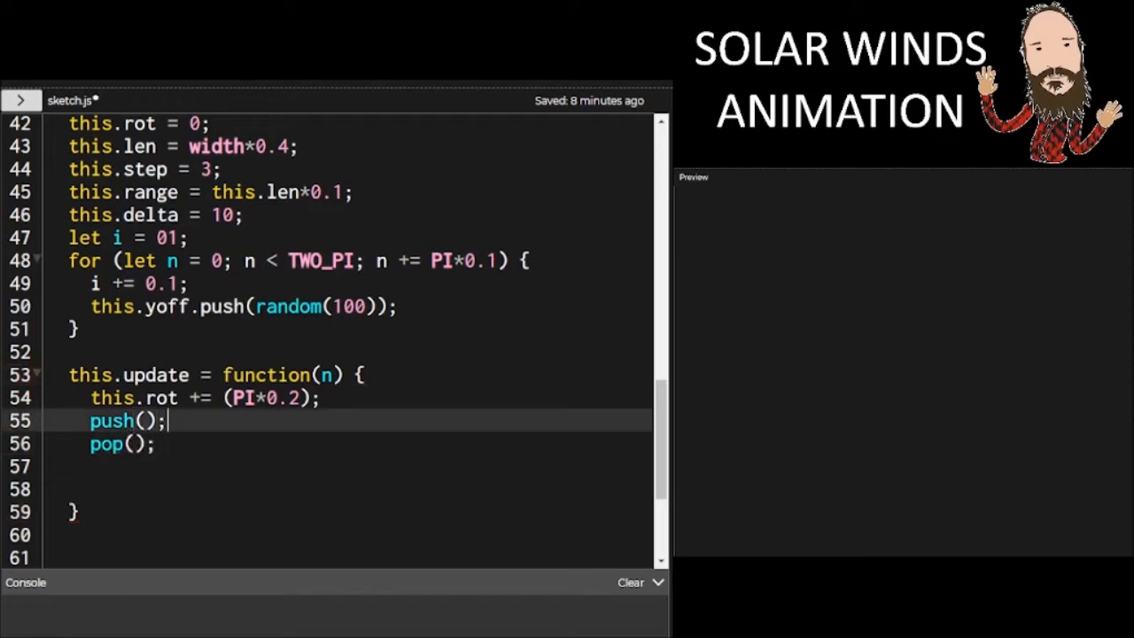
pyautogui.press('Enter')
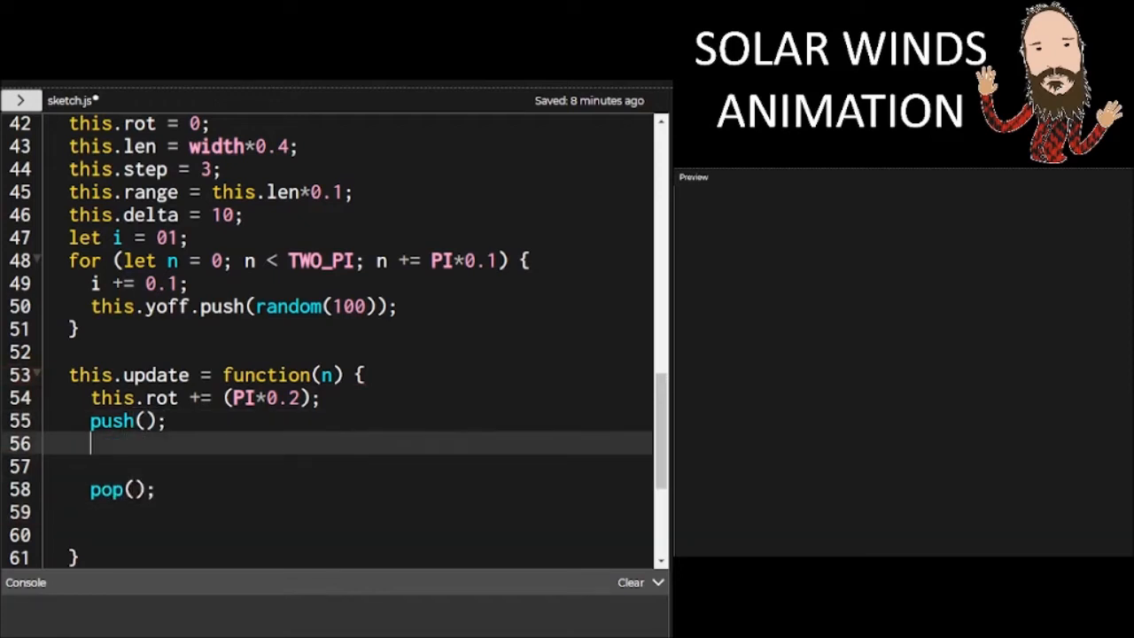
pyautogui.write('translate')
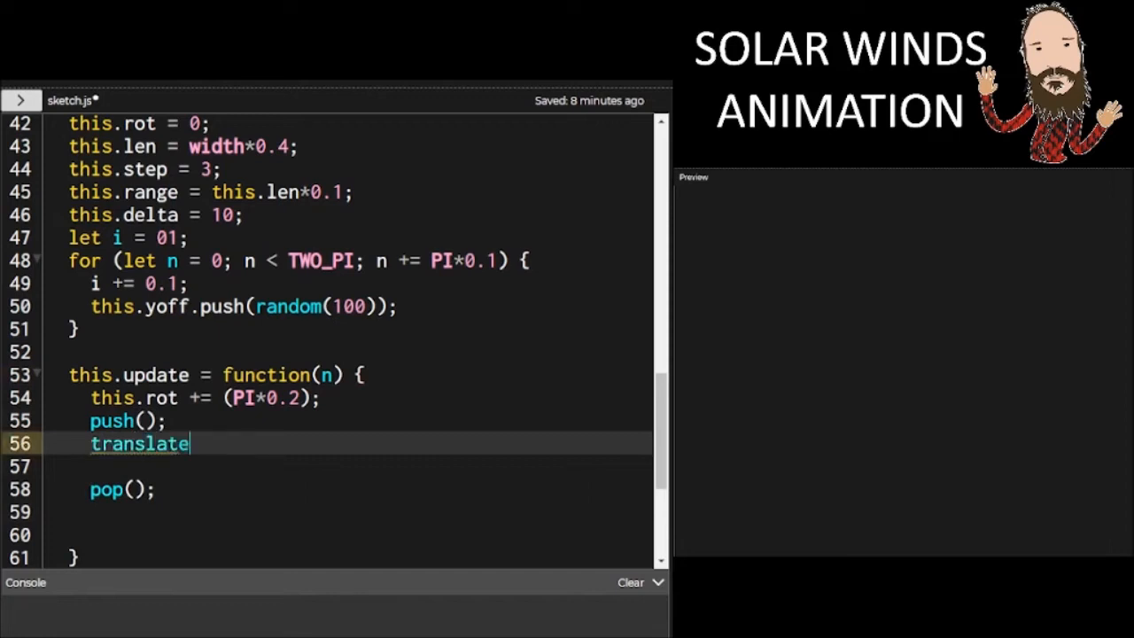
pyautogui.write('(0,0);')
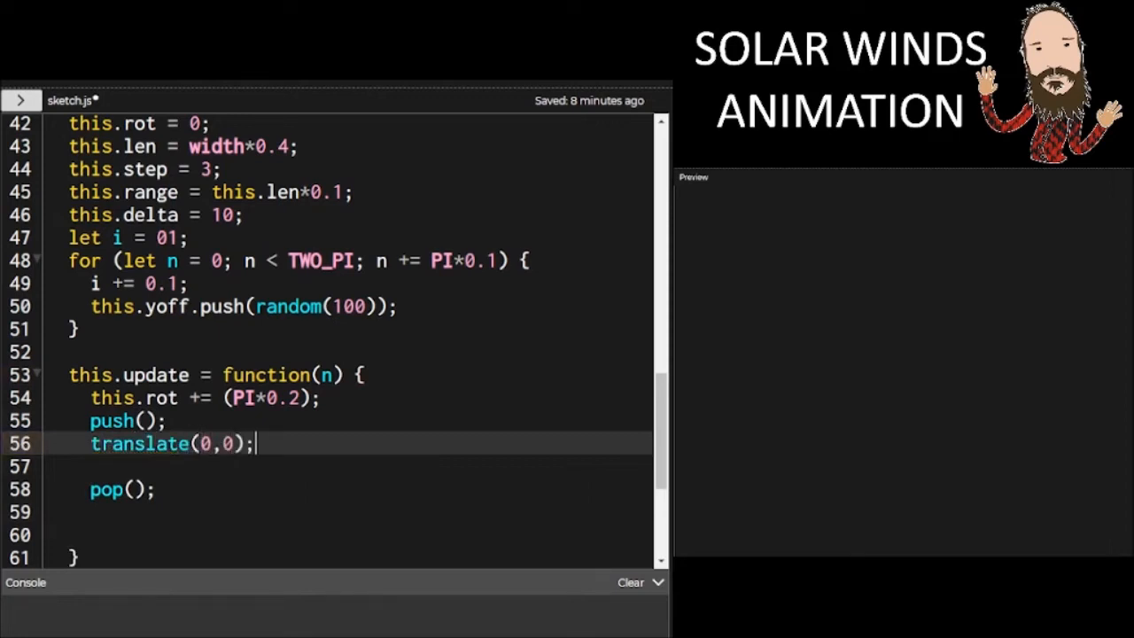
pyautogui.write('rot')
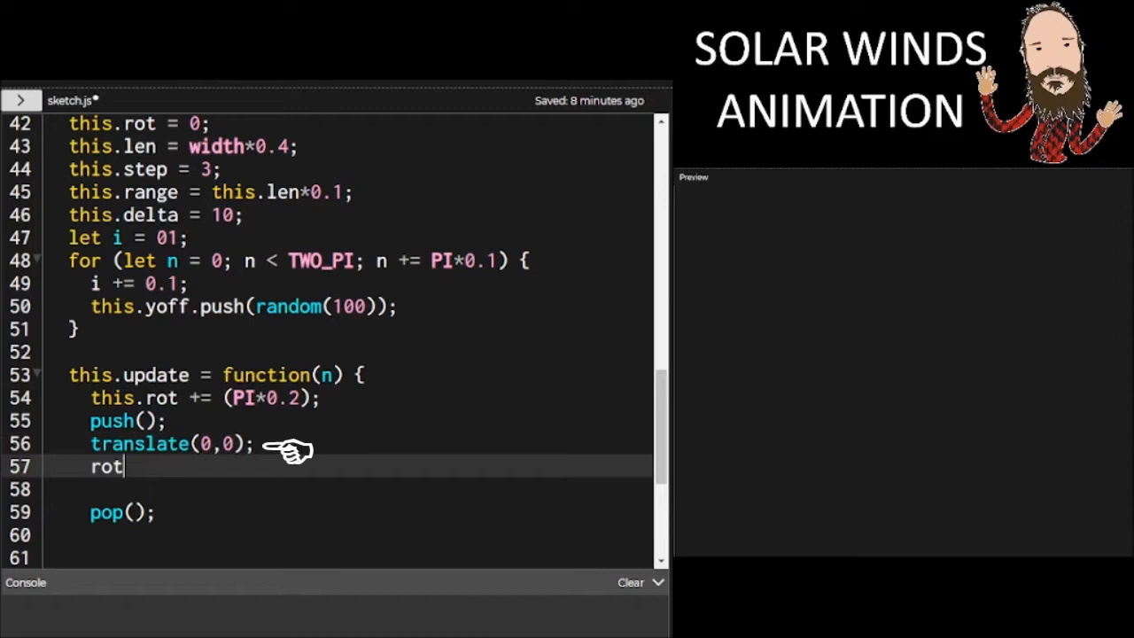
pyautogui.write('ate(this.rot);')
pyautogui.click(347, 489)
pyautogui.write('this.xoff = 0;')
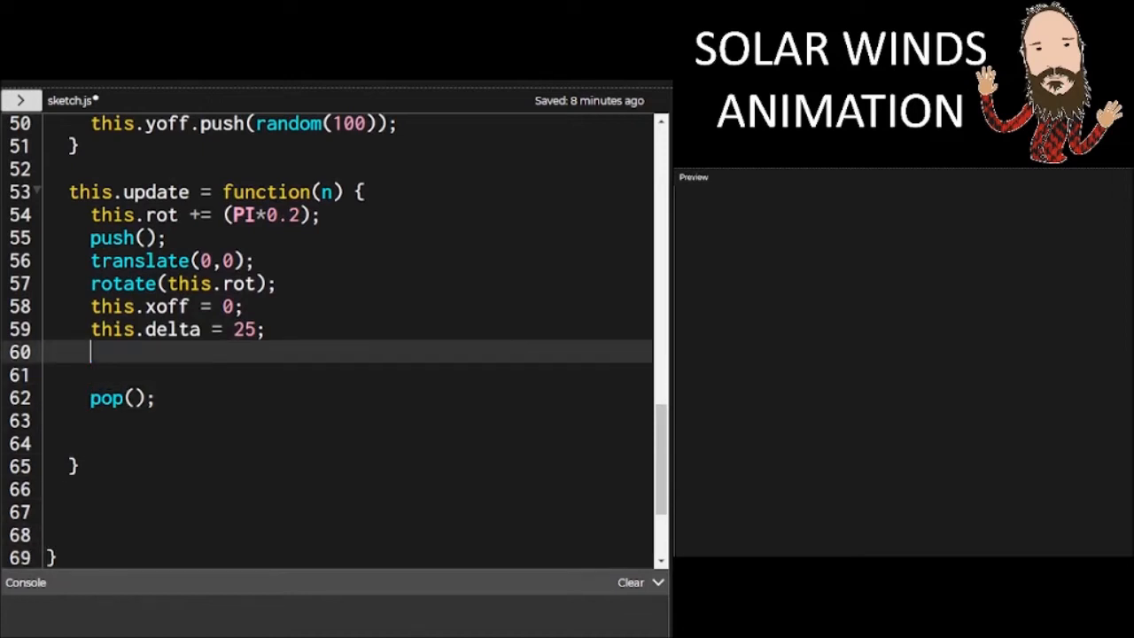
# Add a for loop stepping x from 0 to this.len by this.step
pyautogui.write('for (')
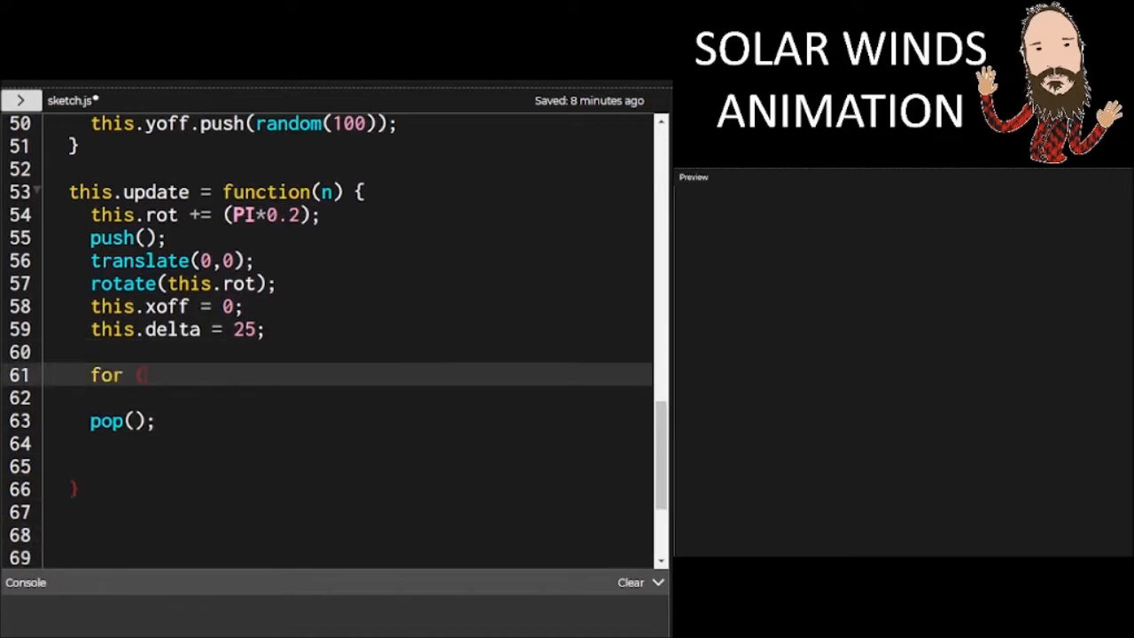
pyautogui.write('let x = 0; x')
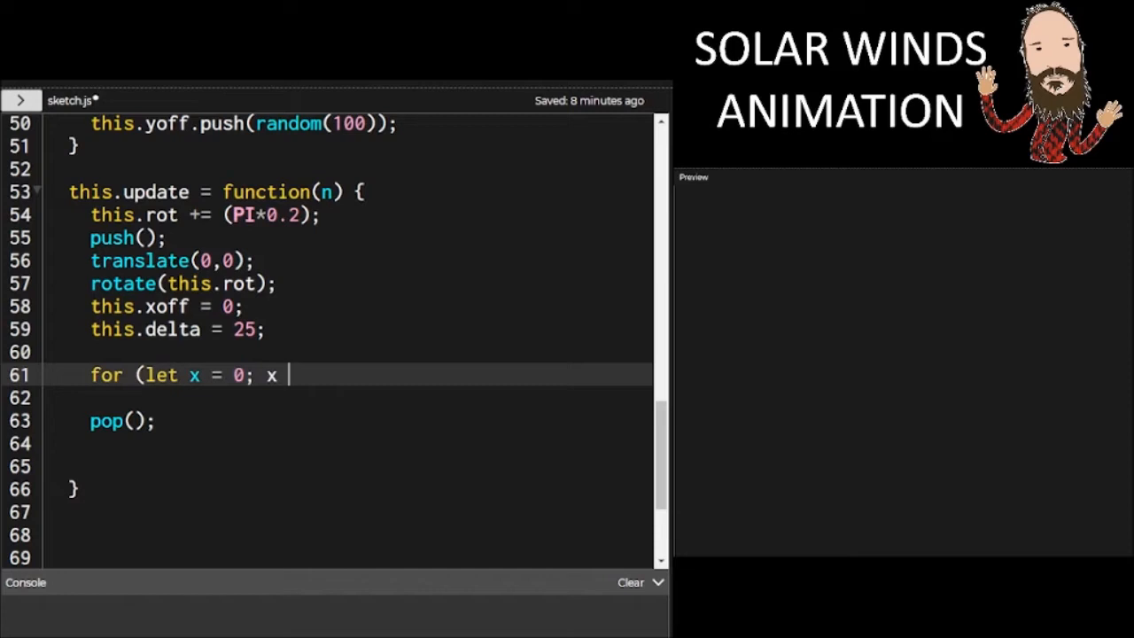
pyautogui.write('< this.len')
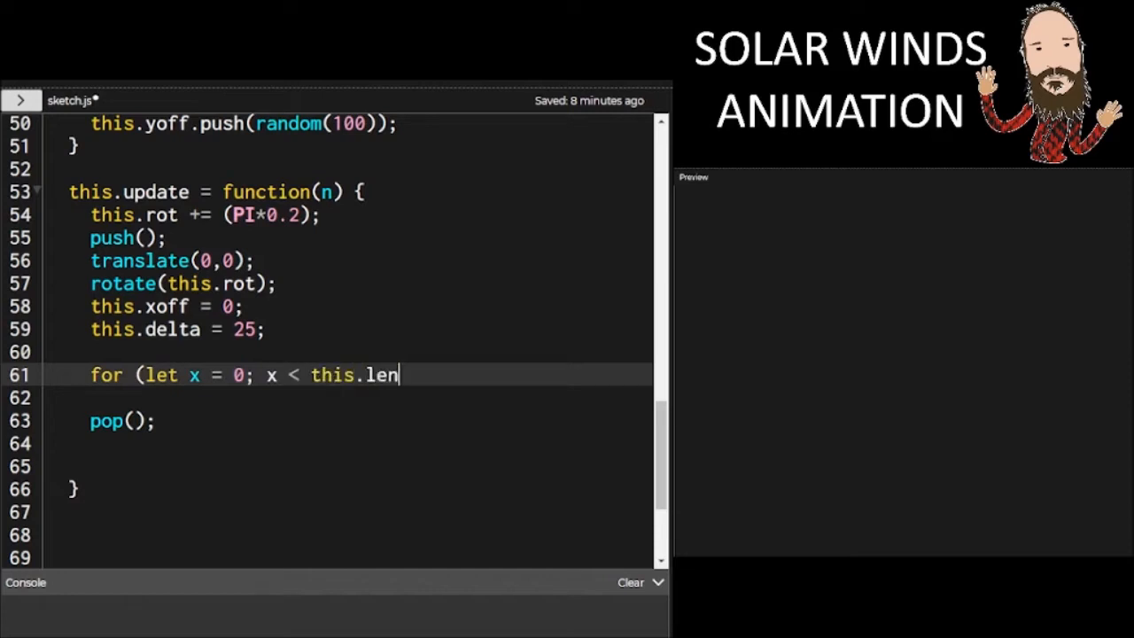
pyautogui.write('; x +=')
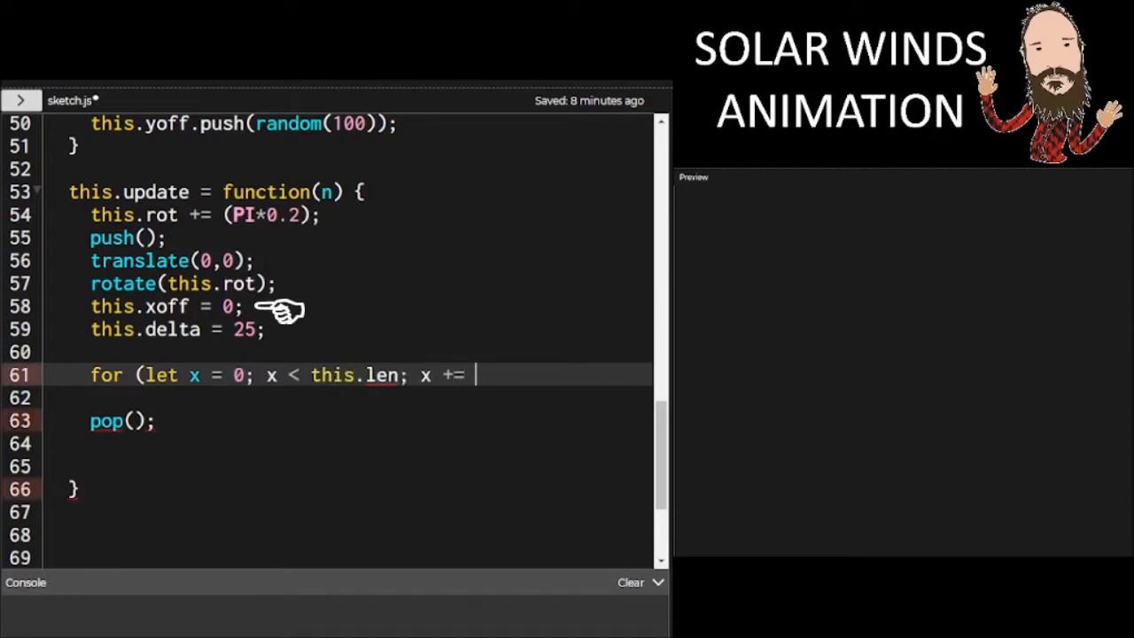
pyautogui.write('this.step)')
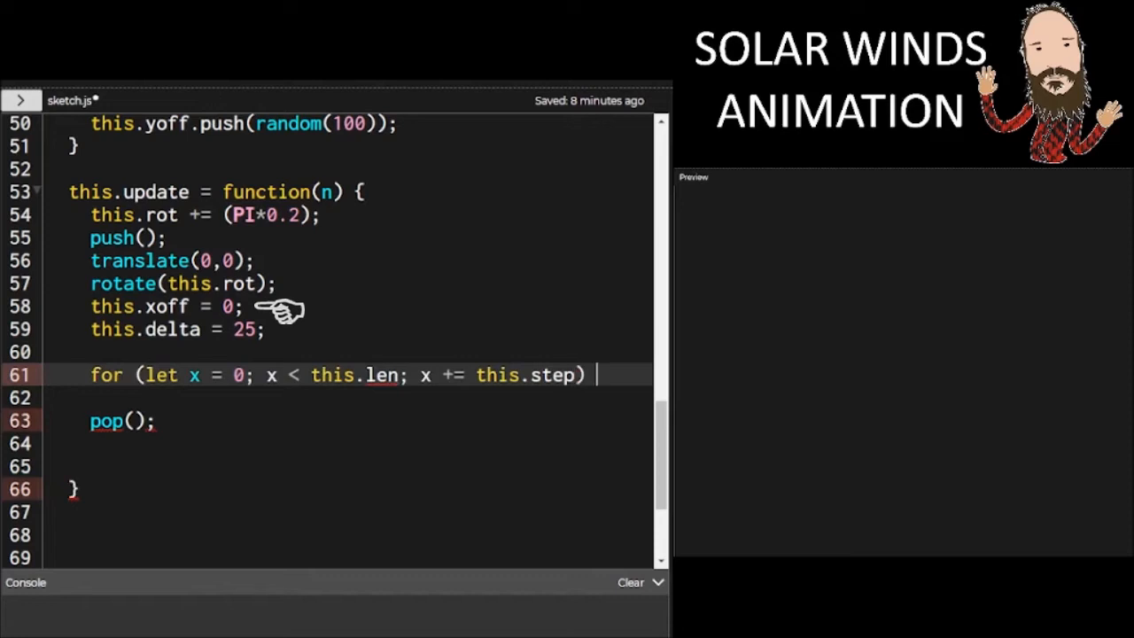
pyautogui.write('{')
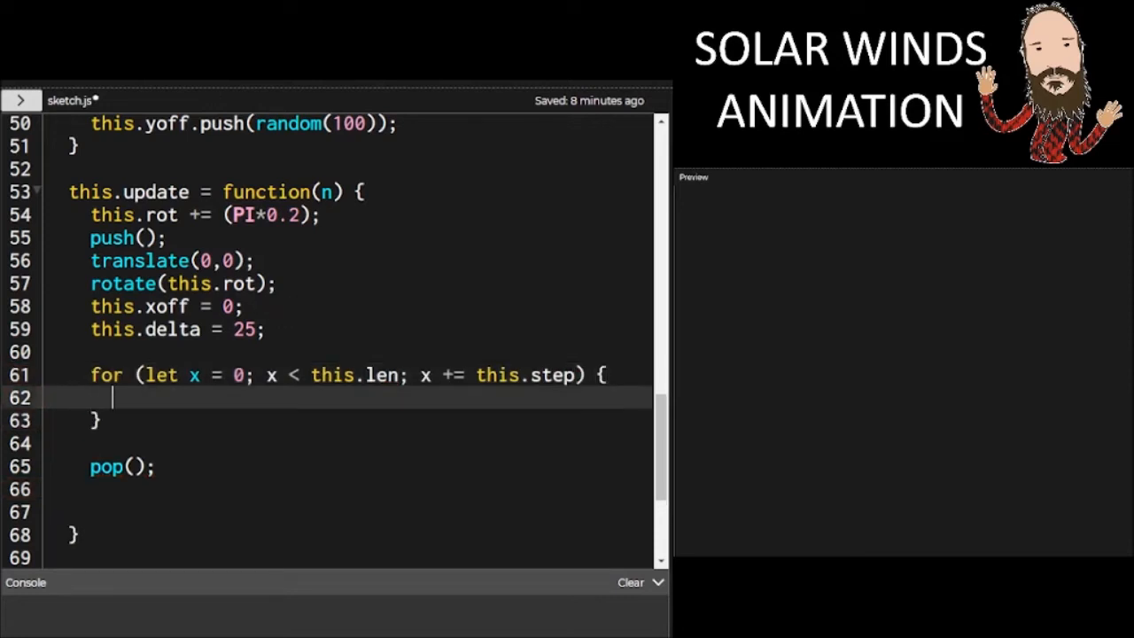
# Inside the loop, lerp this.delta toward x at a rate of 0.025
pyautogui.write('this.delta = lerp(th')
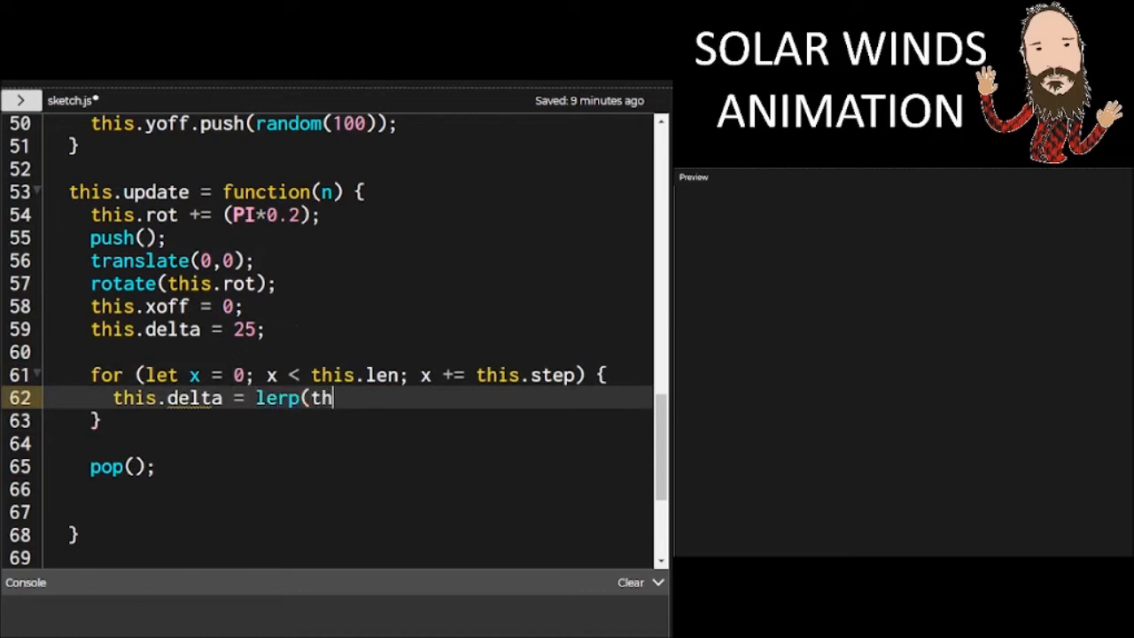
pyautogui.write('is.del')
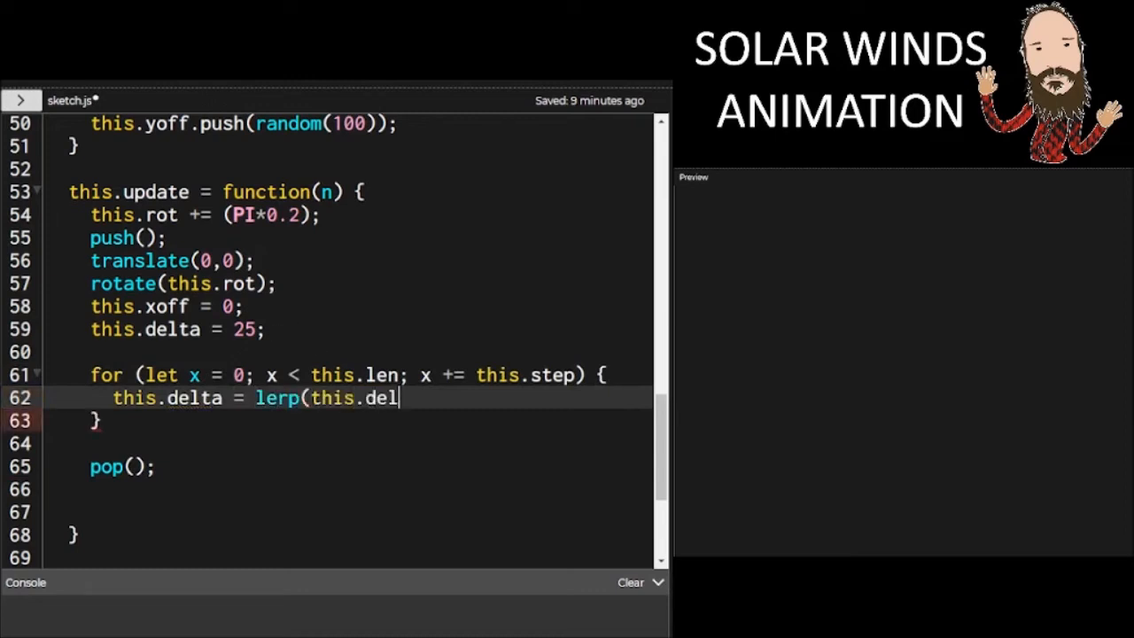
pyautogui.write('ta,x,')
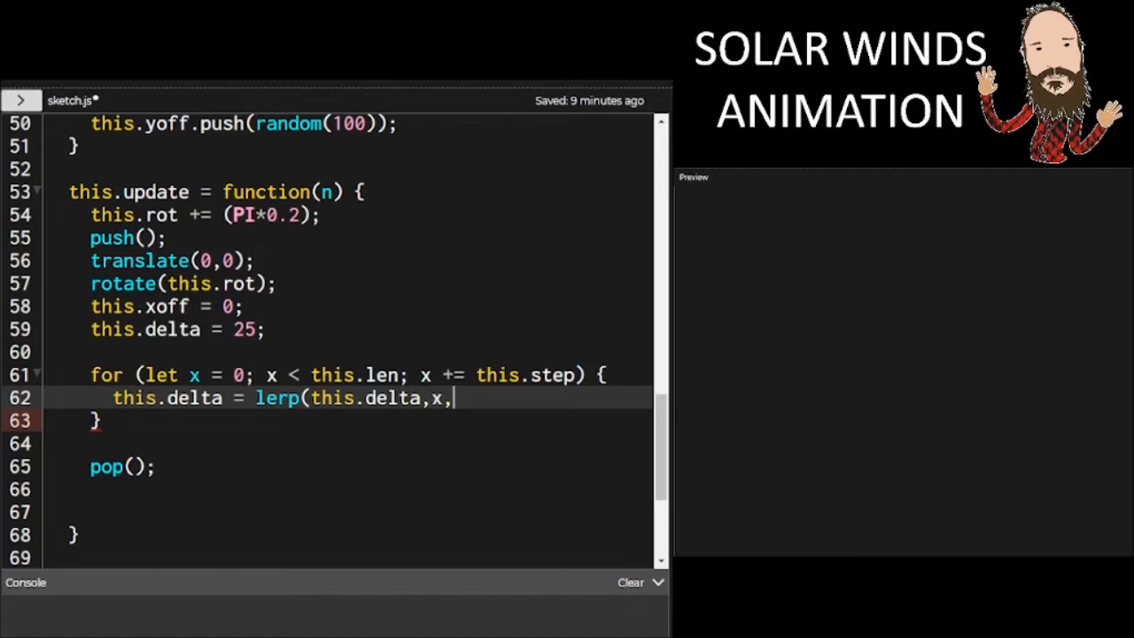
pyautogui.write('0.025')
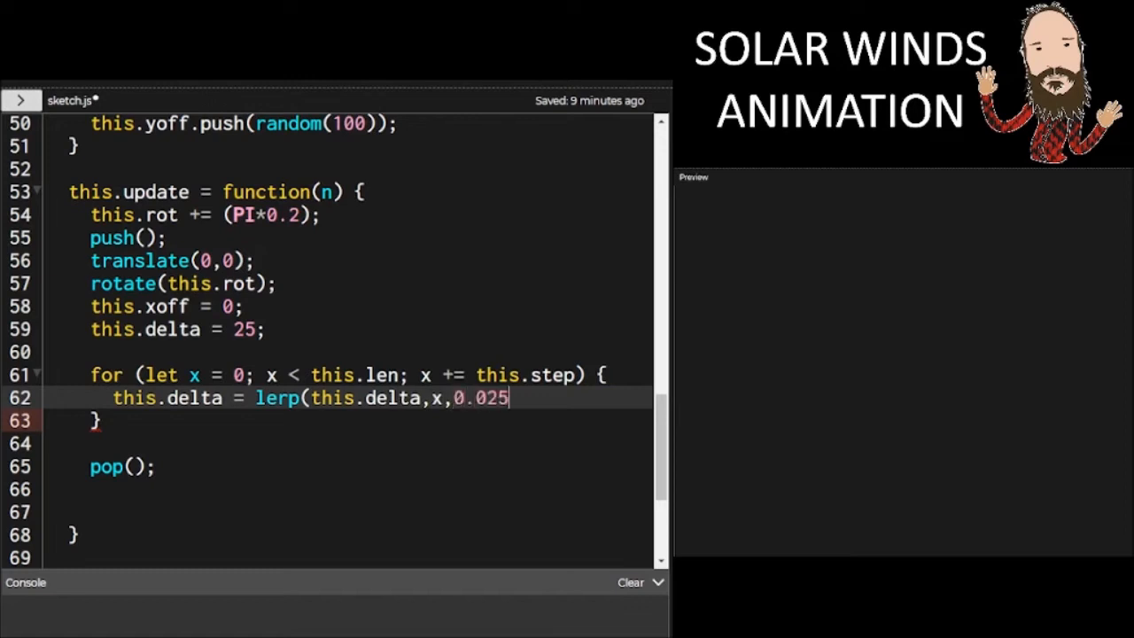
pyautogui.write(');')
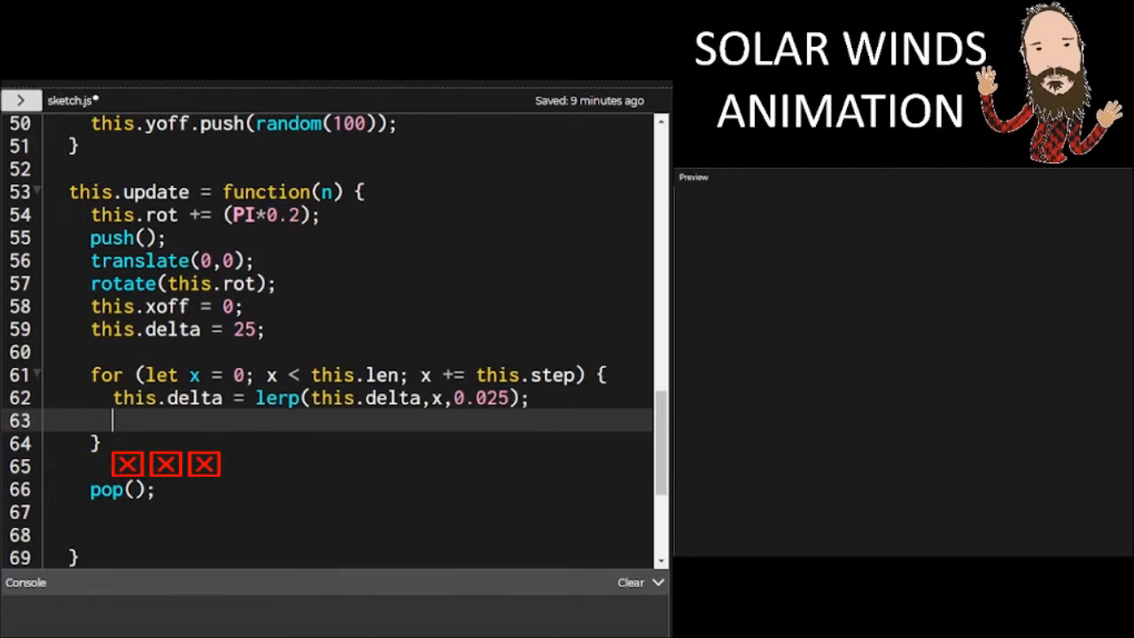
# Add let y mapping noise(this.xoff,this.yoff[n]) from 0–1 to -this.delta–0, and select it to copy
pyautogui.write('let y = m')
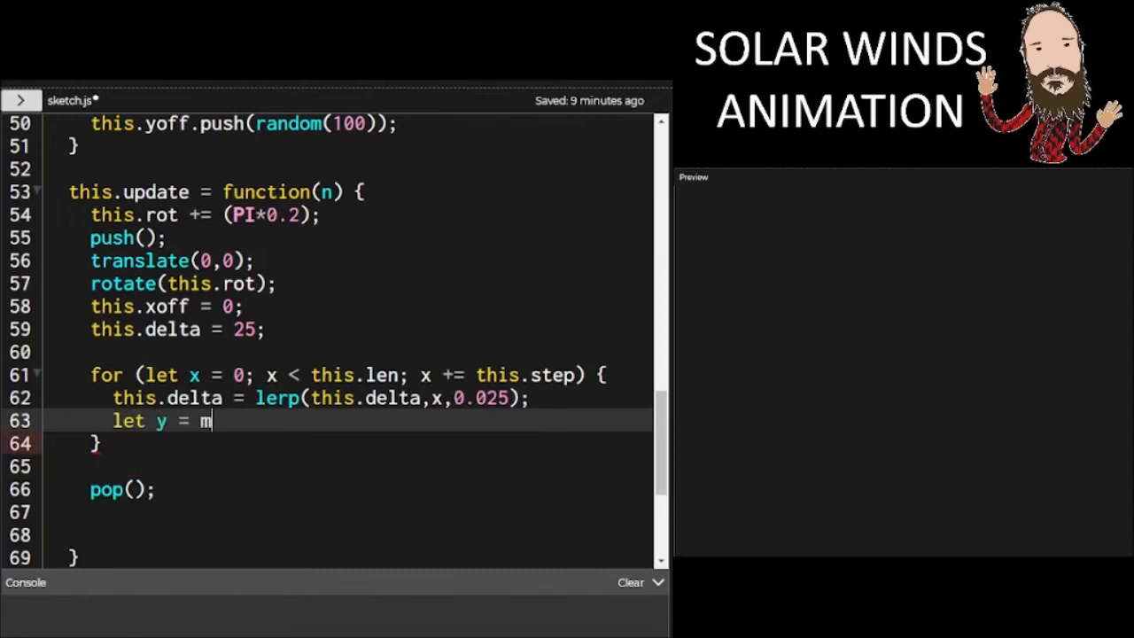
pyautogui.write('ap(noise(t')
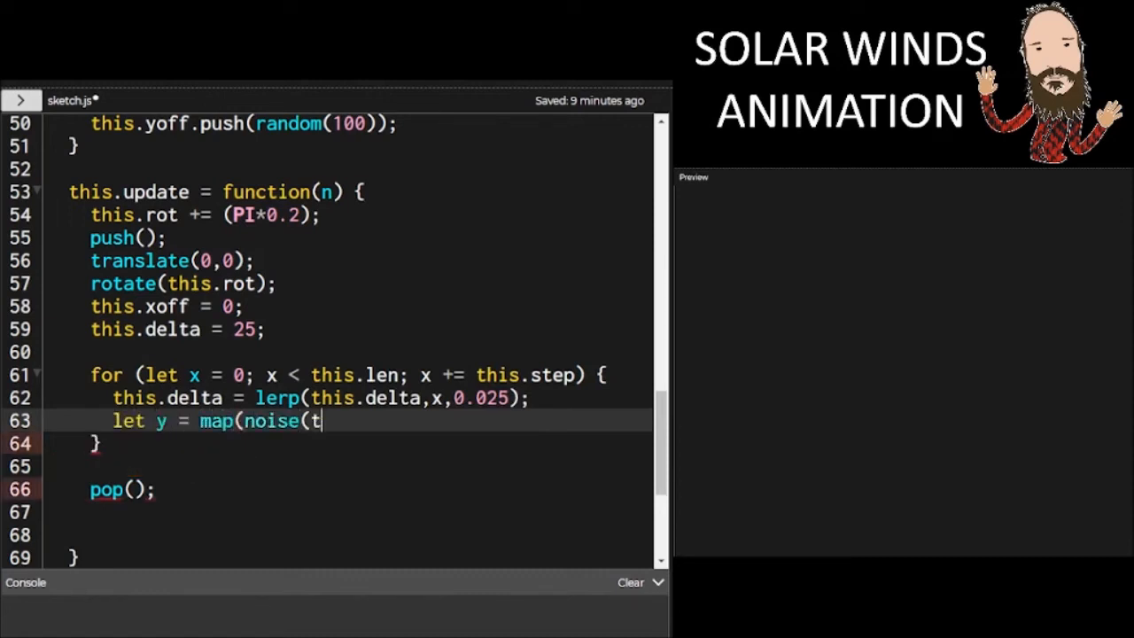
pyautogui.write('his.xoff,this.yoff[n')
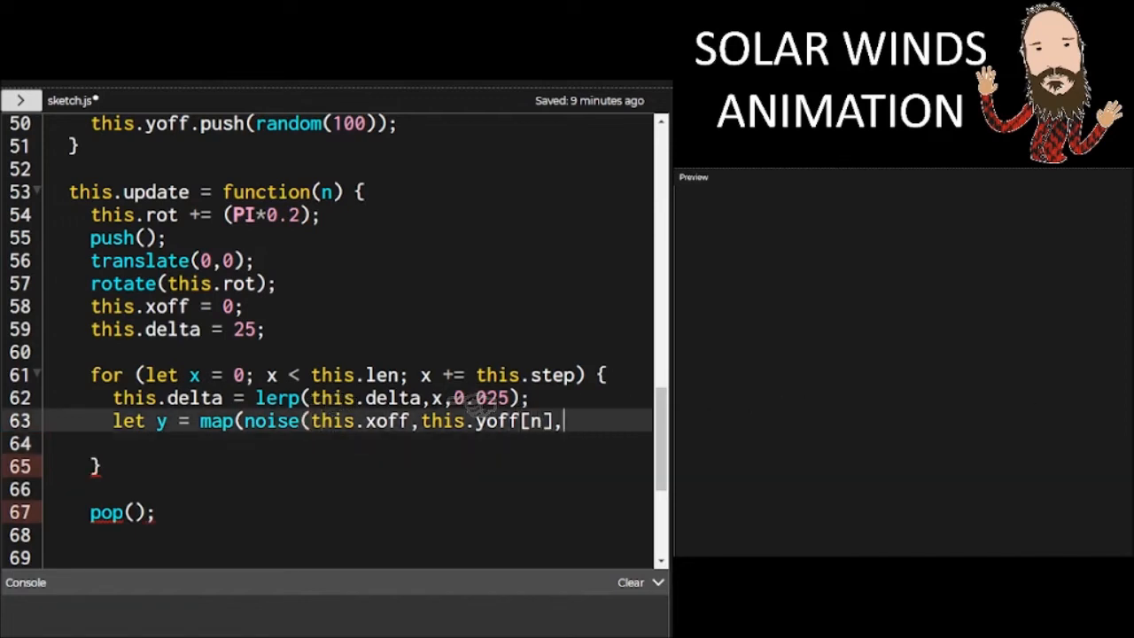
pyautogui.write(',0')
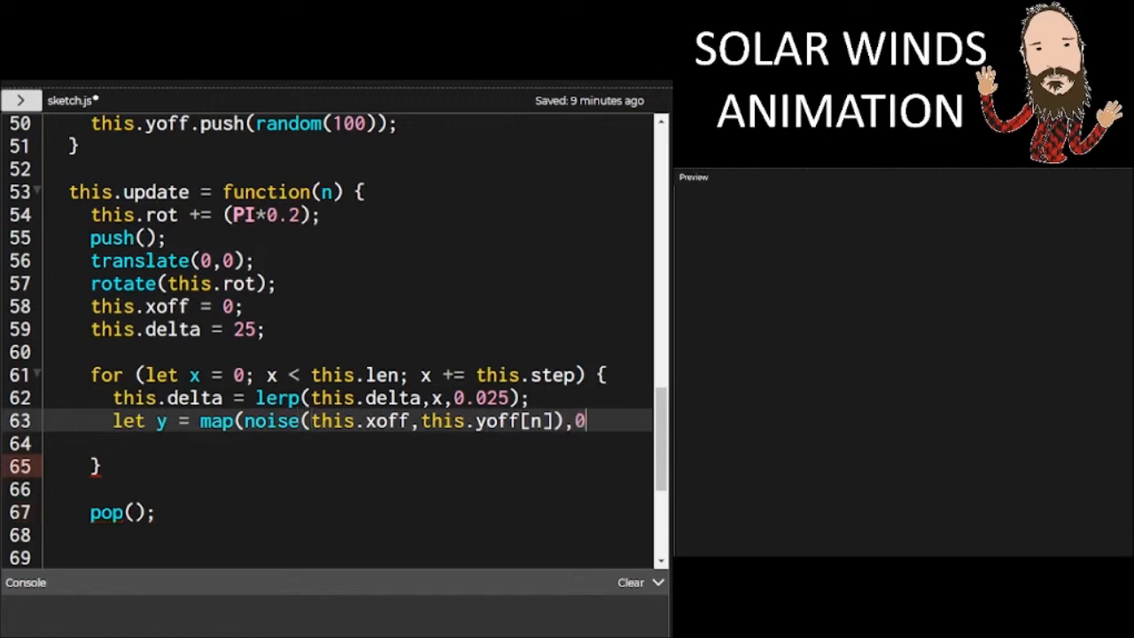
pyautogui.write(',1,')
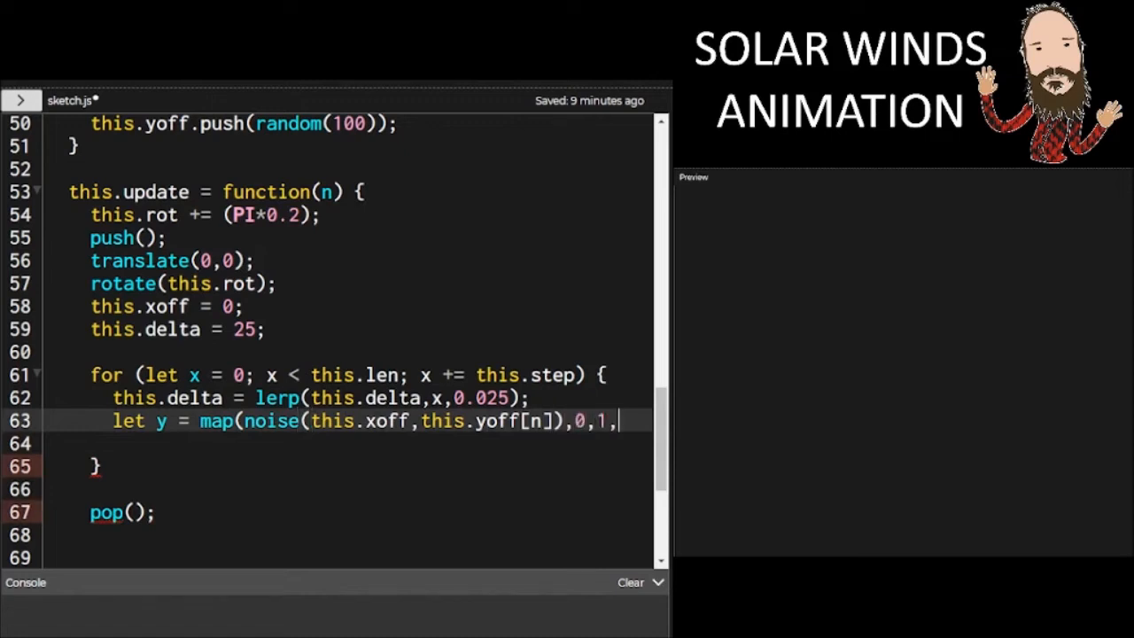
pyautogui.write('-this.')
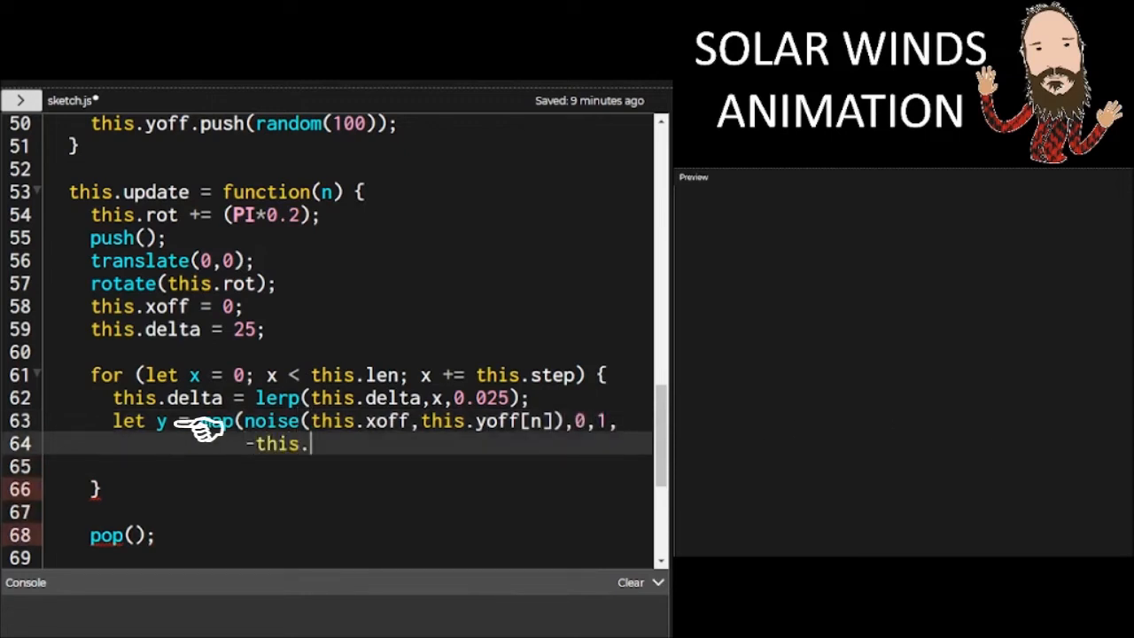
pyautogui.write('delta')
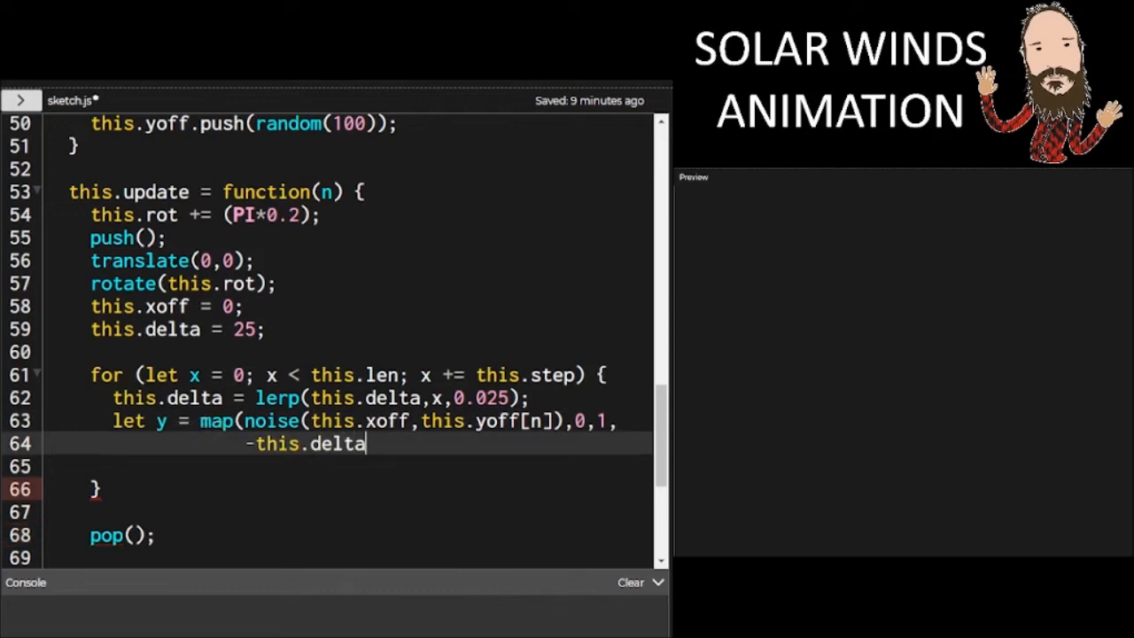
pyautogui.write(',0);')
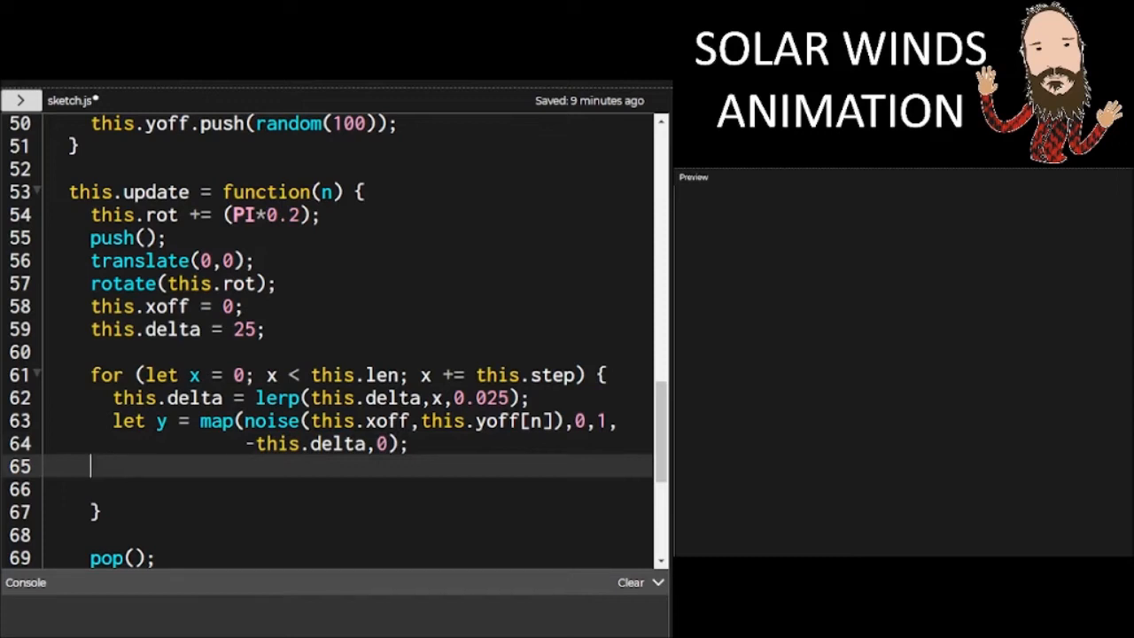
pyautogui.moveTo(114, 422); pyautogui.dragTo(408, 443)
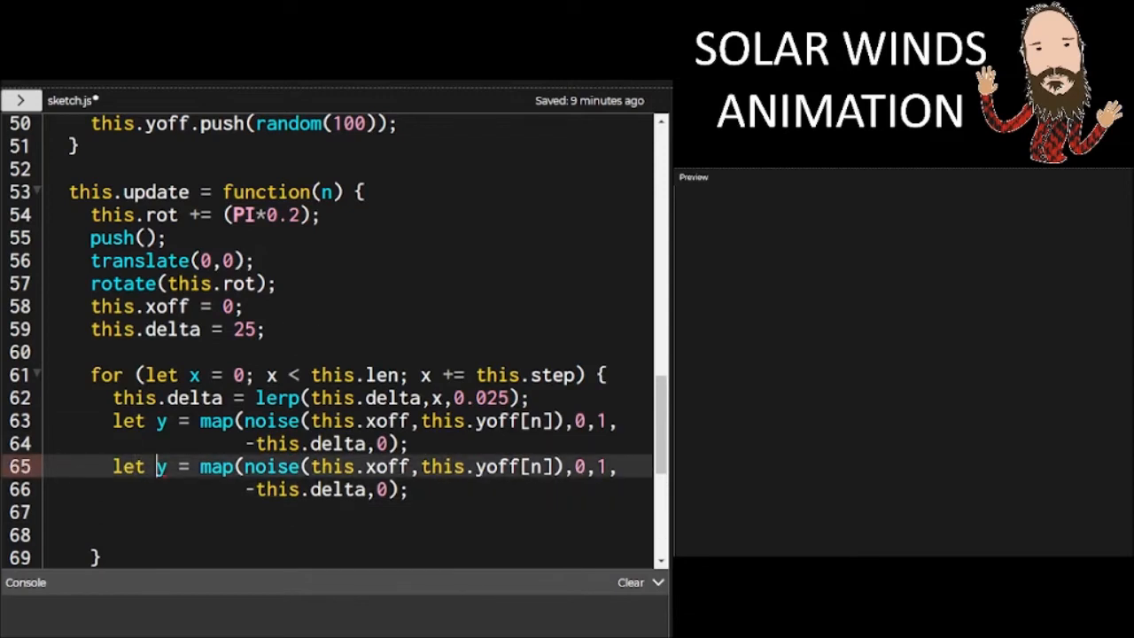
# Turn the pasted copy into prevy sampling noise at this.xoff-0.05 and this.yoff[n]-0.01
pyautogui.write('prev')
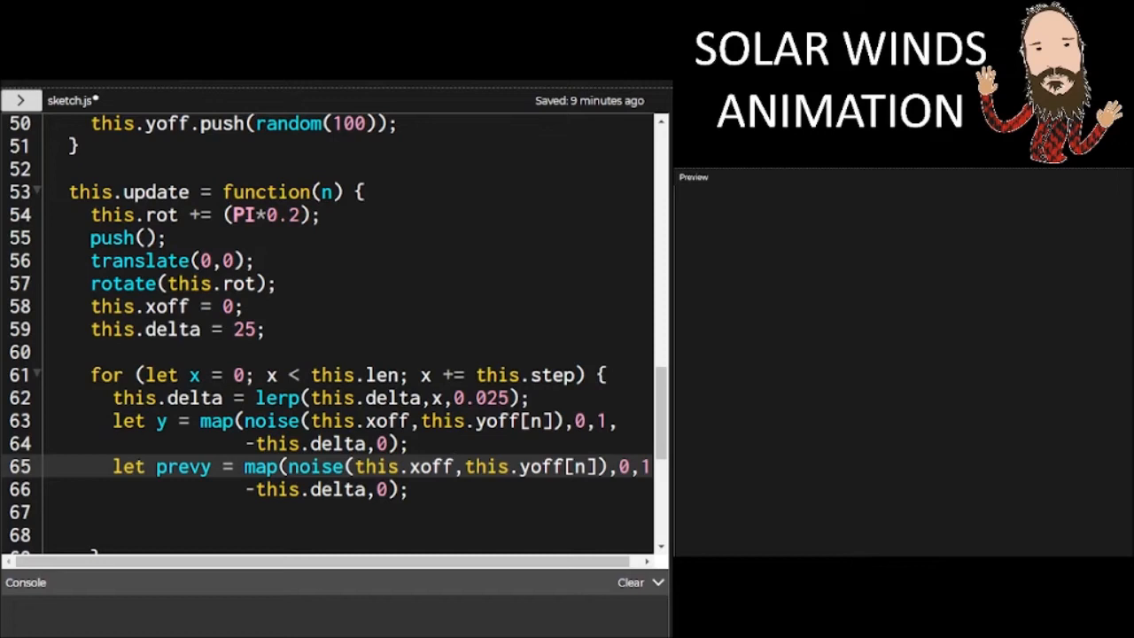
pyautogui.write('-0.0')
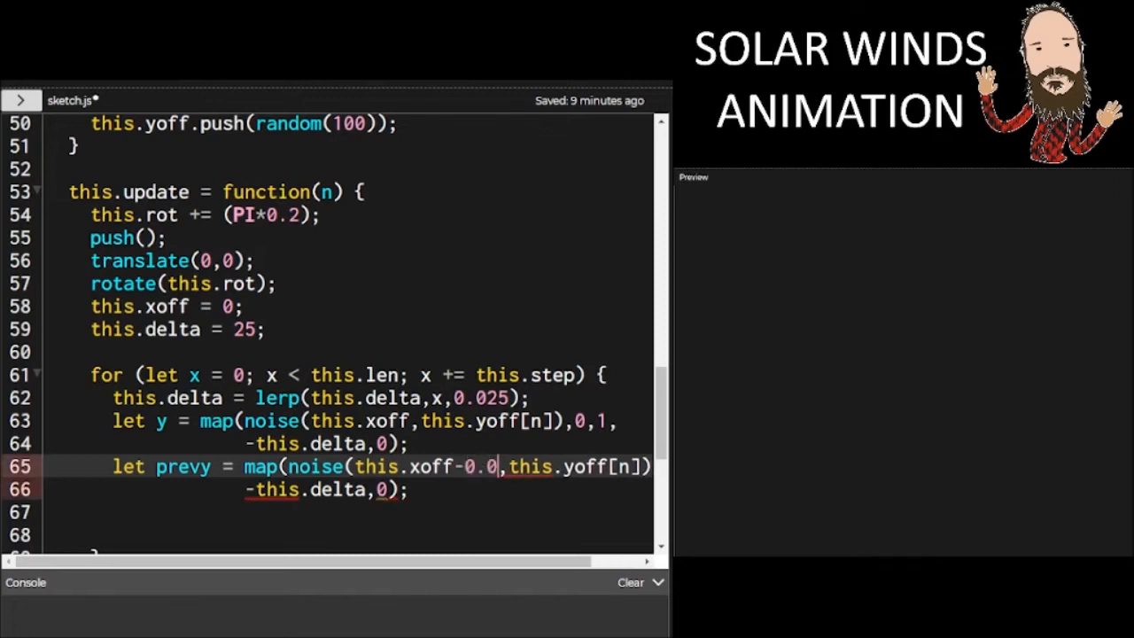
pyautogui.write('5,')
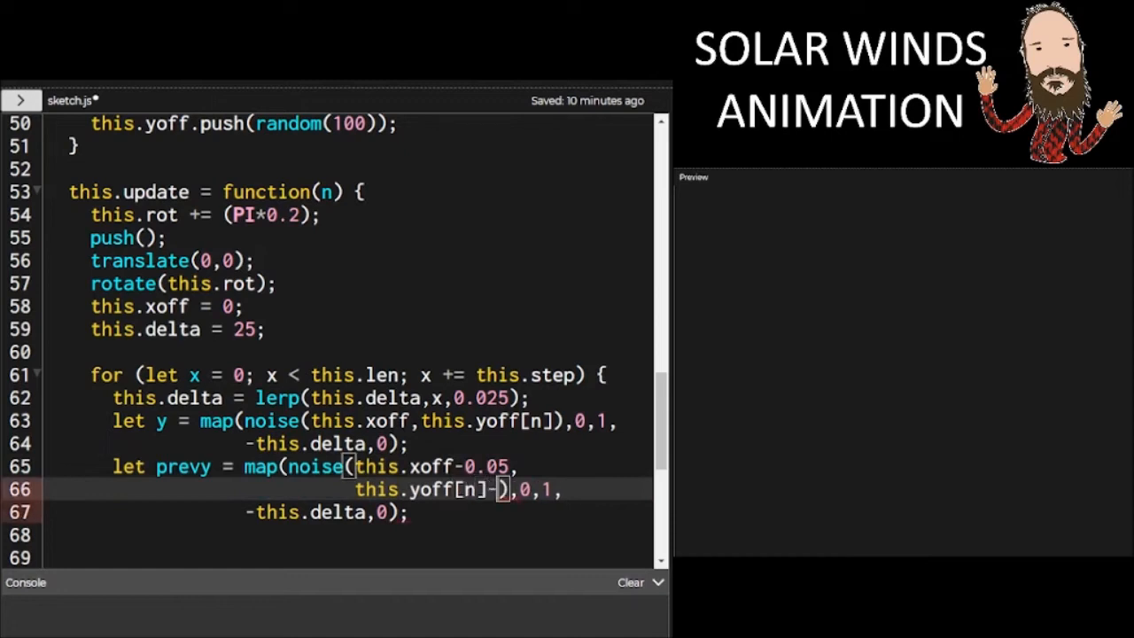
pyautogui.write('0.01')
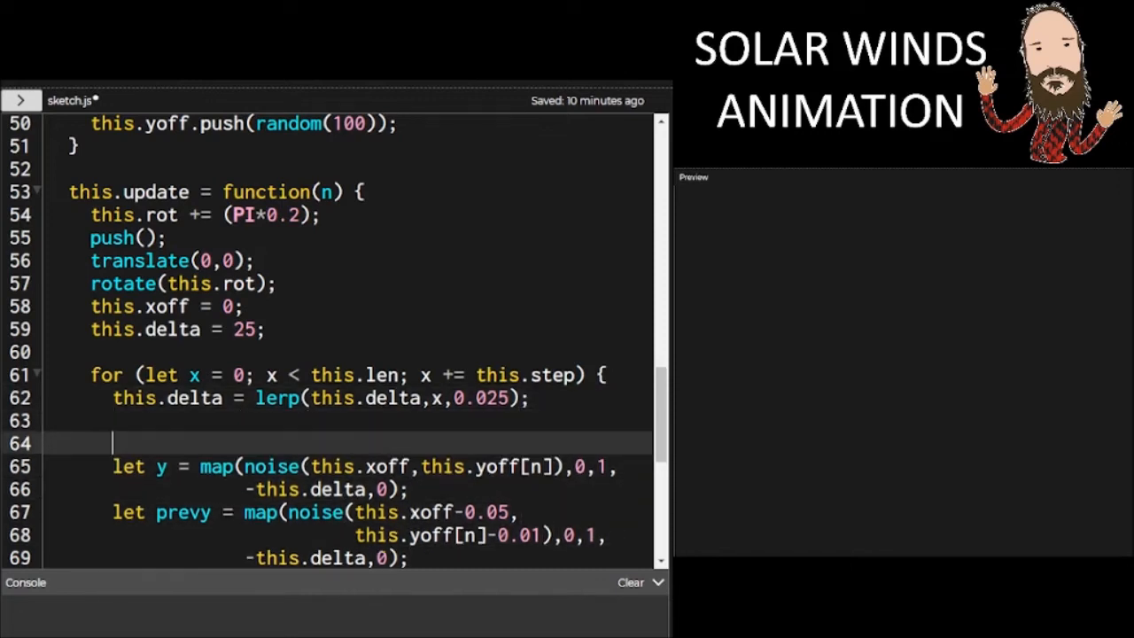
# Add a this.y = 0 property in the constructor instead of a local prevy
pyautogui.write('let prevy =')
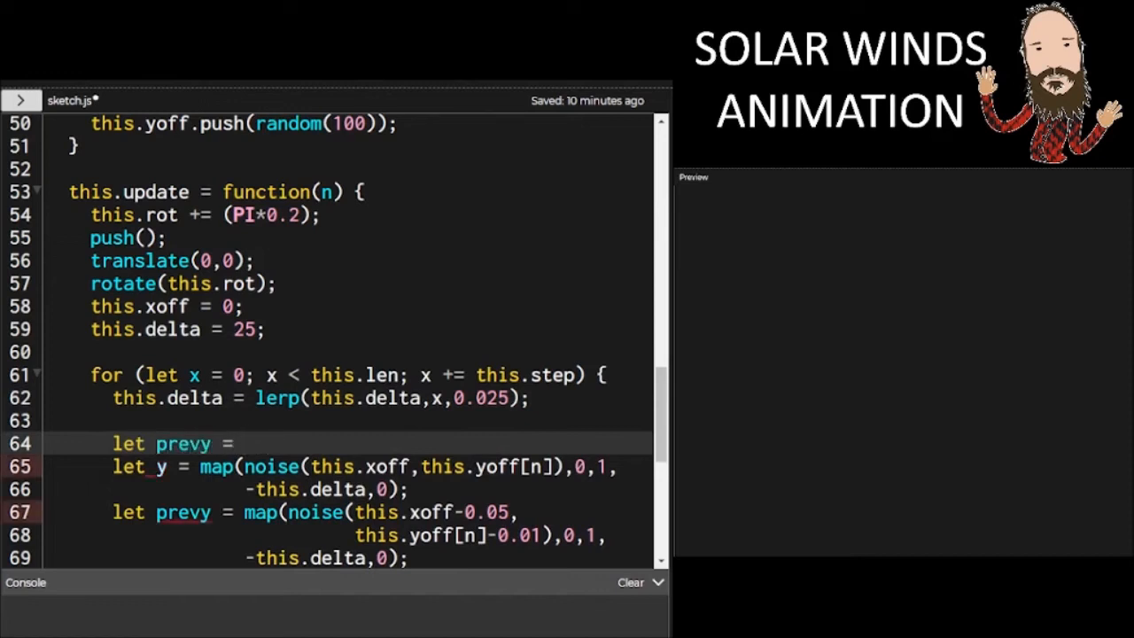
pyautogui.press('Backspace')
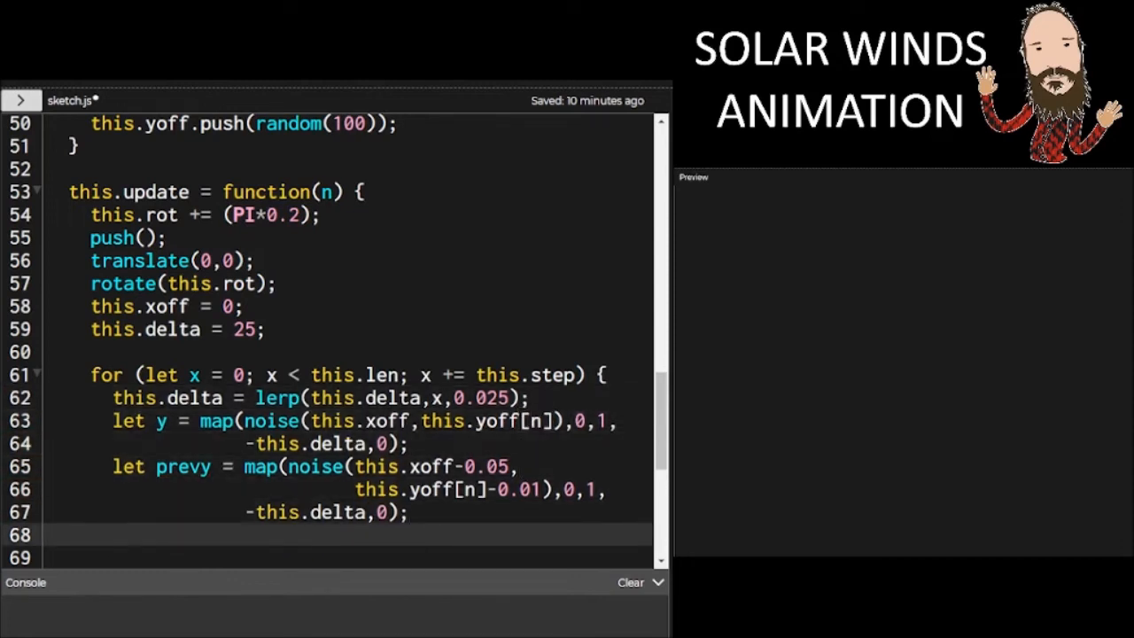
pyautogui.scroll(-3)
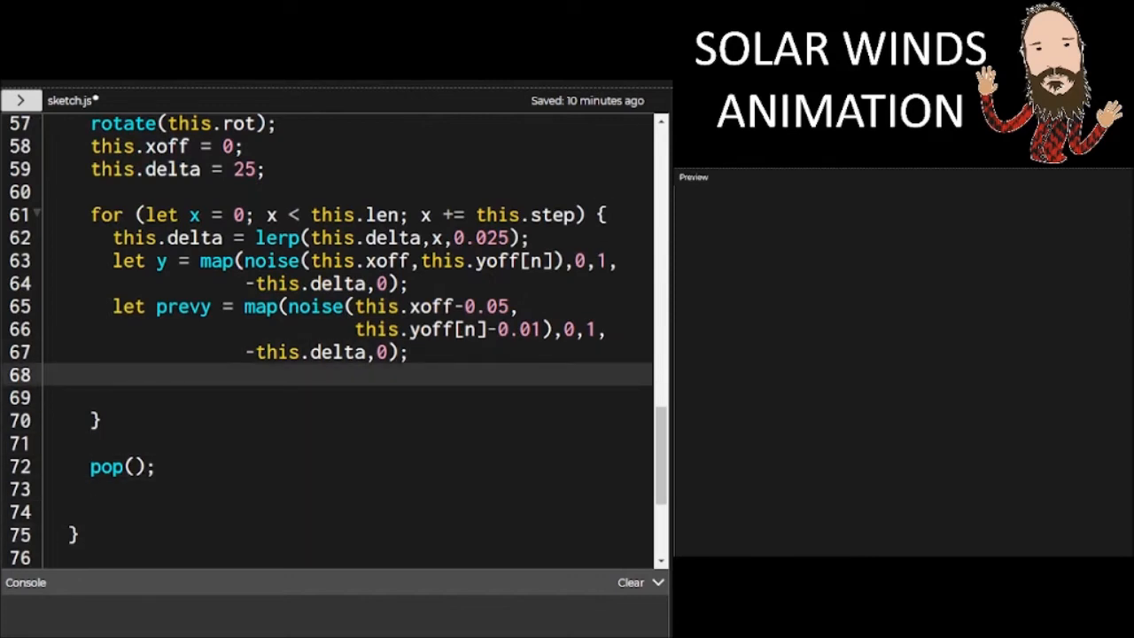
pyautogui.click(407, 283)
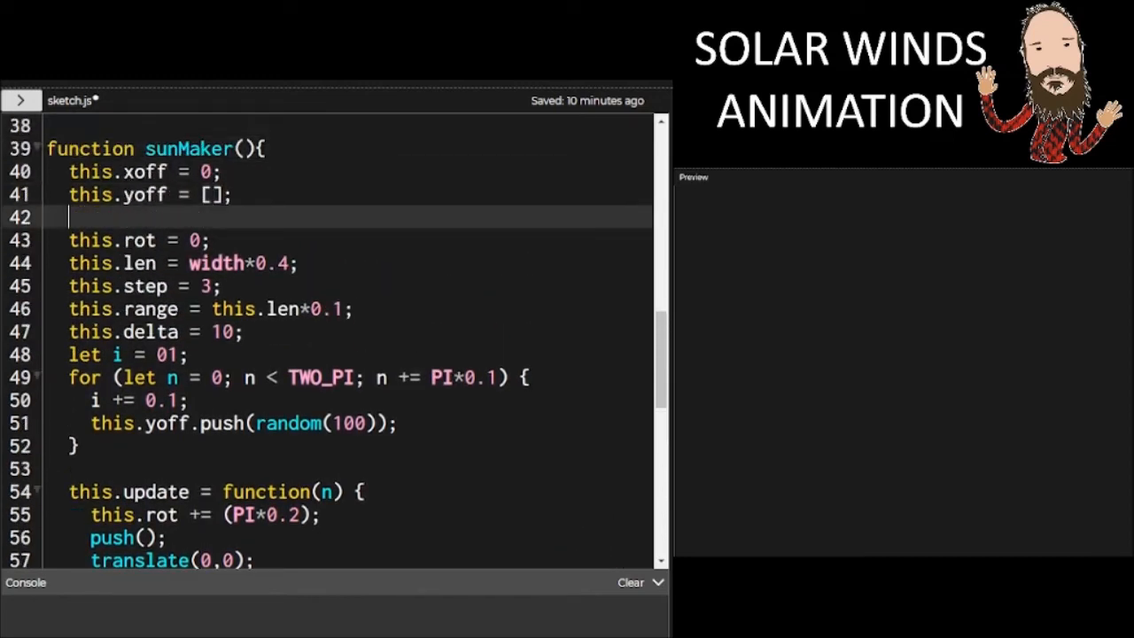
pyautogui.write('this.y = 0;')
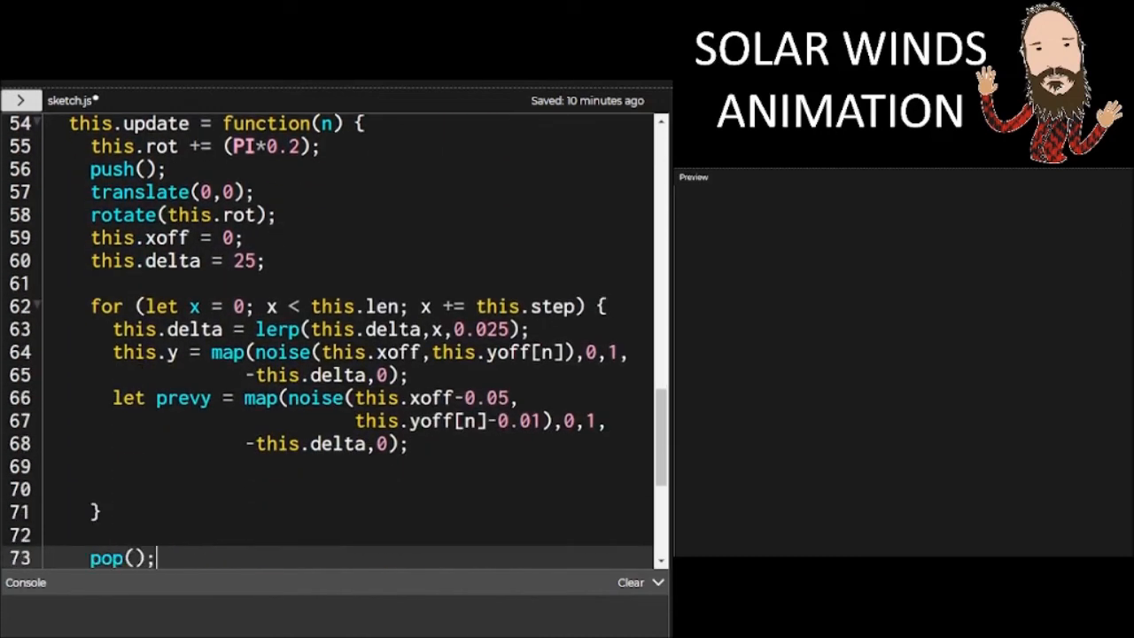
# Remove the noise-based prevy, rename y to this.y and store let prevy = this.y beforehand
pyautogui.click(177, 397)
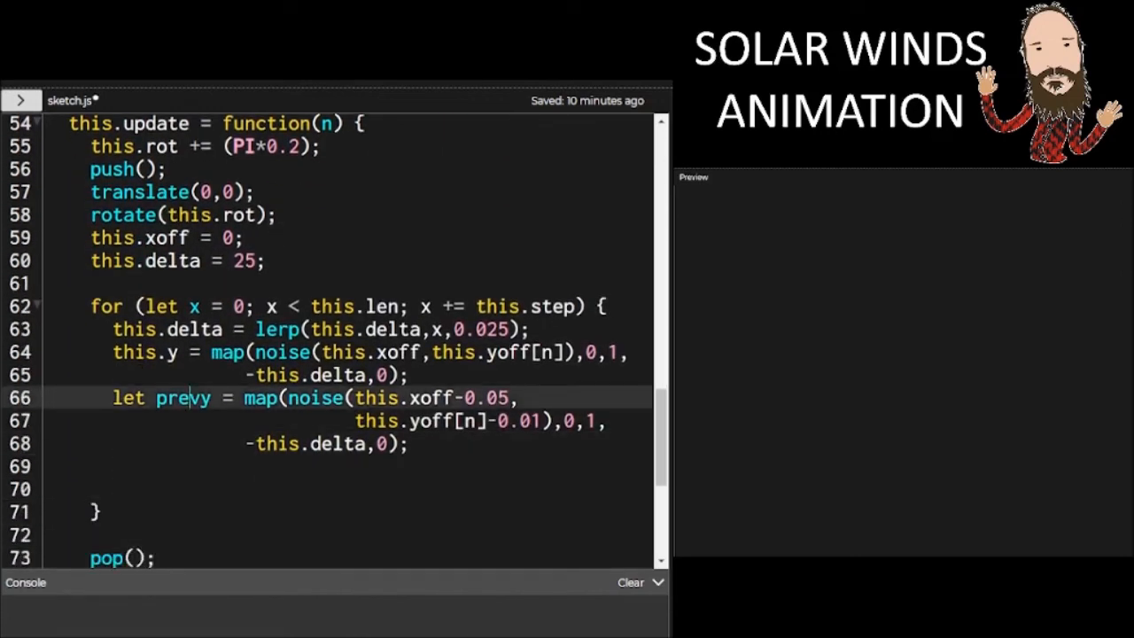
pyautogui.click(191, 443)
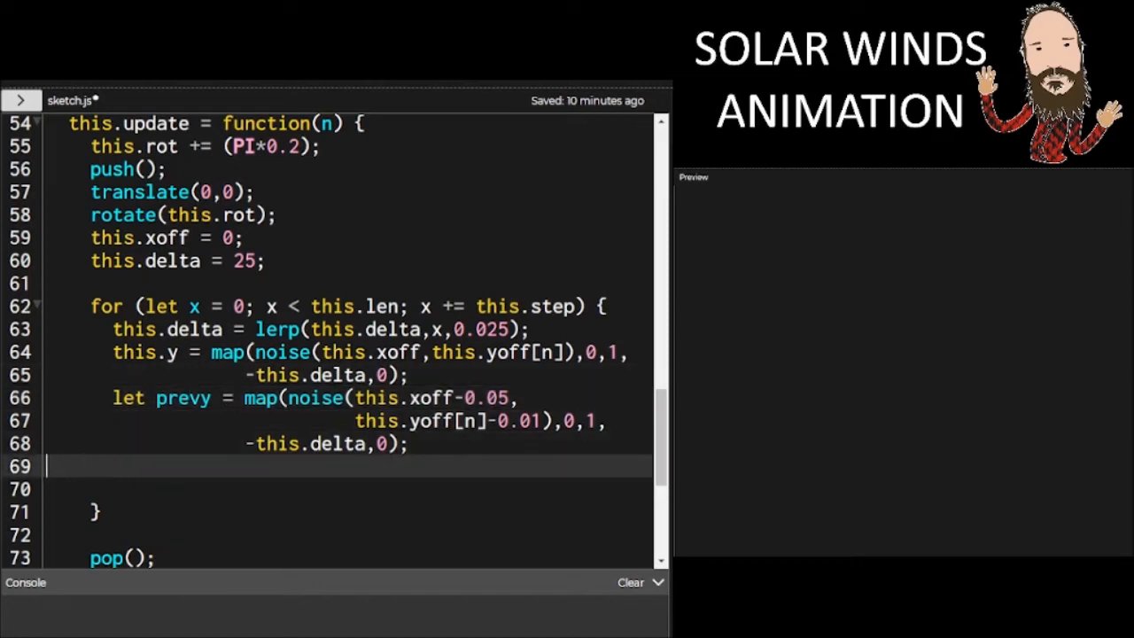
pyautogui.press('Delete')
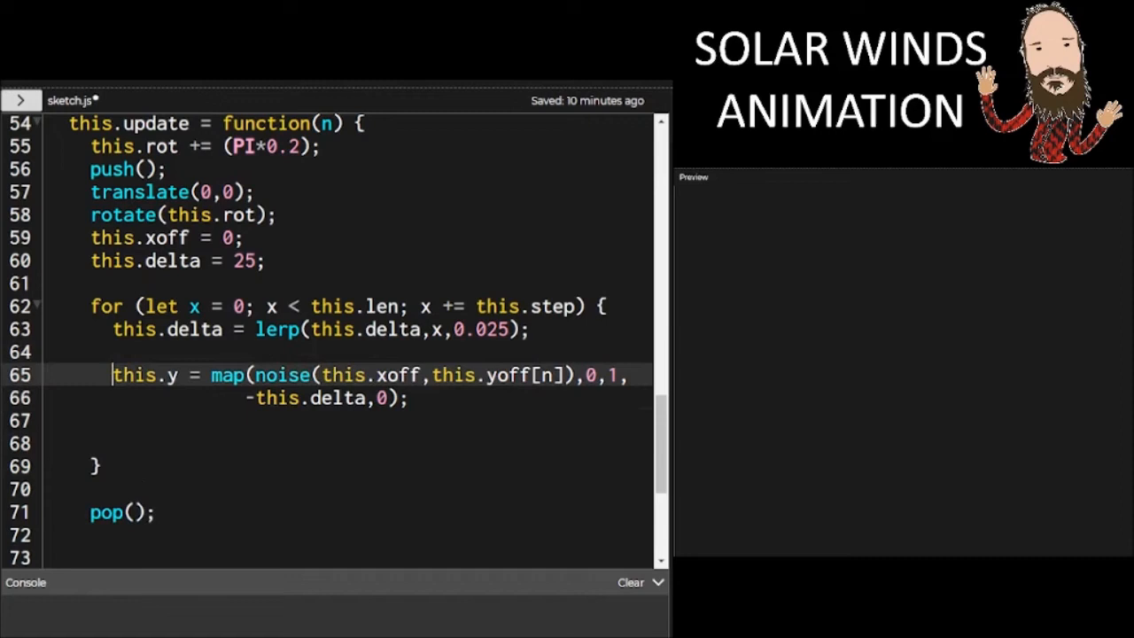
pyautogui.write('thiy')
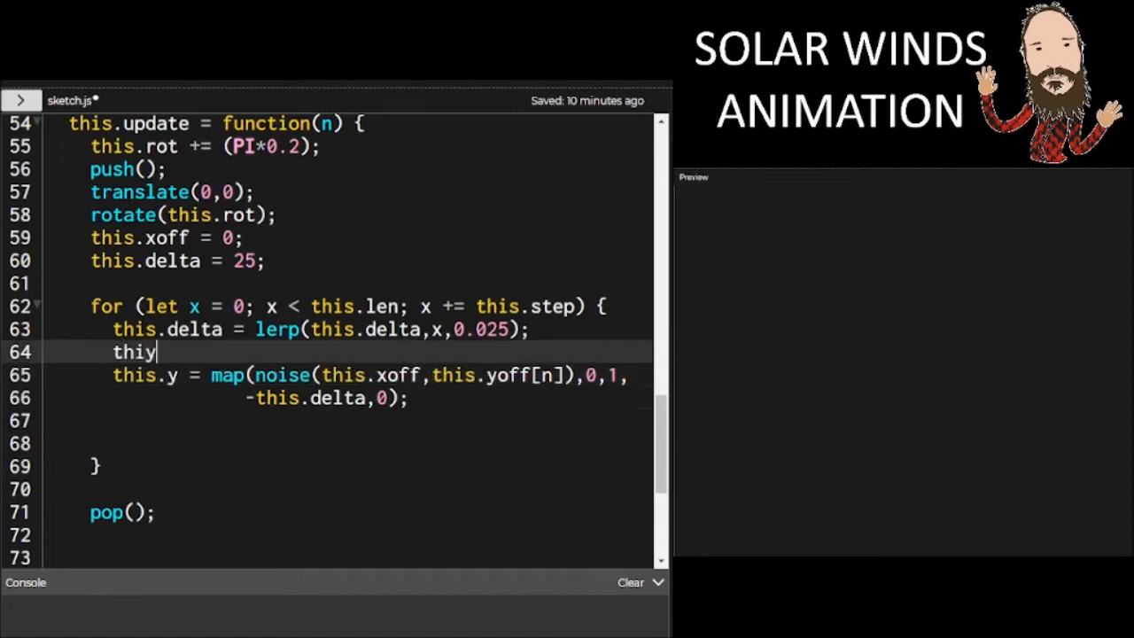
pyautogui.write('this.')
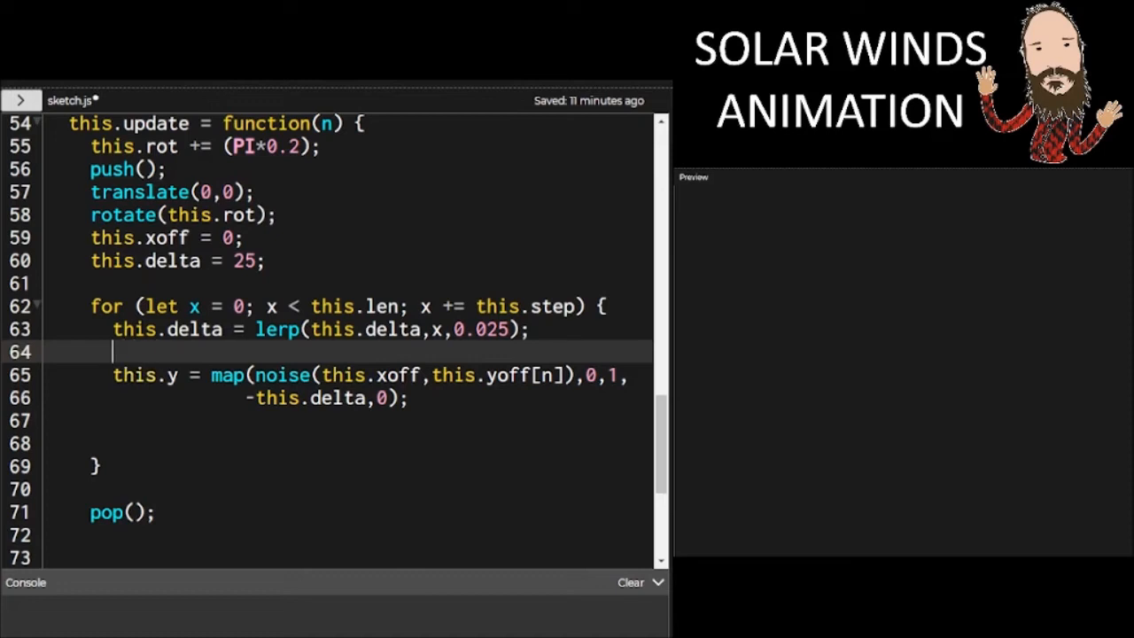
pyautogui.write('let prevy =')
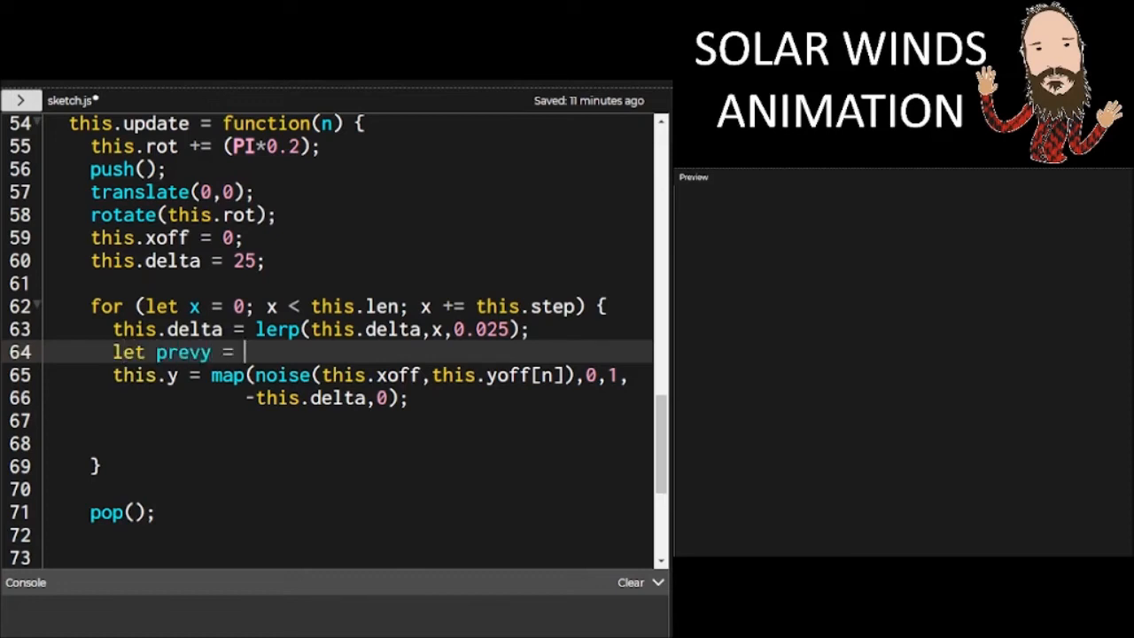
pyautogui.write('this.y;')
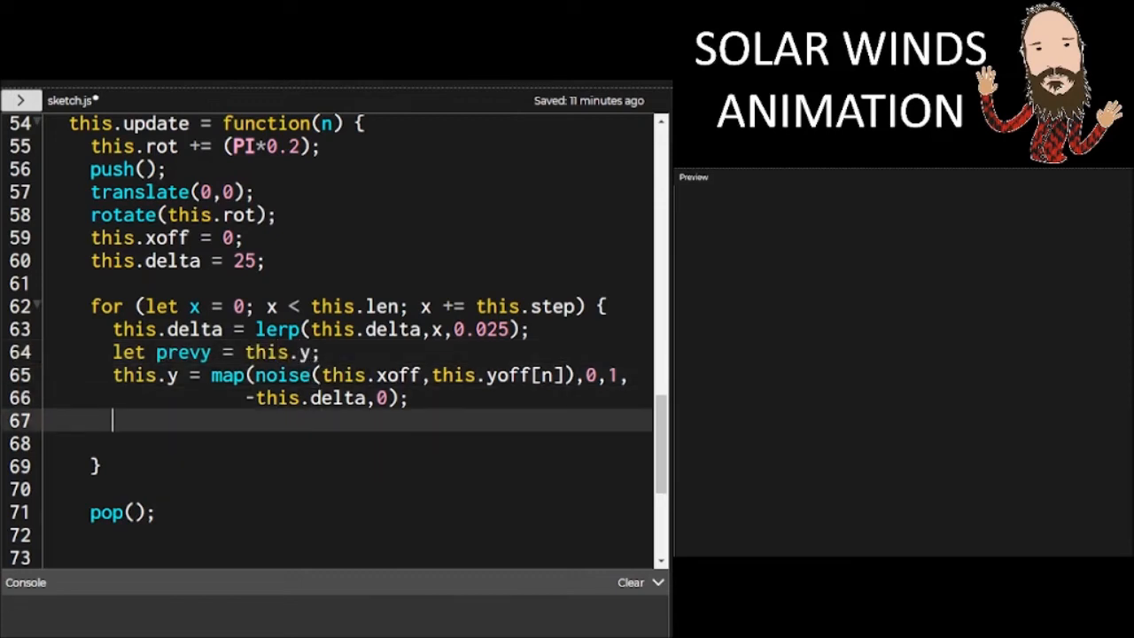
# Add alph mapping x over 0–this.len down to a fade value
pyautogui.write('let alph')
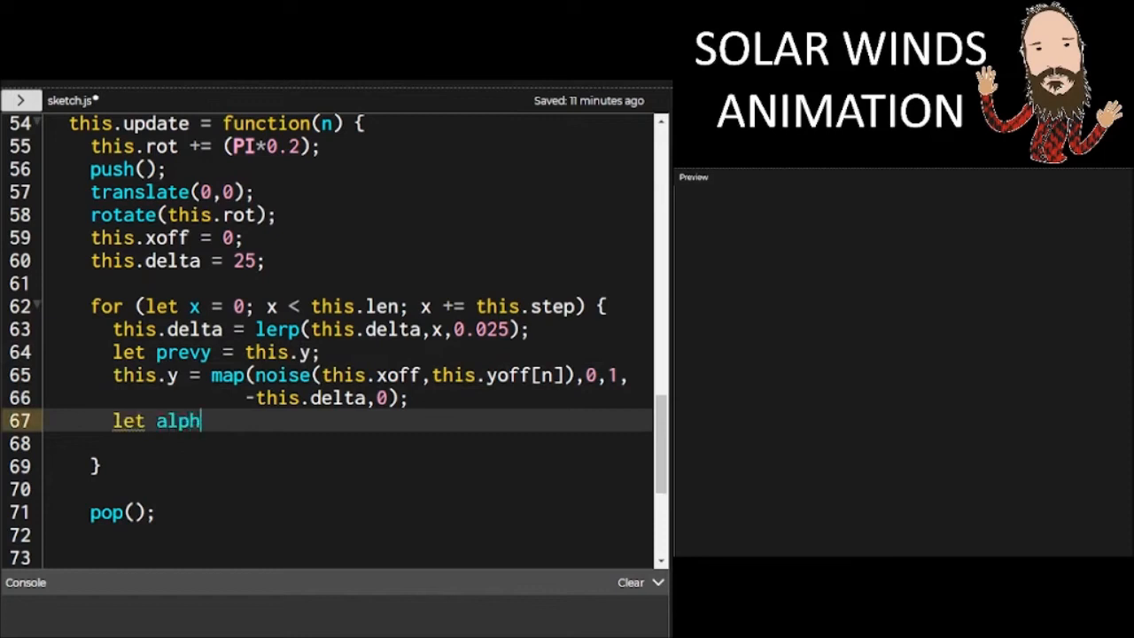
pyautogui.write('= map(x,')
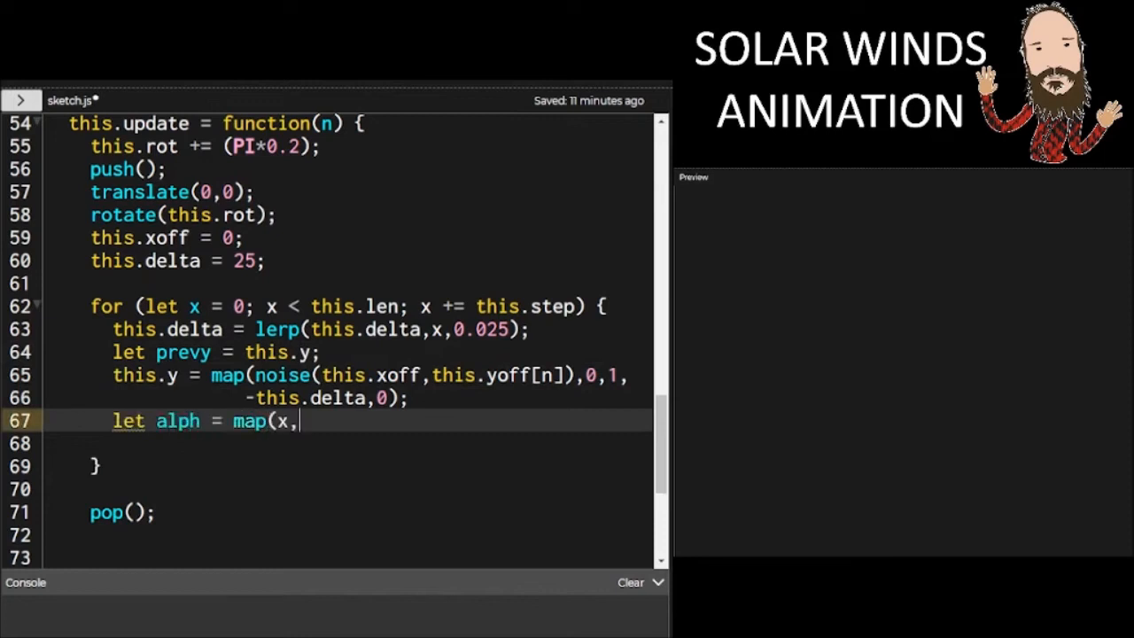
pyautogui.write('0,this.len,')
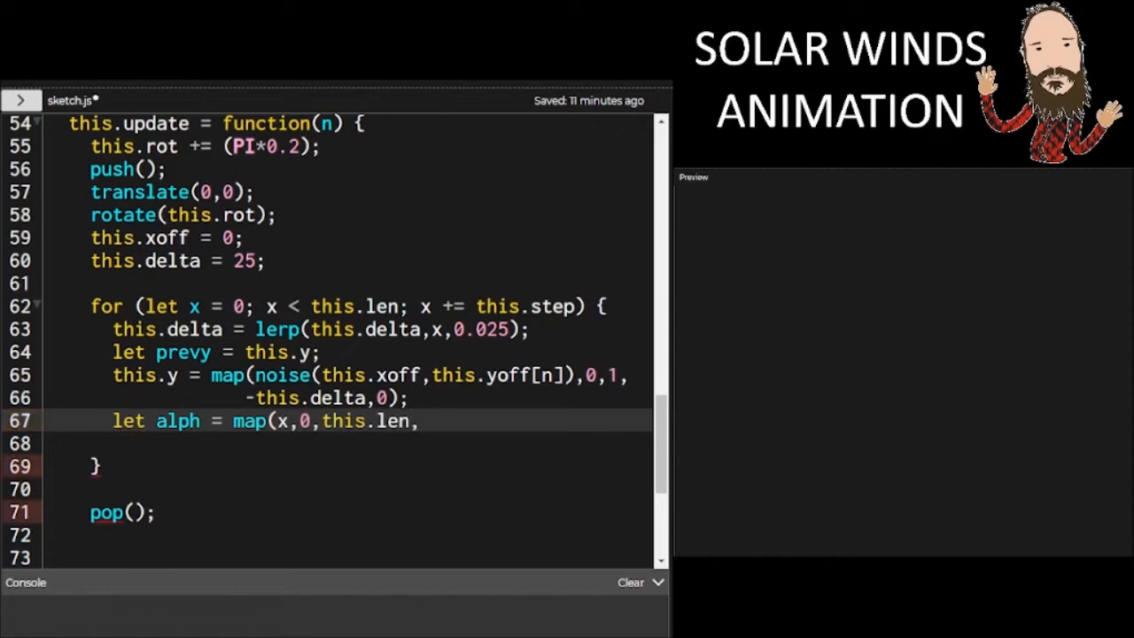
pyautogui.write(',8,1);')
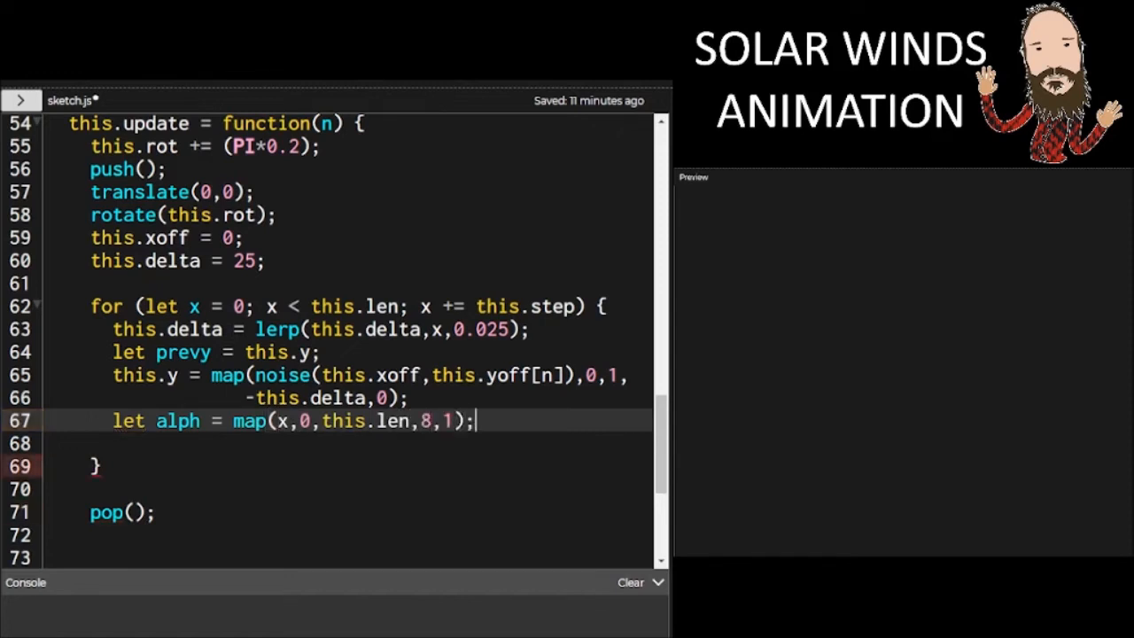
# Add colr mapping noise(this.xoff,this.yoff[n]-0.01) from 0–1 to 255–50
pyautogui.write('let colr =')
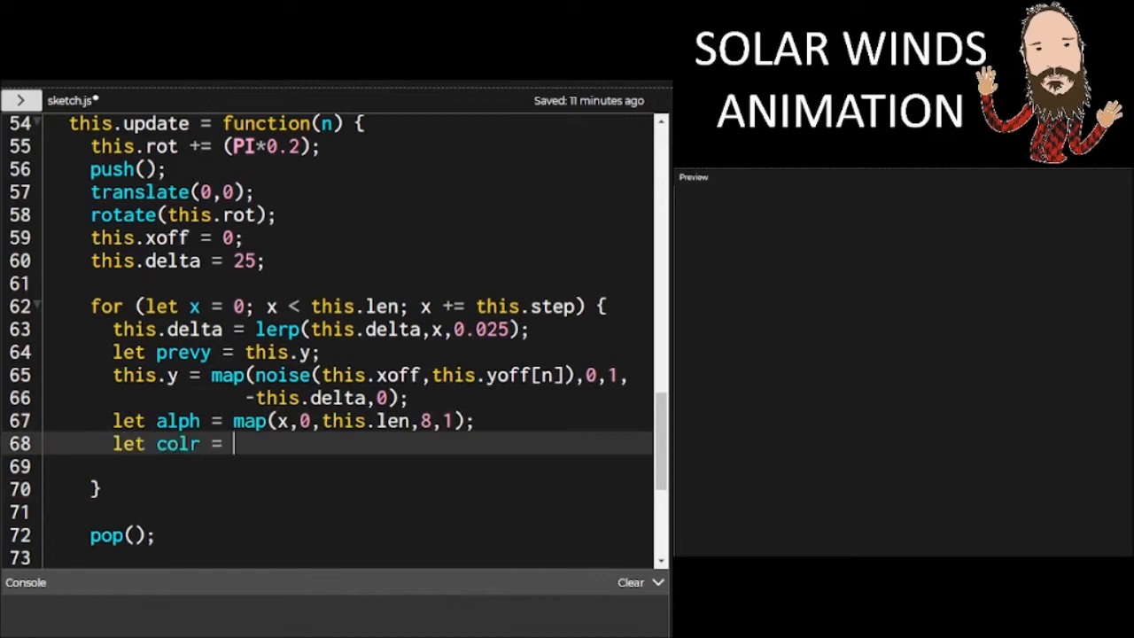
pyautogui.write('map(noise')
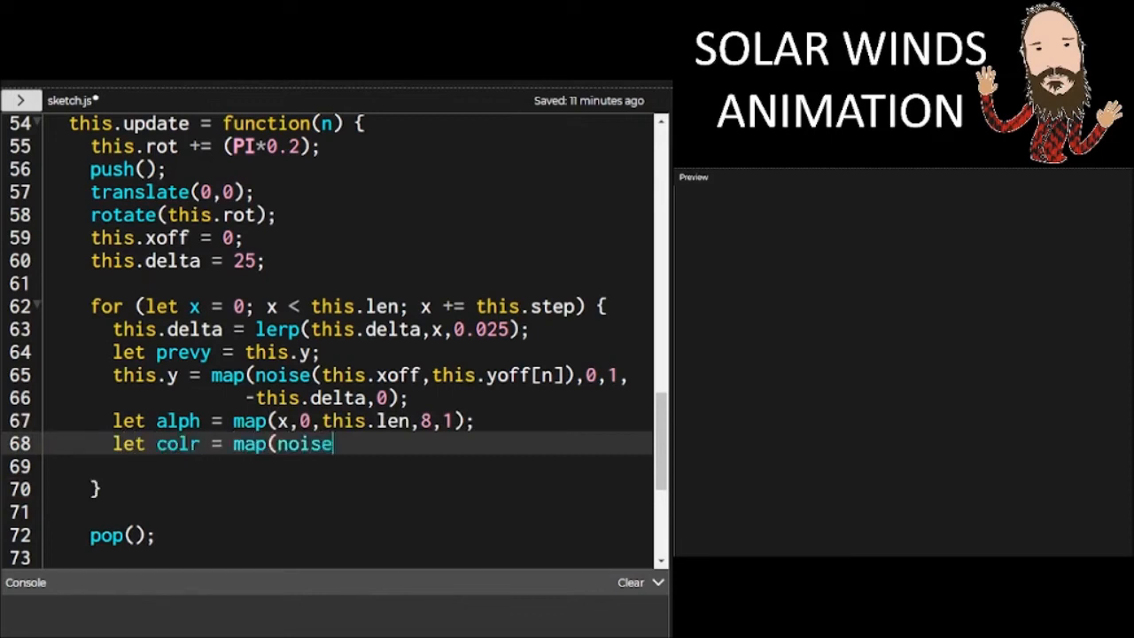
pyautogui.write('(this.xoff,th')
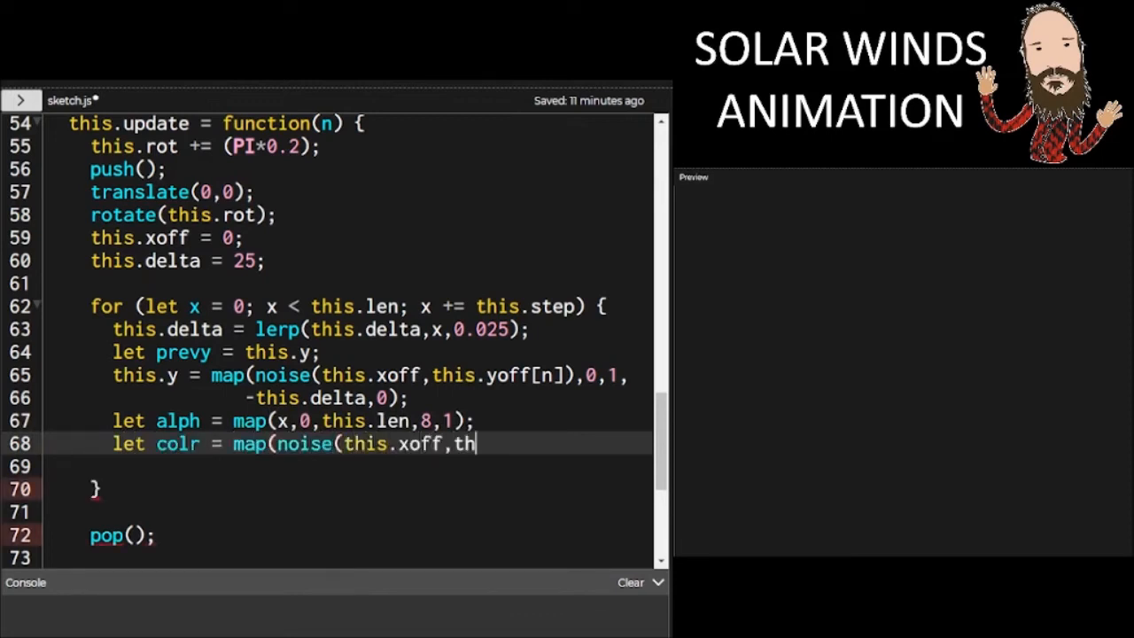
pyautogui.write('is.yoff[n],')
pyautogui.click(344, 465)
pyautogui.write('frameCount*')
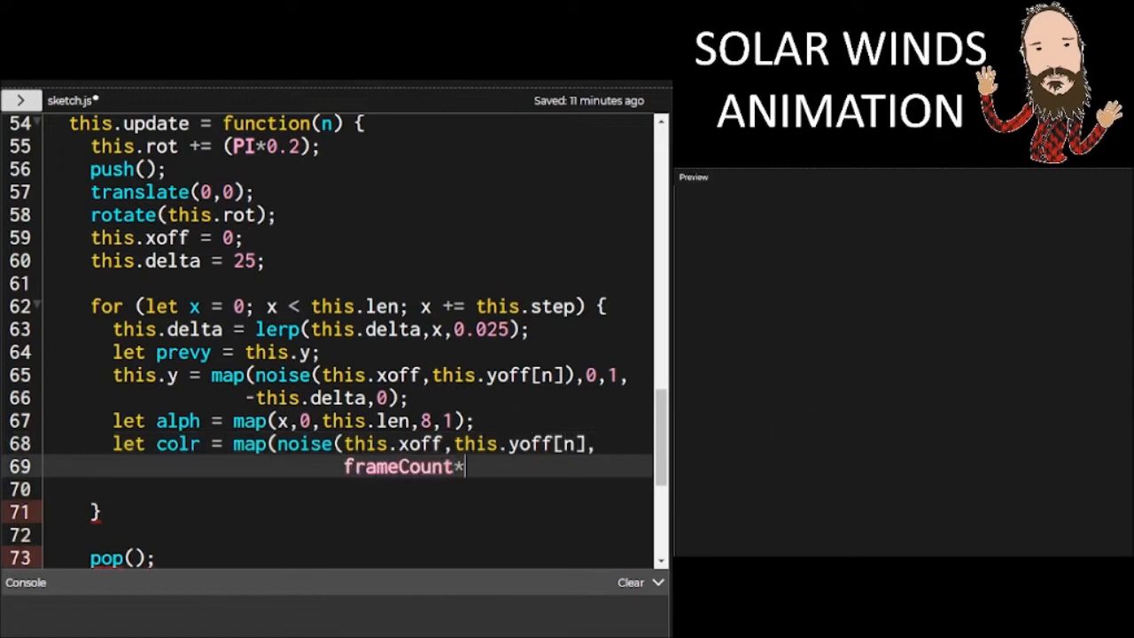
pyautogui.write('0.01),')
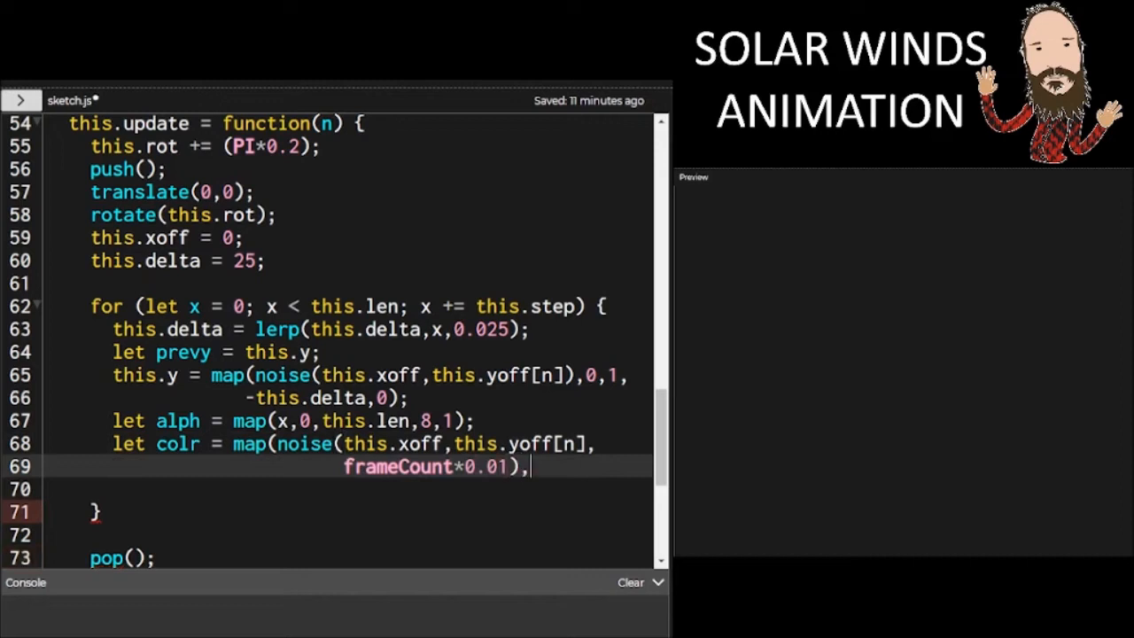
pyautogui.write('0,1,')
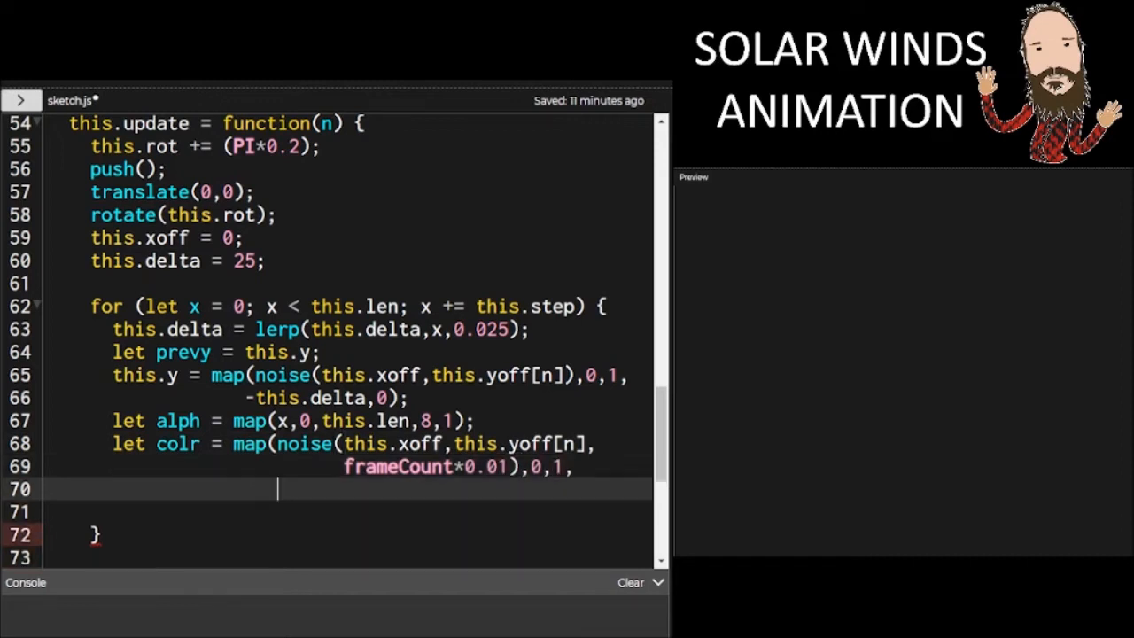
pyautogui.write('255,50);')
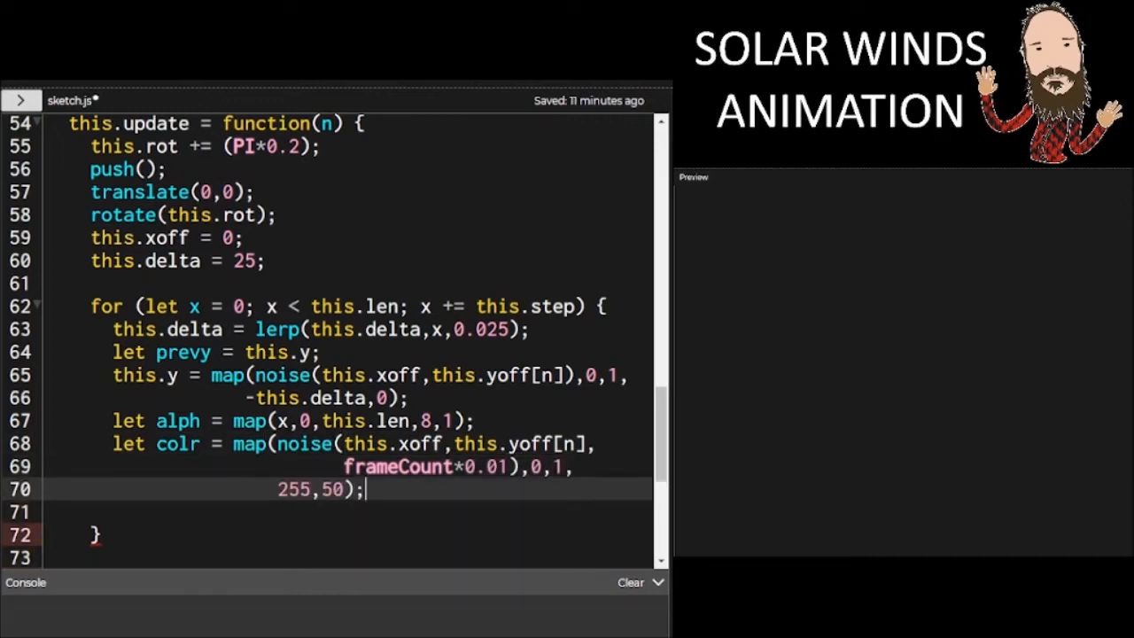
pyautogui.press('Enter')
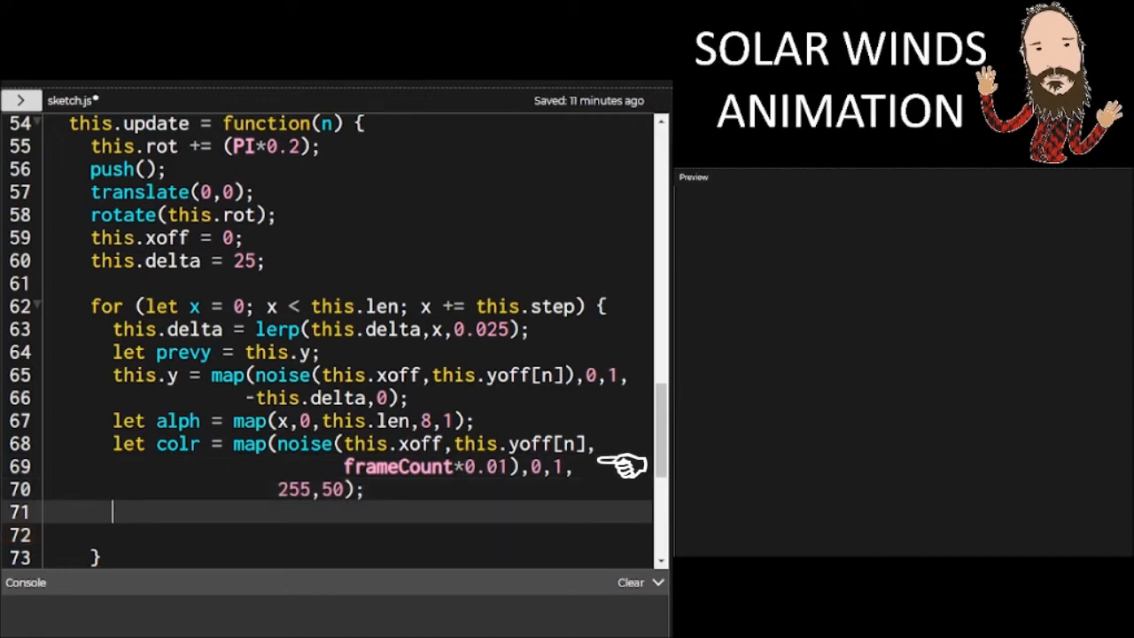
# Add topThick mapping sin(frameCount*…) from -1–1 to 6–64
pyautogui.write('let topThick =')
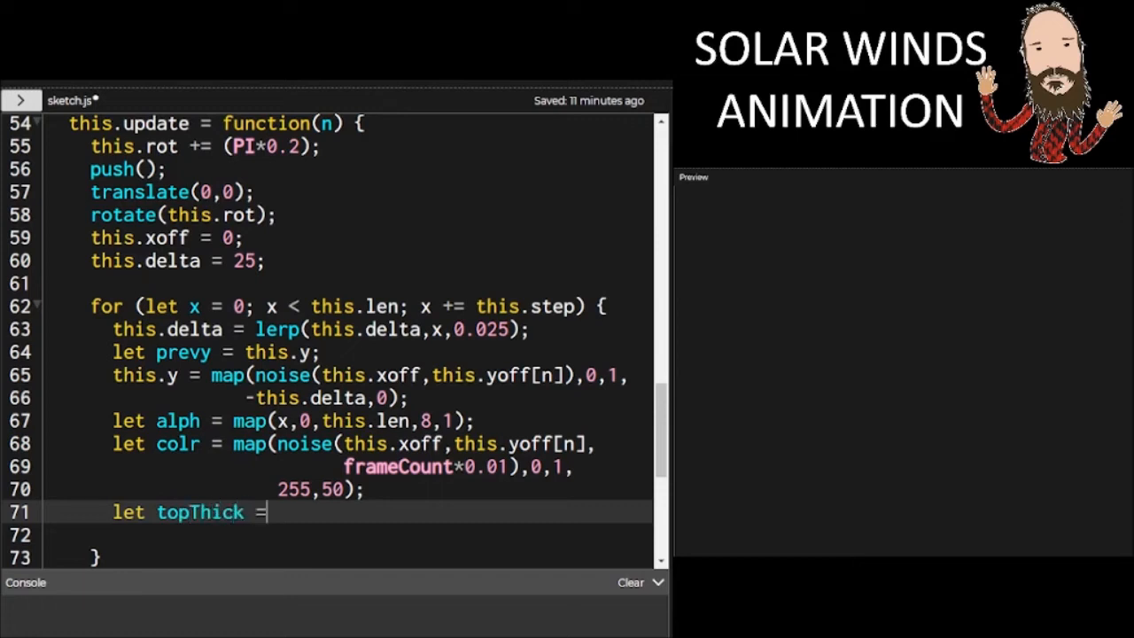
pyautogui.write('map(sin(f')
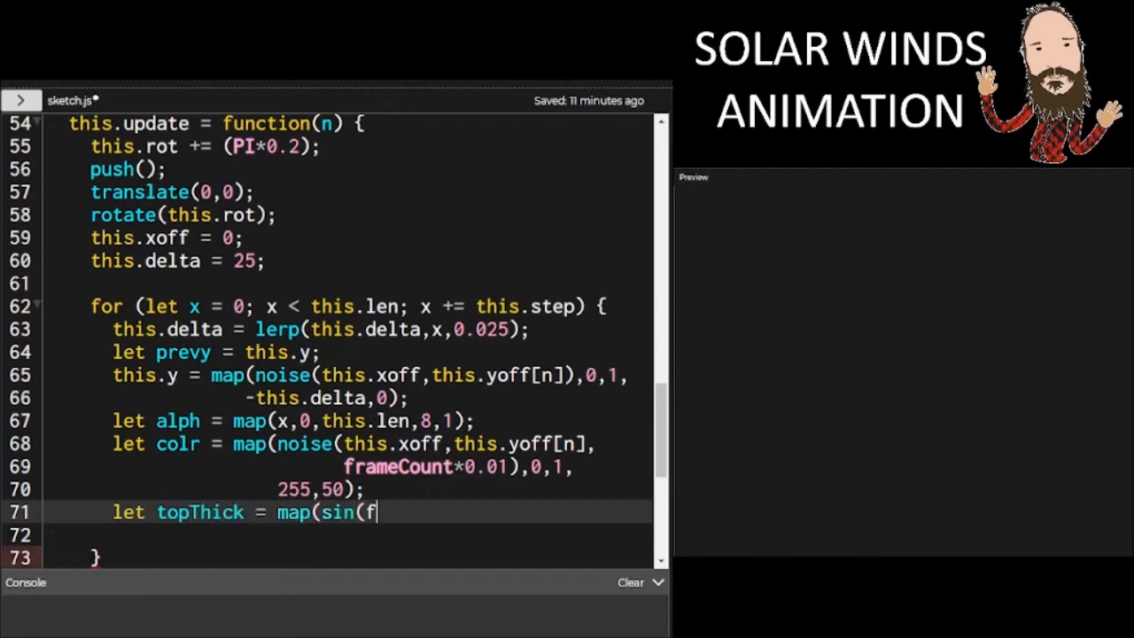
pyautogui.write('rameCount*0.05),-')
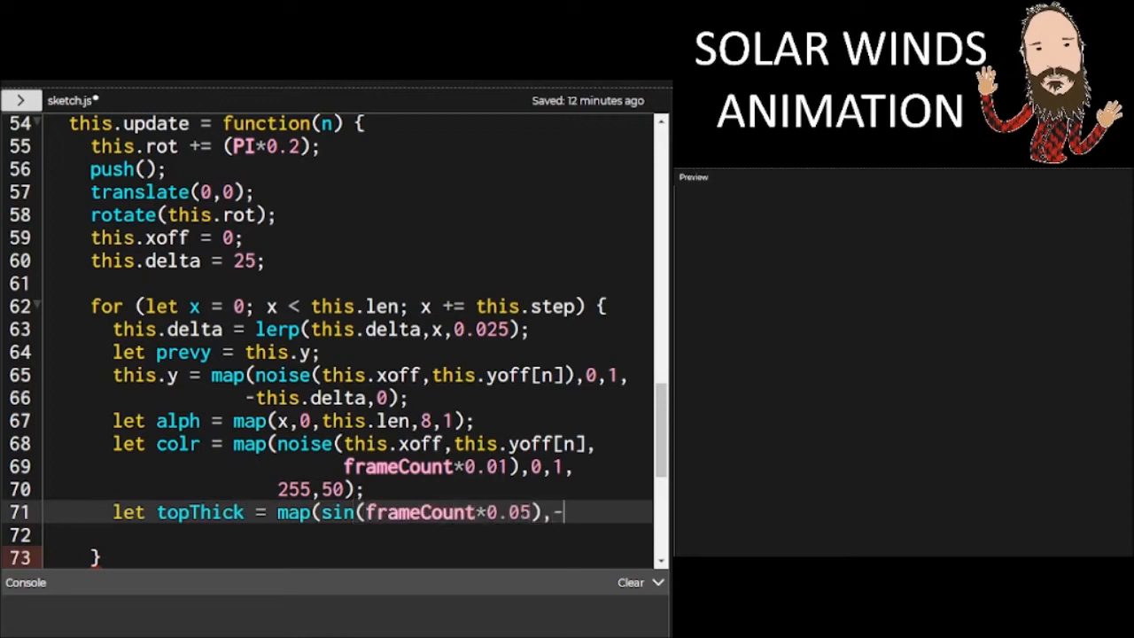
pyautogui.write('1,1,')
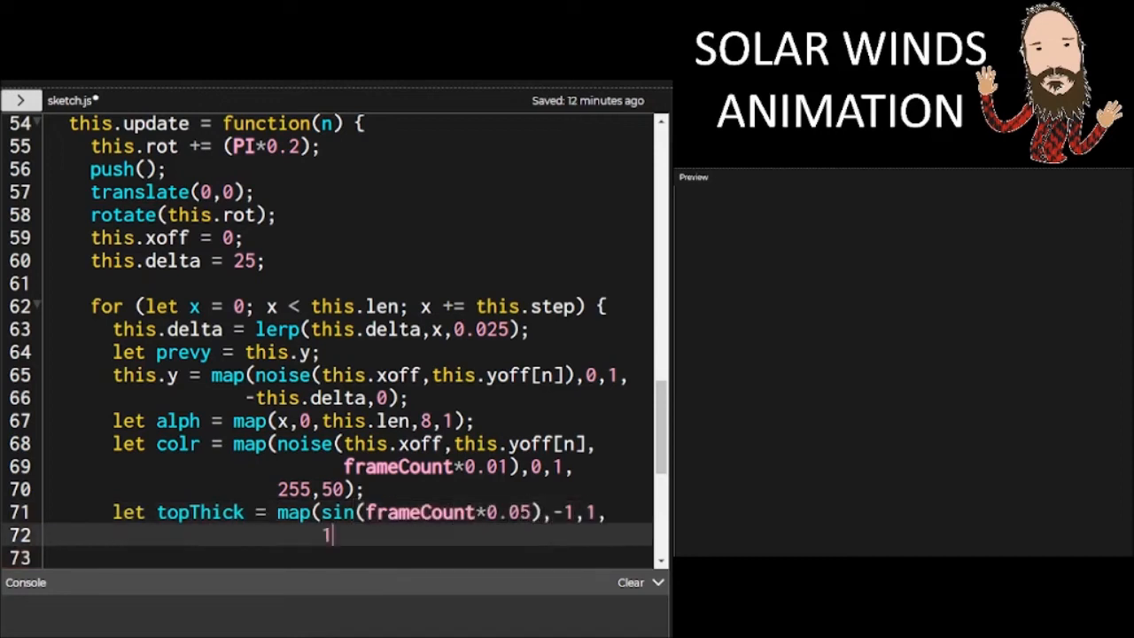
pyautogui.write('6,64')
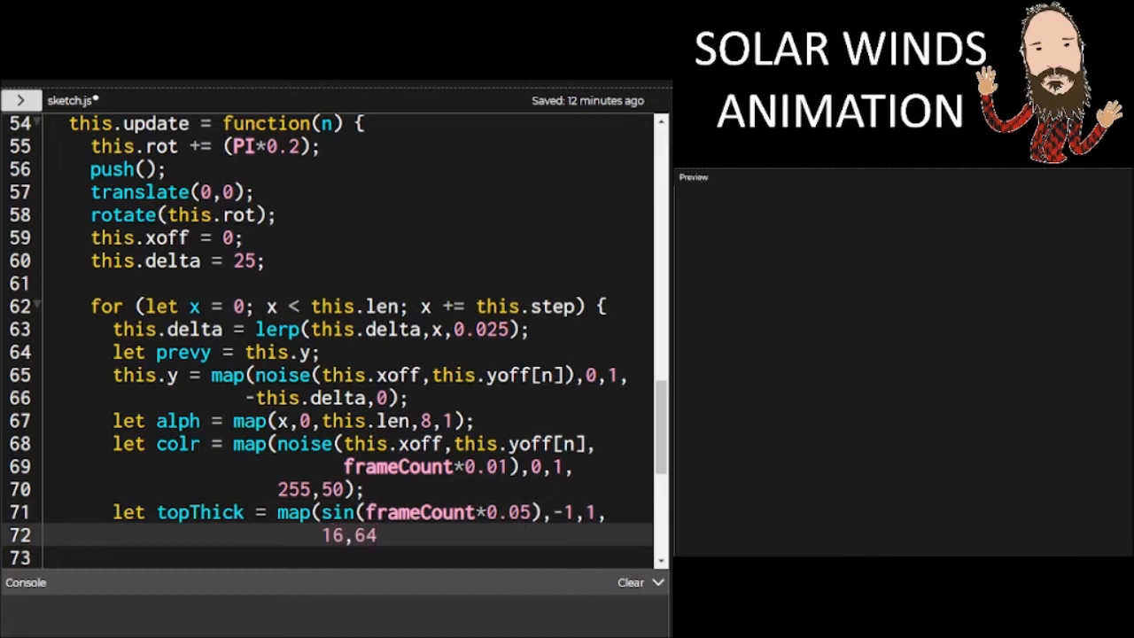
pyautogui.write(');')
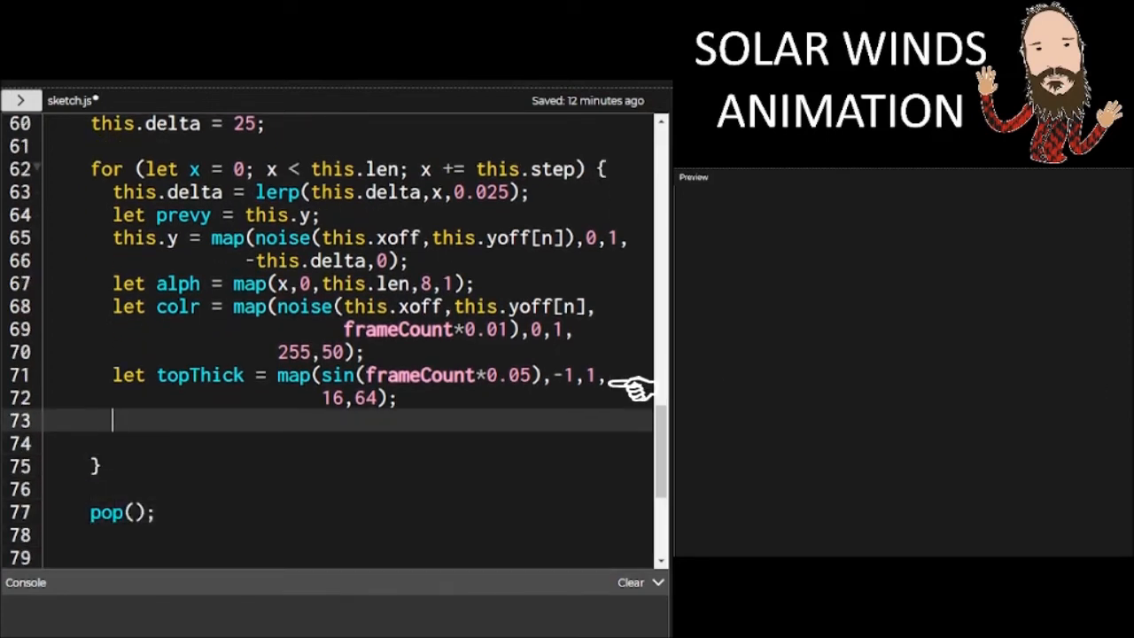
# Add thick mapping x over 0–this.len from 1 to topThick
pyautogui.write('let thick')
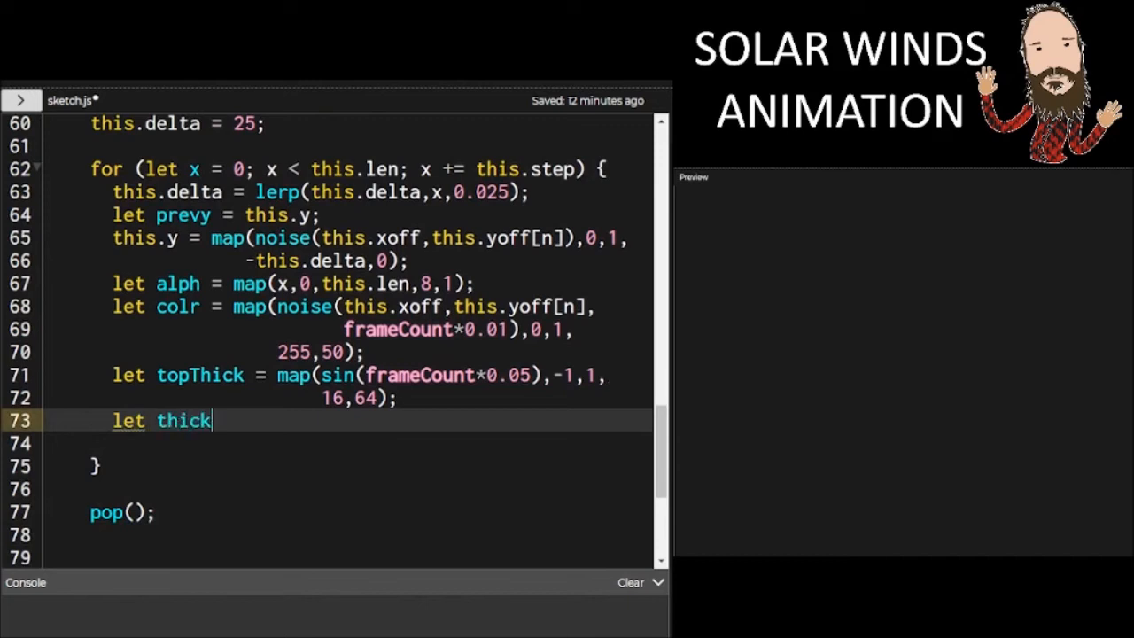
pyautogui.write('= map(x,0')
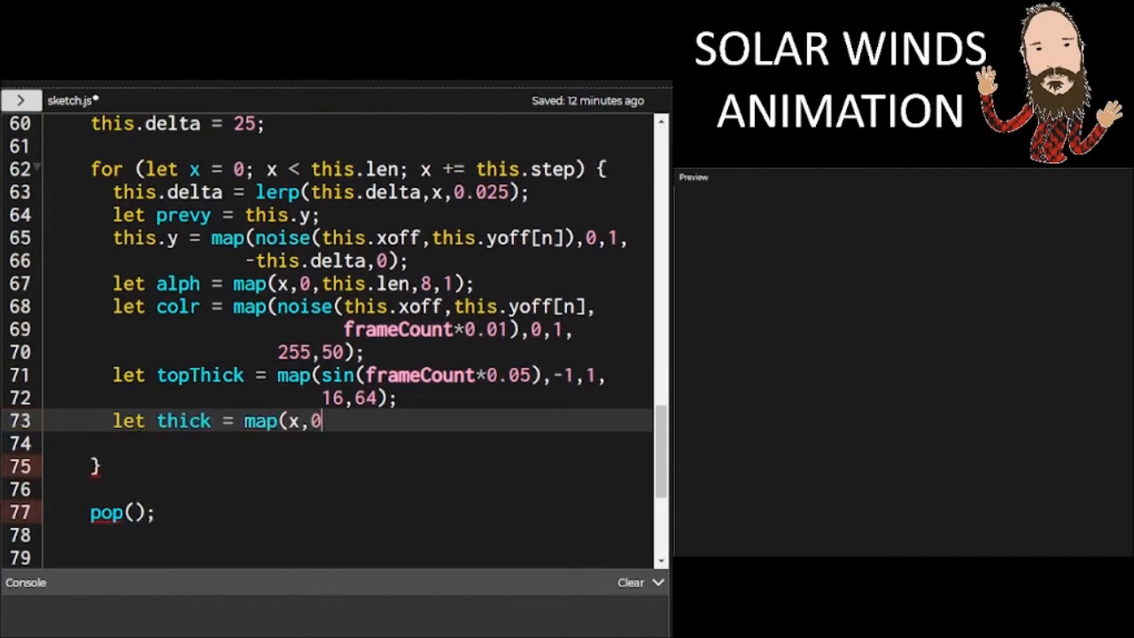
pyautogui.write(',this.len')
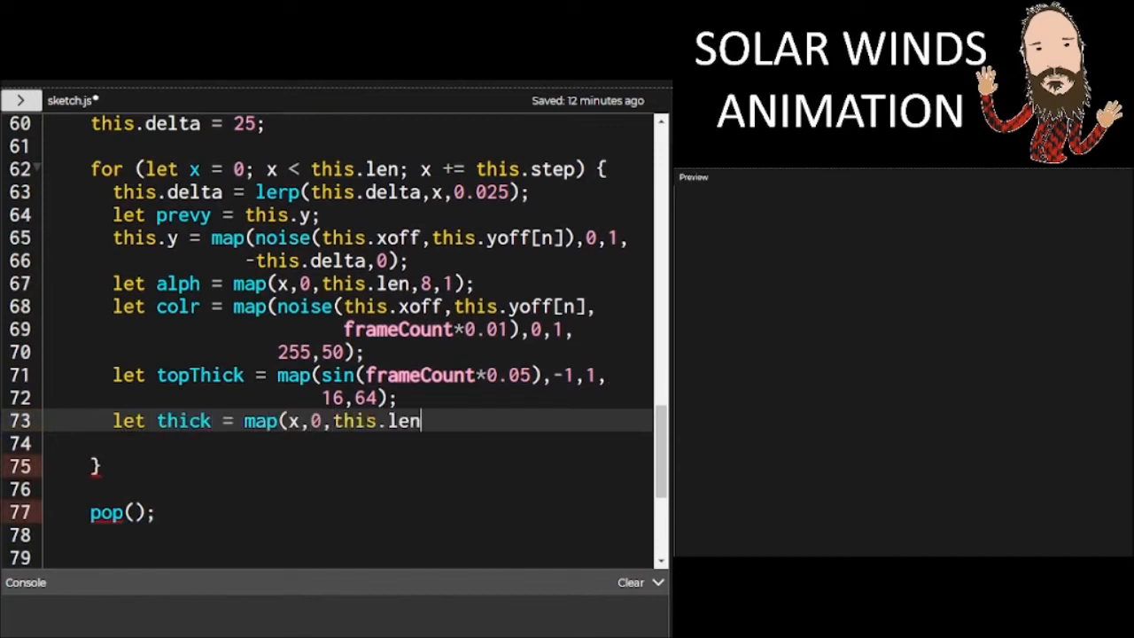
pyautogui.write(',1,topThick);')
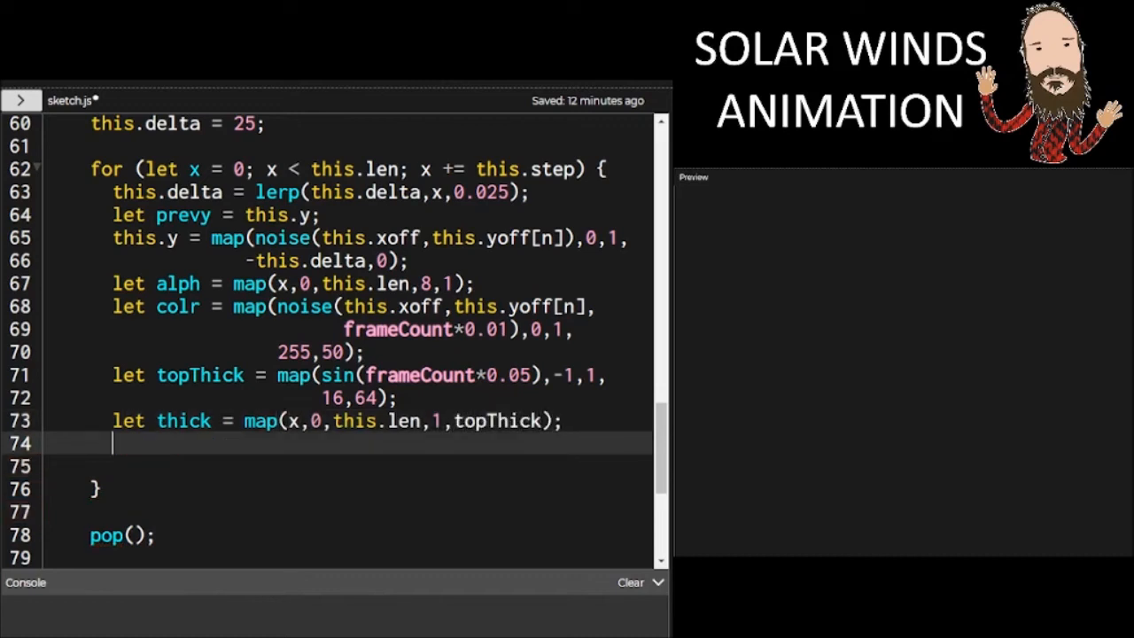
# Set stroke(colr,colr-55,0,alph) and strokeWeight(thick) for each ray step
pyautogui.write('stroke(colr')
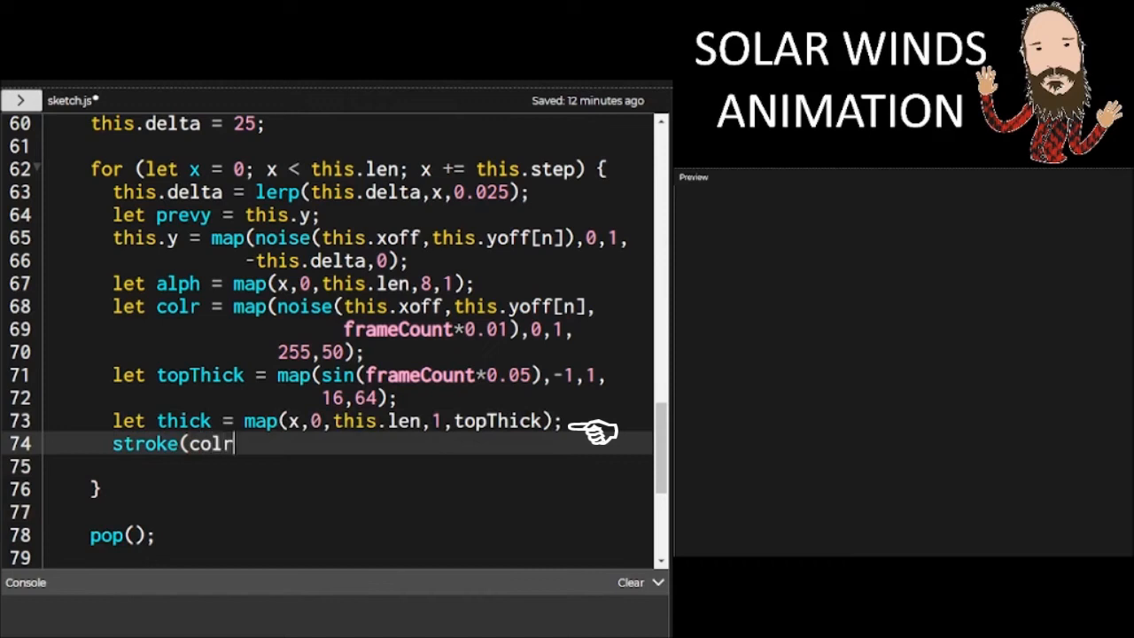
pyautogui.write(',colr-55,0')
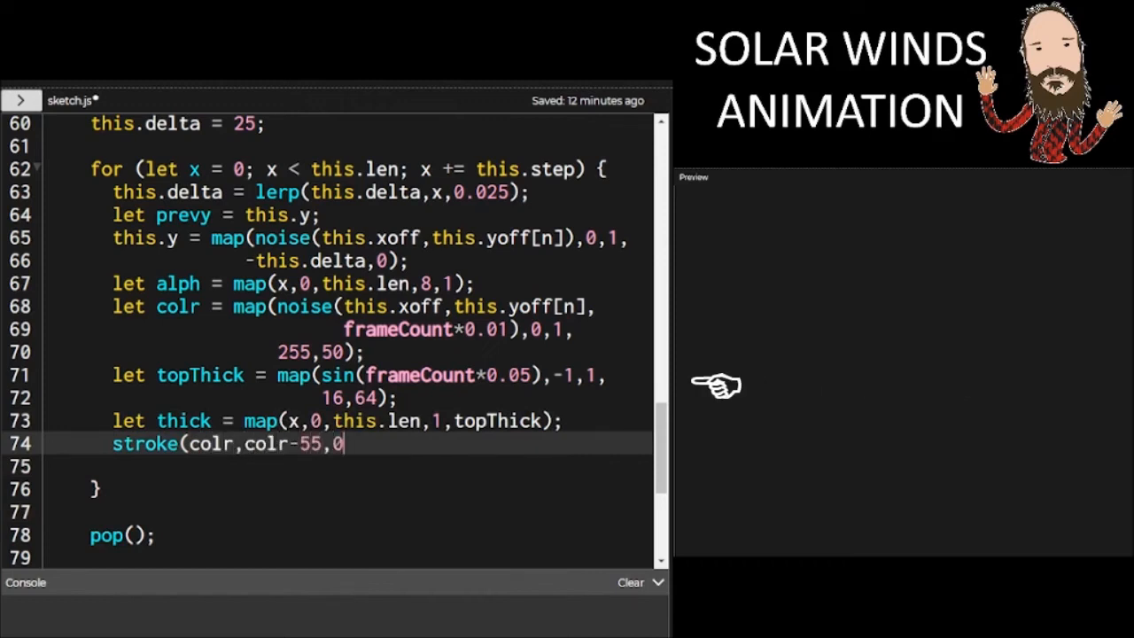
pyautogui.write(',alph);')
pyautogui.write('stroke')
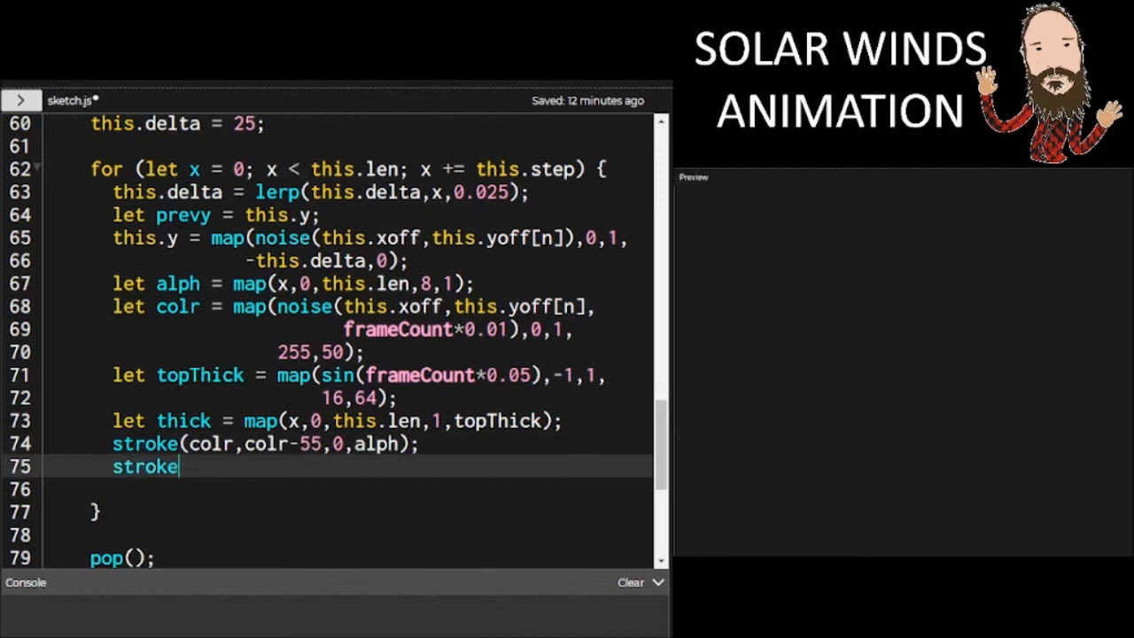
pyautogui.write('Weight(thick);')
pyautogui.click(344, 489)
pyautogui.write('line(x,')
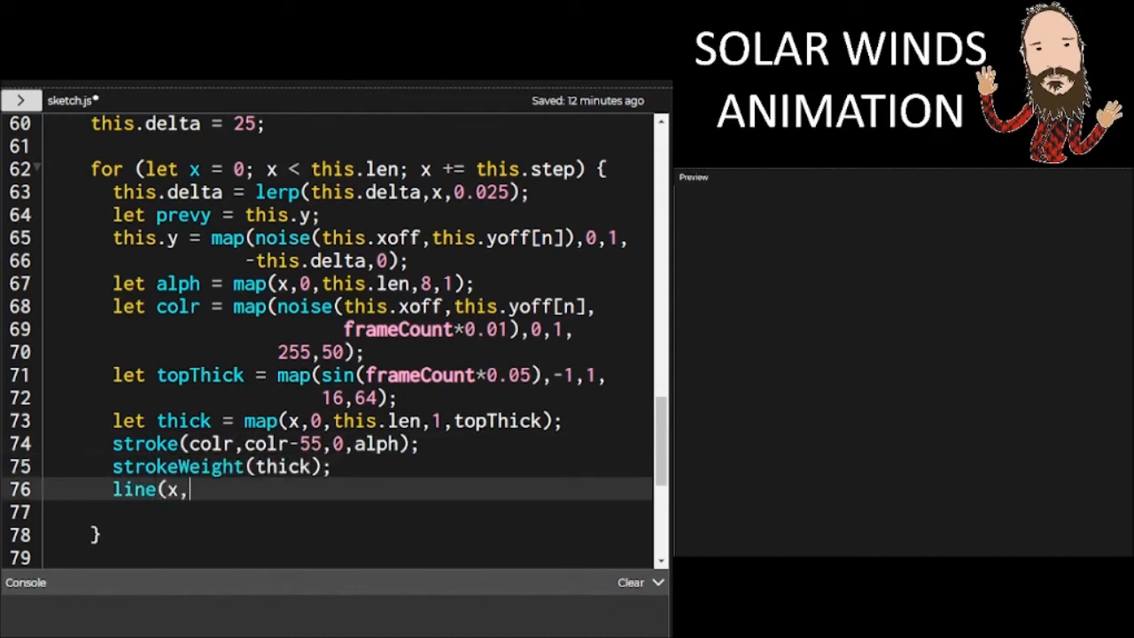
# Complete line(x,y,x-this.step,prevy), correcting a mistyped coordinate
pyautogui.write('y-thisstep,')
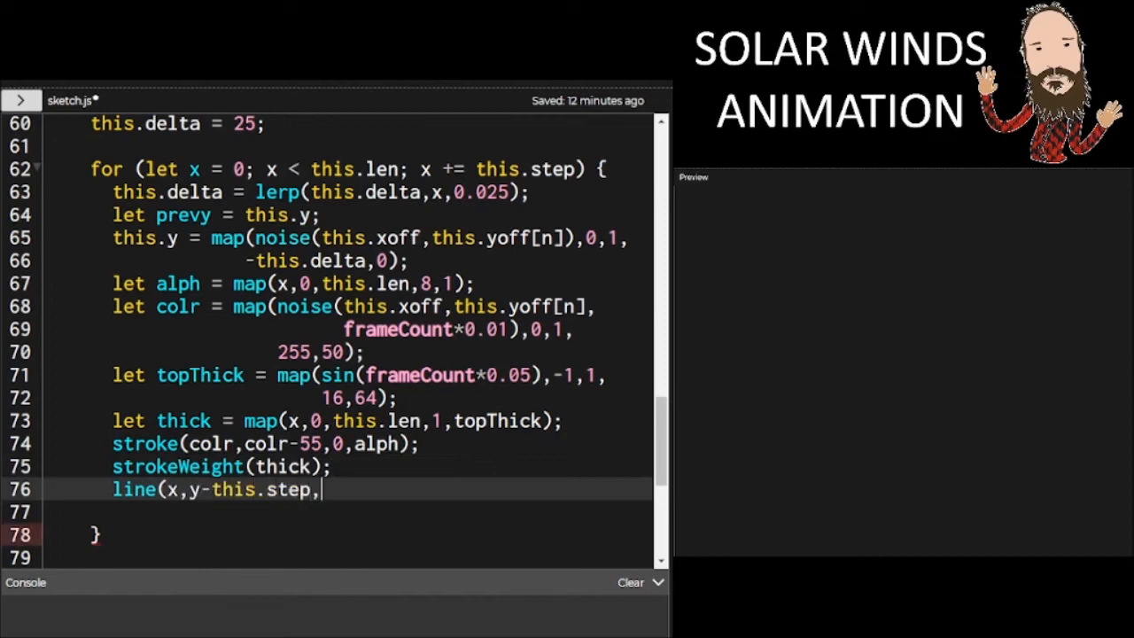
pyautogui.press('BackSpace')
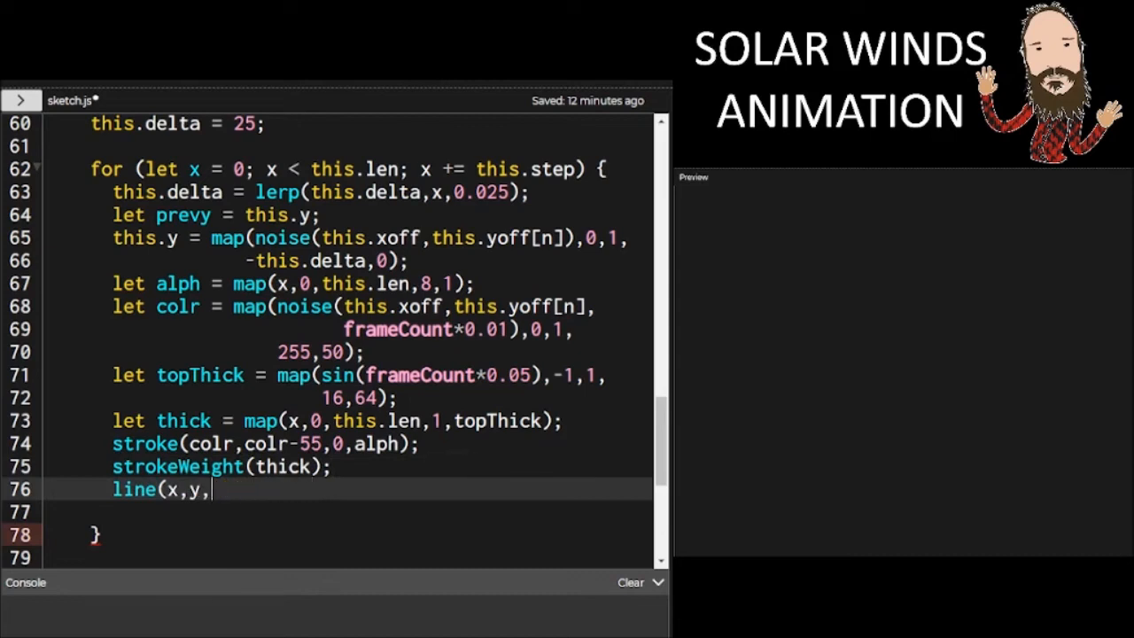
pyautogui.write('x-this.step')
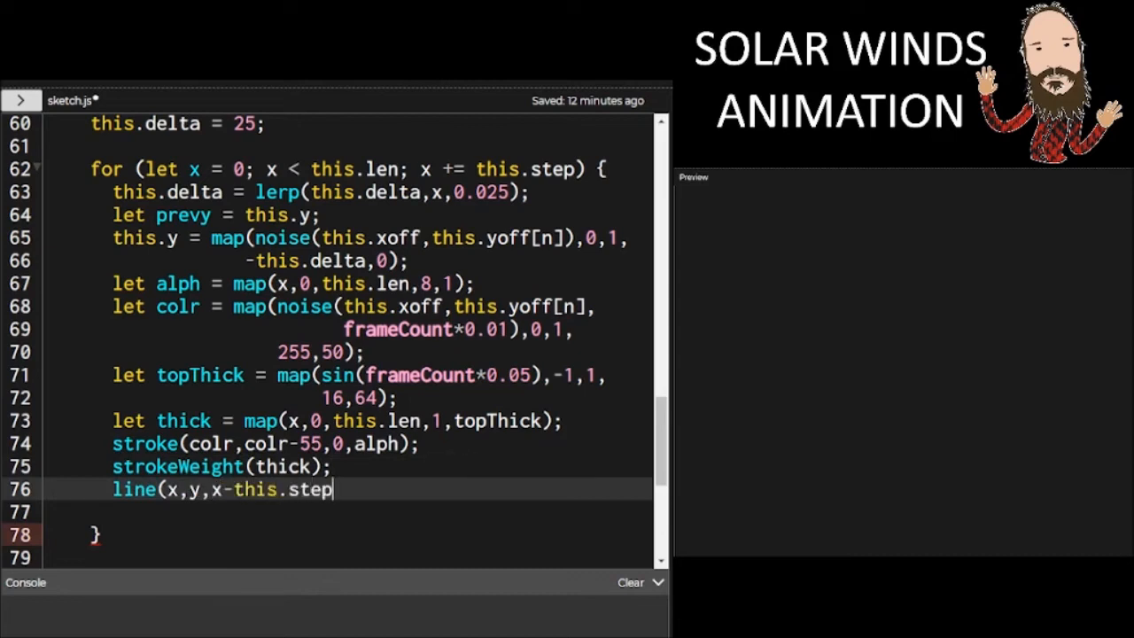
pyautogui.write(',prev')
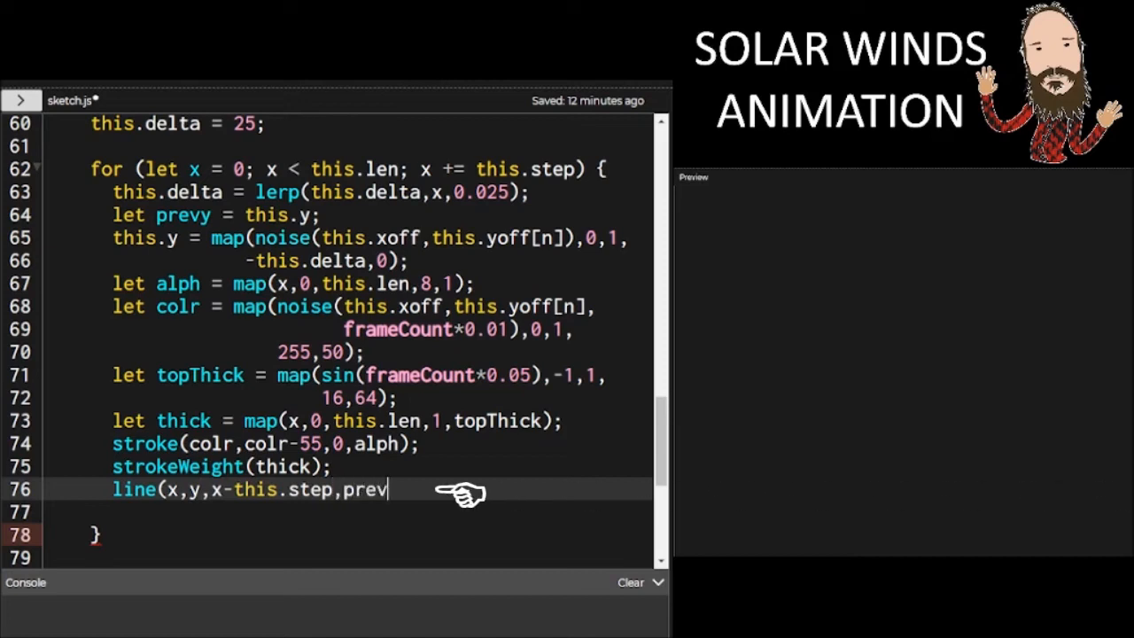
pyautogui.write('y);')
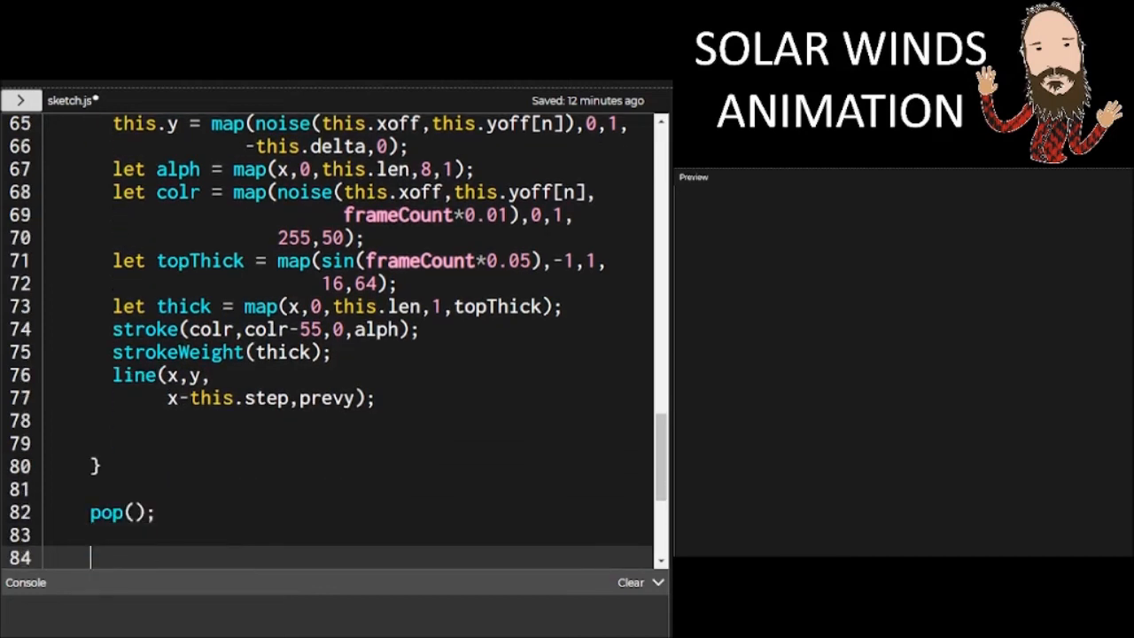
# Advance this.xoff by 0.05 inside the loop
pyautogui.write('t')
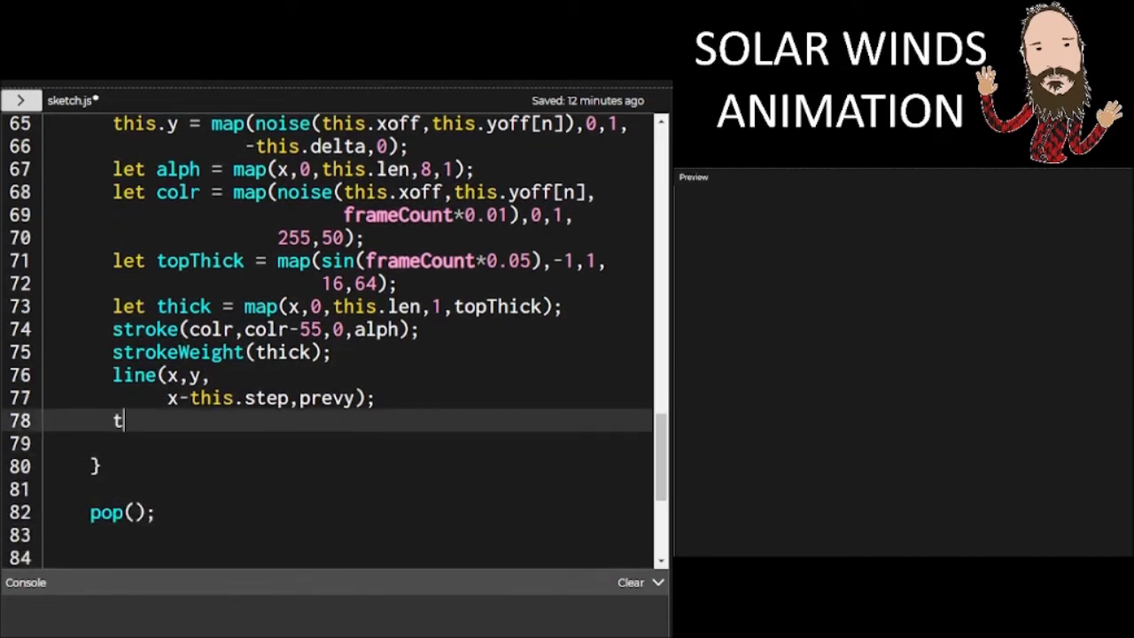
pyautogui.write('his.xoff +=')
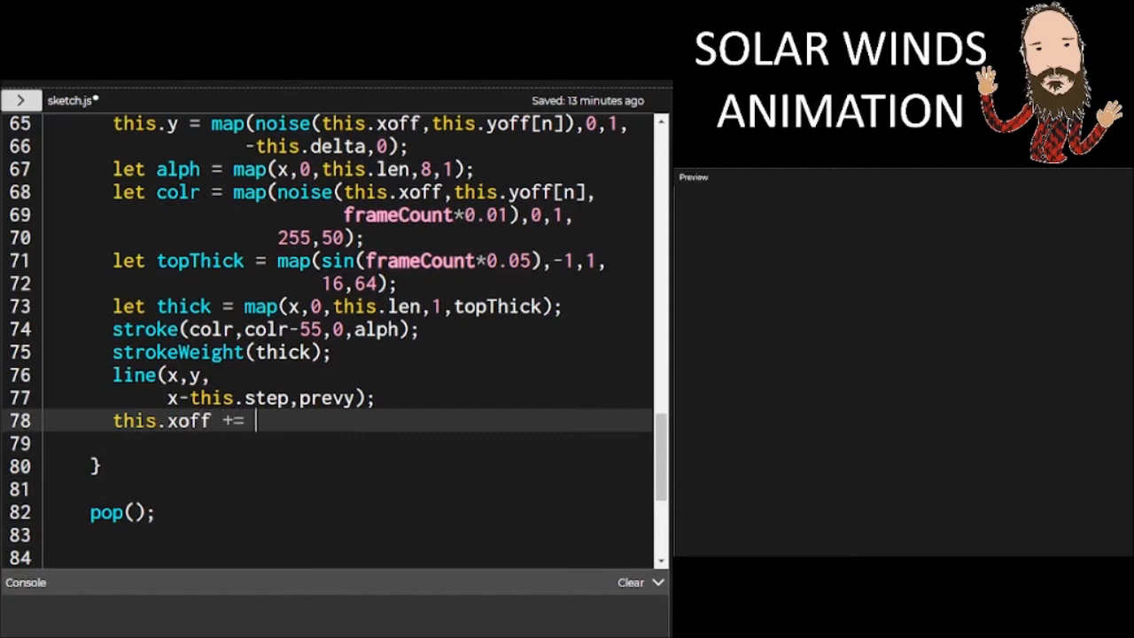
pyautogui.write('0.05;')
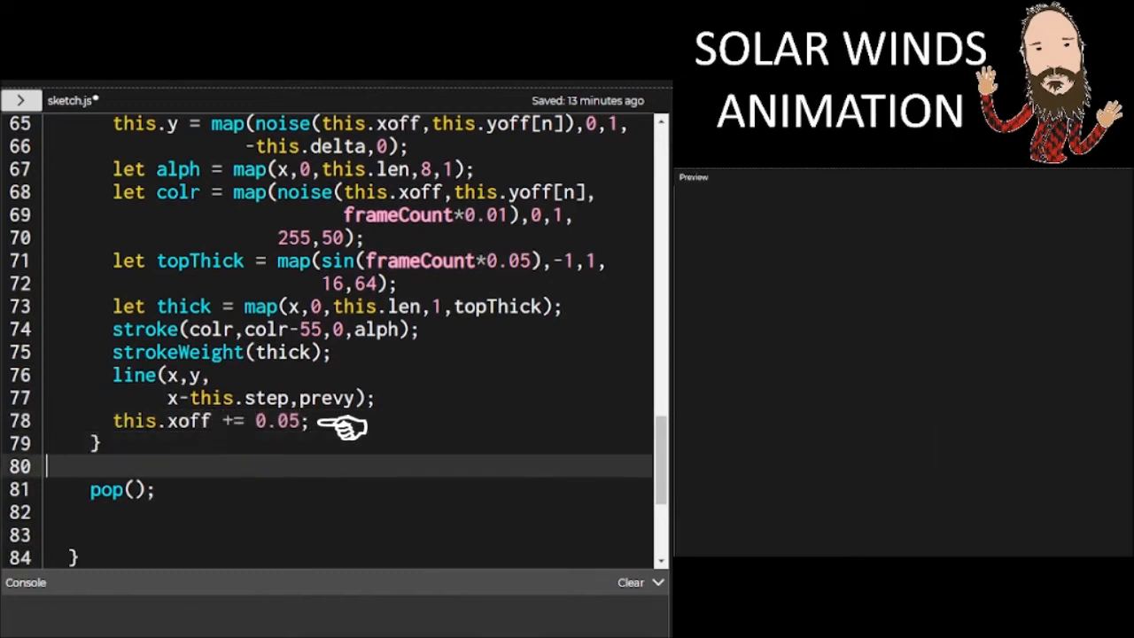
# Advance this.yoff[n] by 0.01 after the loop
pyautogui.write('t')
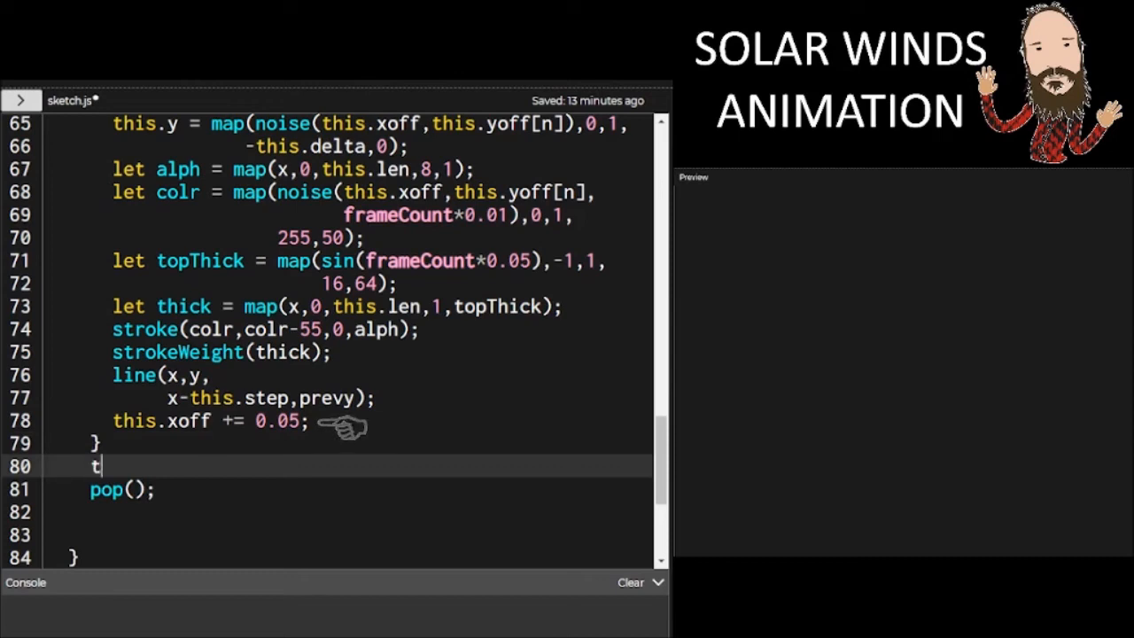
pyautogui.write('his.yoff')
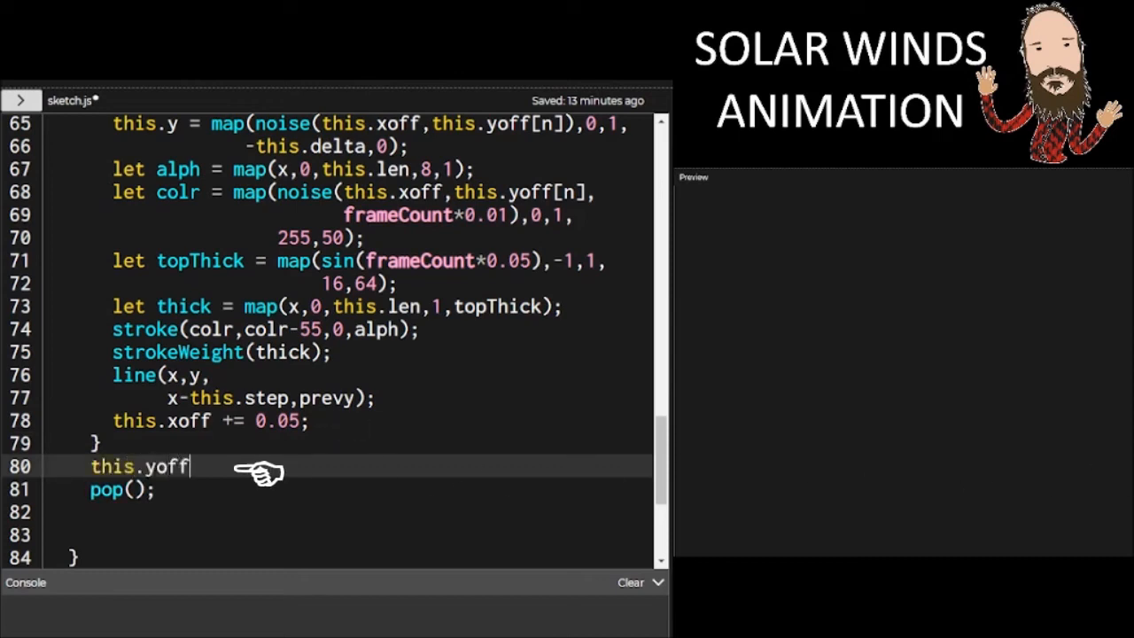
pyautogui.write('[n] +=')
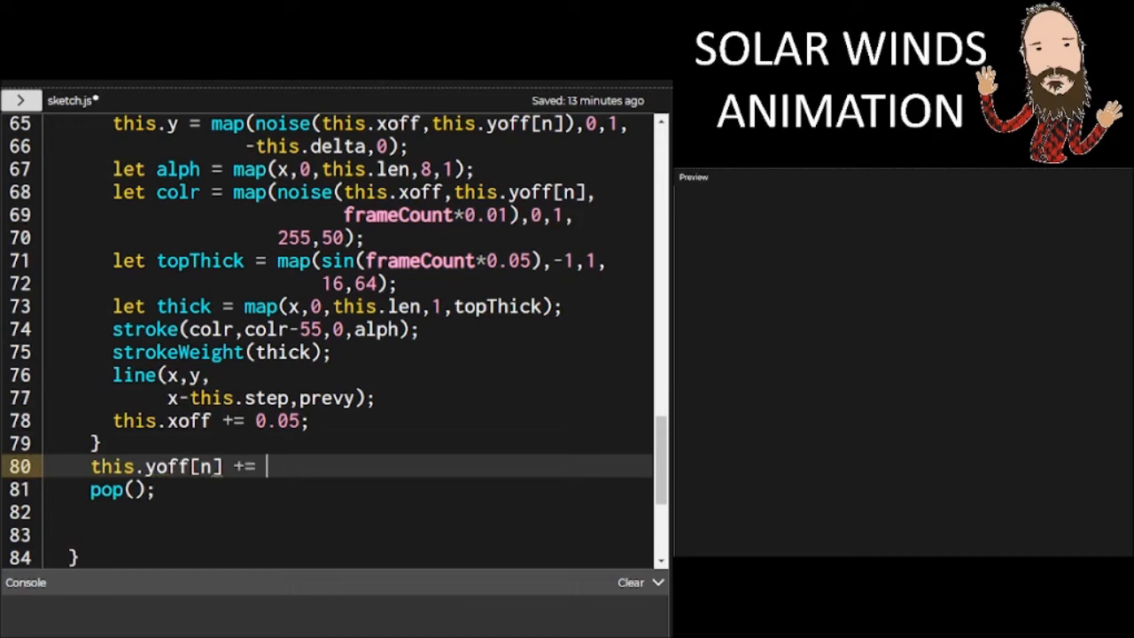
pyautogui.write('0.')
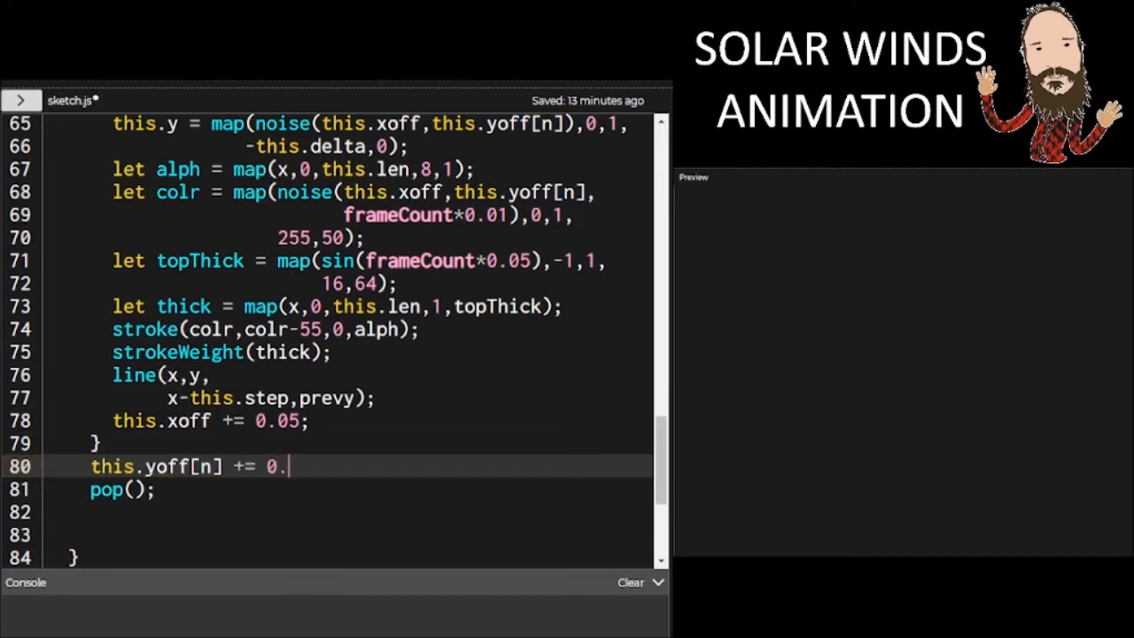
pyautogui.write('01;')
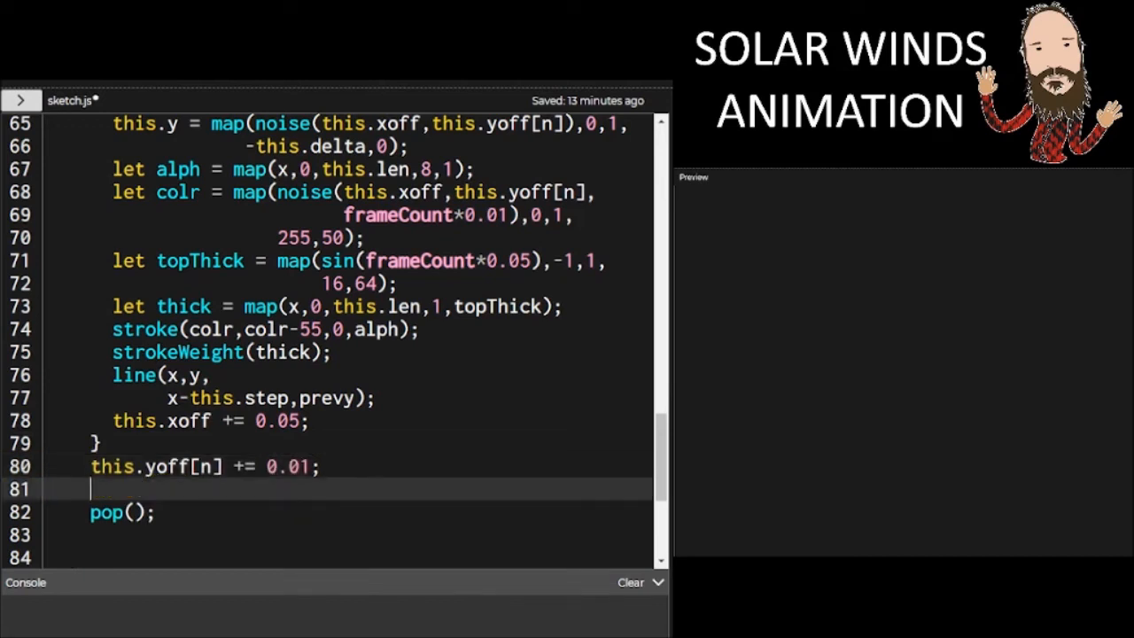
# Set strokeWeight(3) before pop() and run the sketch
pyautogui.write('strokeWeight(3)')
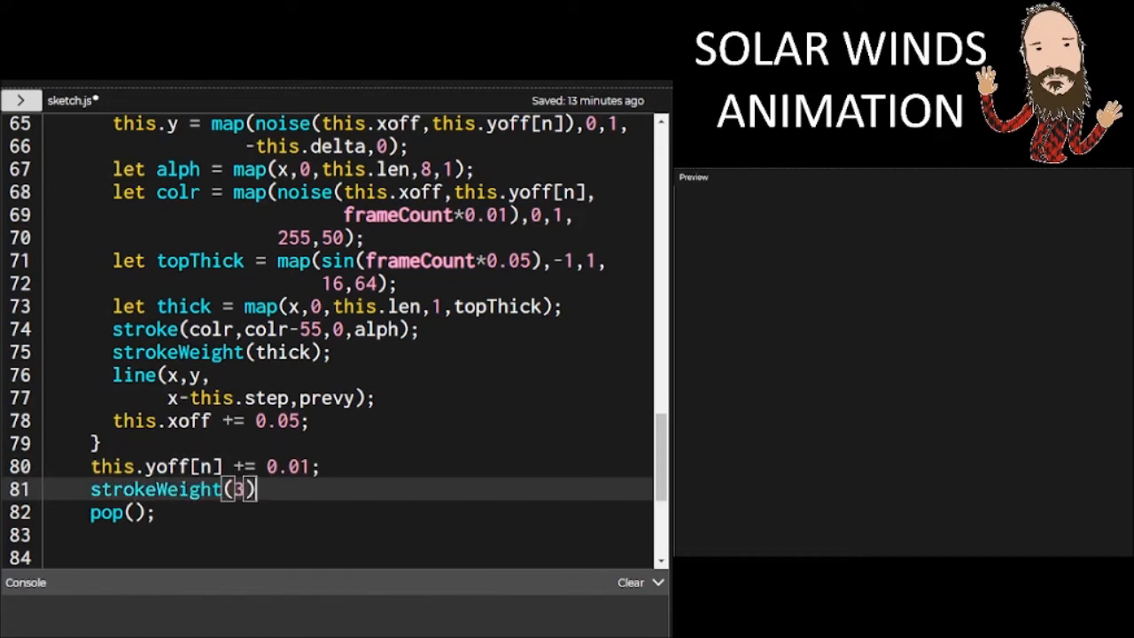
pyautogui.write(';')
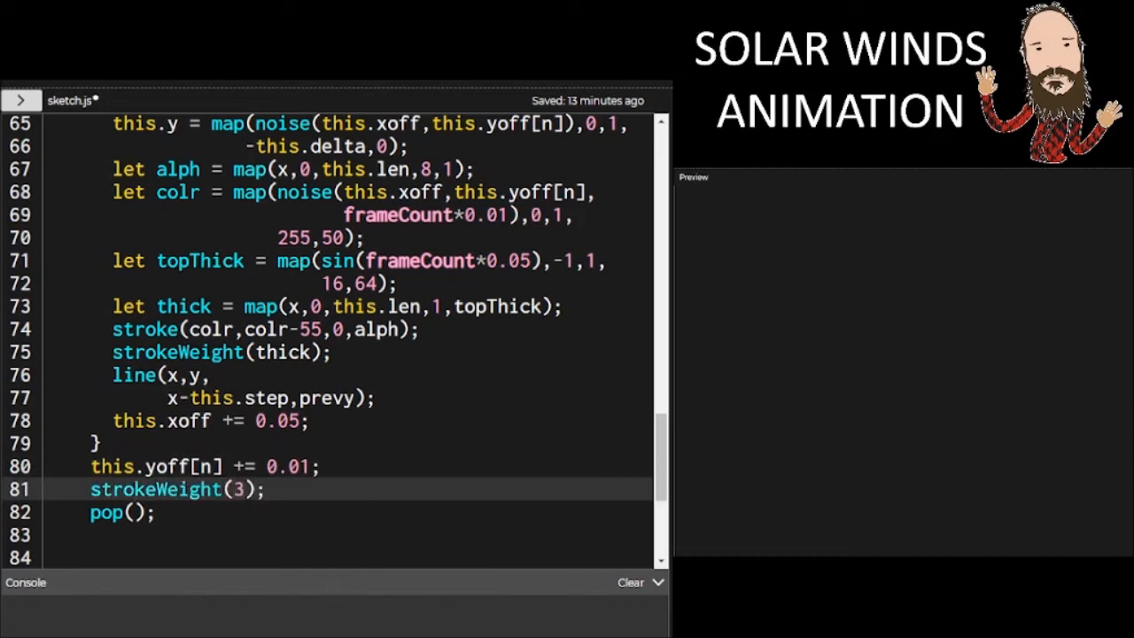
pyautogui.scroll(-3)
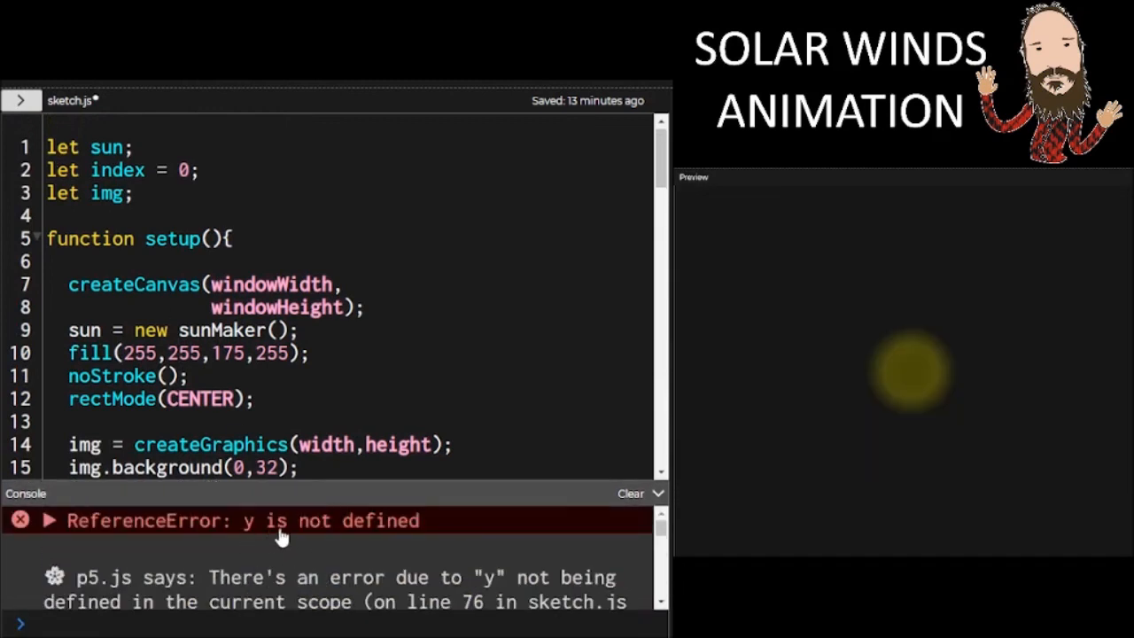
# Change the line call's y to this.y on line 76, clearing the 'y is not defined' error
pyautogui.scroll(-3)
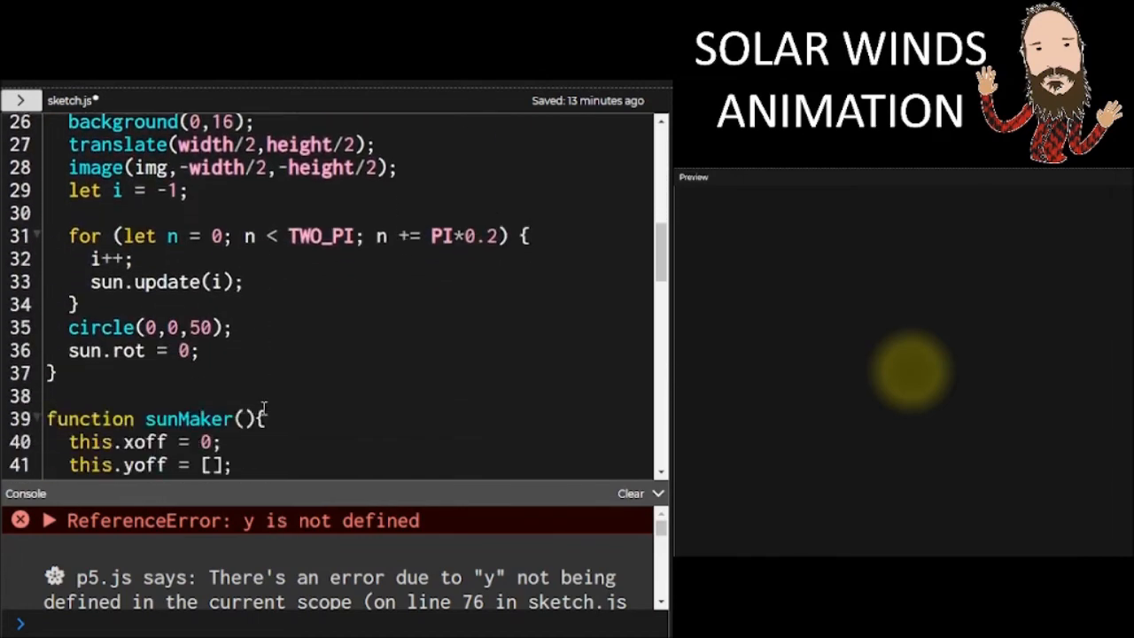
pyautogui.scroll(-3)
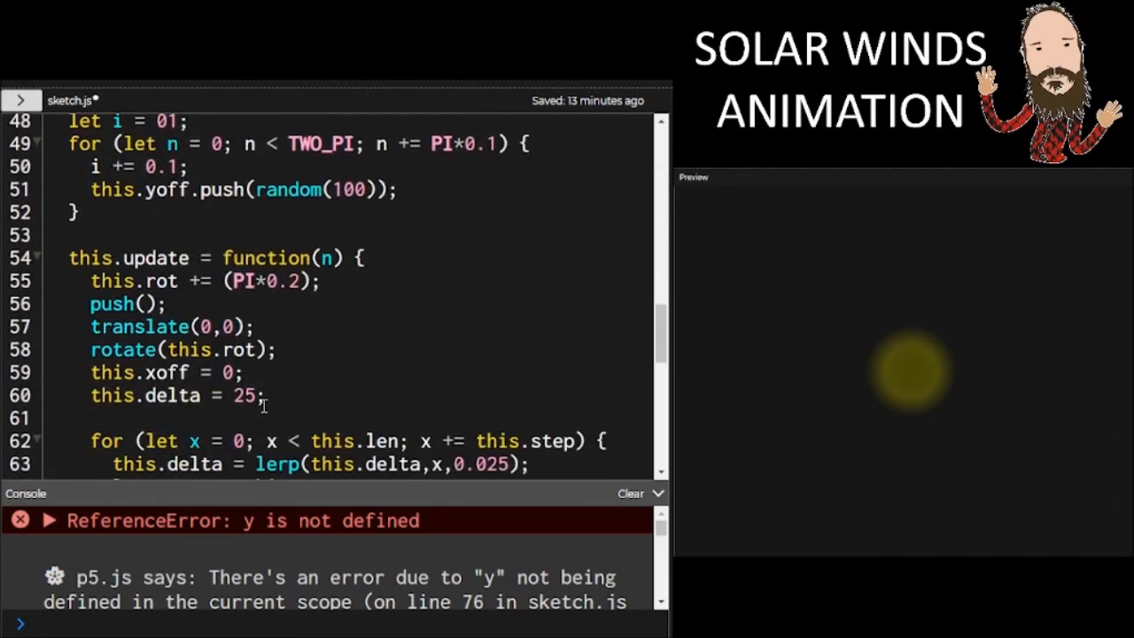
pyautogui.scroll(-3)
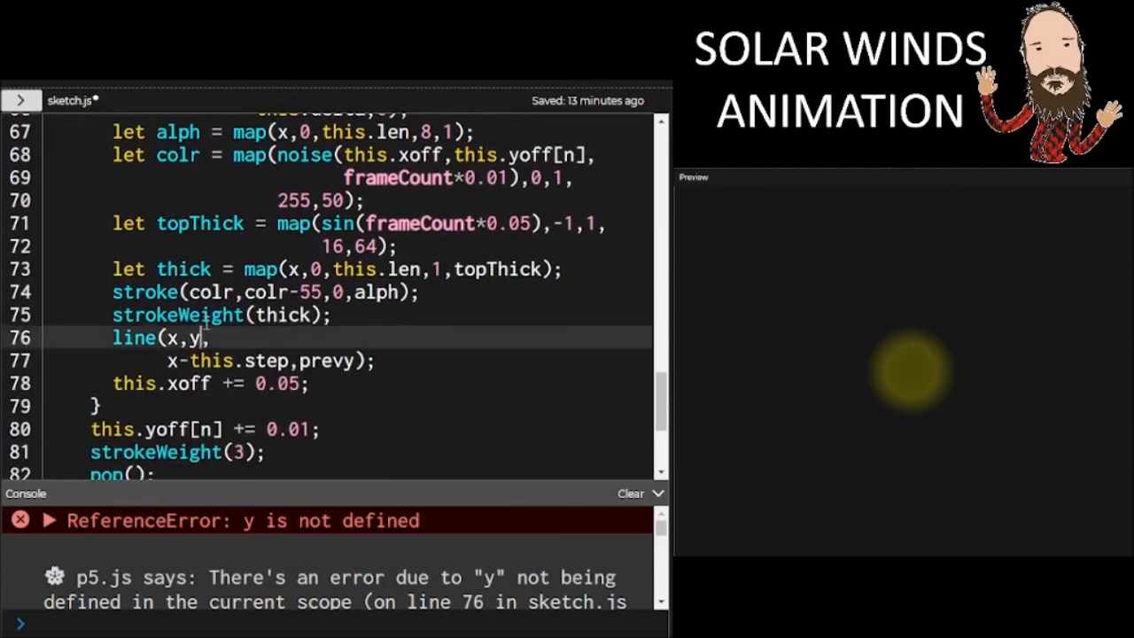
pyautogui.write('this.')
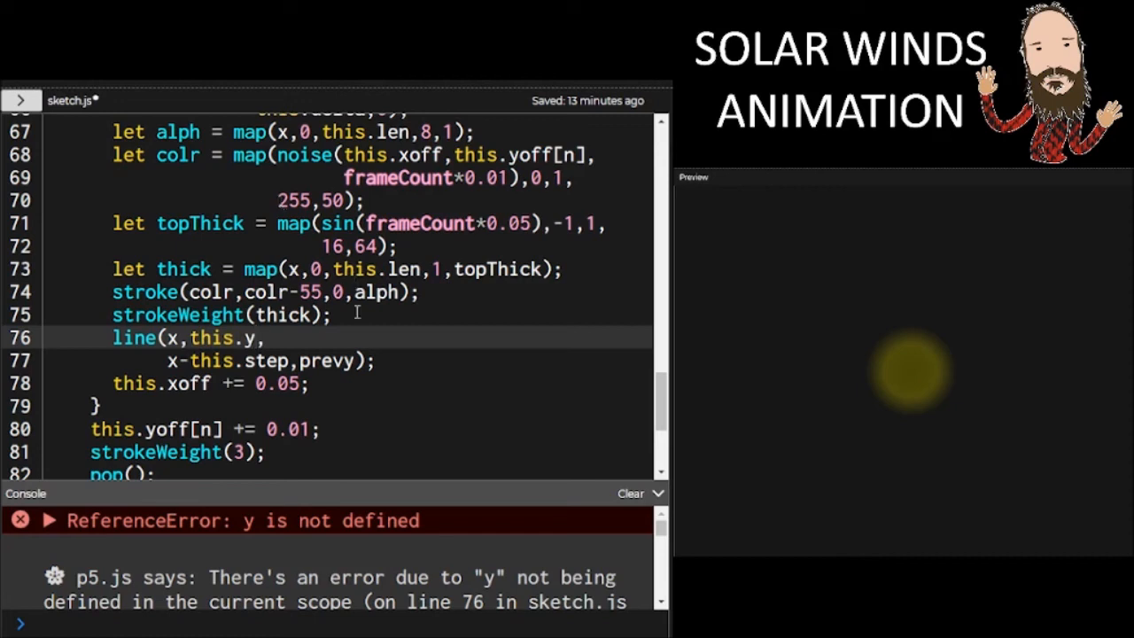
pyautogui.scroll(-3)
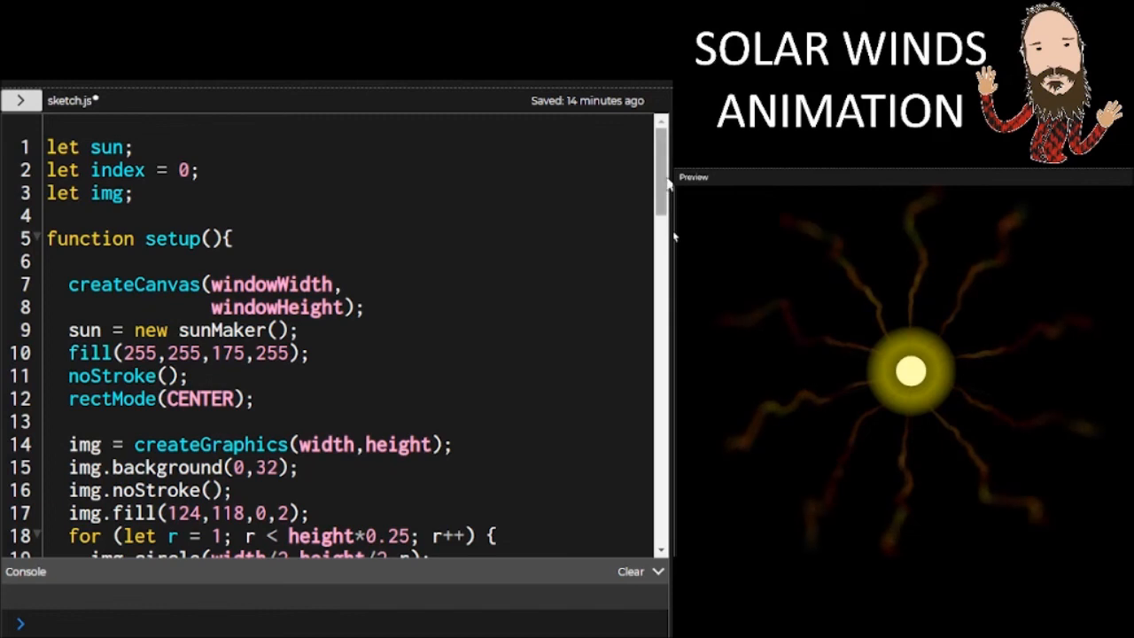
pyautogui.scroll(-3)
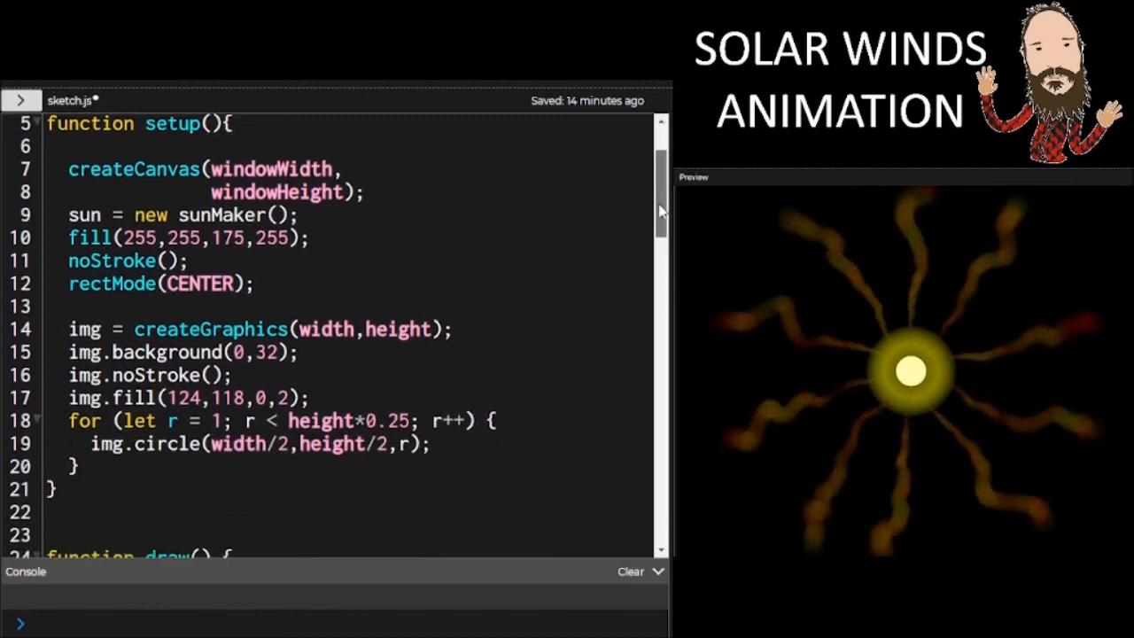
pyautogui.scroll(-3)
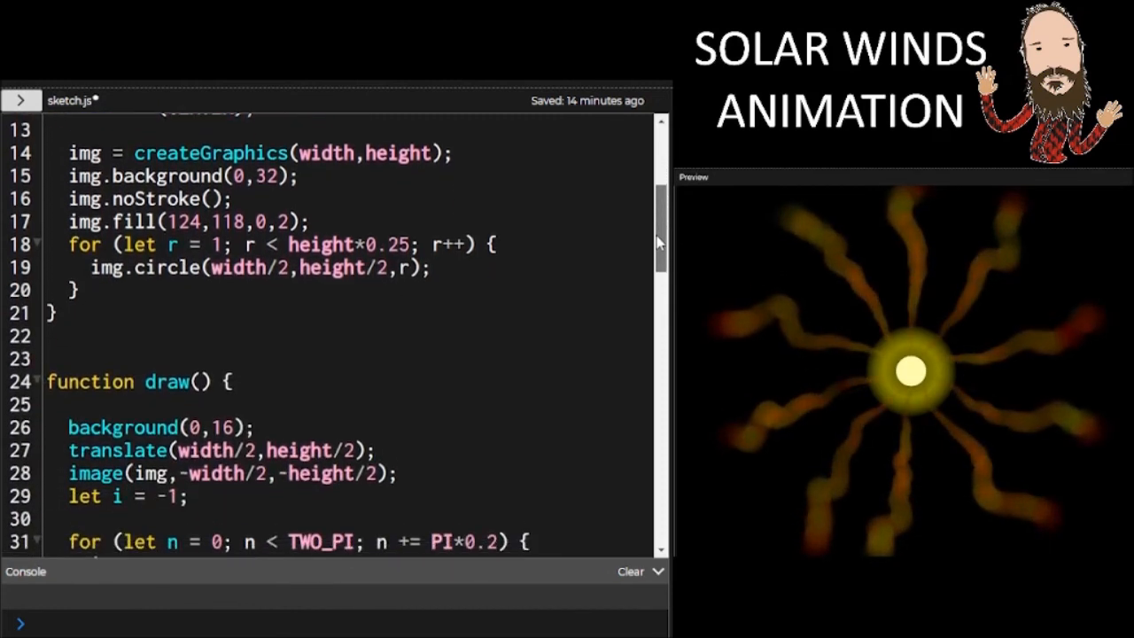
pyautogui.scroll(-3)
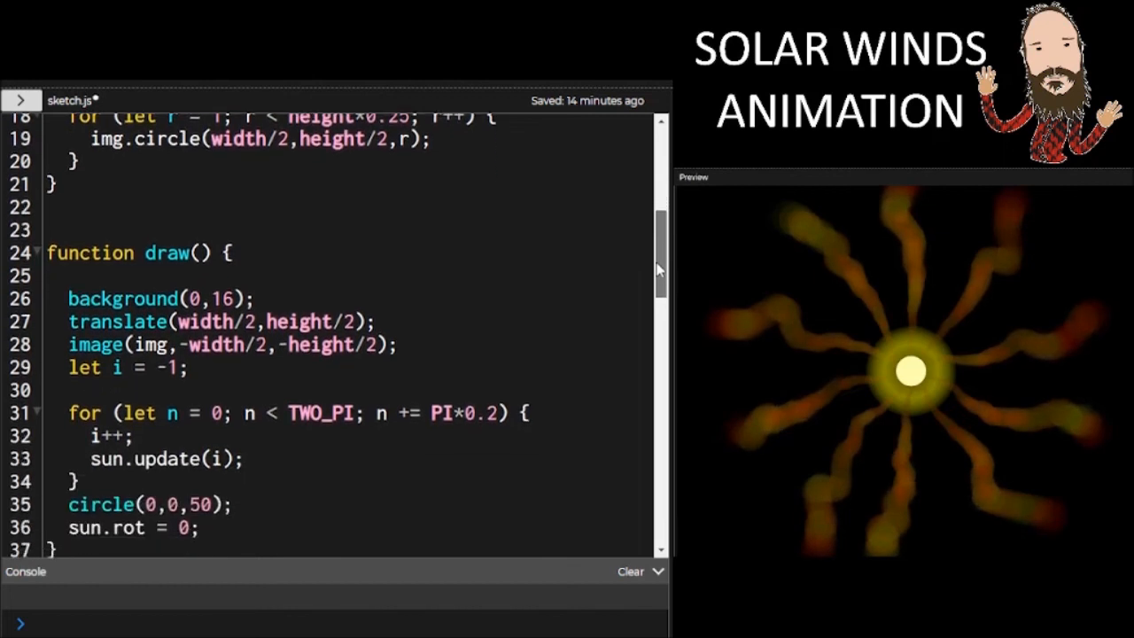
pyautogui.scroll(-3)
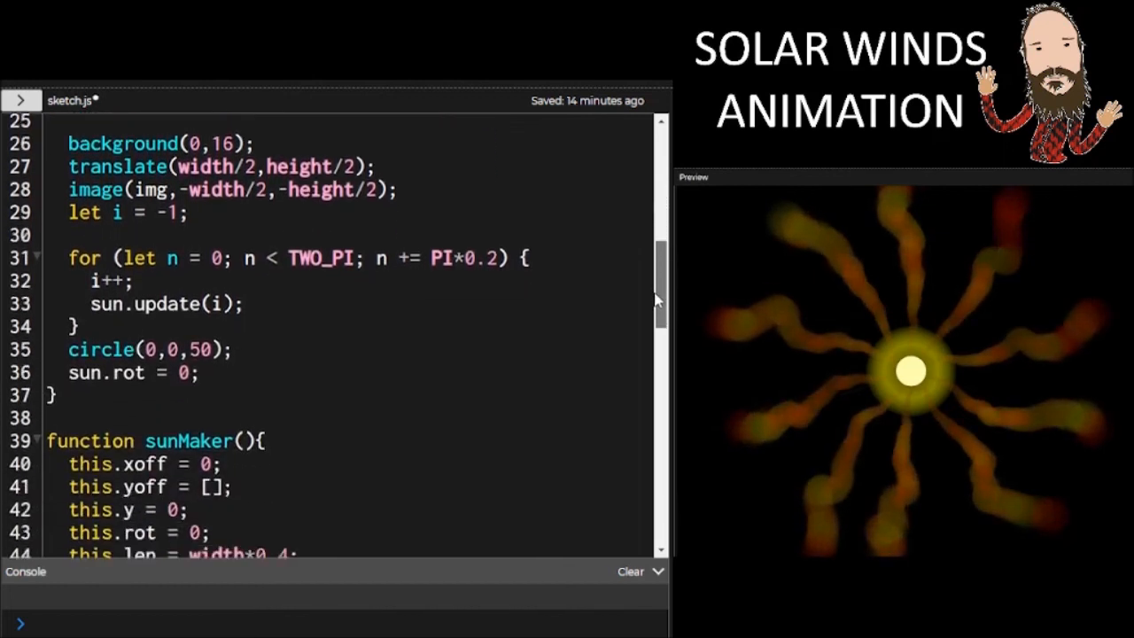
pyautogui.scroll(-3)
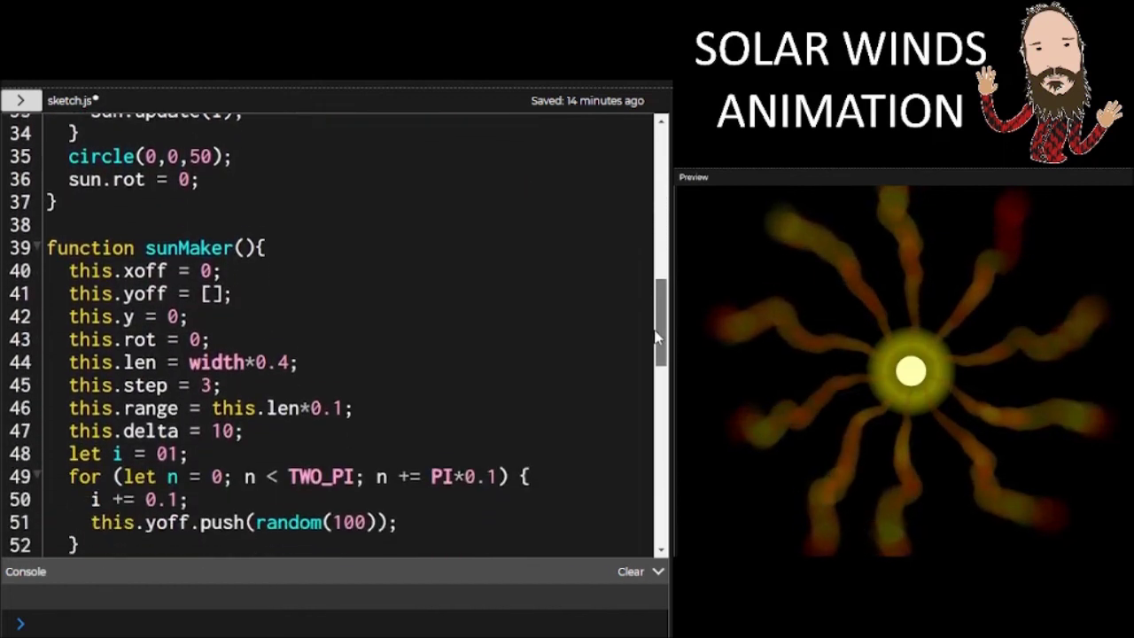
pyautogui.scroll(-3)
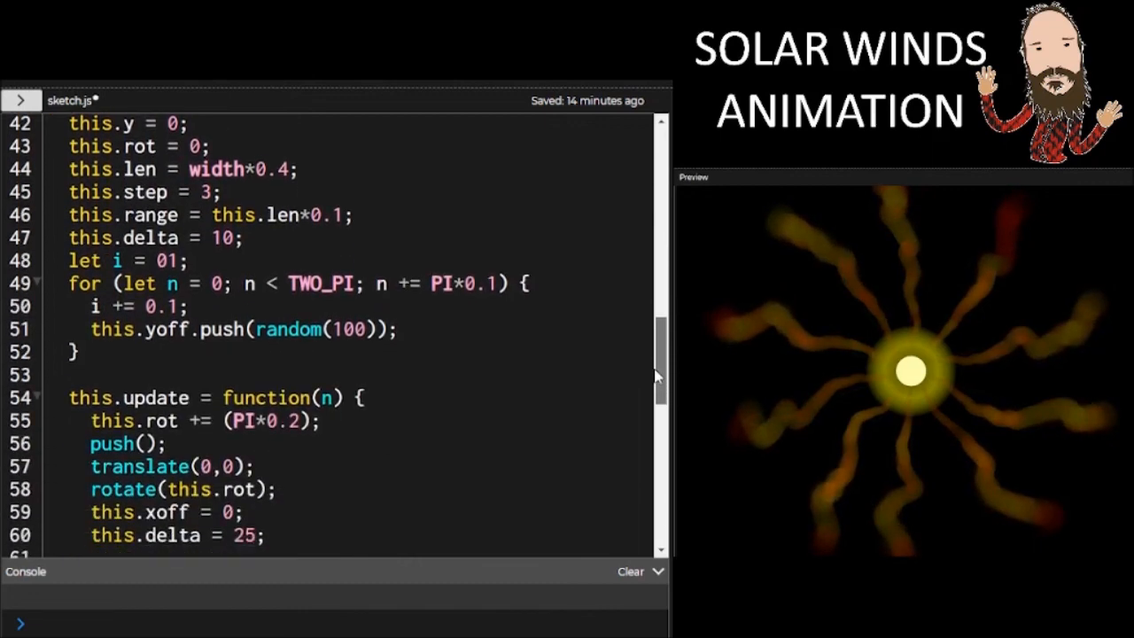
pyautogui.scroll(-3)
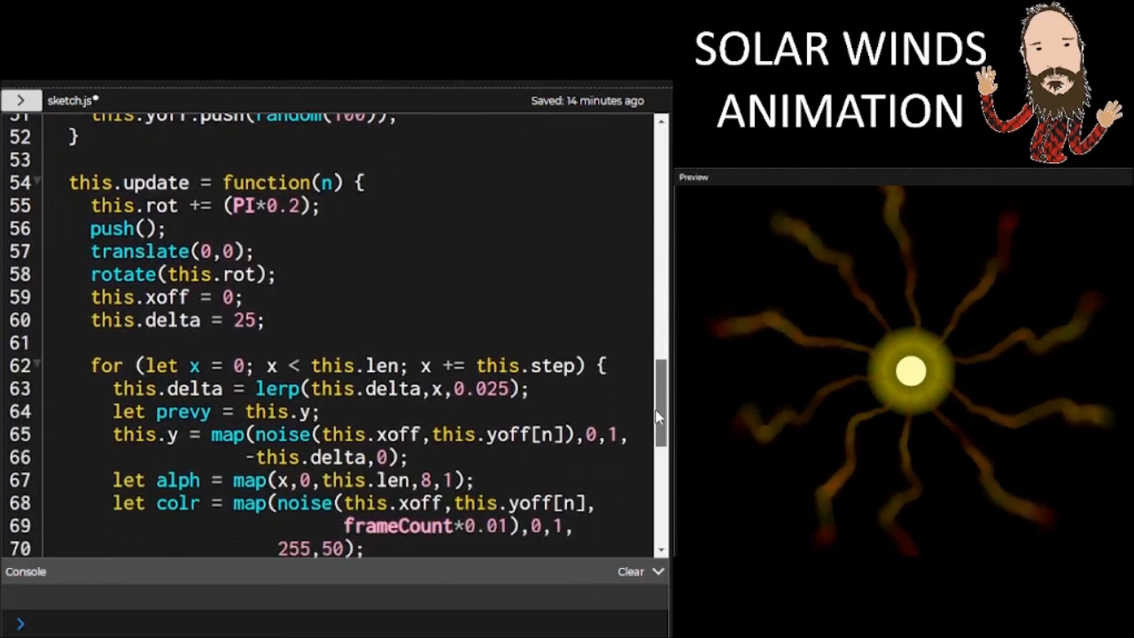
pyautogui.scroll(-3)
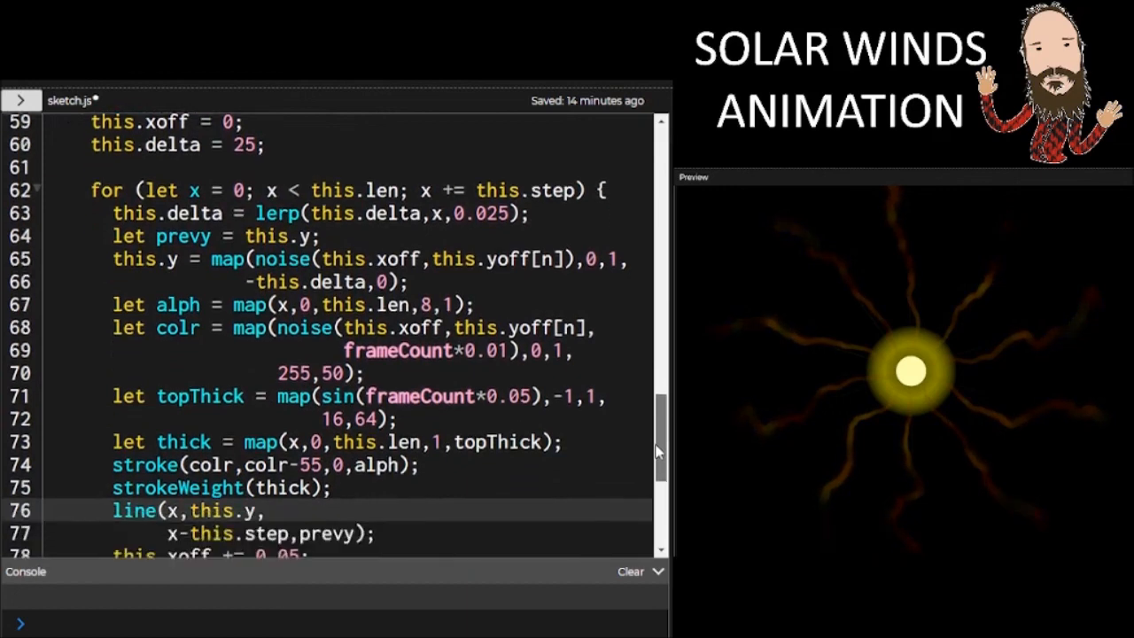
pyautogui.scroll(-3)
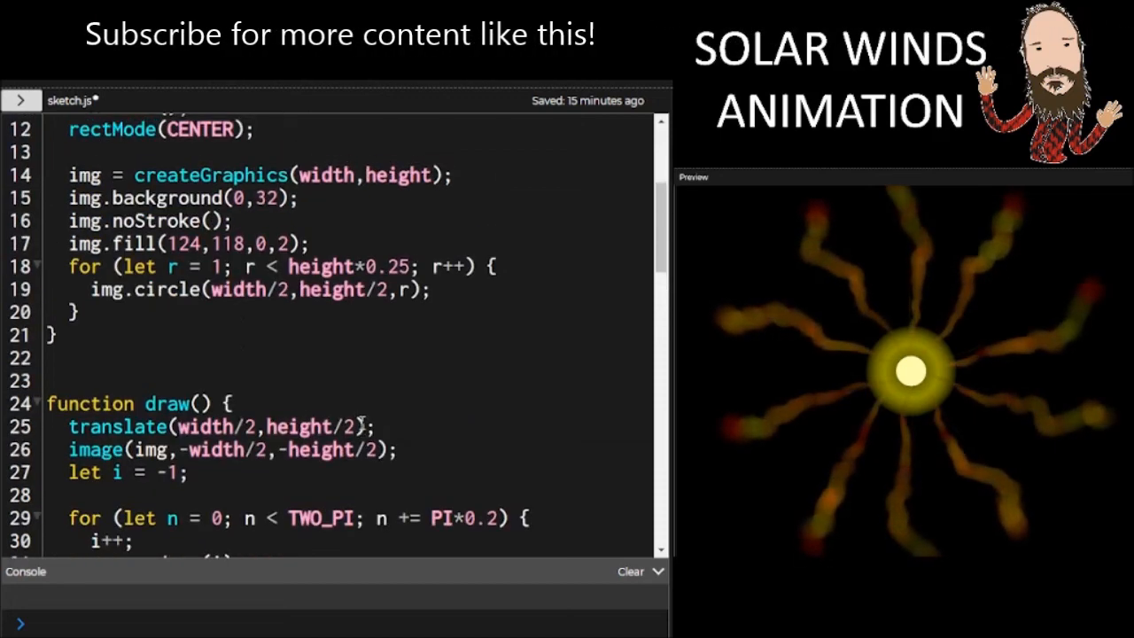
# Scroll to review draw() after removing background(0,16) so rays leave trails
pyautogui.scroll(-3)
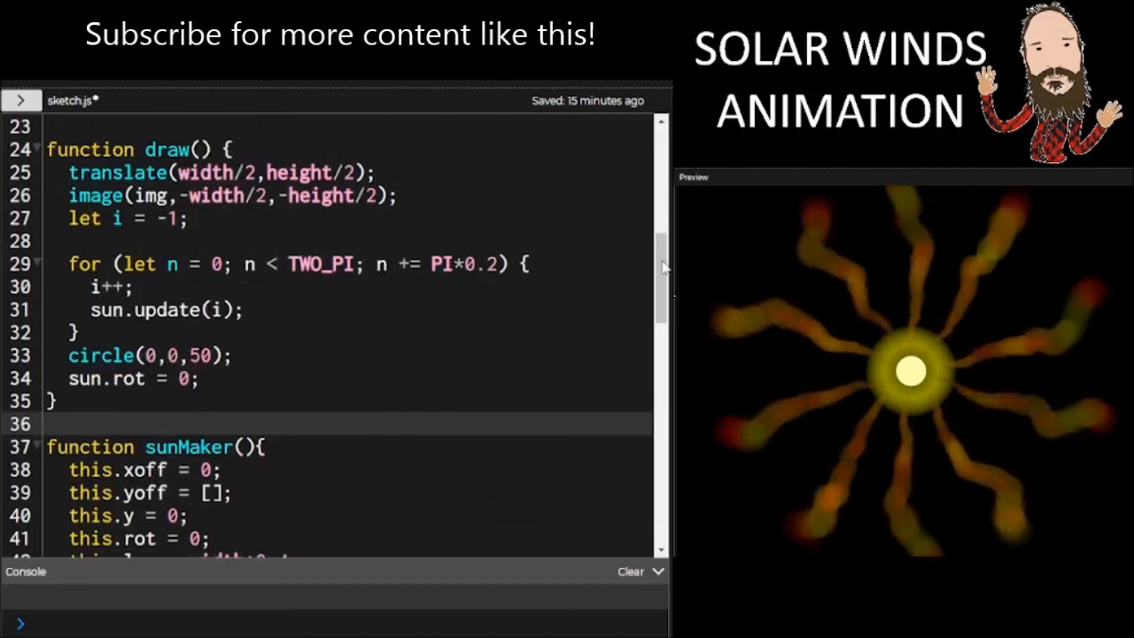